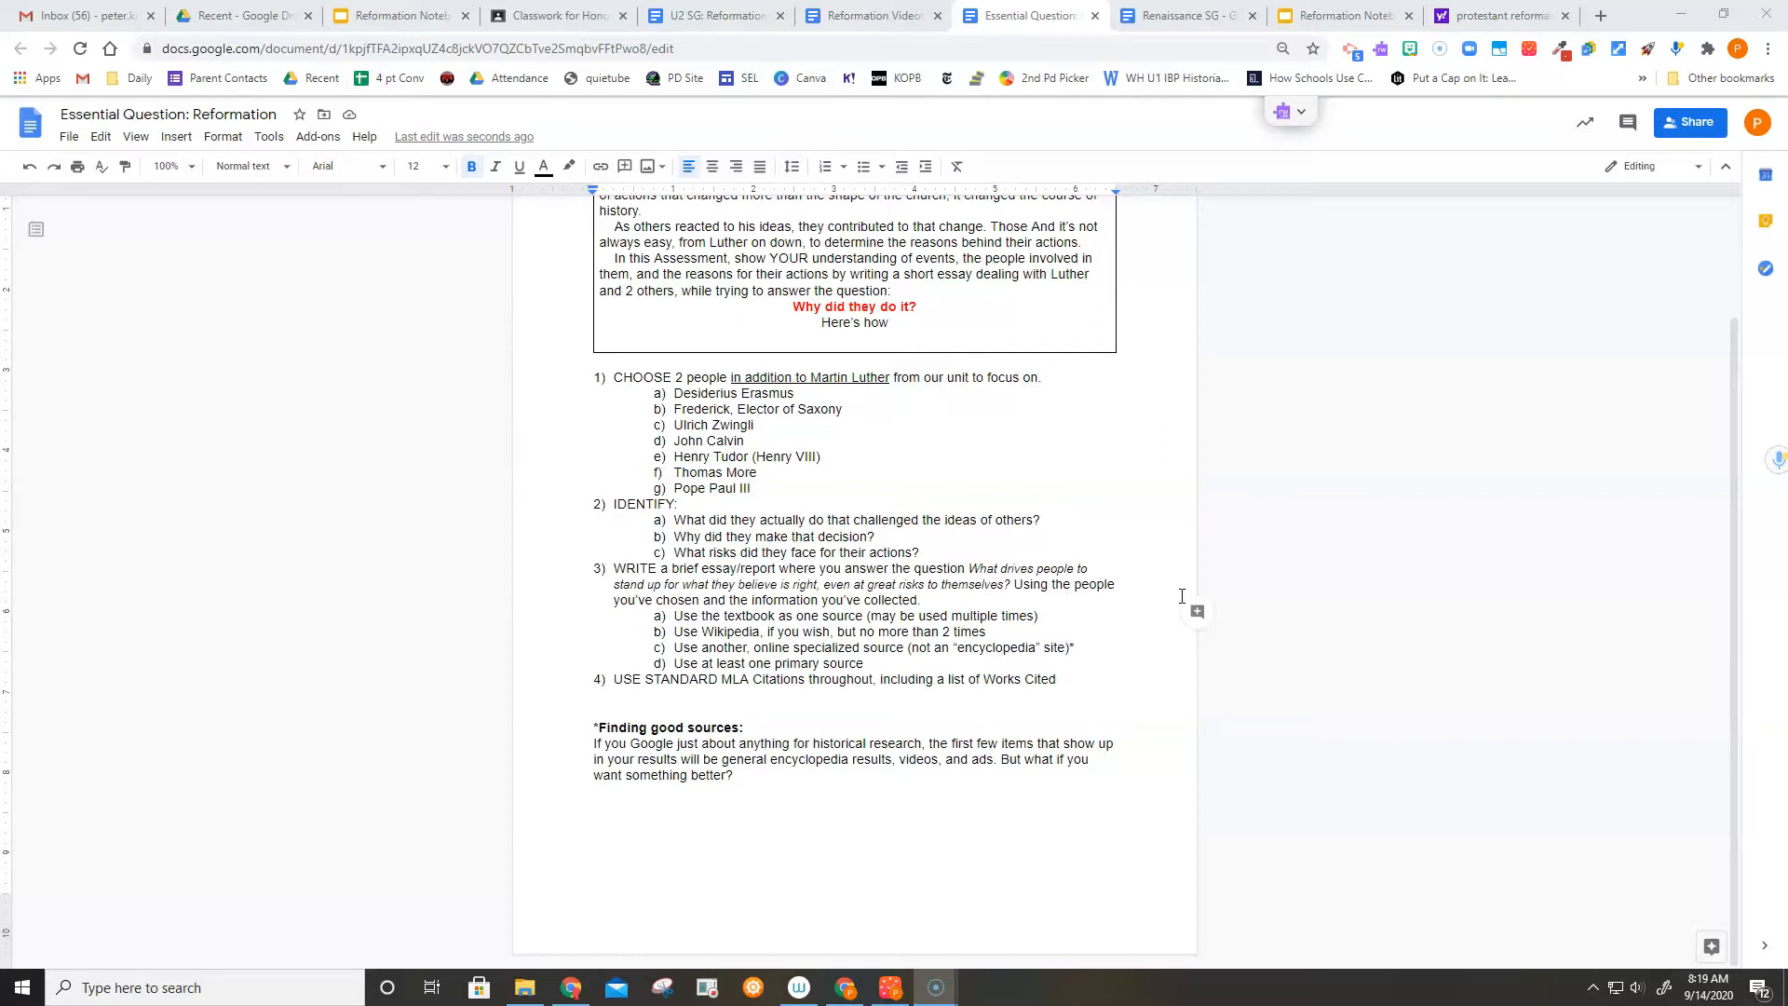
{"action": "mouse_move", "coordinate": [1165, 493]}
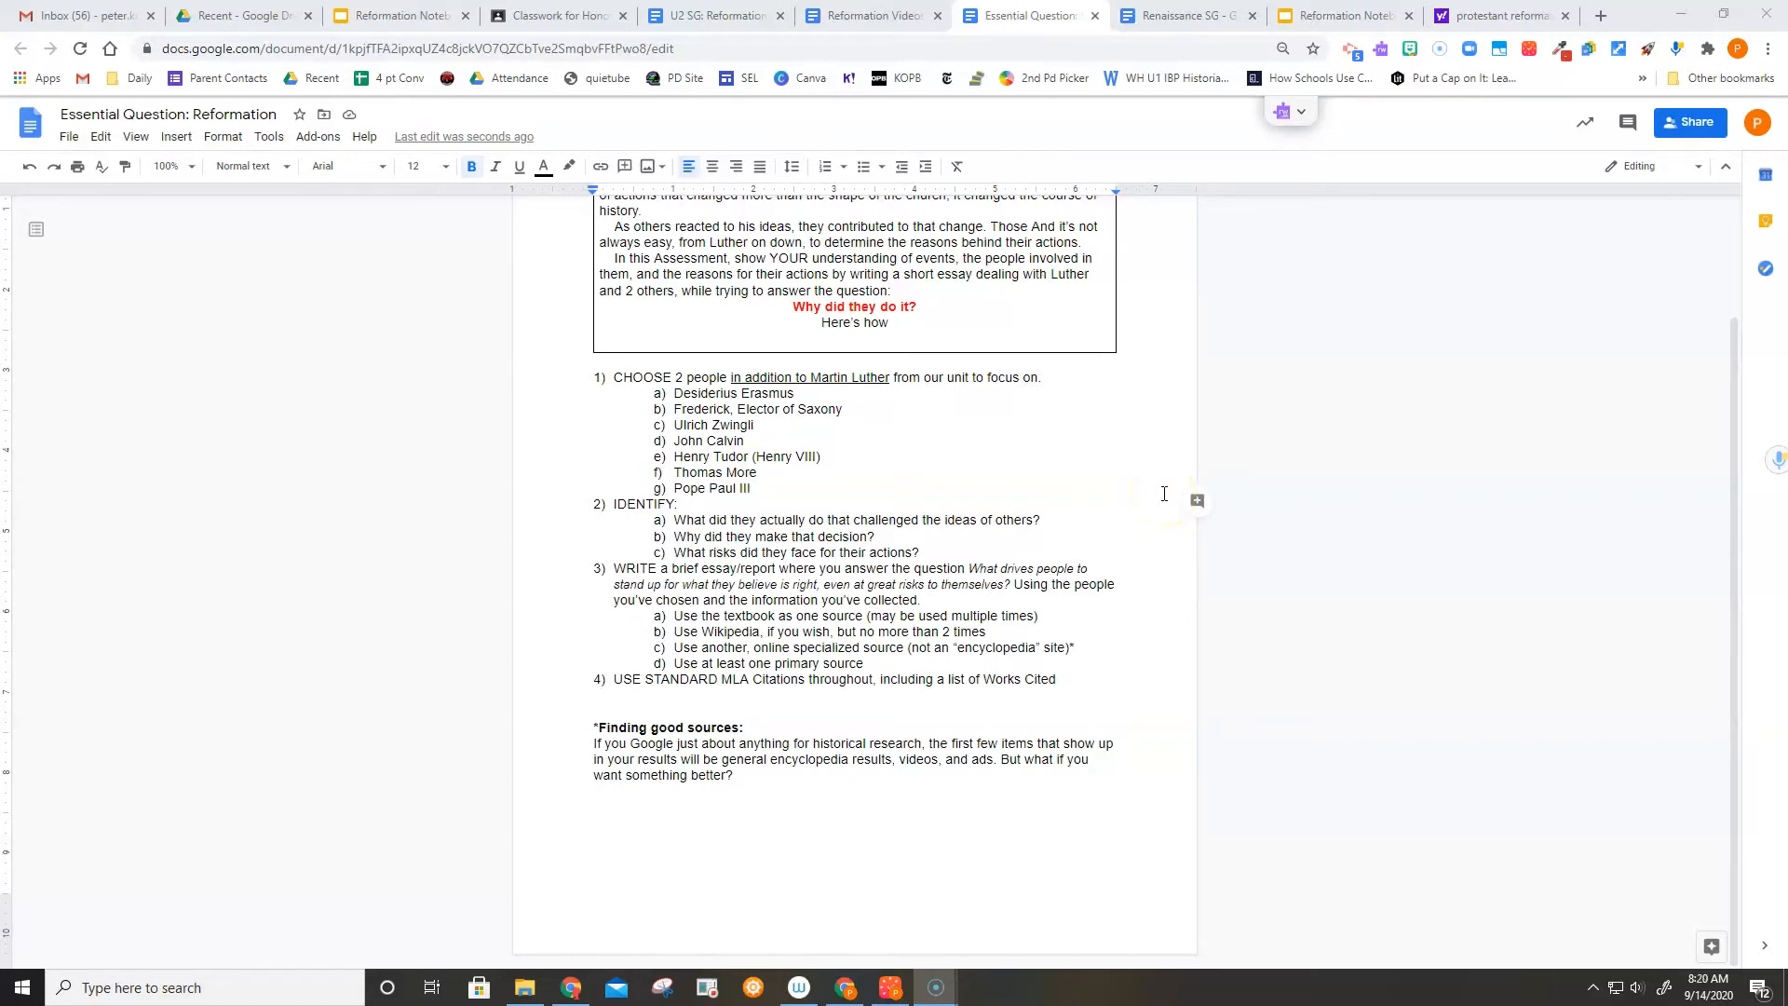
{"action": "mouse_move", "coordinate": [1332, 115]}
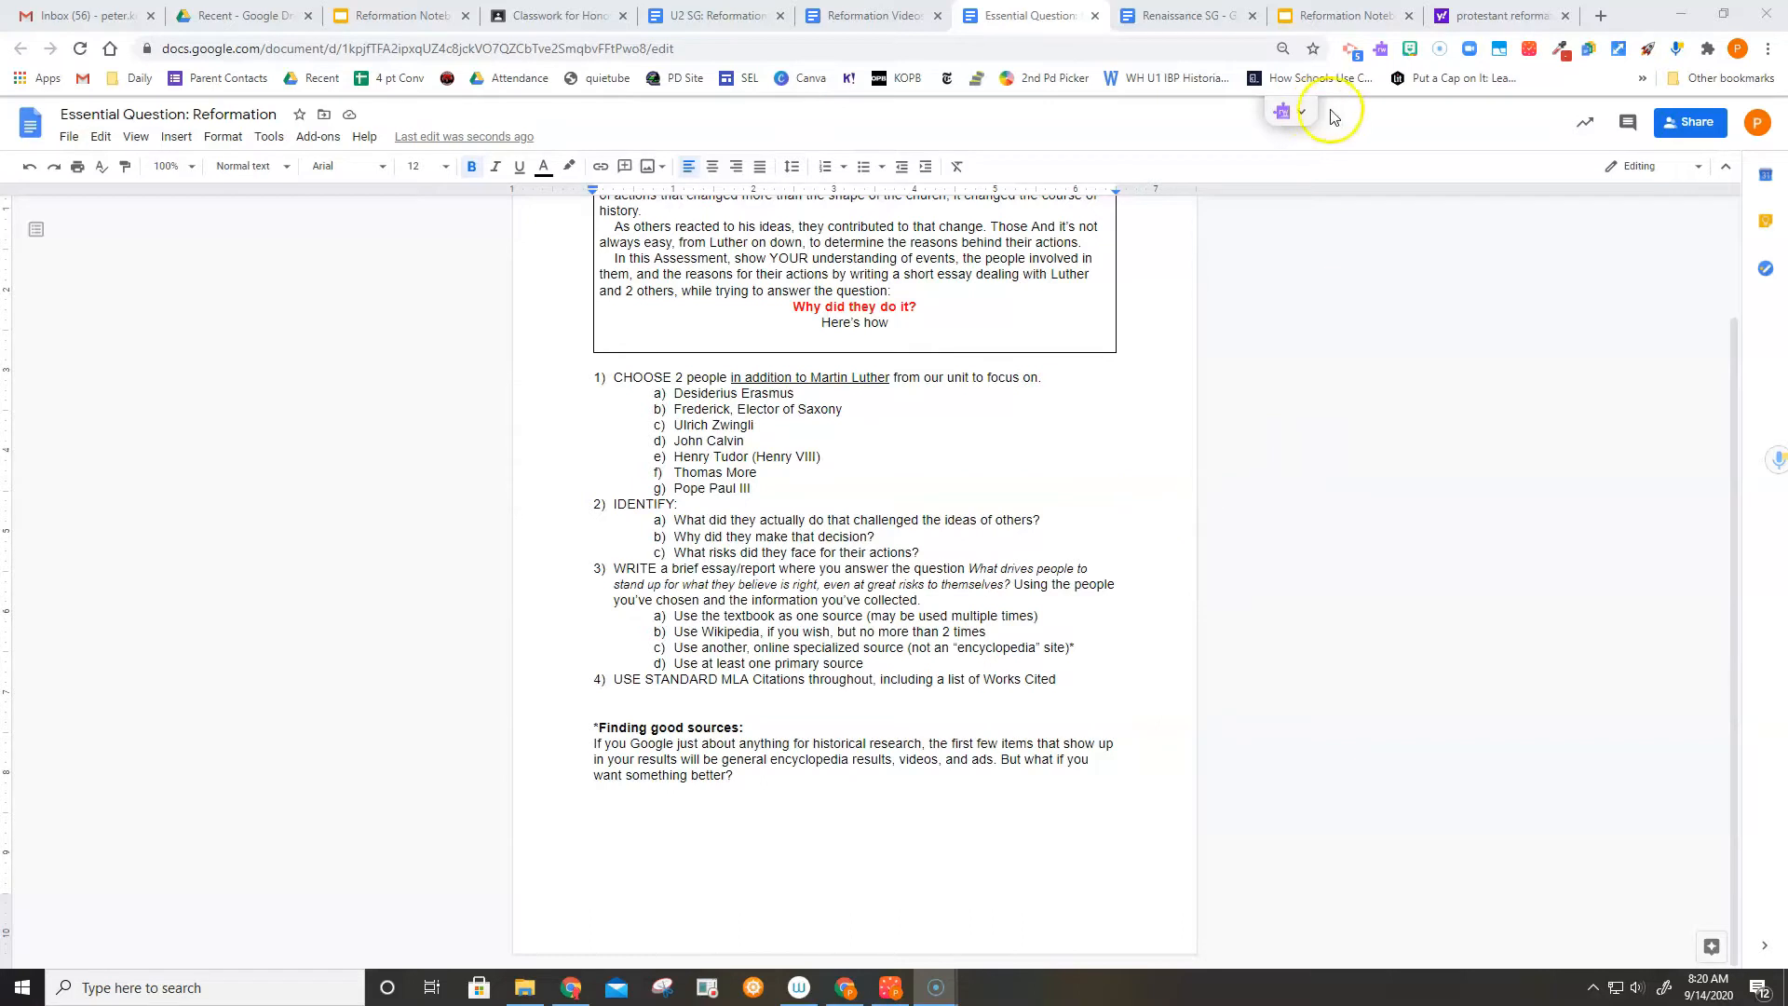
Switch to the 'protestant reformation' Yahoo results tab led by the Wikipedia entry.
{"action": "left_click", "coordinate": [1494, 15]}
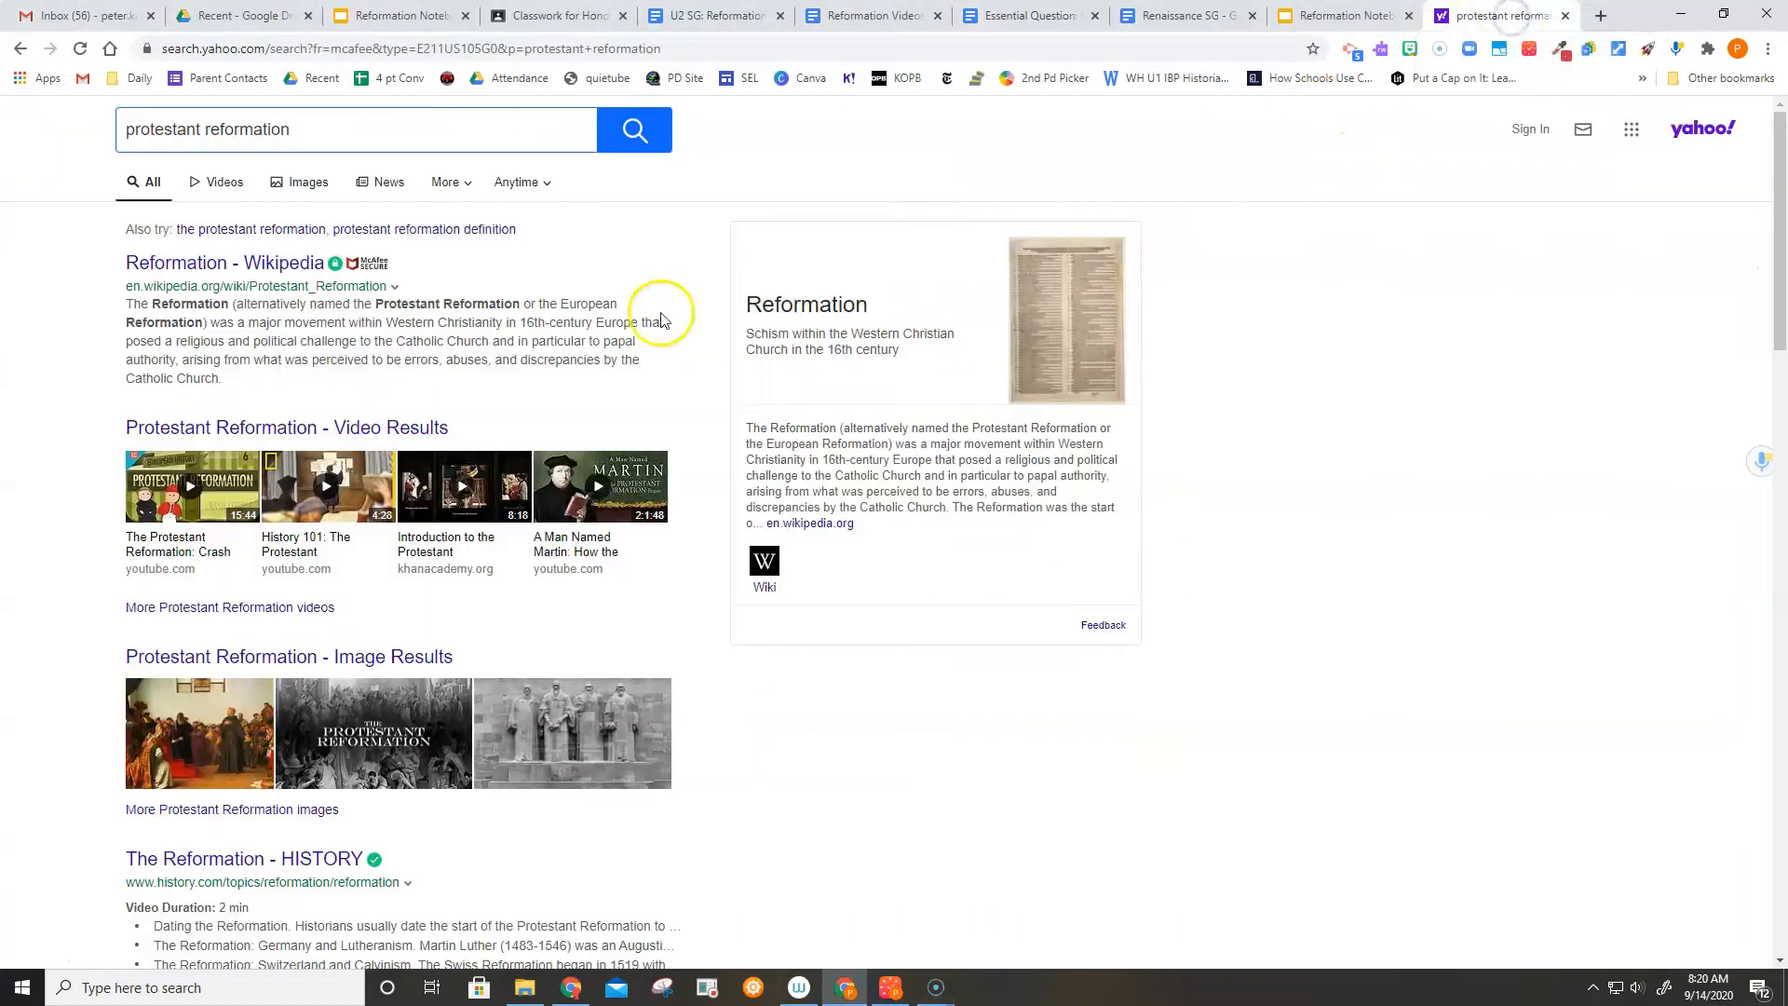
{"action": "mouse_move", "coordinate": [419, 301]}
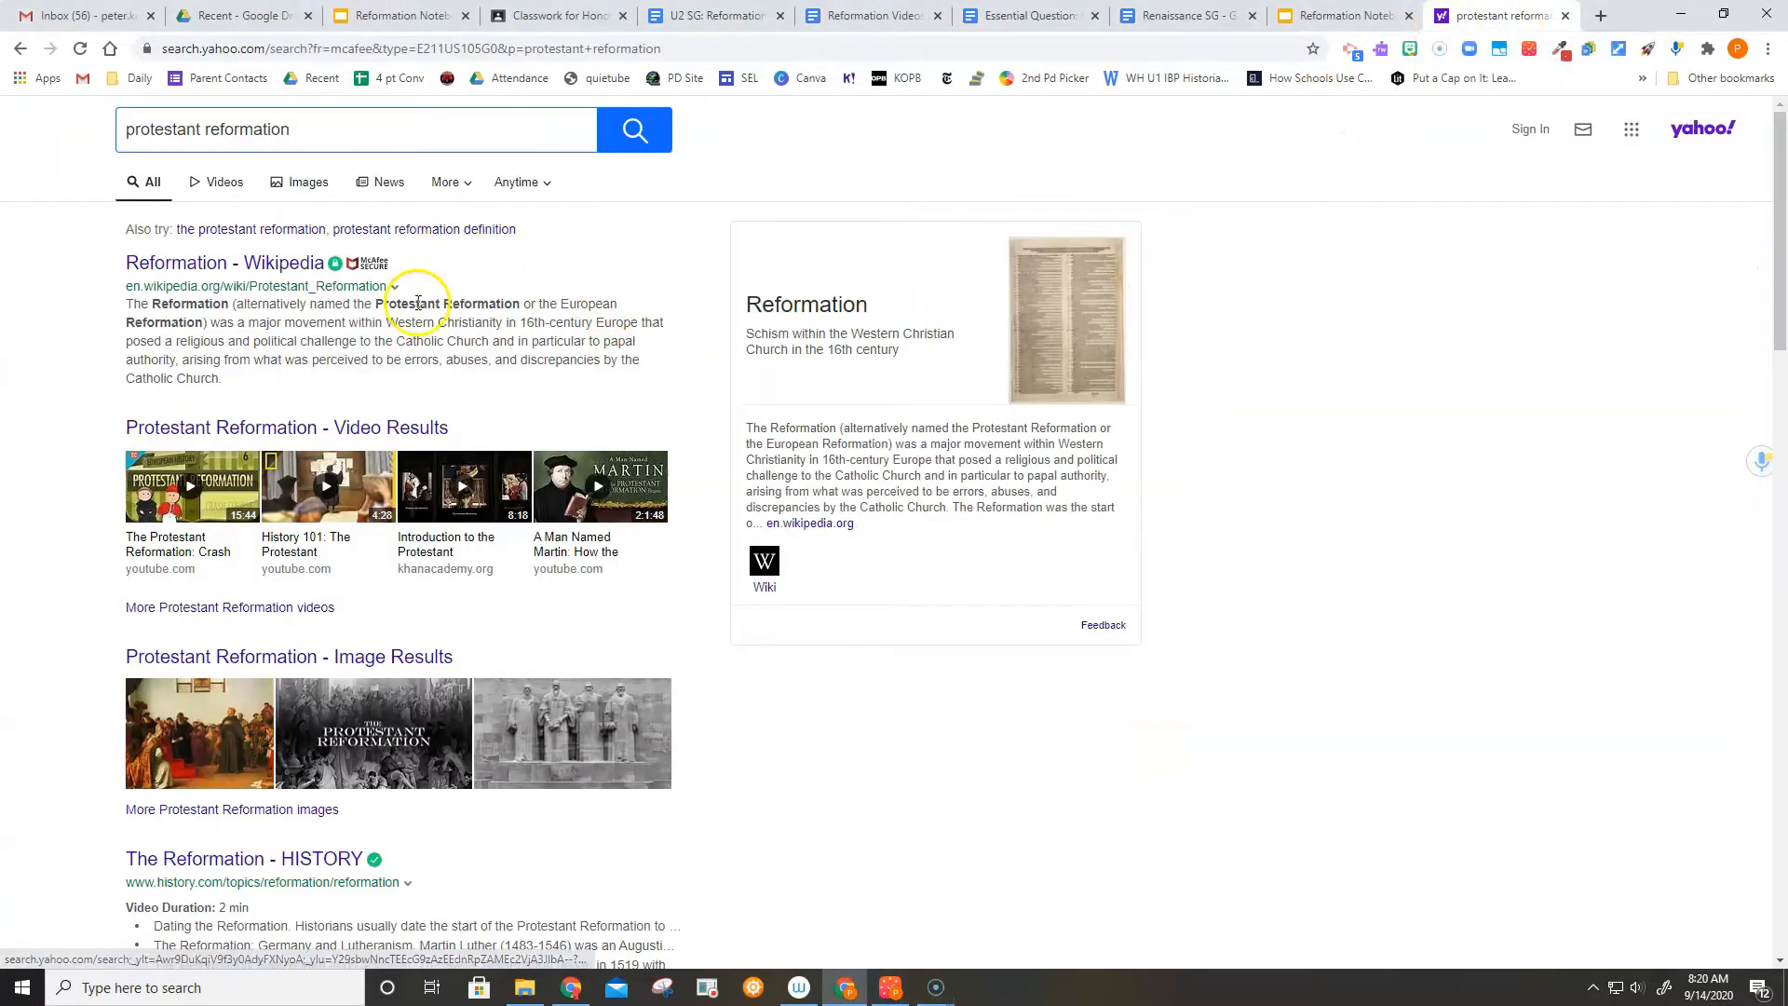
{"action": "mouse_move", "coordinate": [155, 263]}
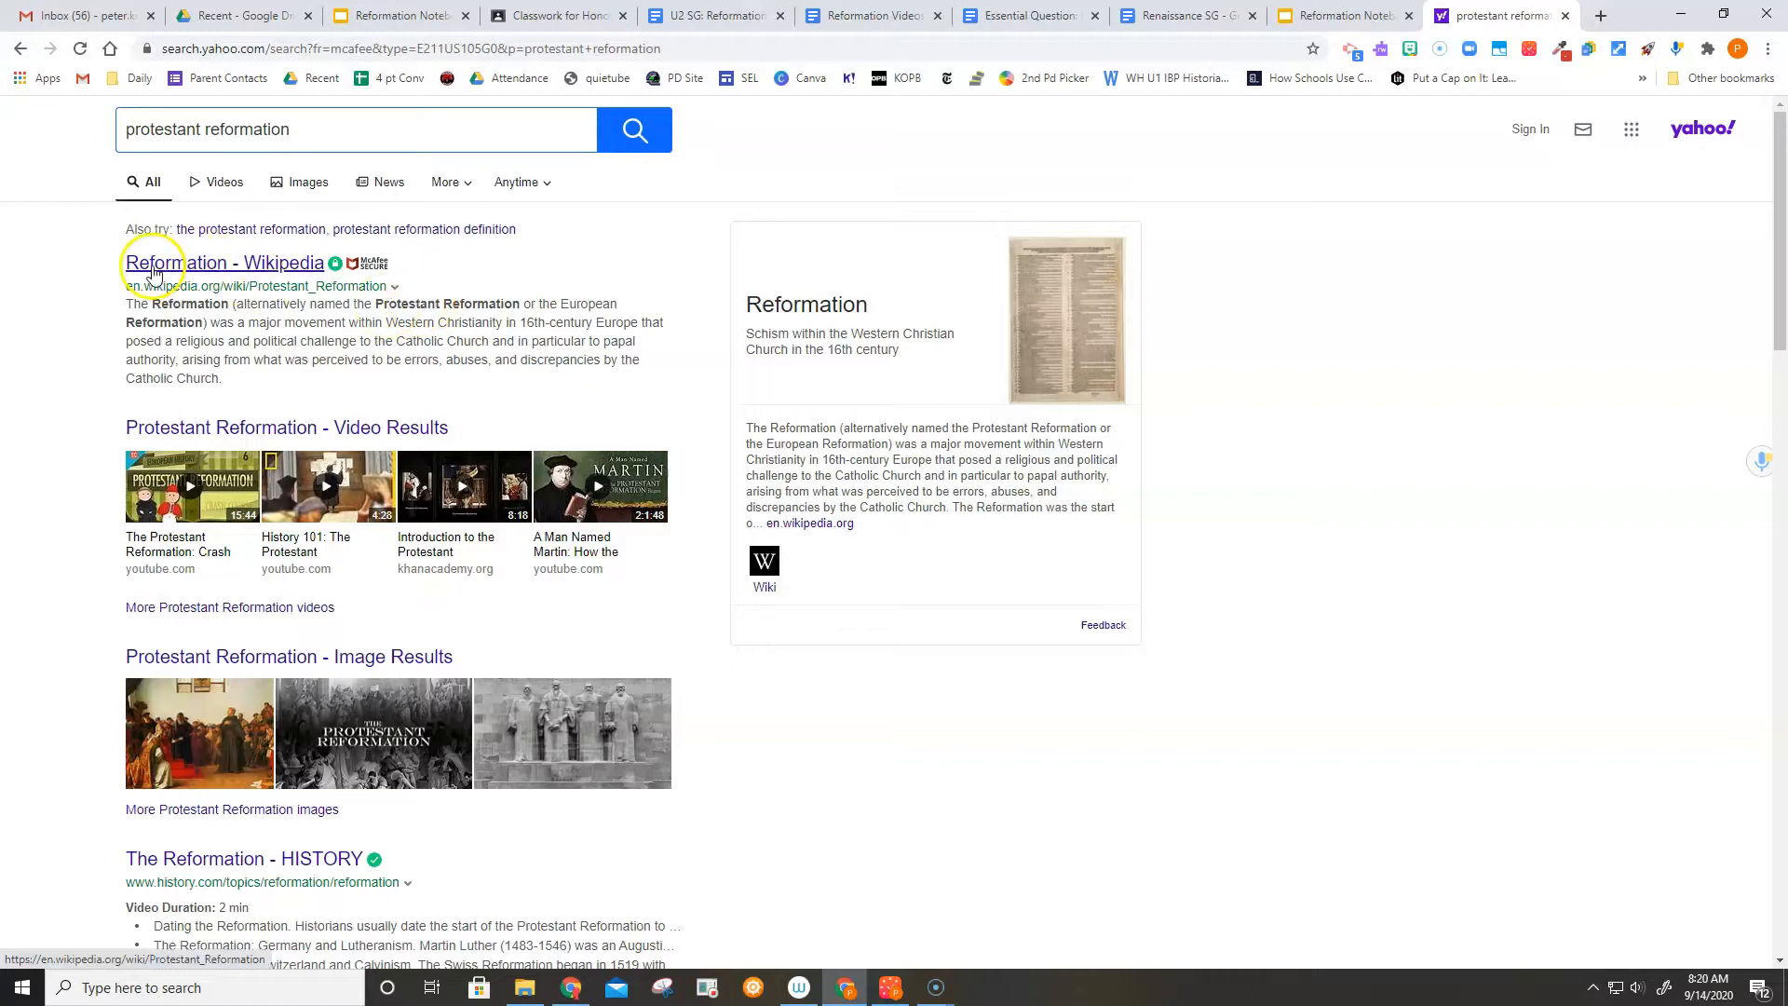
{"action": "mouse_move", "coordinate": [298, 274]}
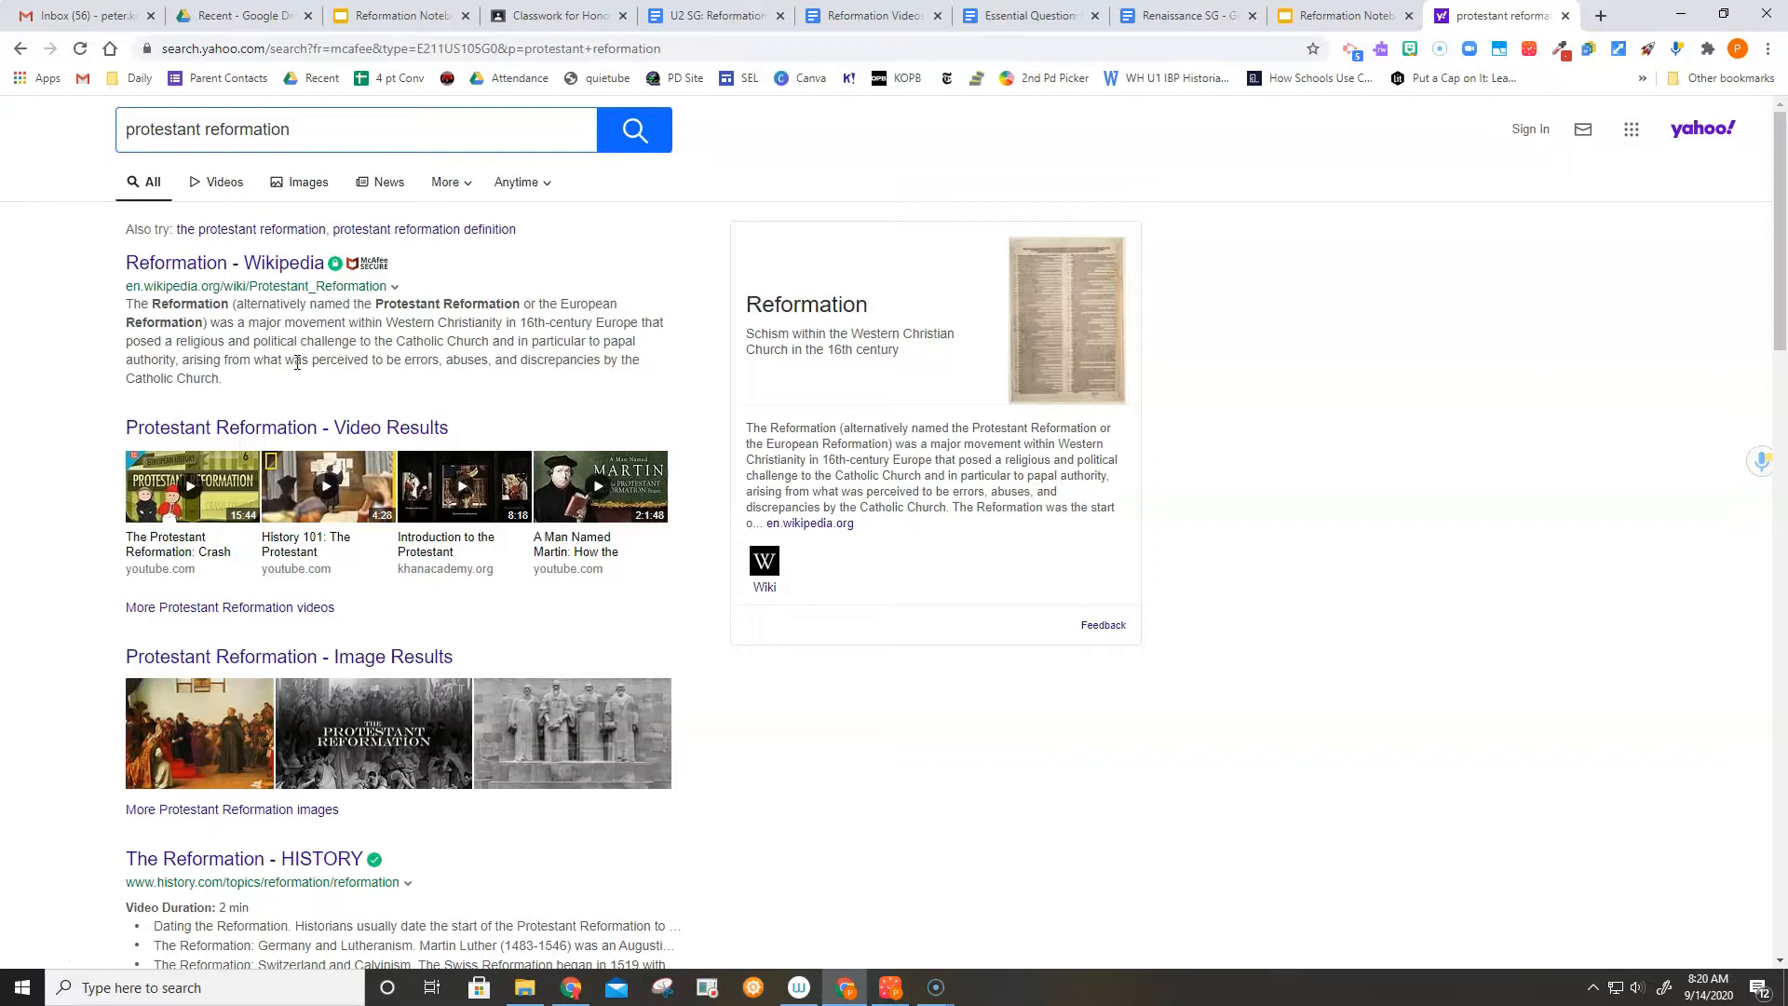
{"action": "mouse_move", "coordinate": [332, 376]}
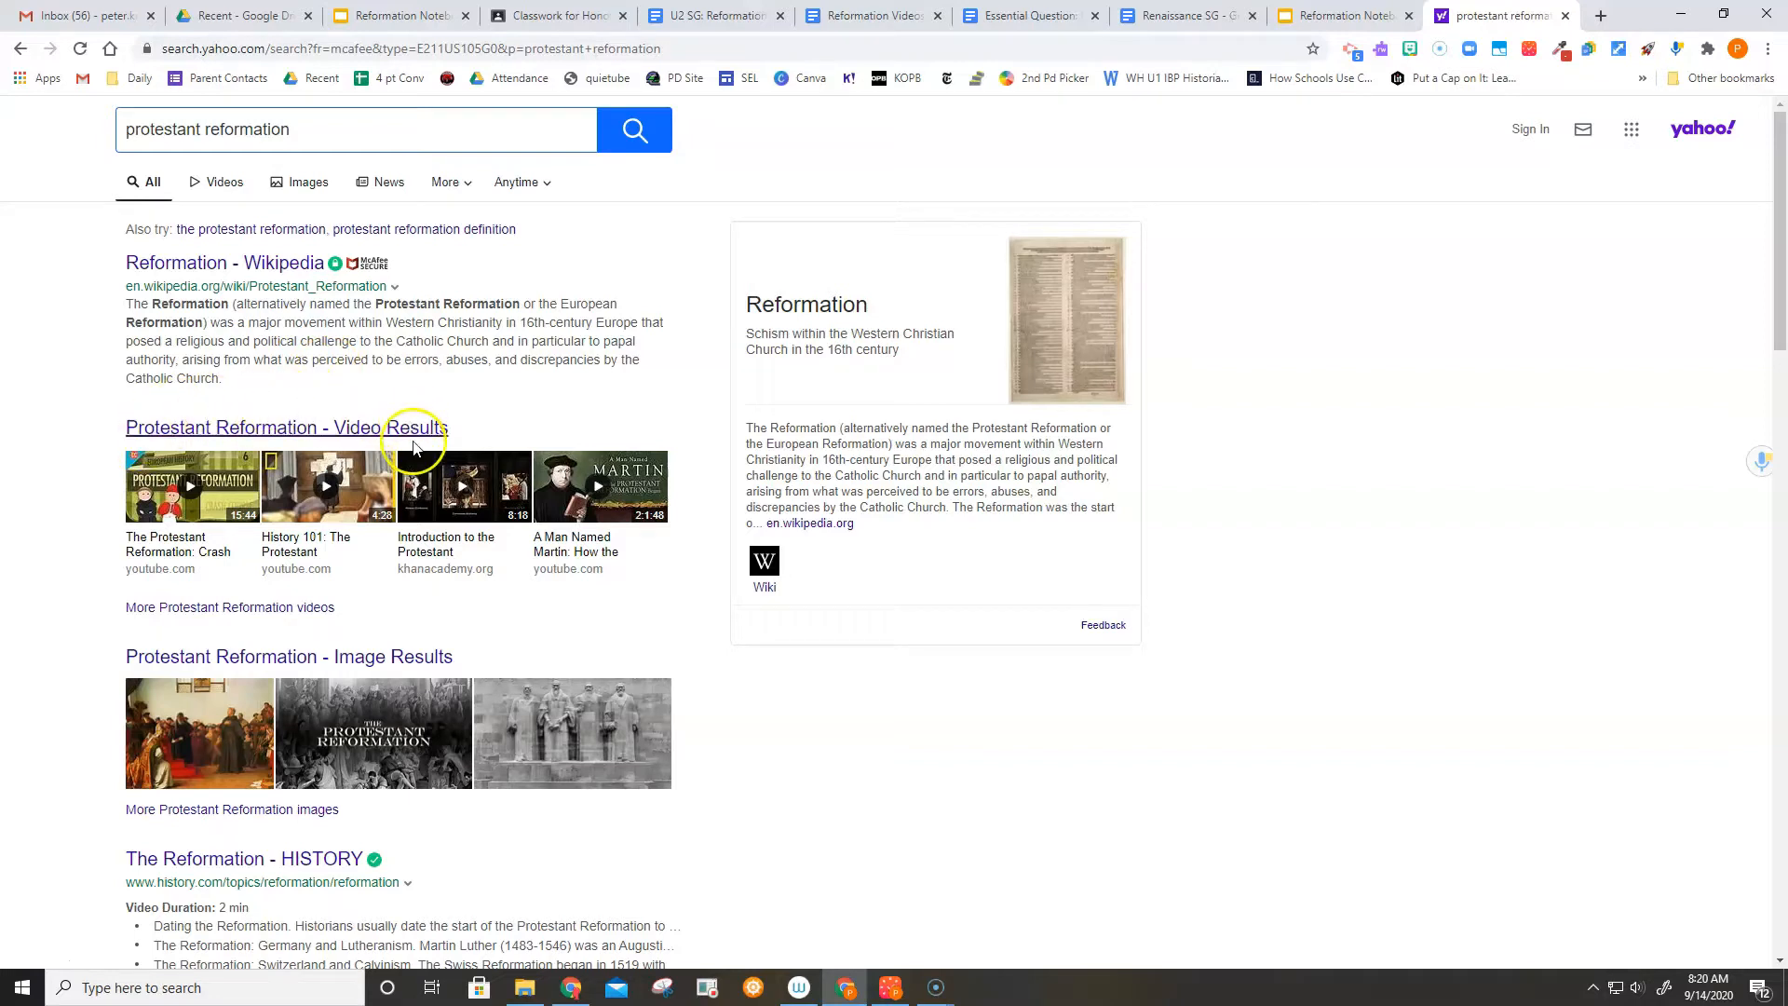
{"action": "mouse_move", "coordinate": [378, 583]}
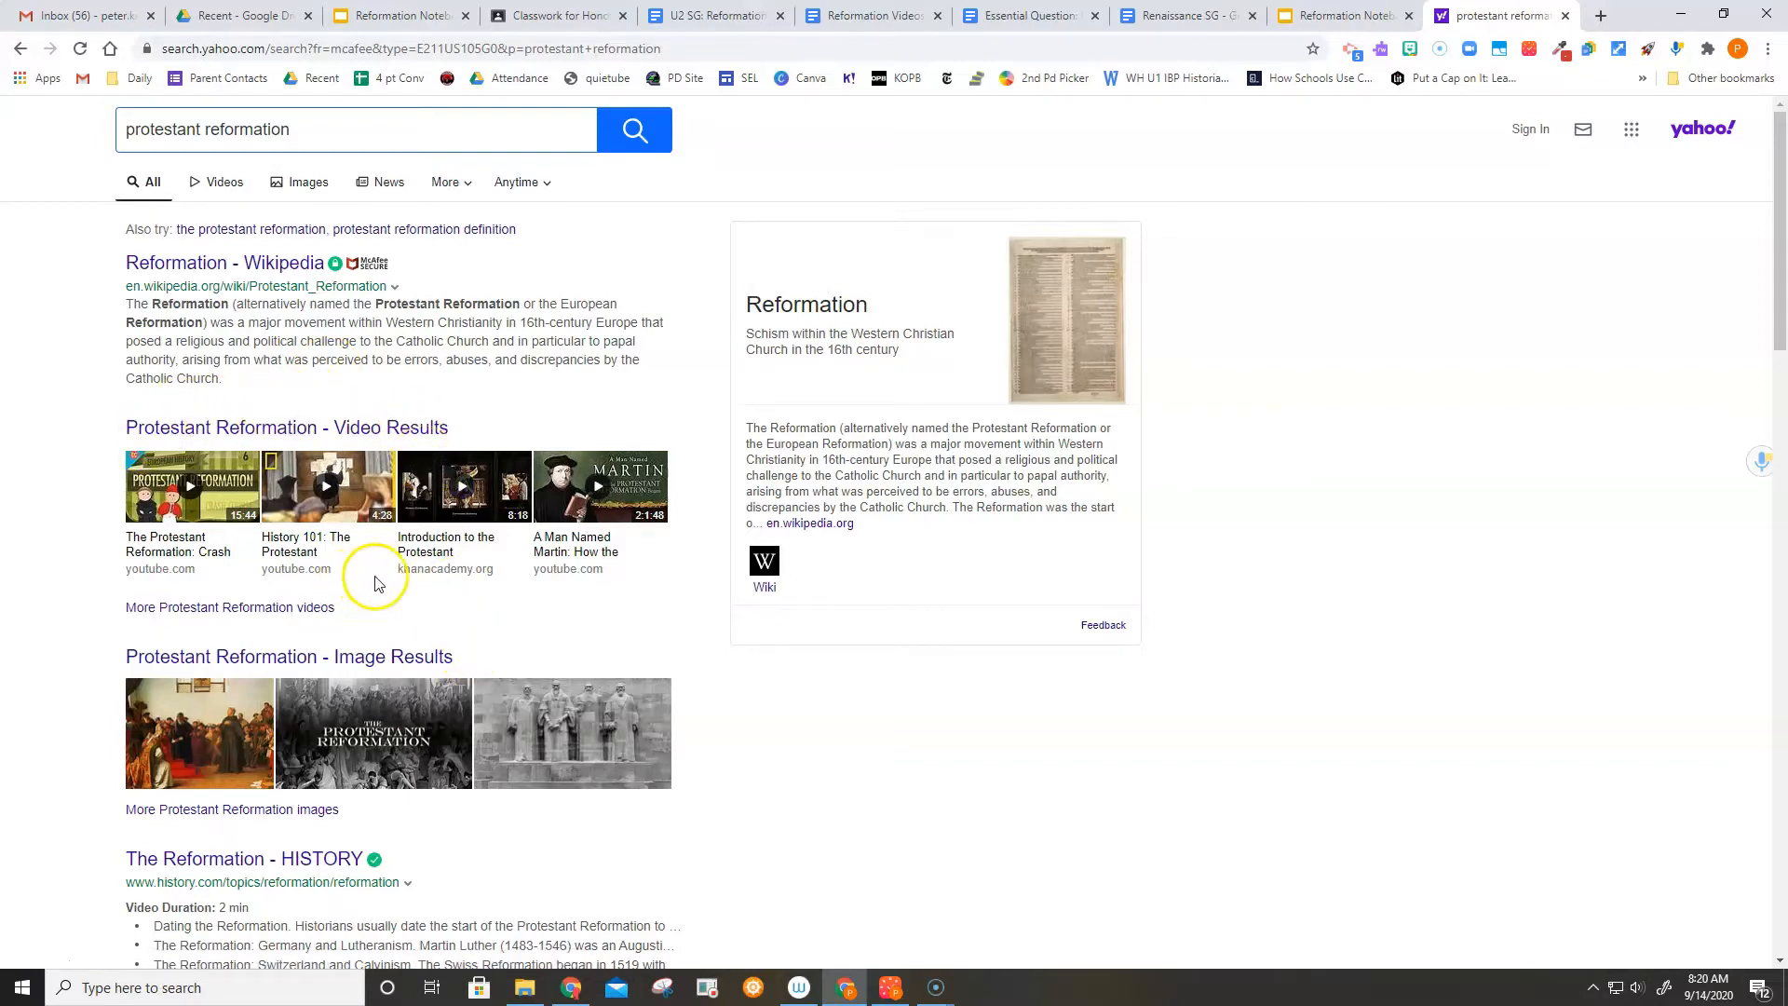
{"action": "mouse_move", "coordinate": [659, 603]}
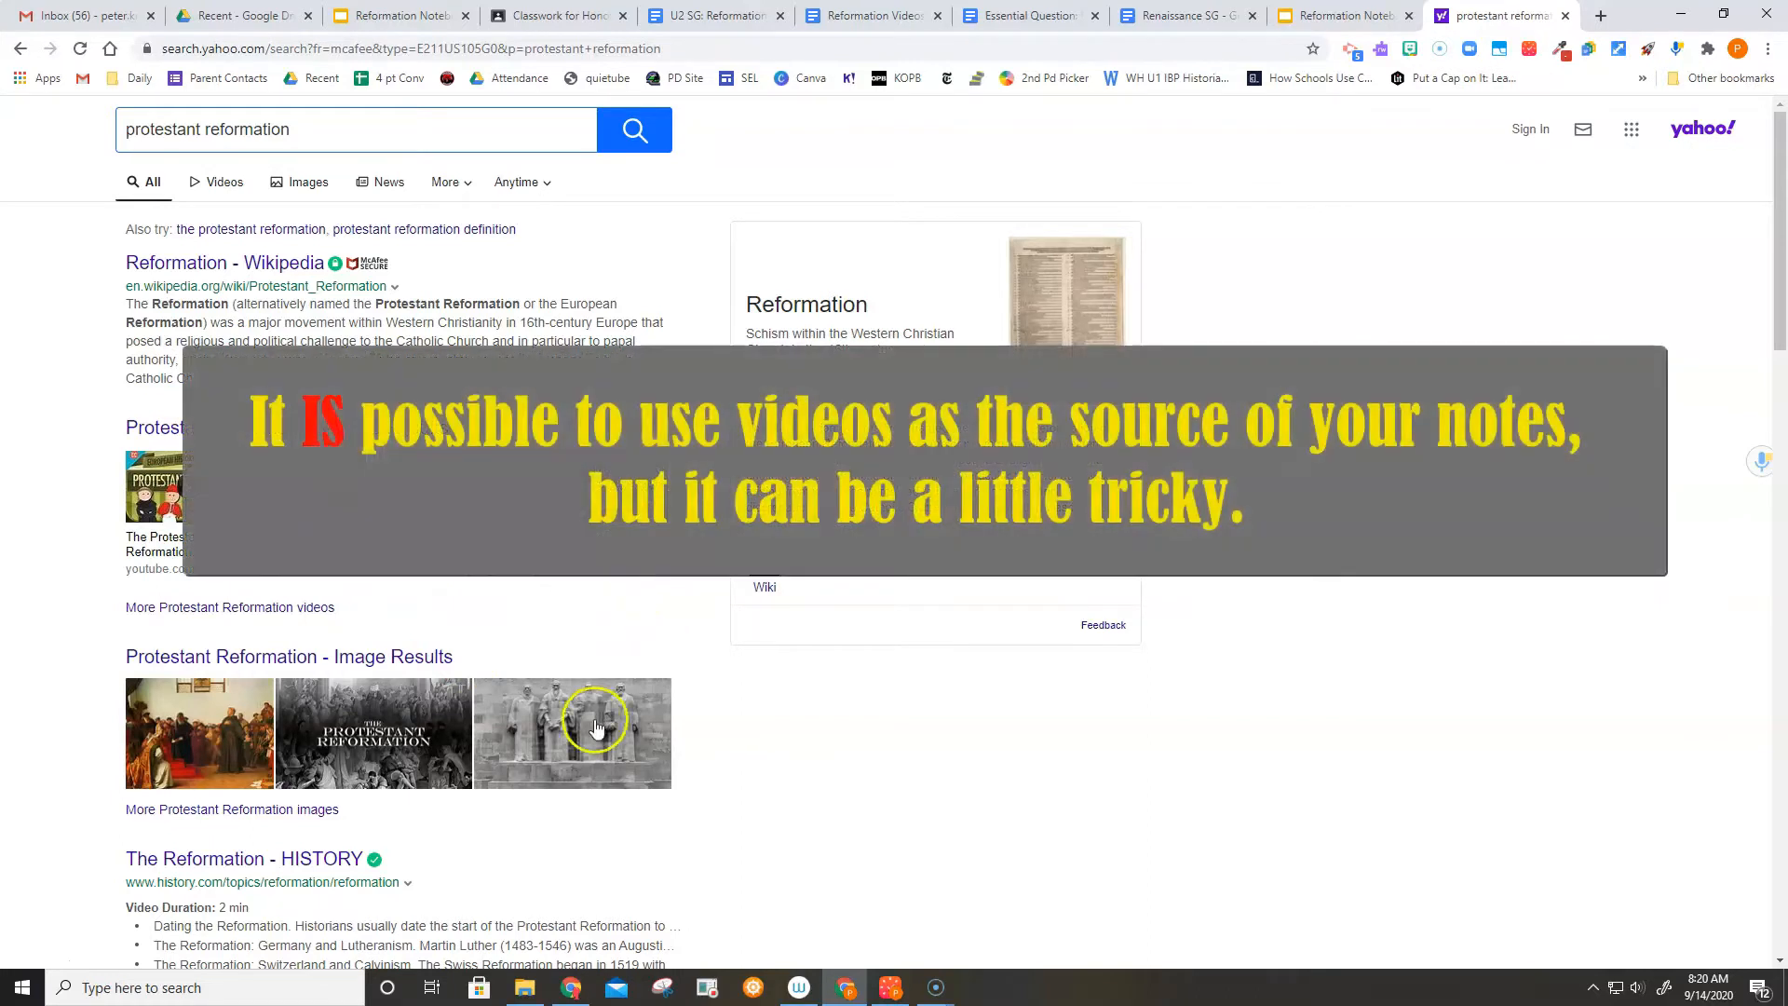
Scroll the Yahoo results down past ads to the related searches and page links at the bottom.
{"action": "scroll", "scroll_direction": "down", "scroll_amount": 3}
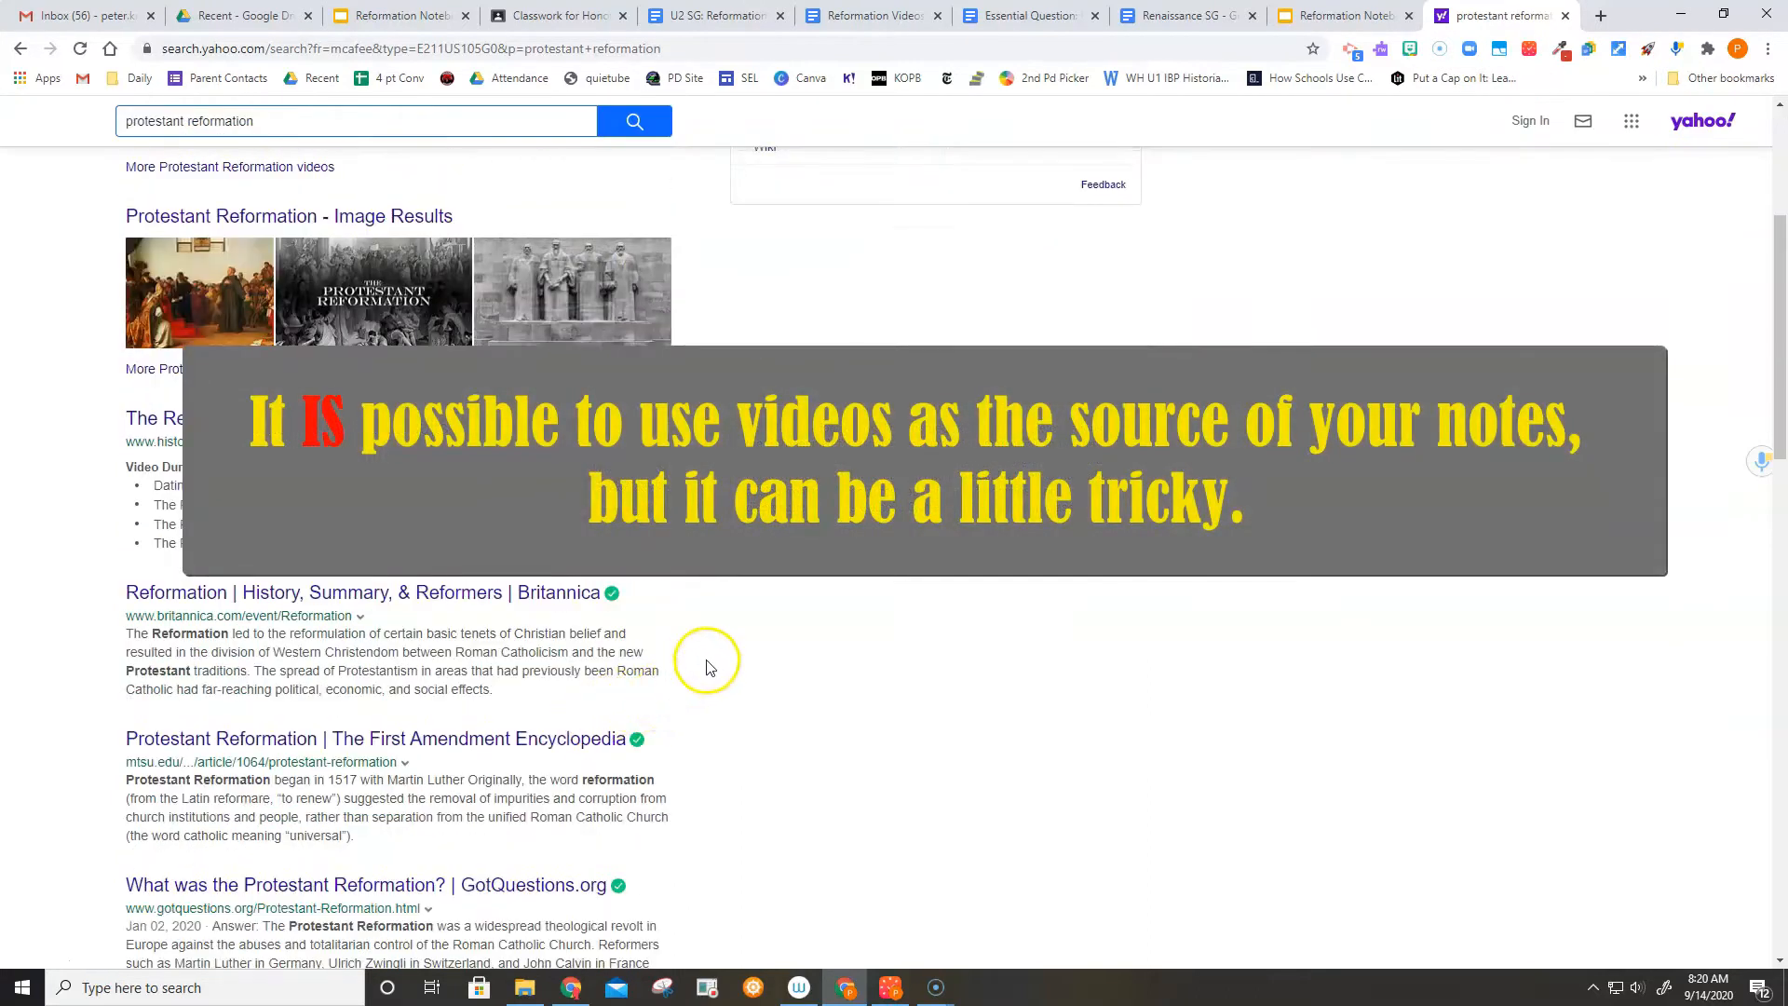
{"action": "scroll", "scroll_direction": "down", "scroll_amount": 3}
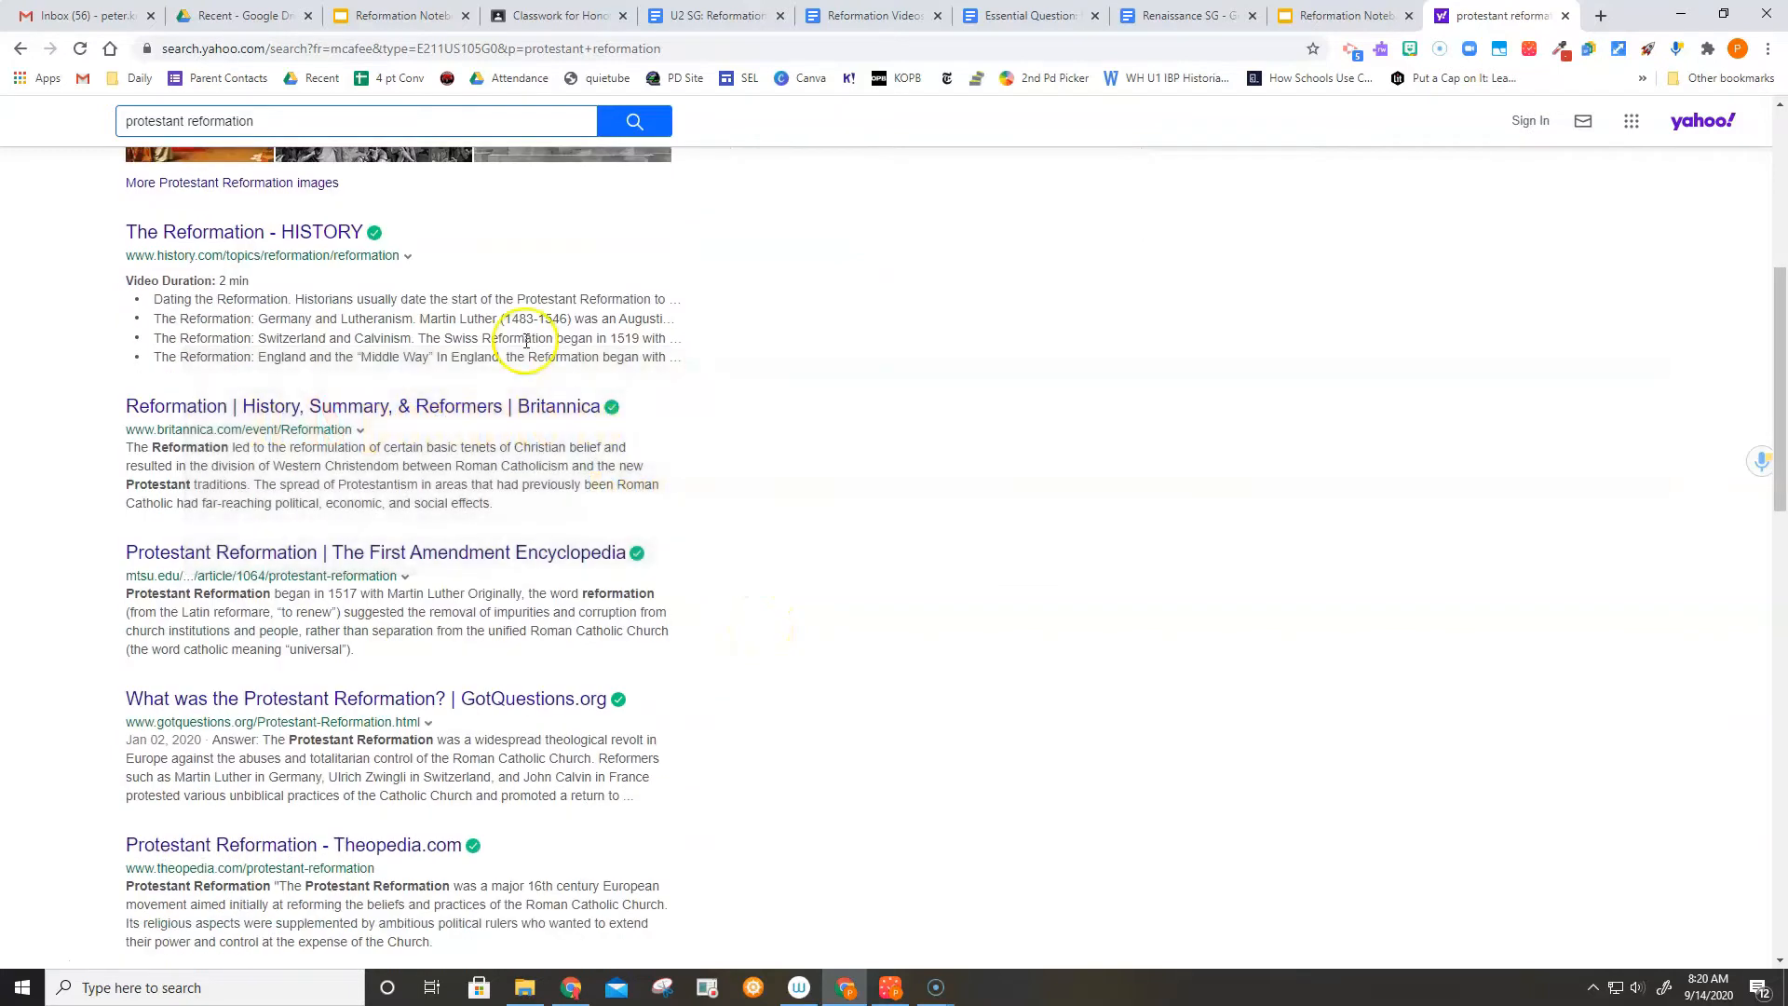
{"action": "mouse_move", "coordinate": [306, 253]}
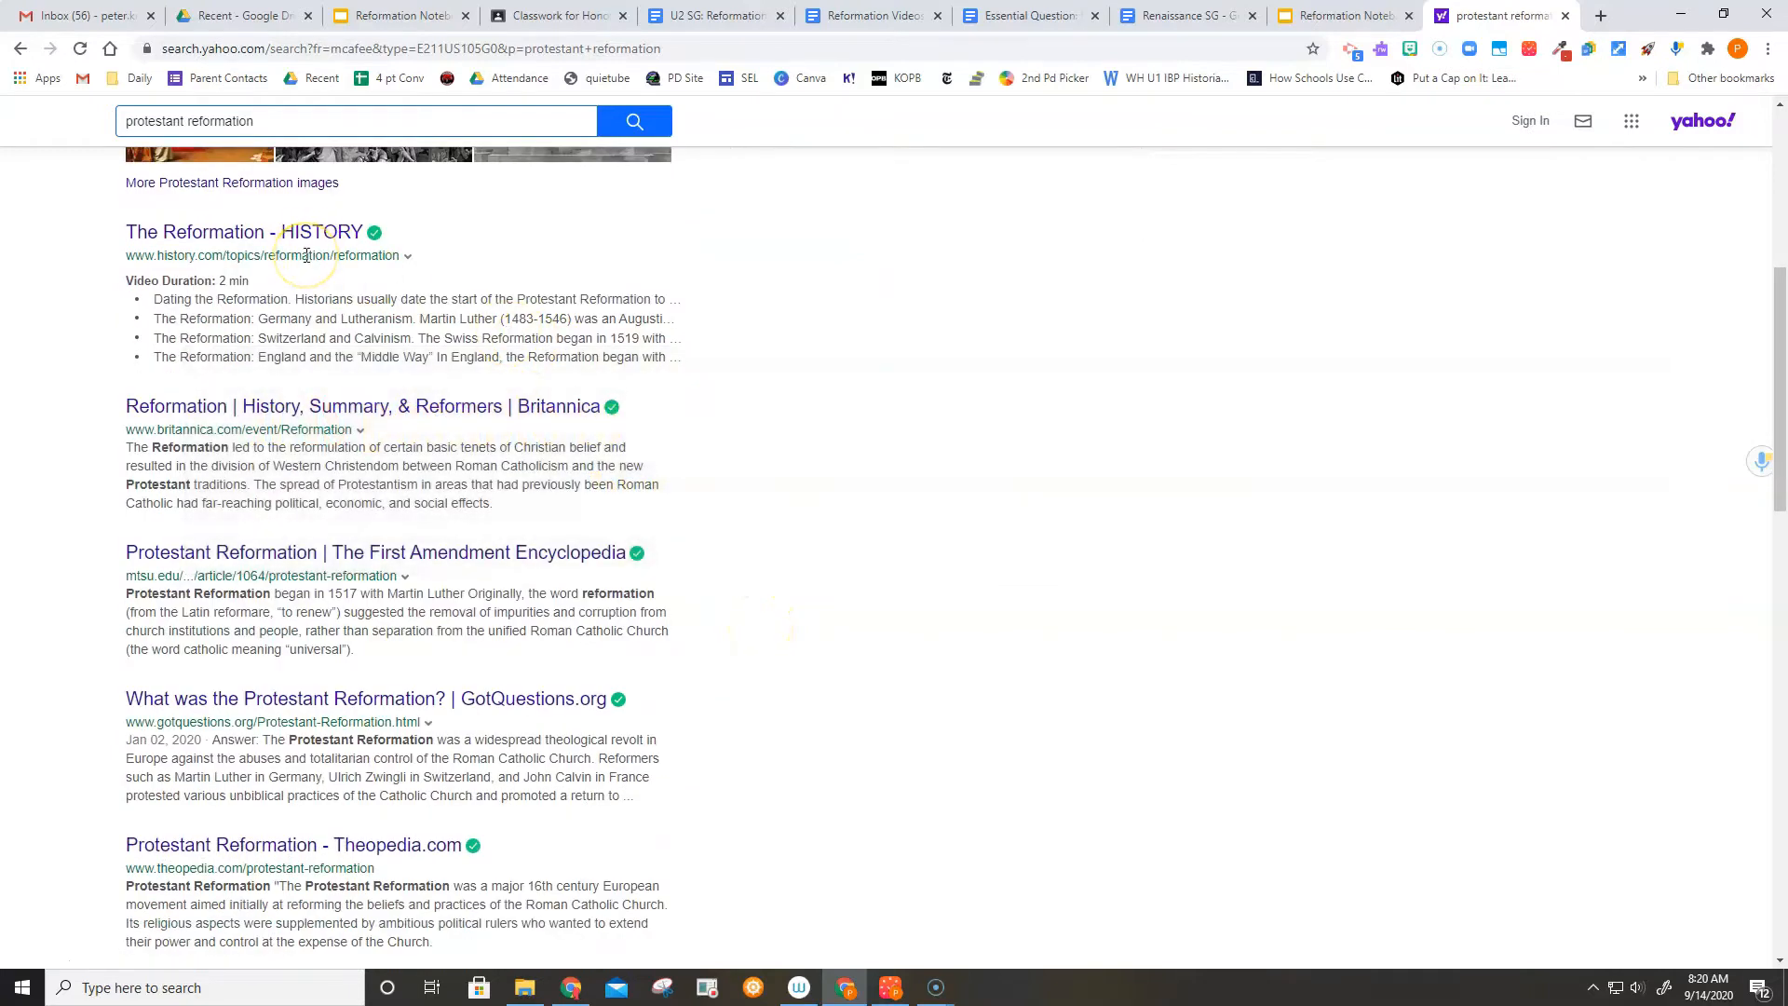
{"action": "mouse_move", "coordinate": [236, 436]}
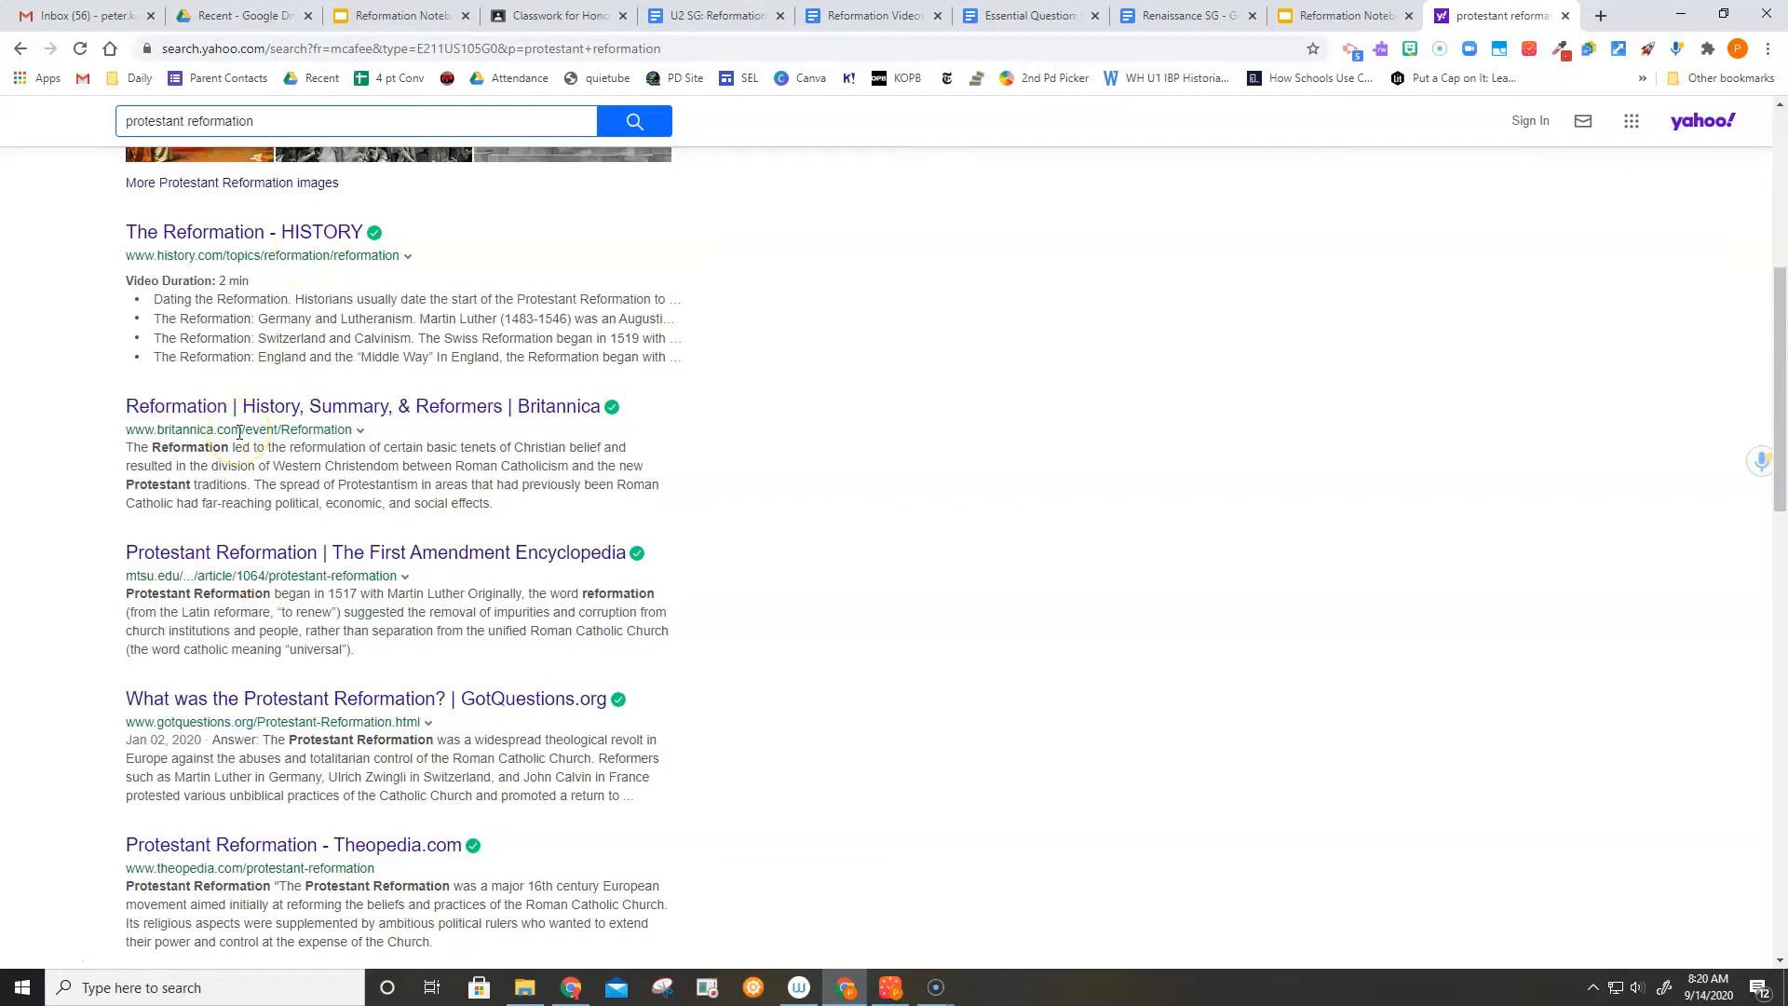
{"action": "mouse_move", "coordinate": [559, 551]}
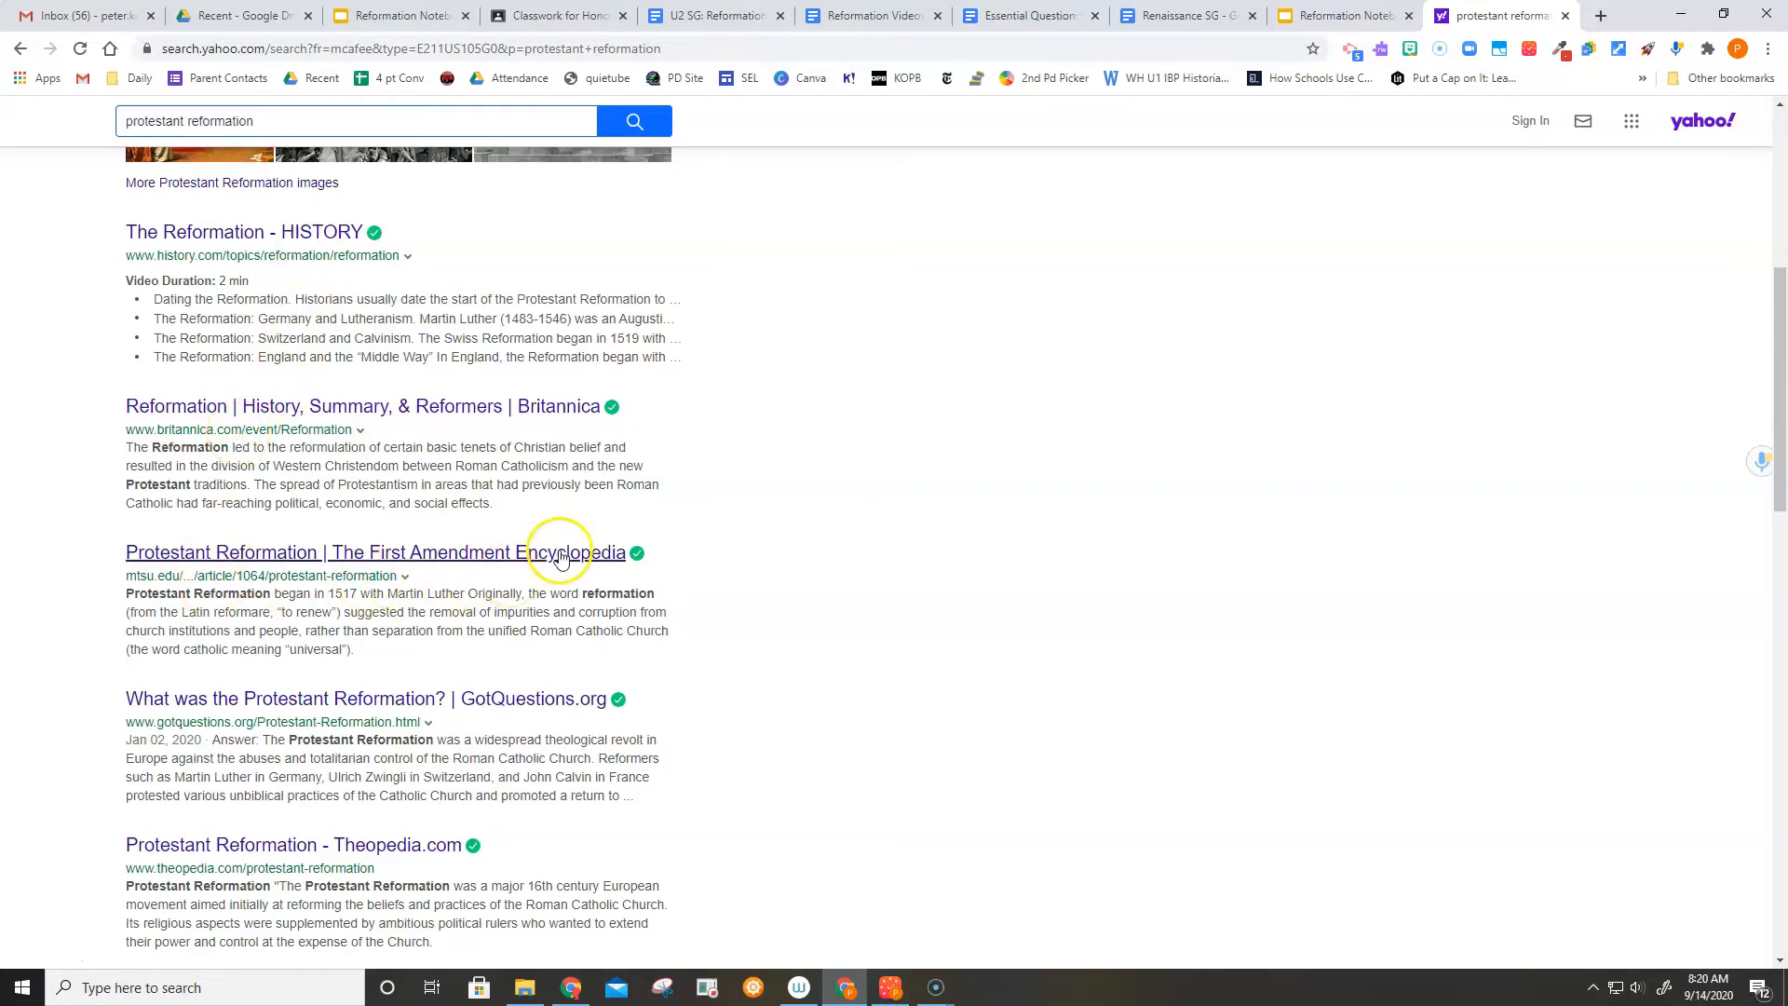
{"action": "mouse_move", "coordinate": [247, 743]}
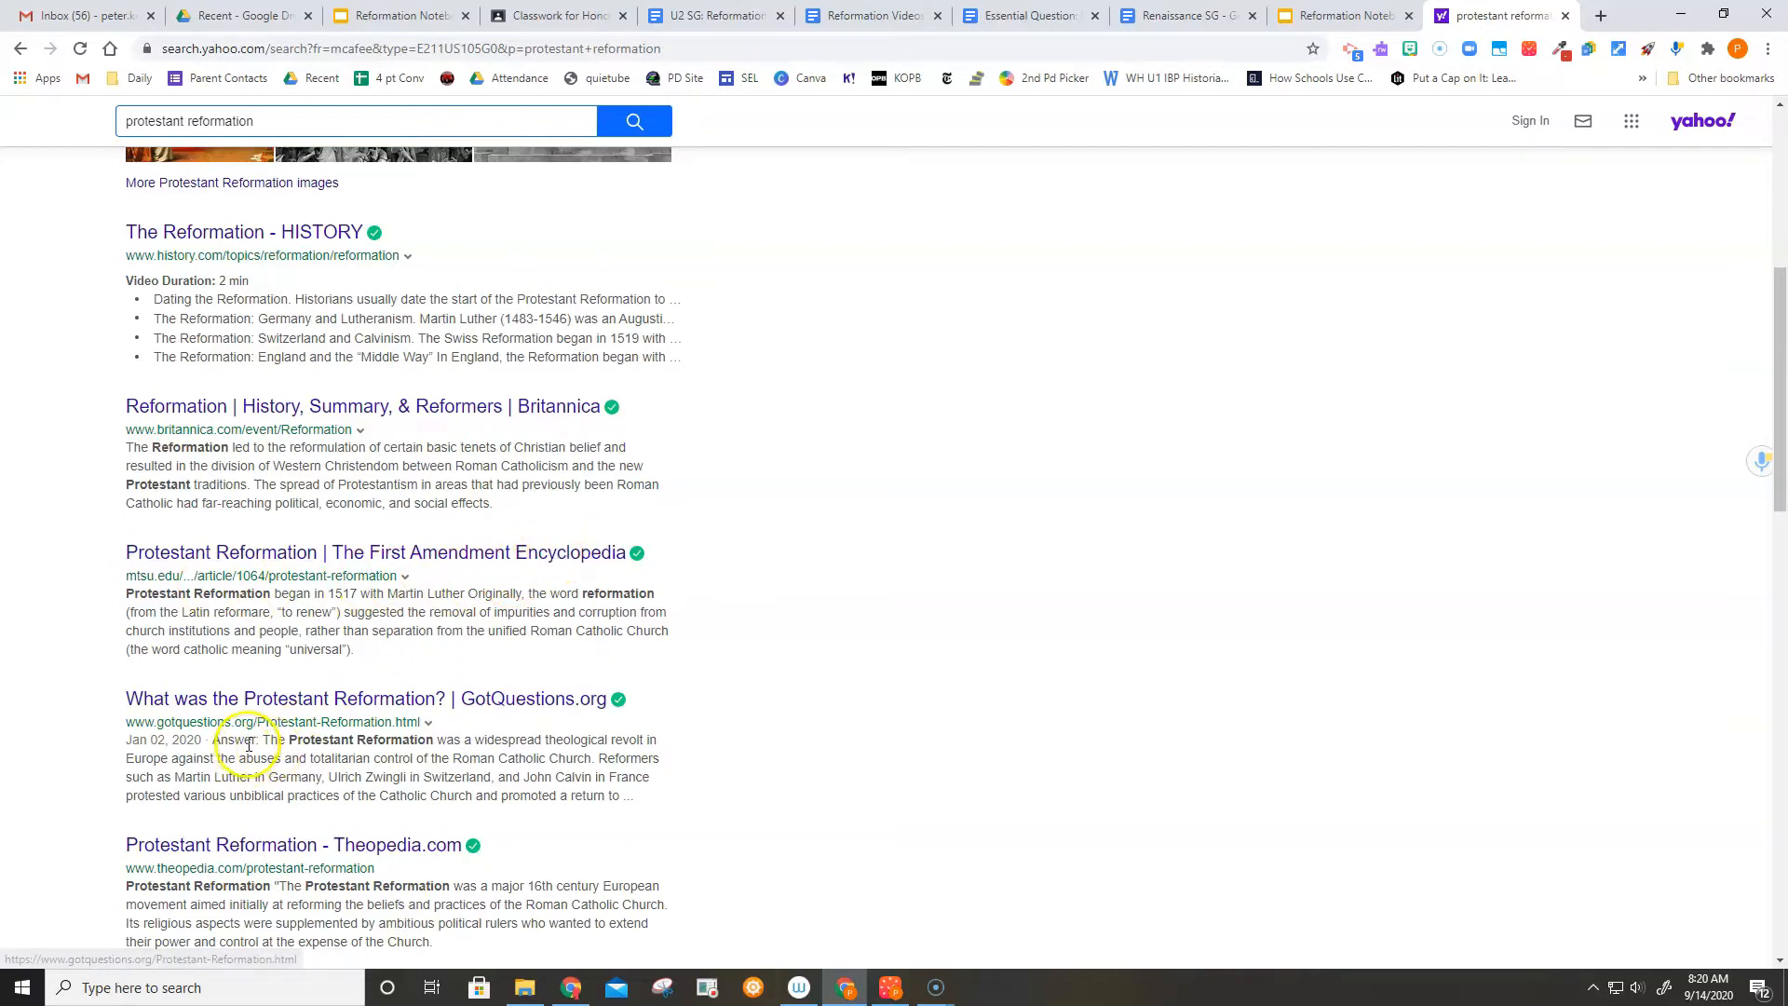
{"action": "mouse_move", "coordinate": [522, 756]}
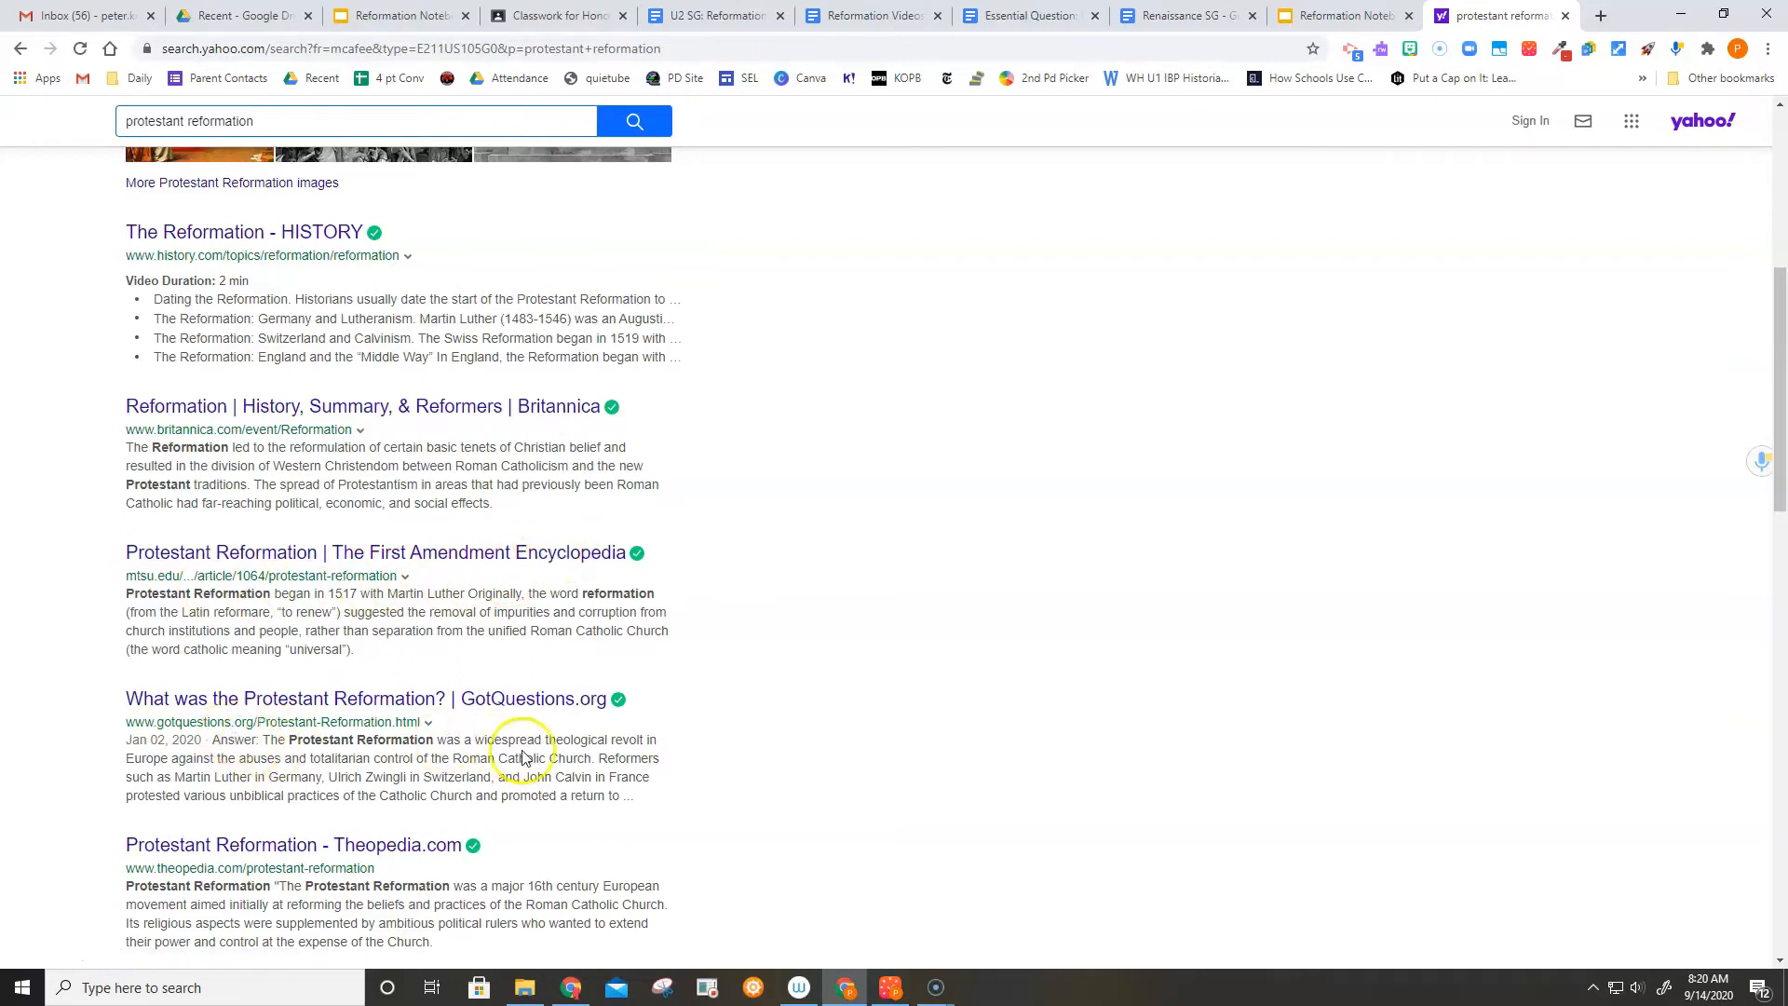
{"action": "mouse_move", "coordinate": [659, 756]}
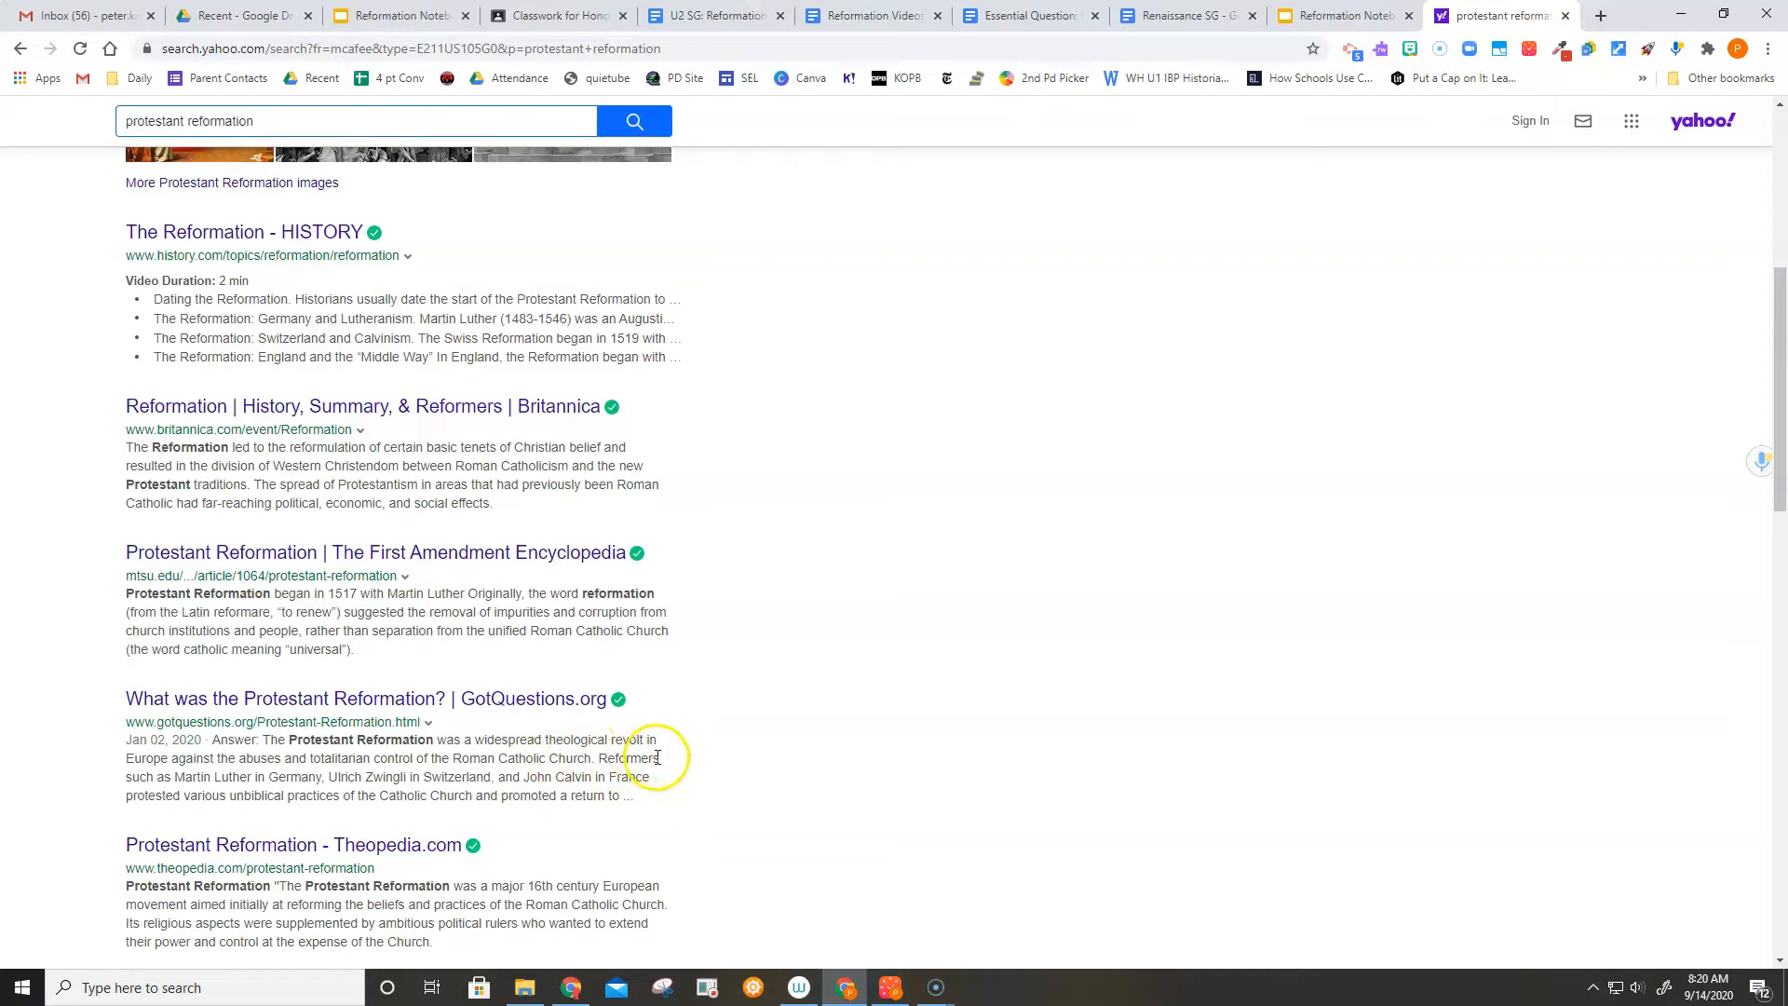
{"action": "scroll", "scroll_direction": "down", "scroll_amount": 3}
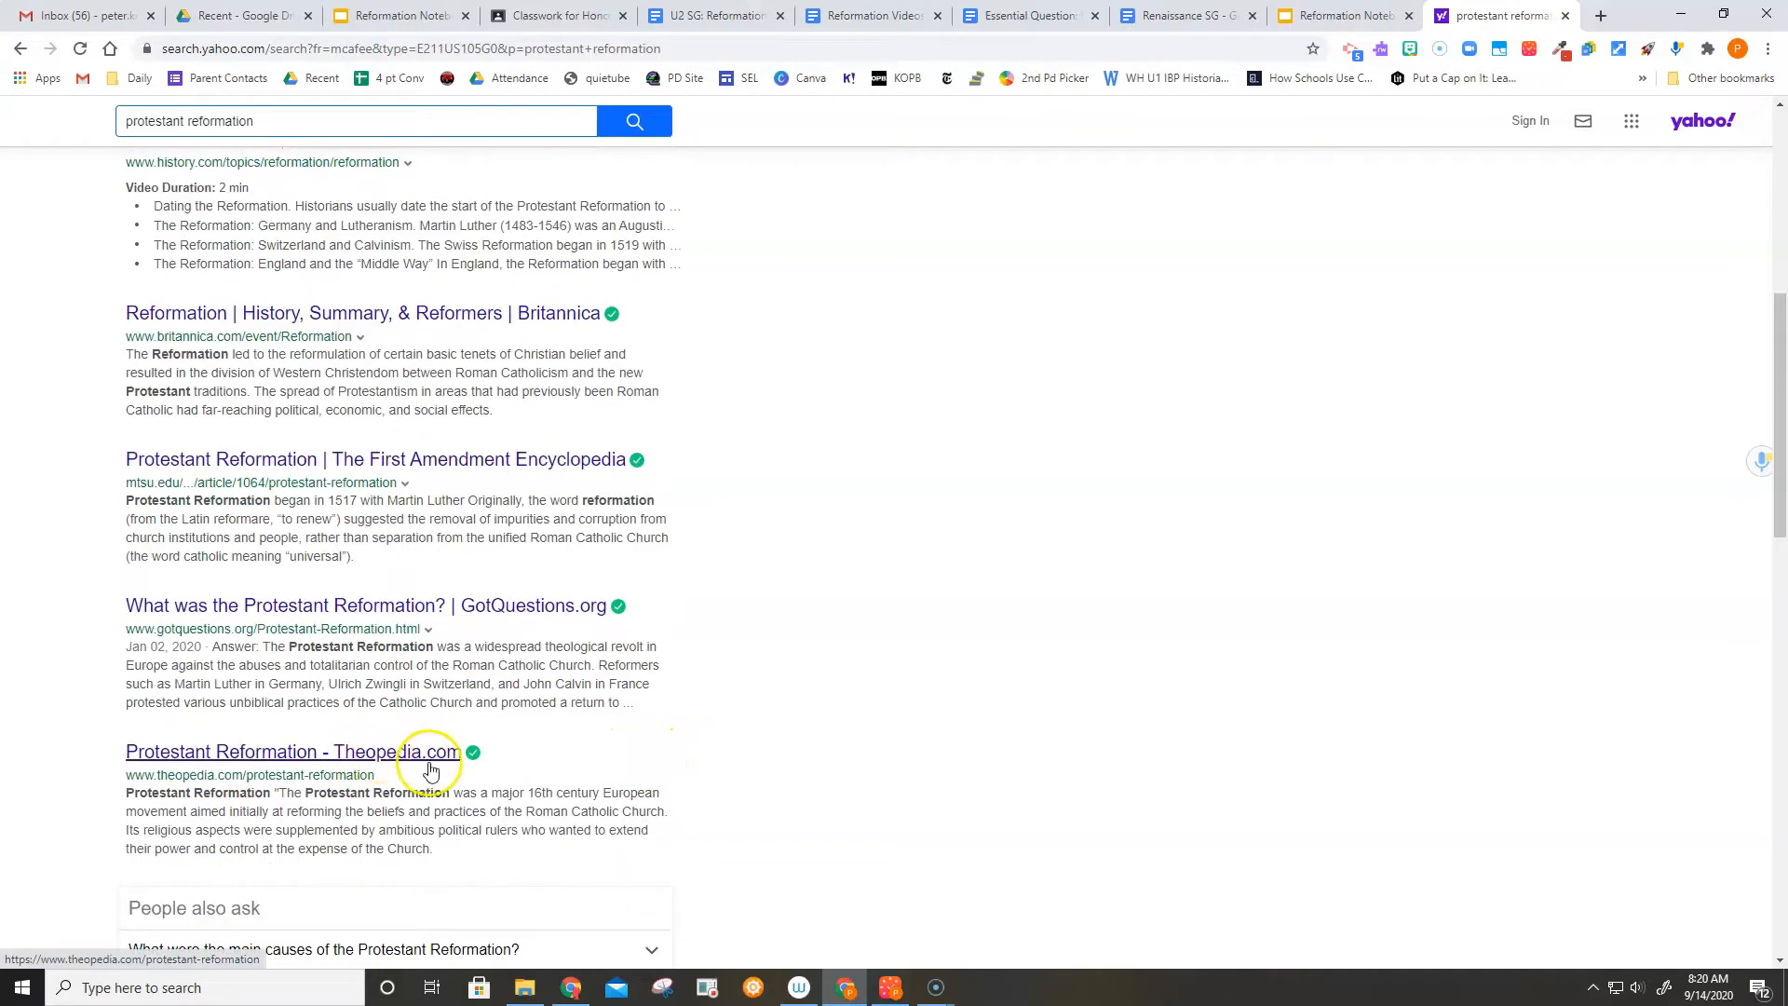
{"action": "mouse_move", "coordinate": [505, 790]}
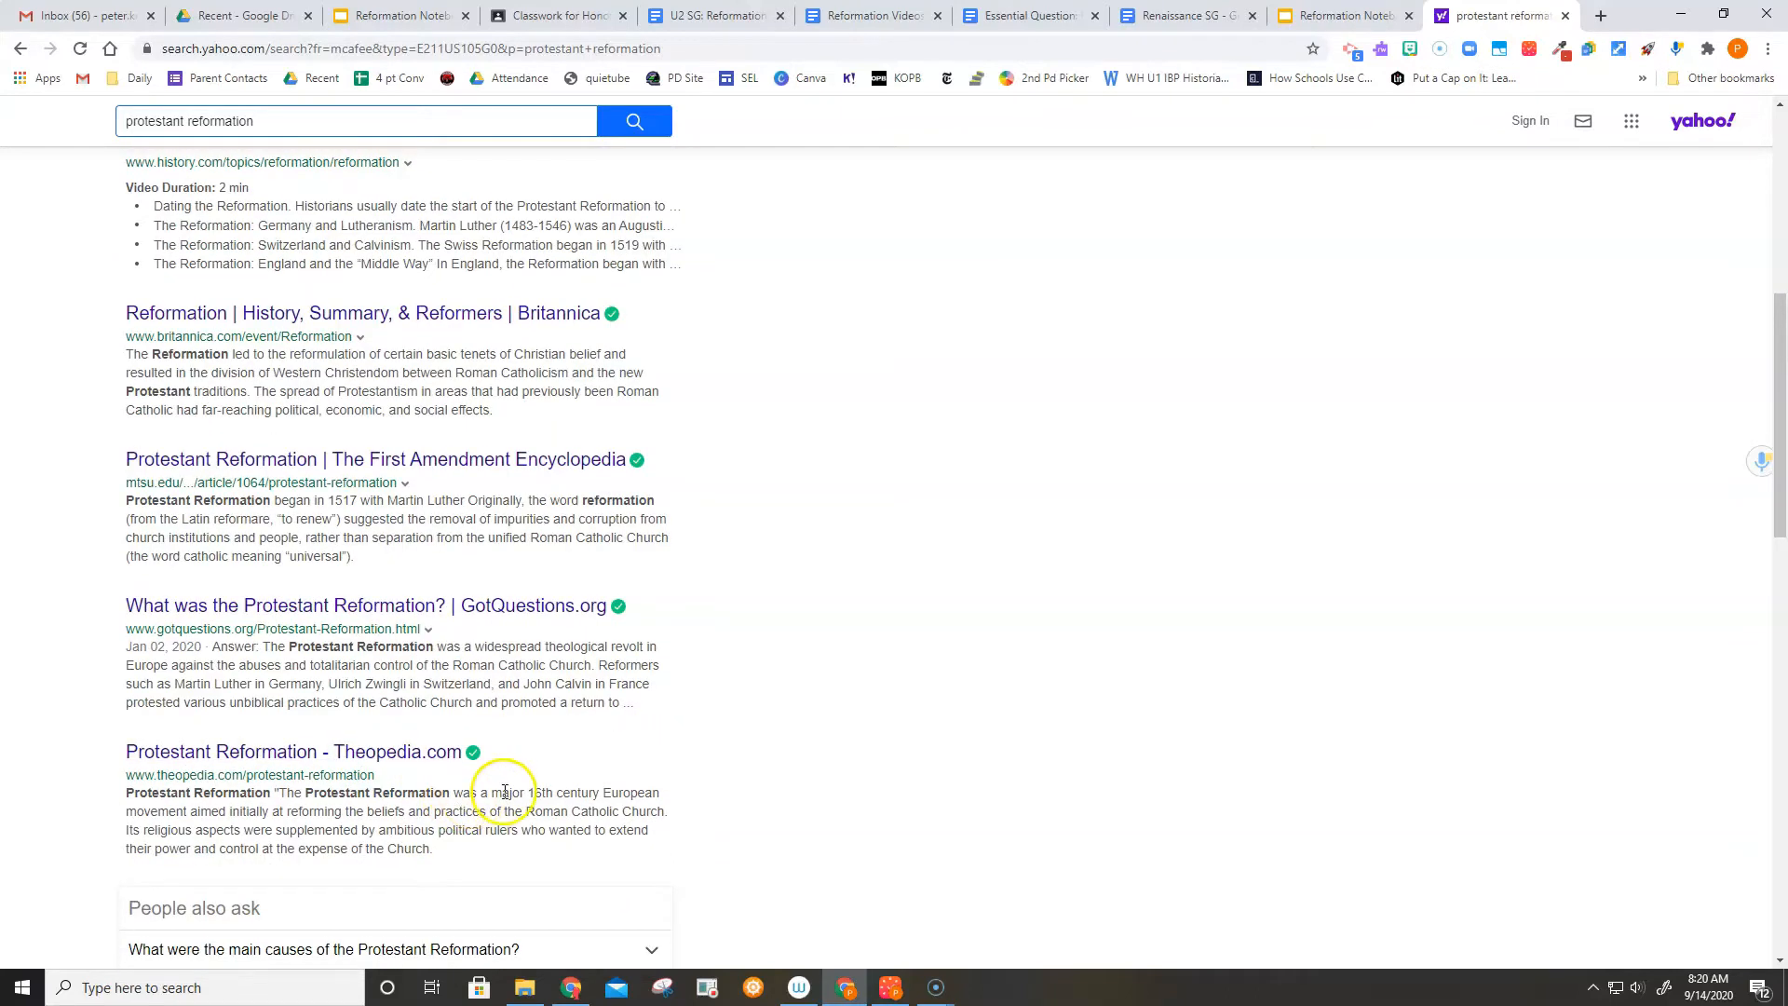
{"action": "scroll", "scroll_direction": "down", "scroll_amount": 3}
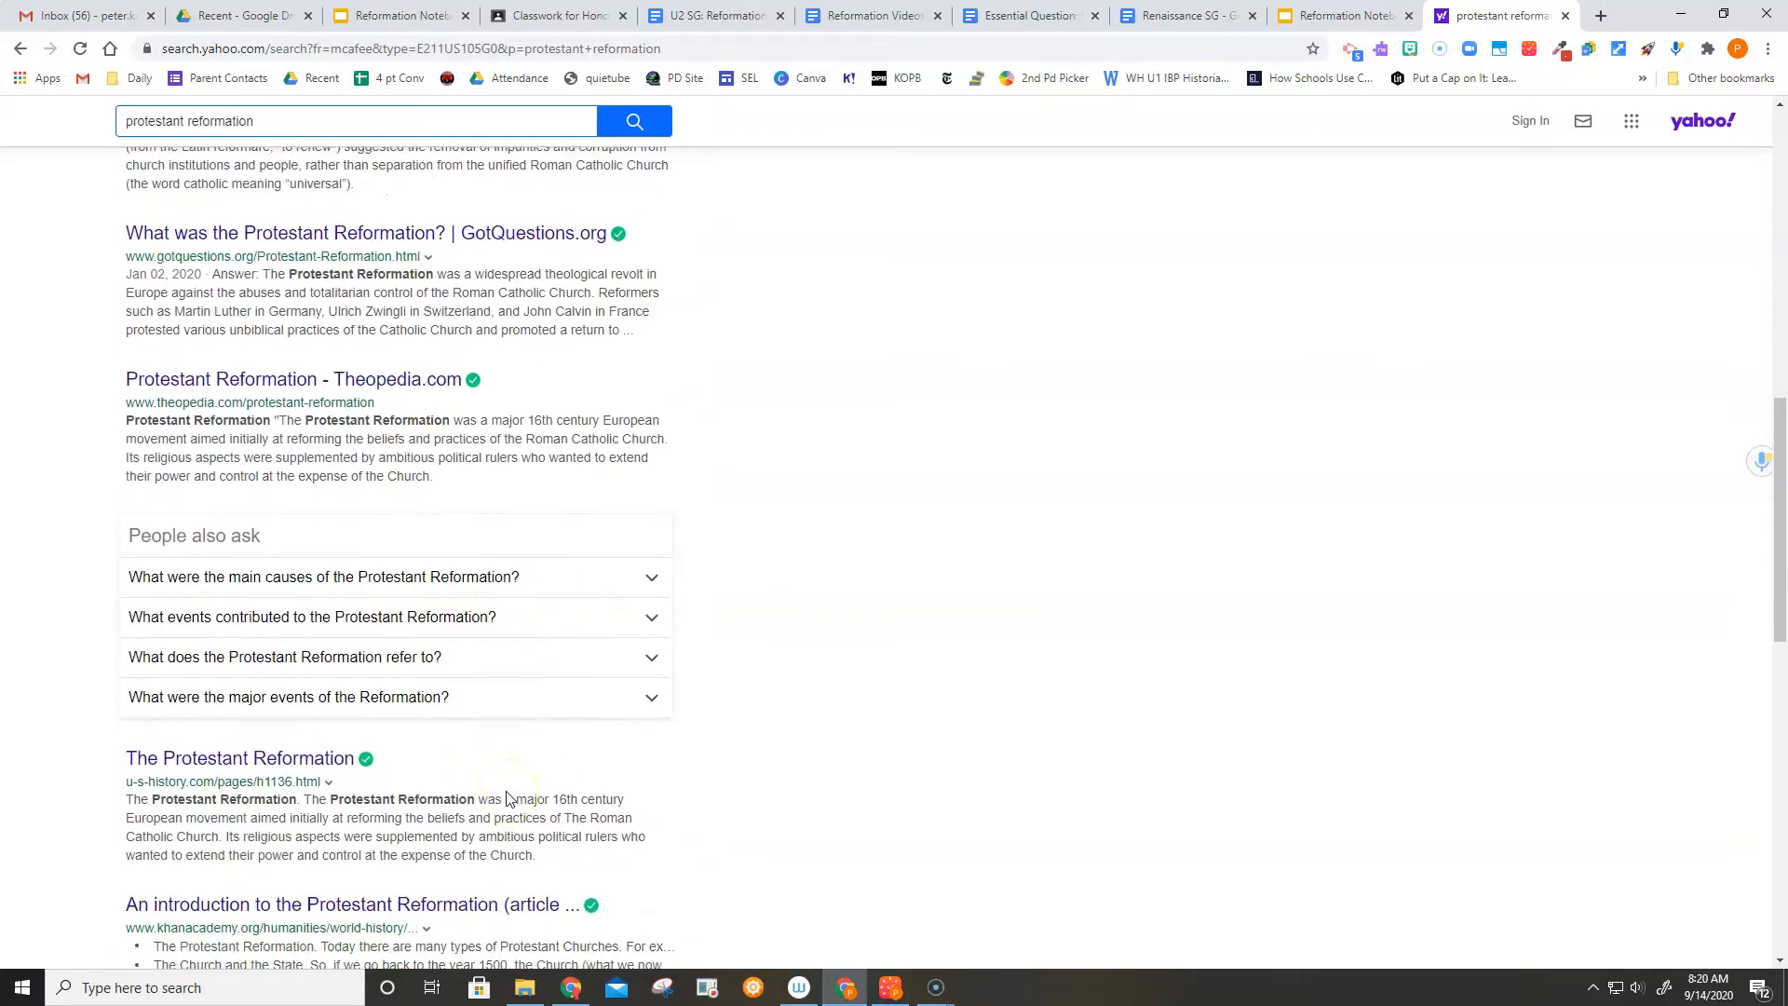
{"action": "scroll", "scroll_direction": "down", "scroll_amount": 3}
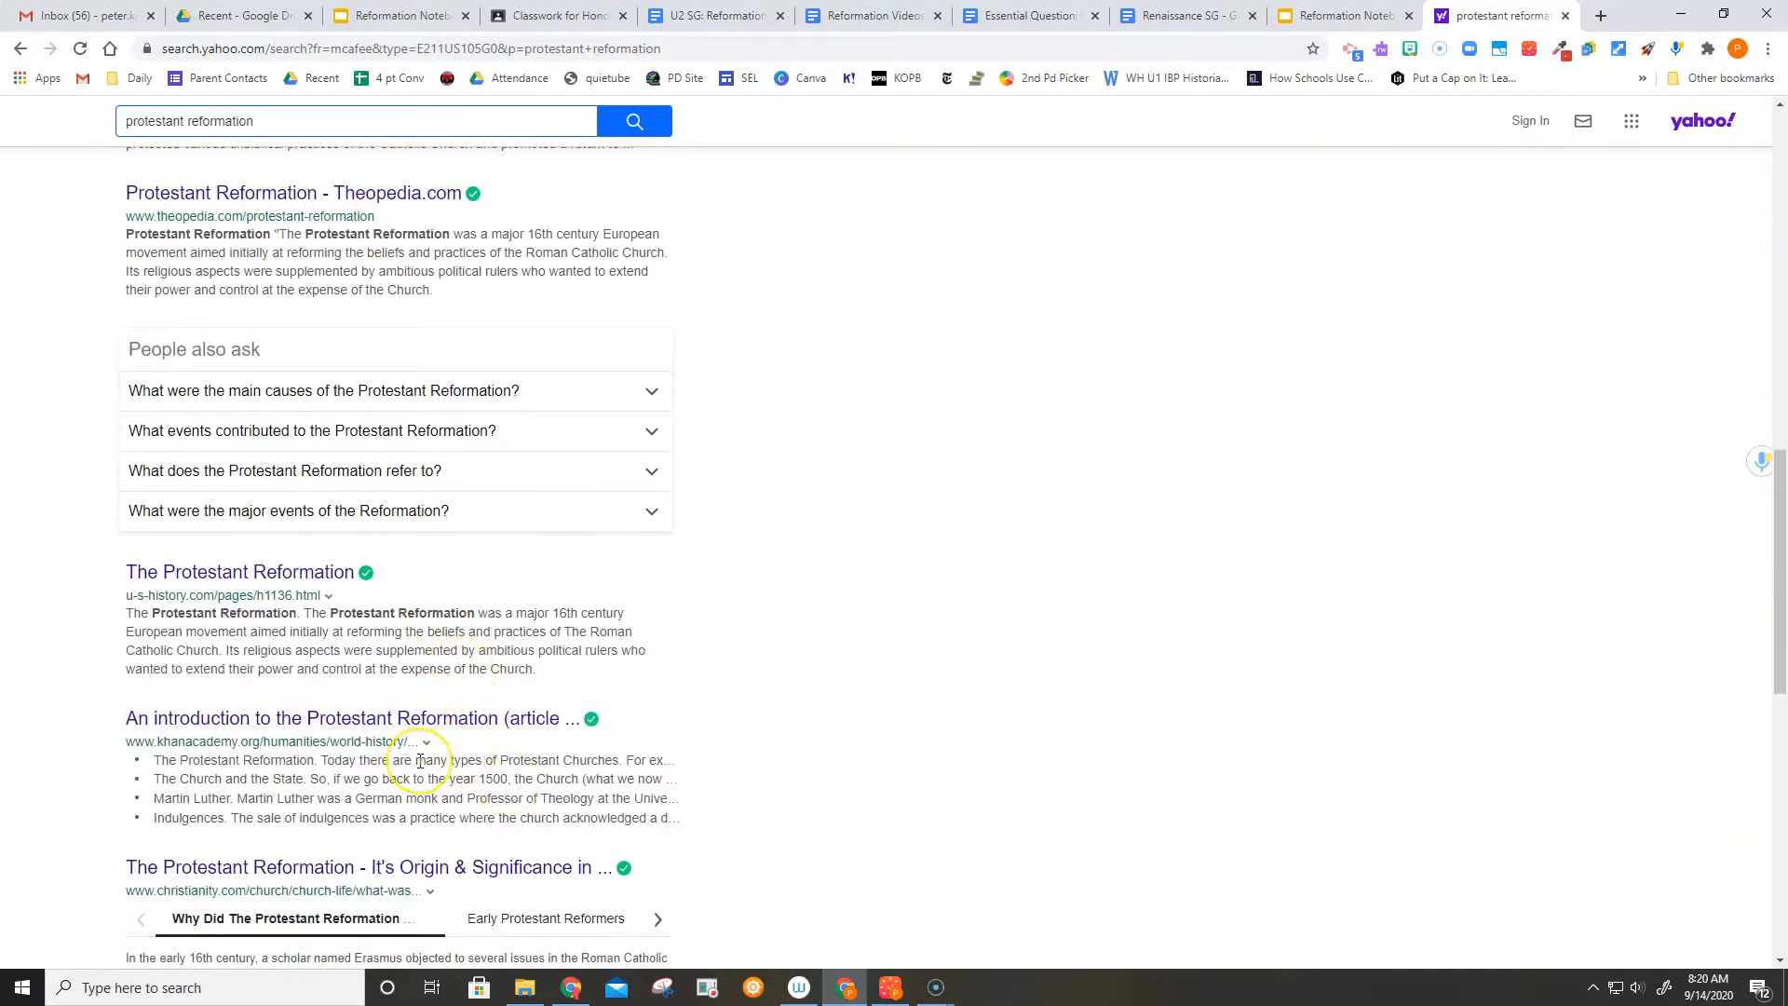
{"action": "scroll", "scroll_direction": "down", "scroll_amount": 3}
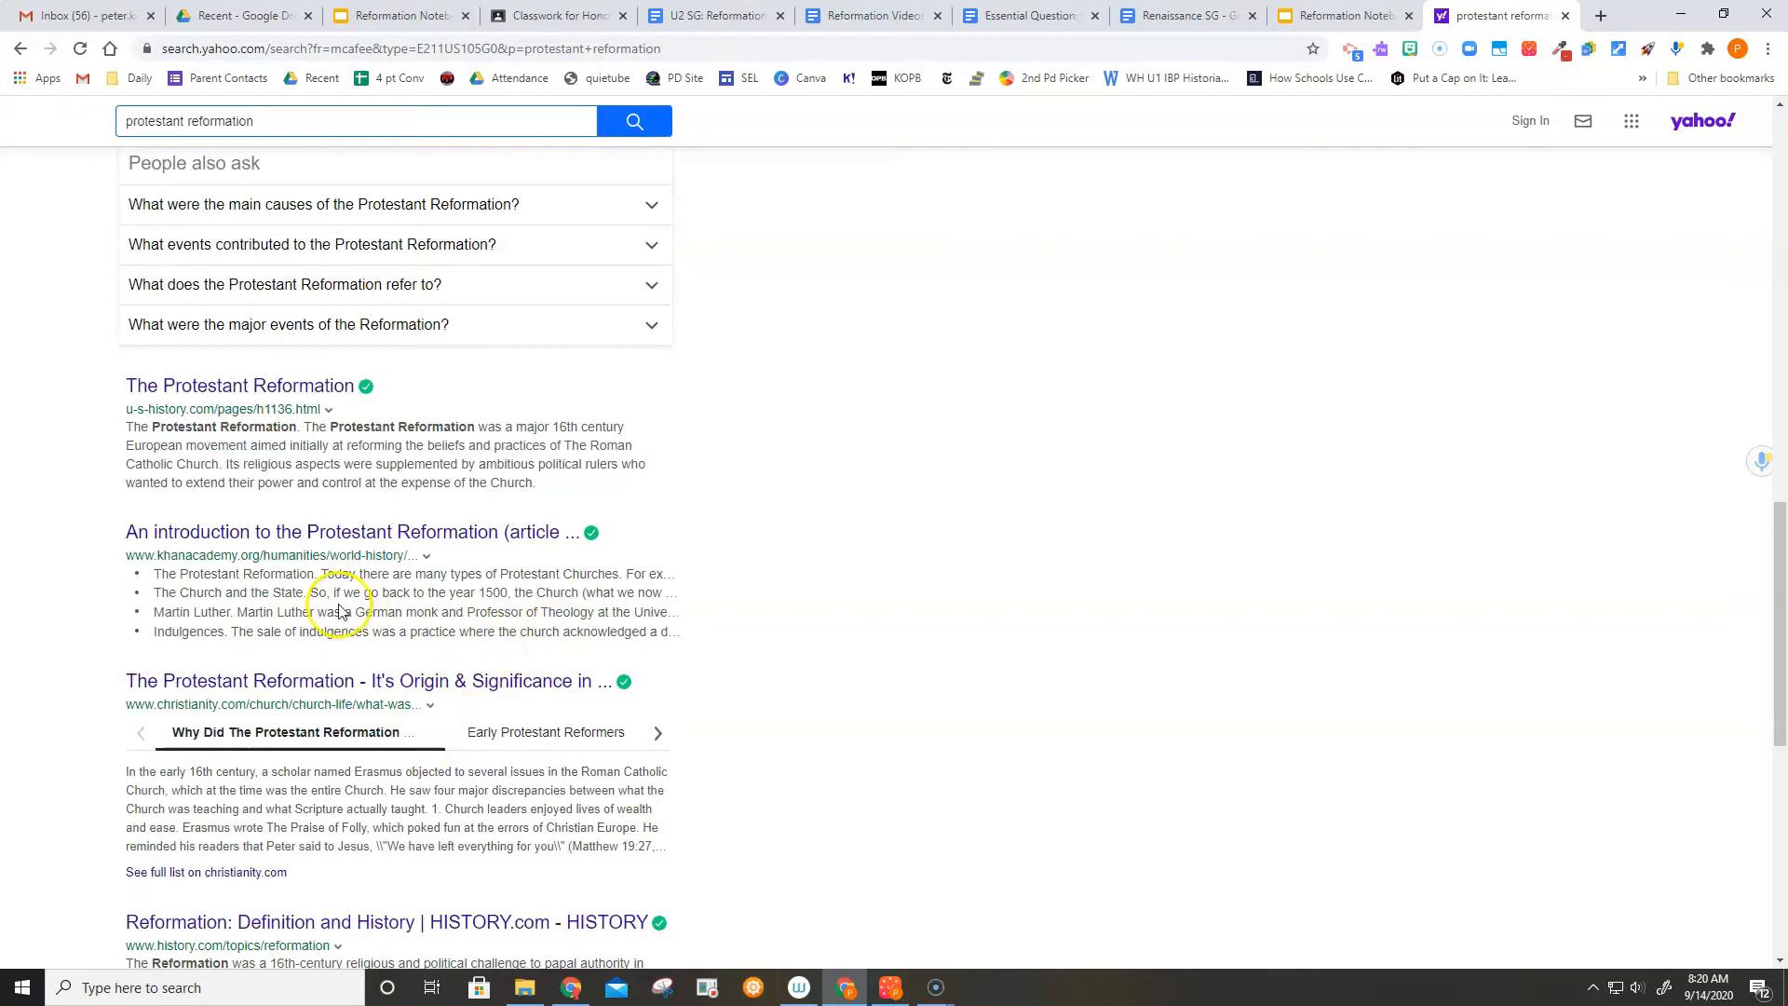
{"action": "scroll", "scroll_direction": "down", "scroll_amount": 3}
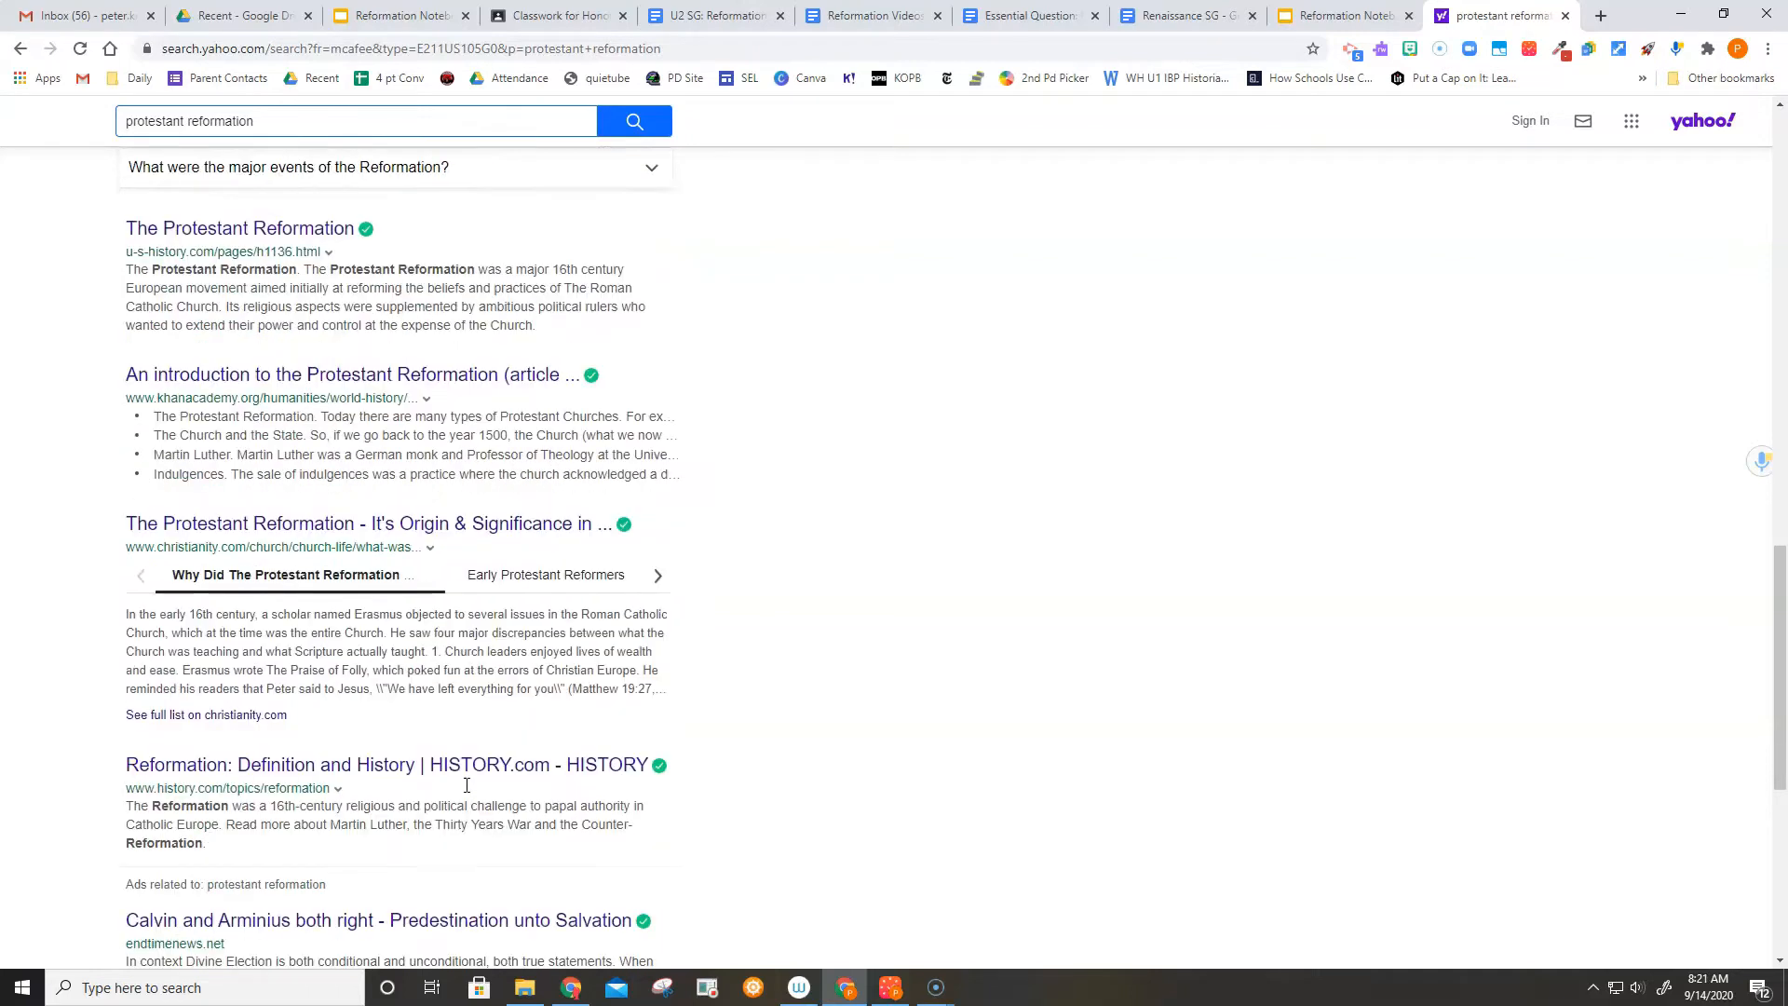
{"action": "scroll", "scroll_direction": "down", "scroll_amount": 3}
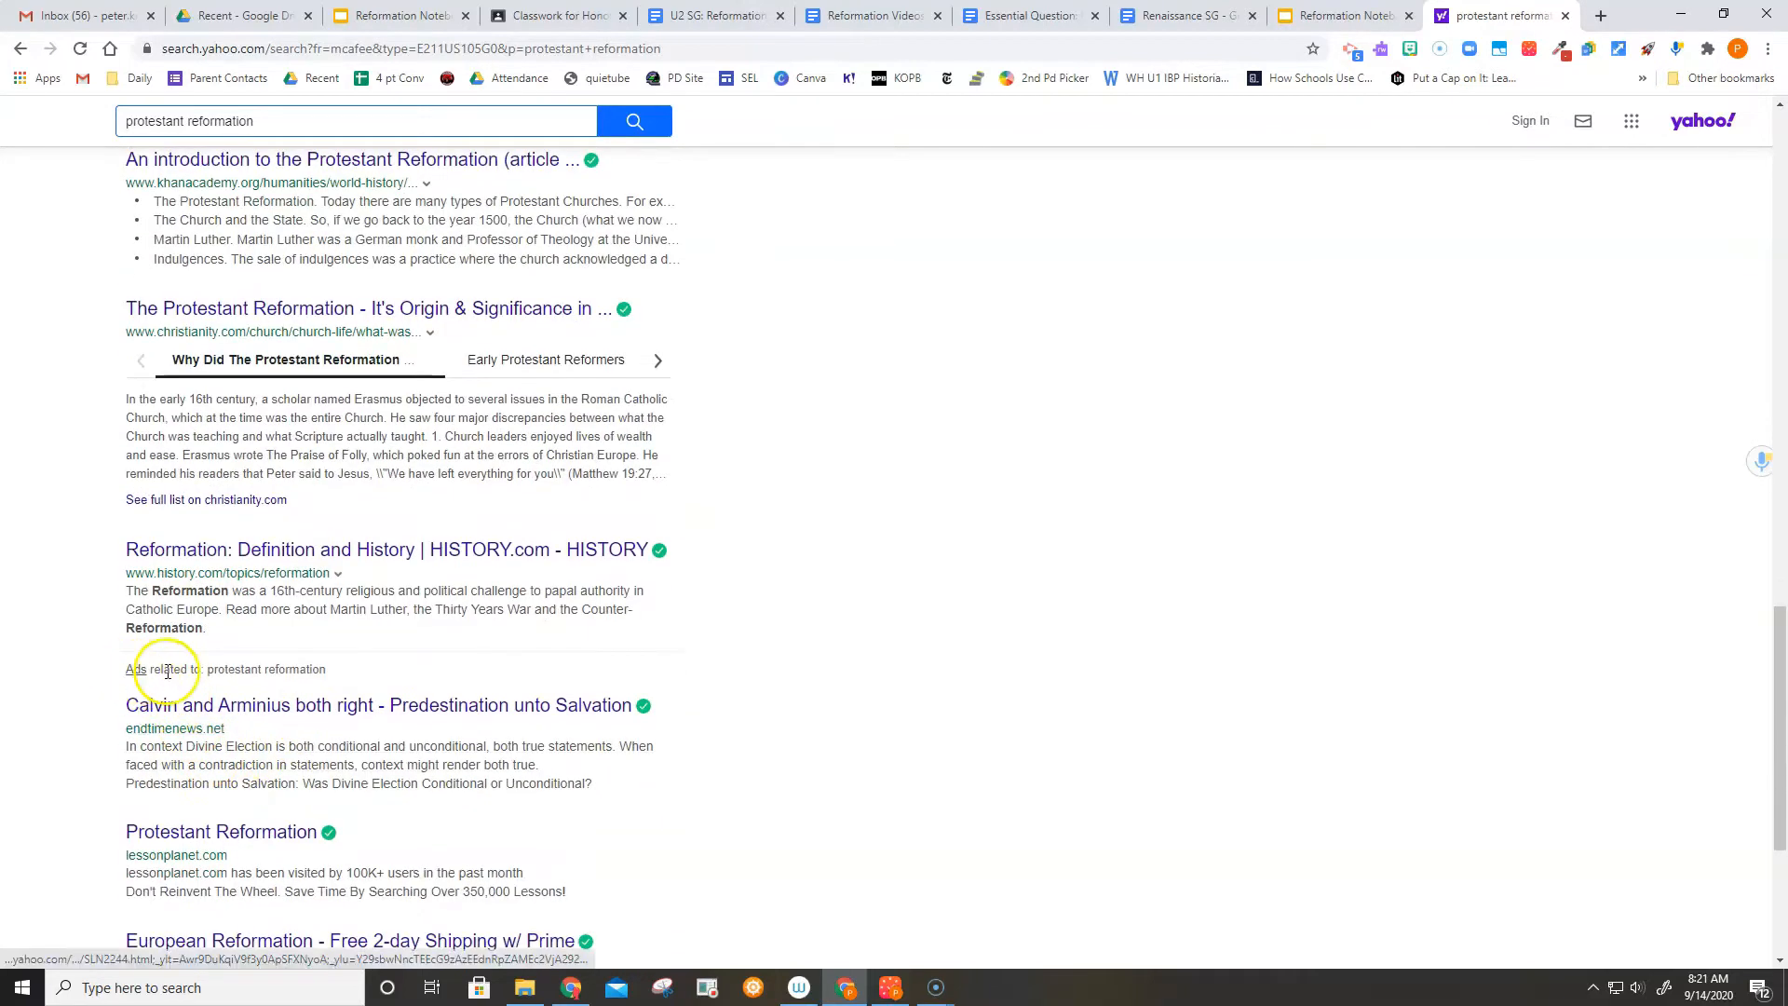
{"action": "mouse_move", "coordinate": [479, 663]}
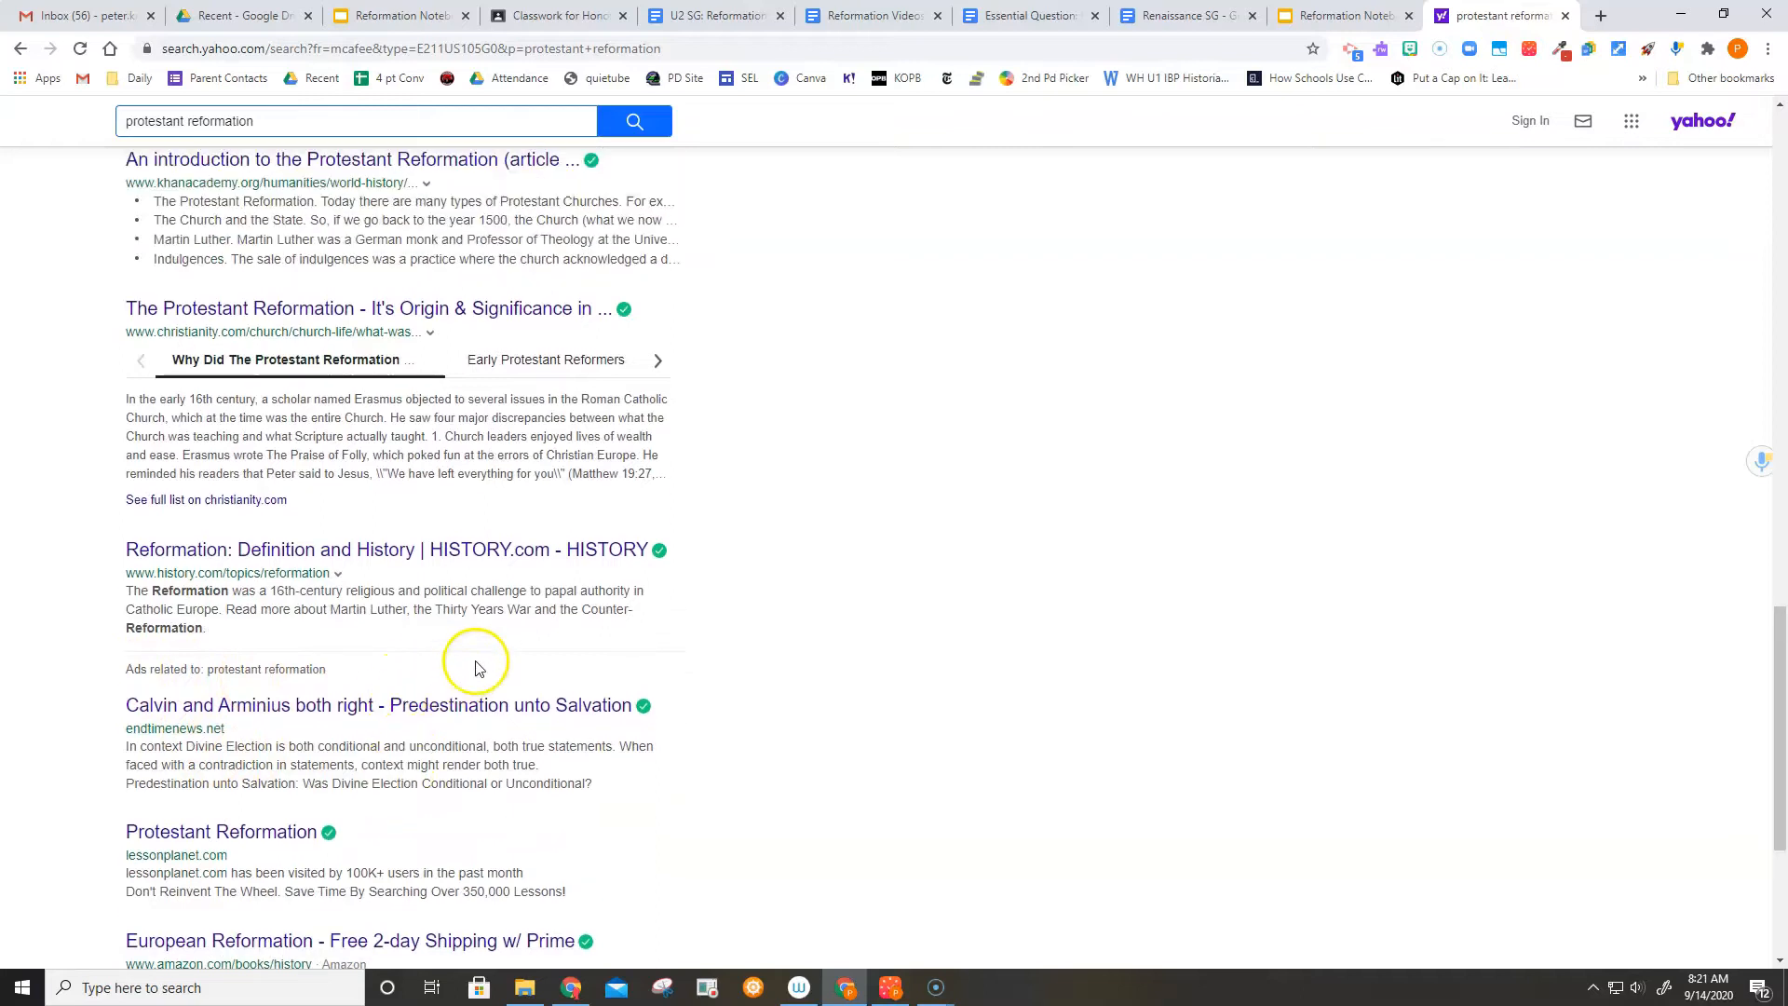
{"action": "scroll", "scroll_direction": "up", "scroll_amount": 3}
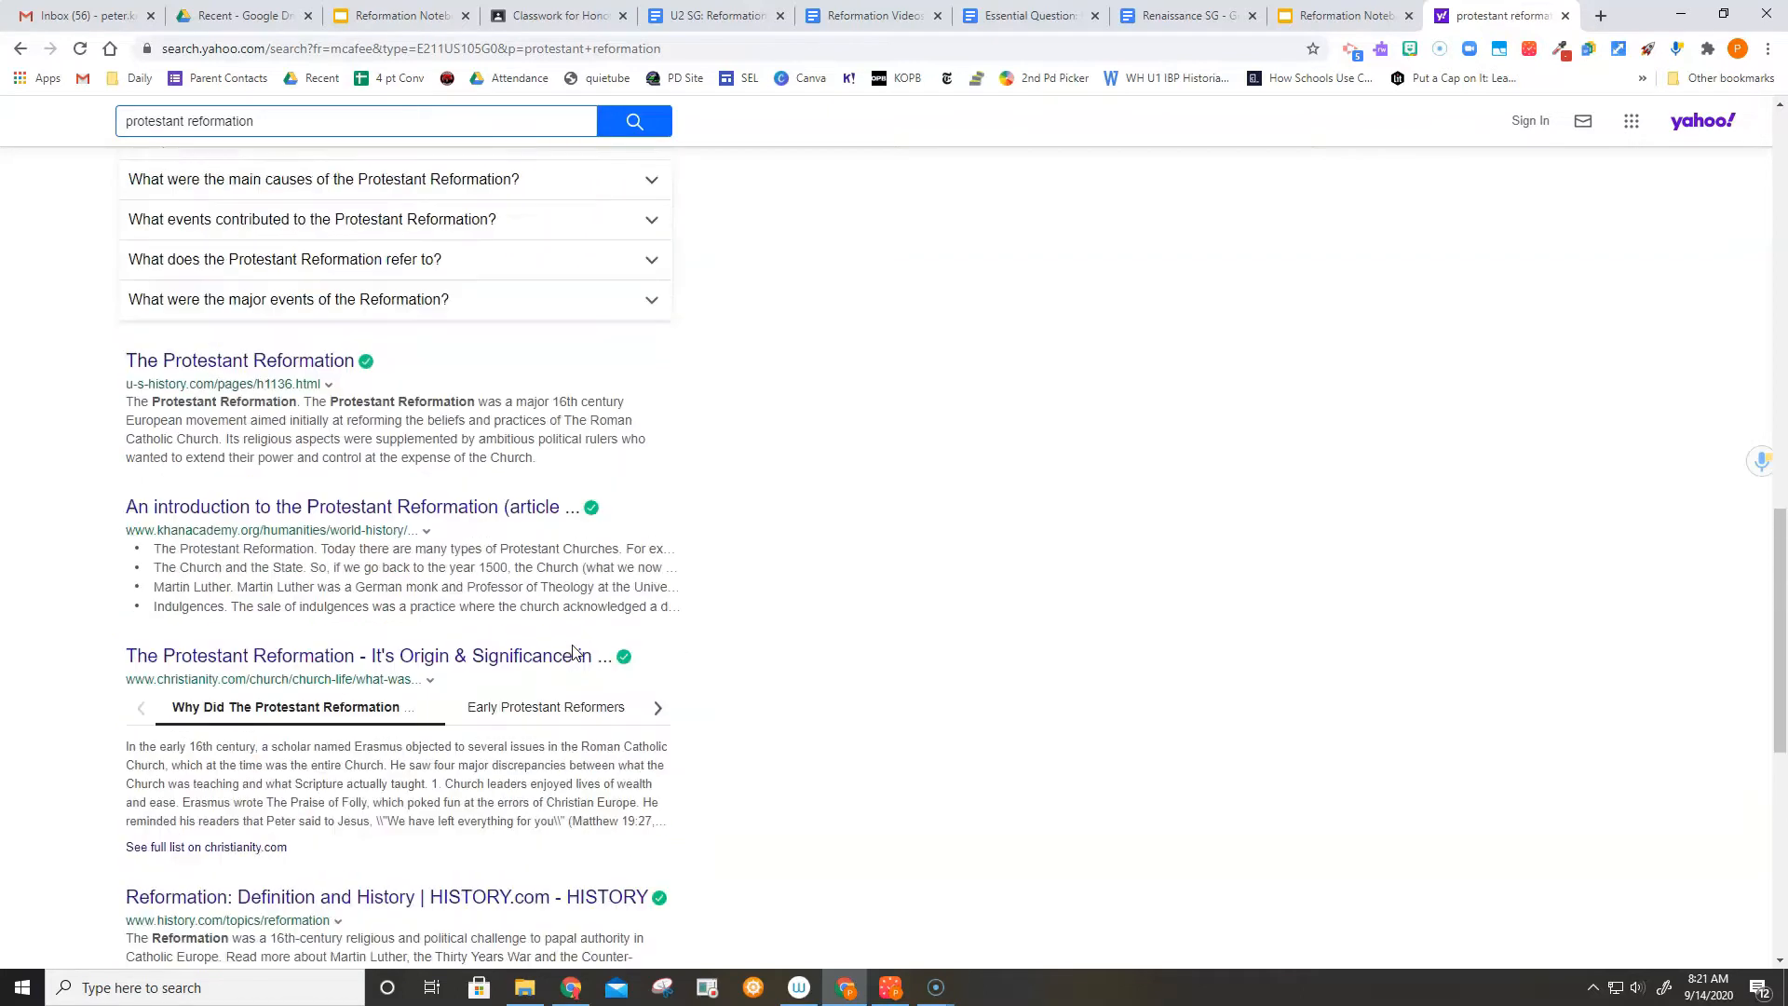
{"action": "scroll", "scroll_direction": "down", "scroll_amount": 3}
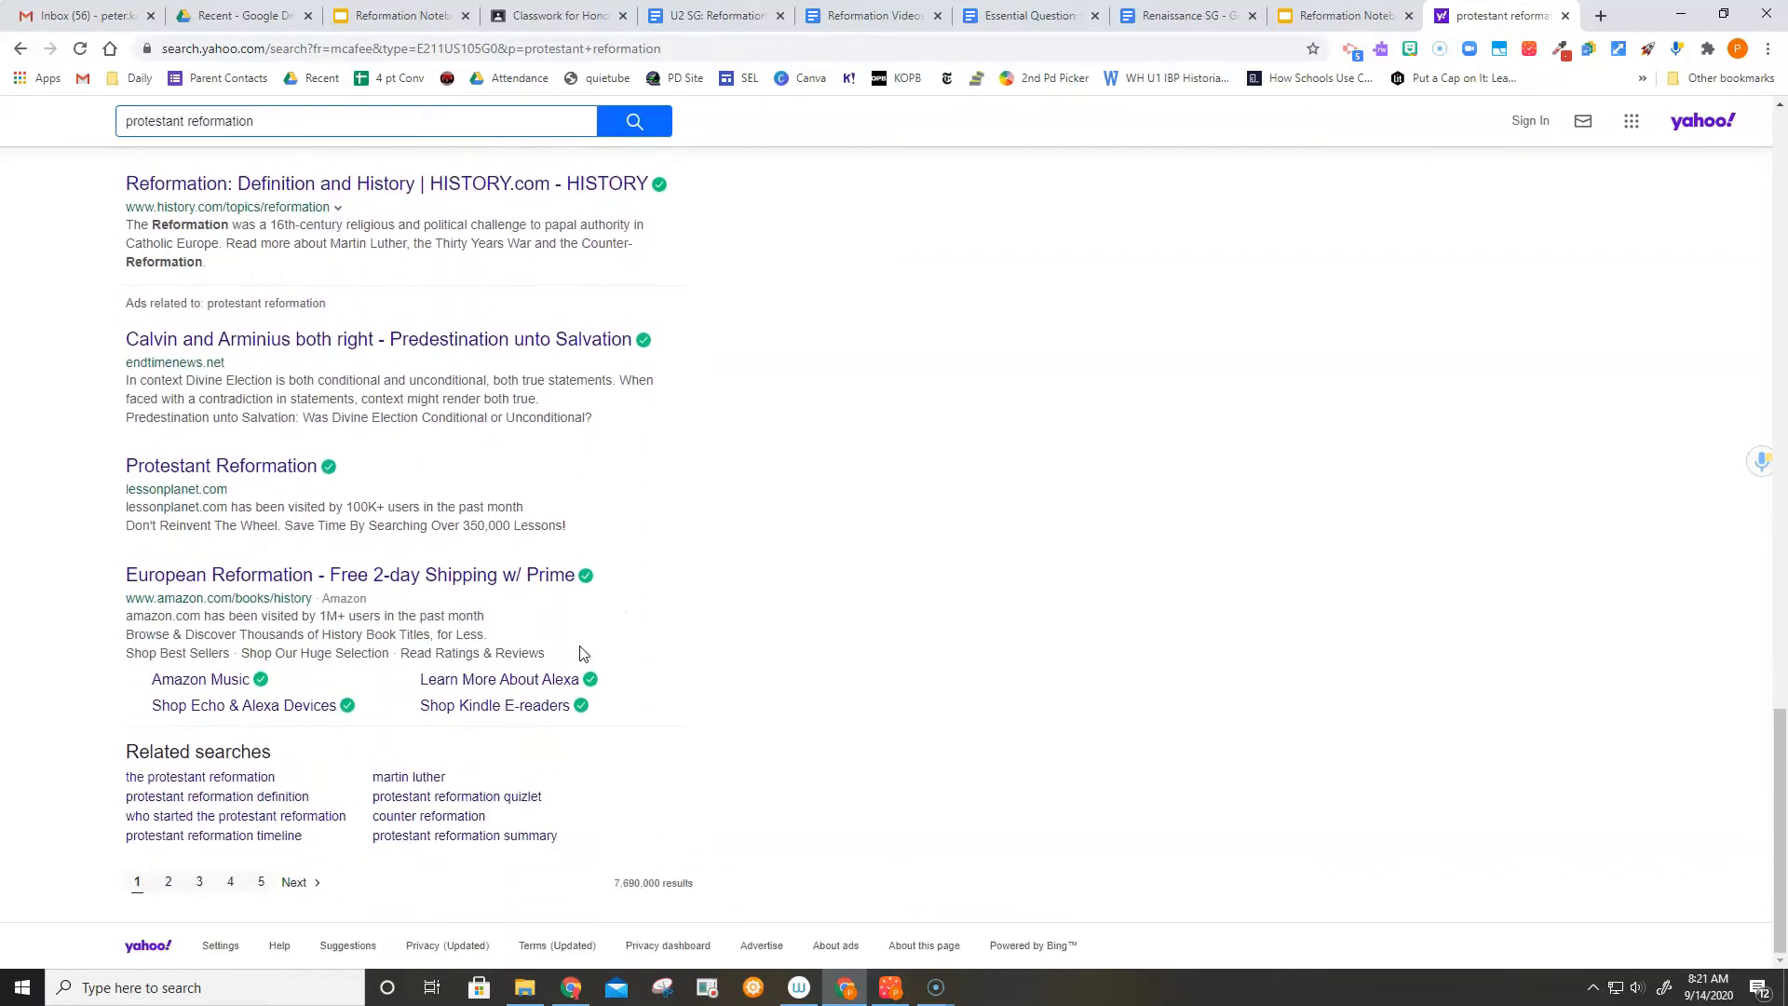
{"action": "mouse_move", "coordinate": [720, 617]}
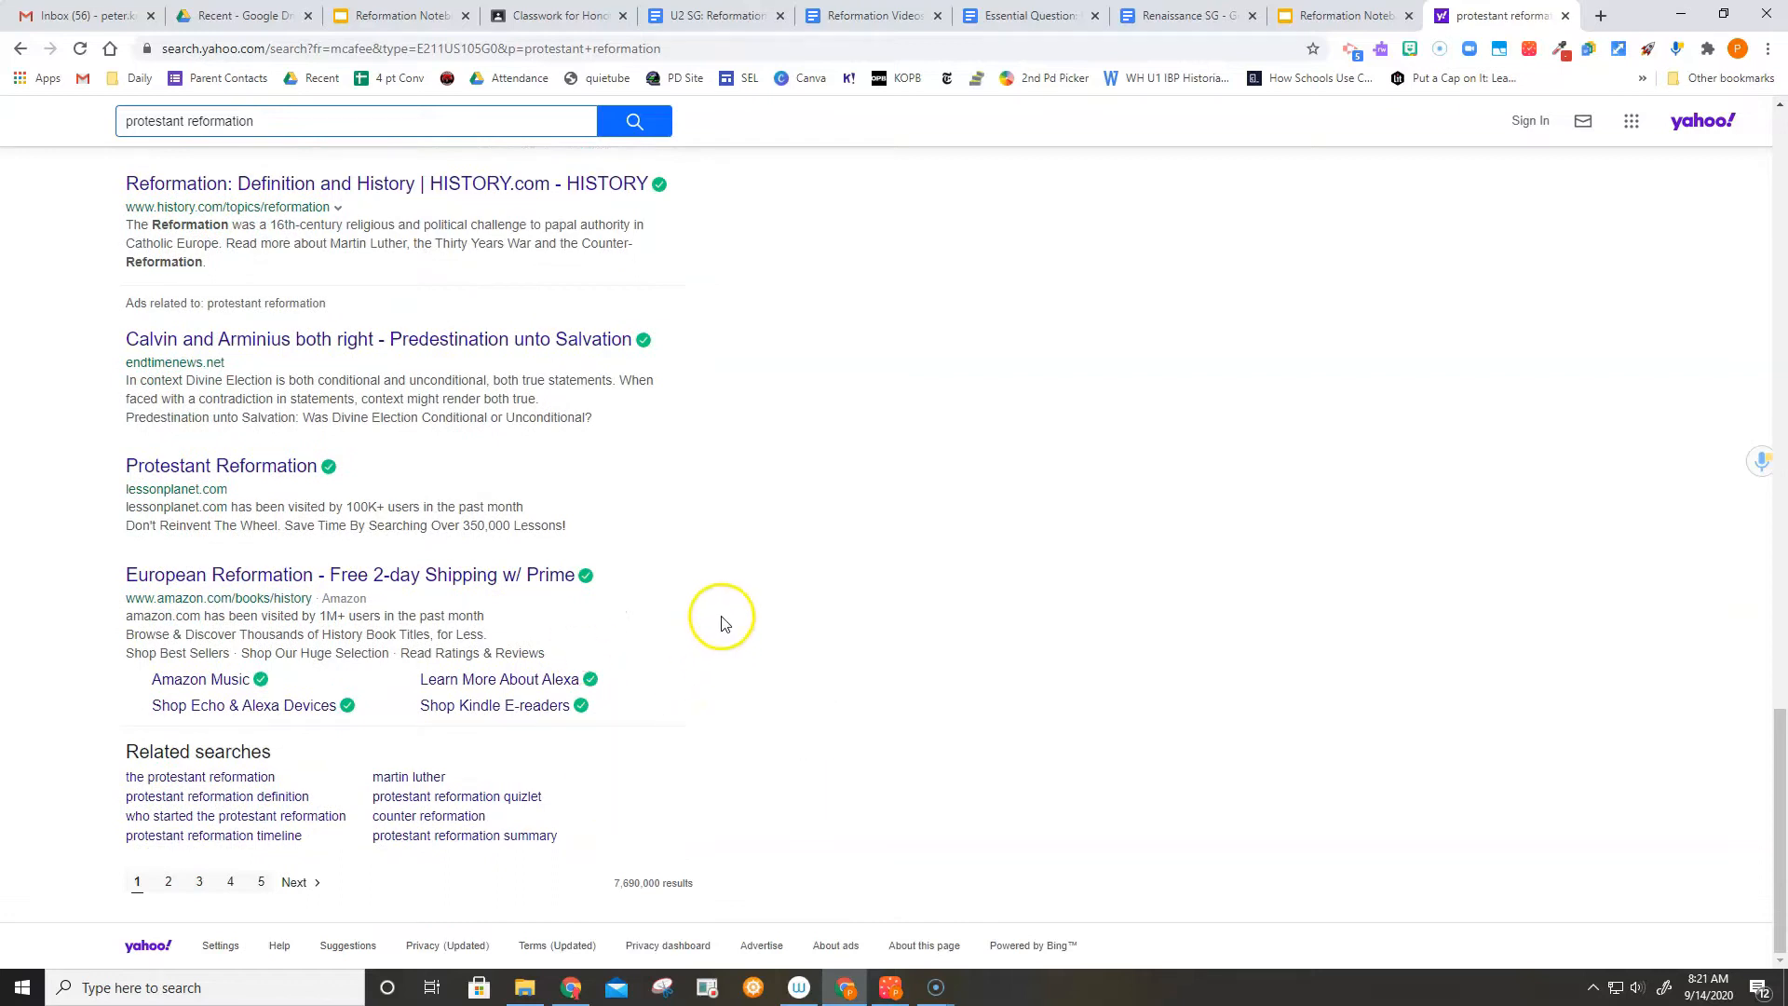
{"action": "mouse_move", "coordinate": [328, 896]}
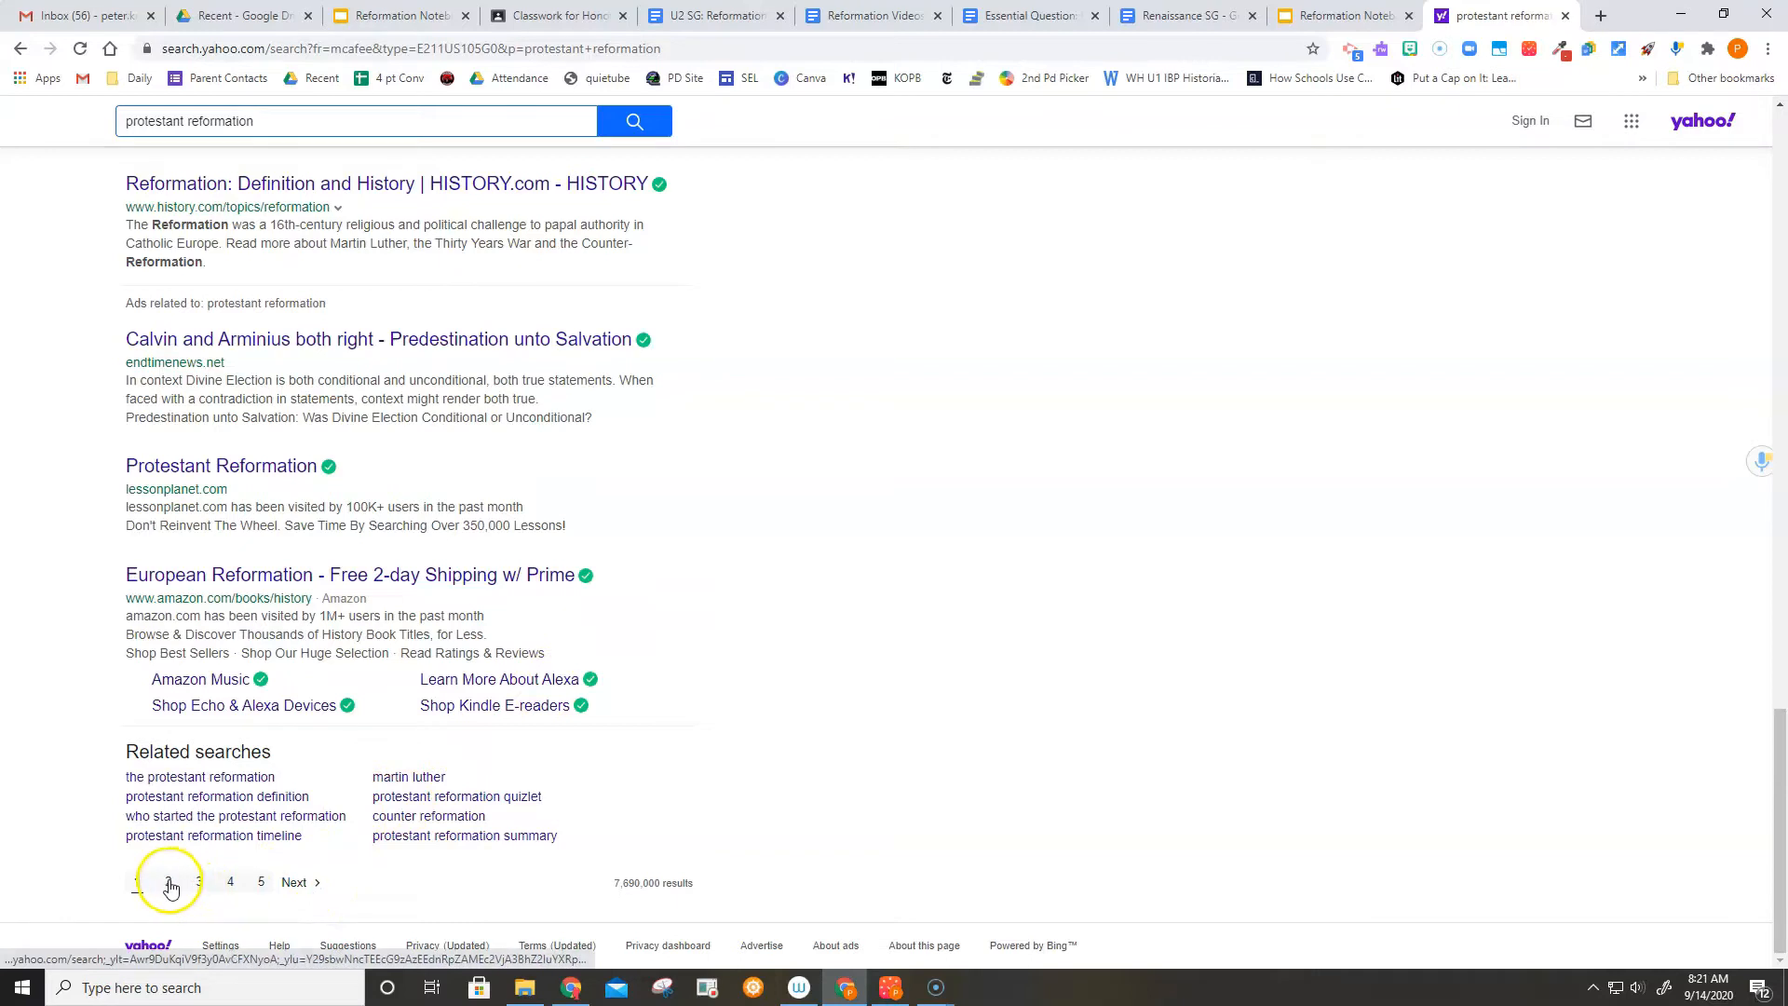
{"action": "left_click", "coordinate": [170, 881]}
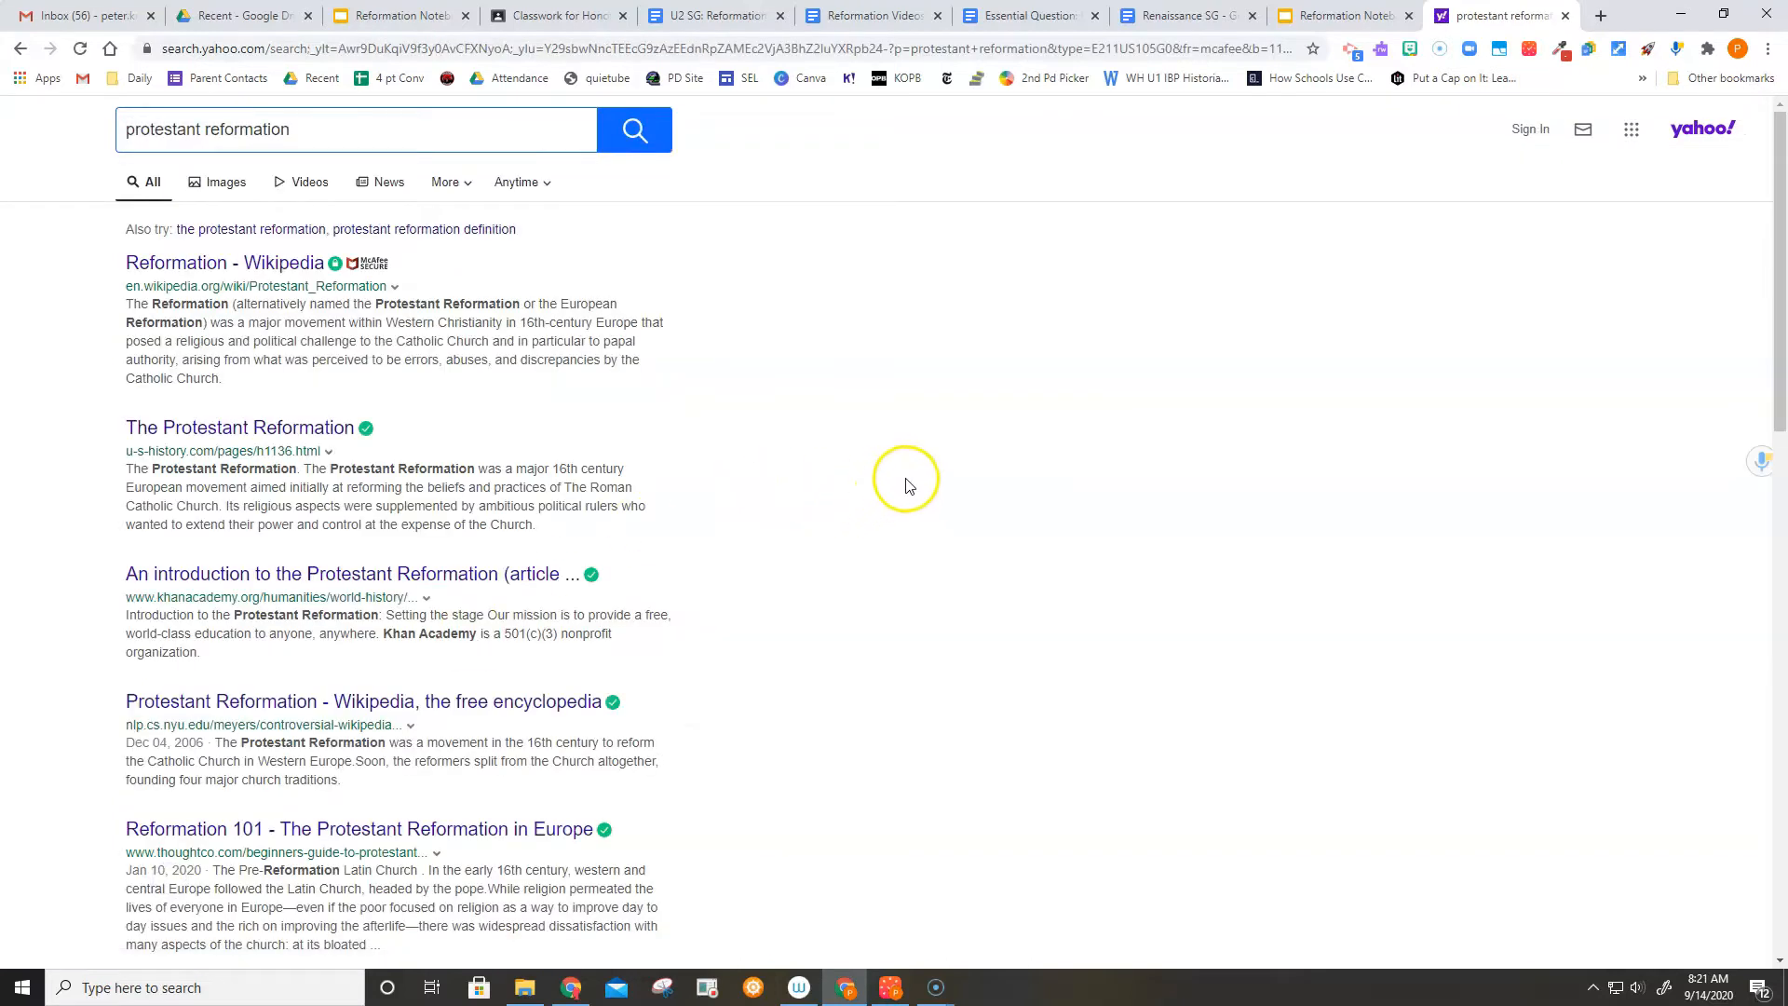
{"action": "mouse_move", "coordinate": [645, 555]}
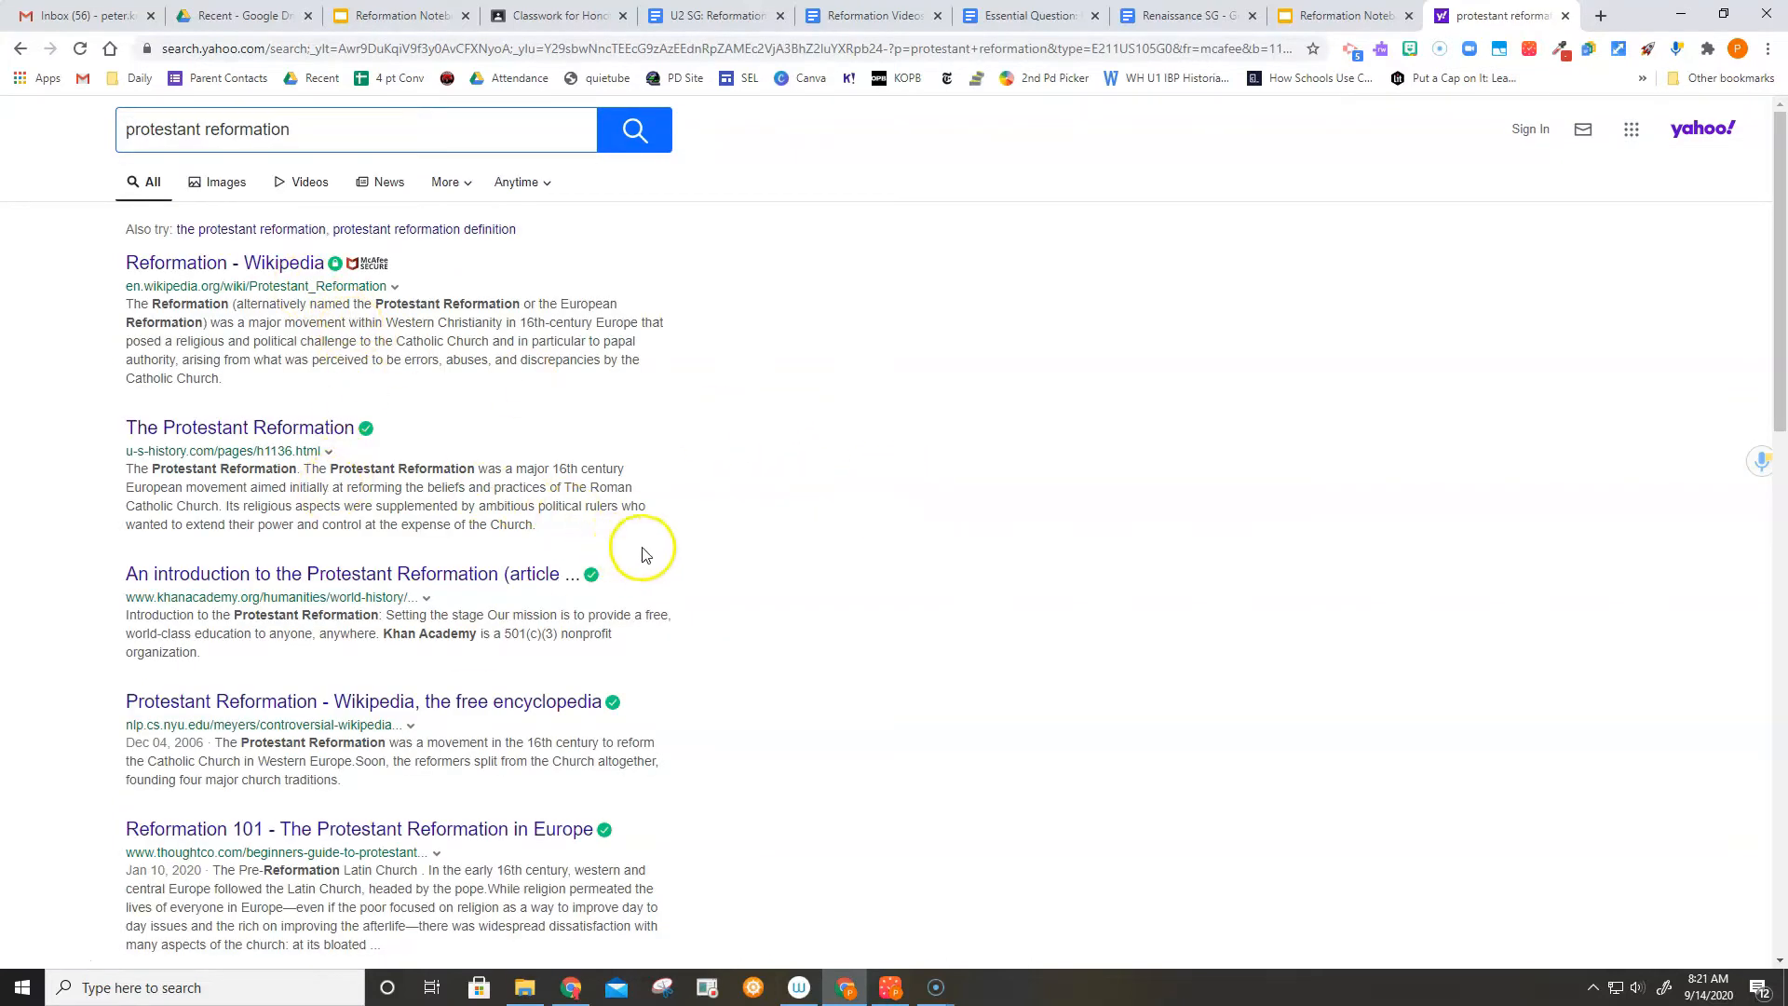
{"action": "scroll", "scroll_direction": "down", "scroll_amount": 3}
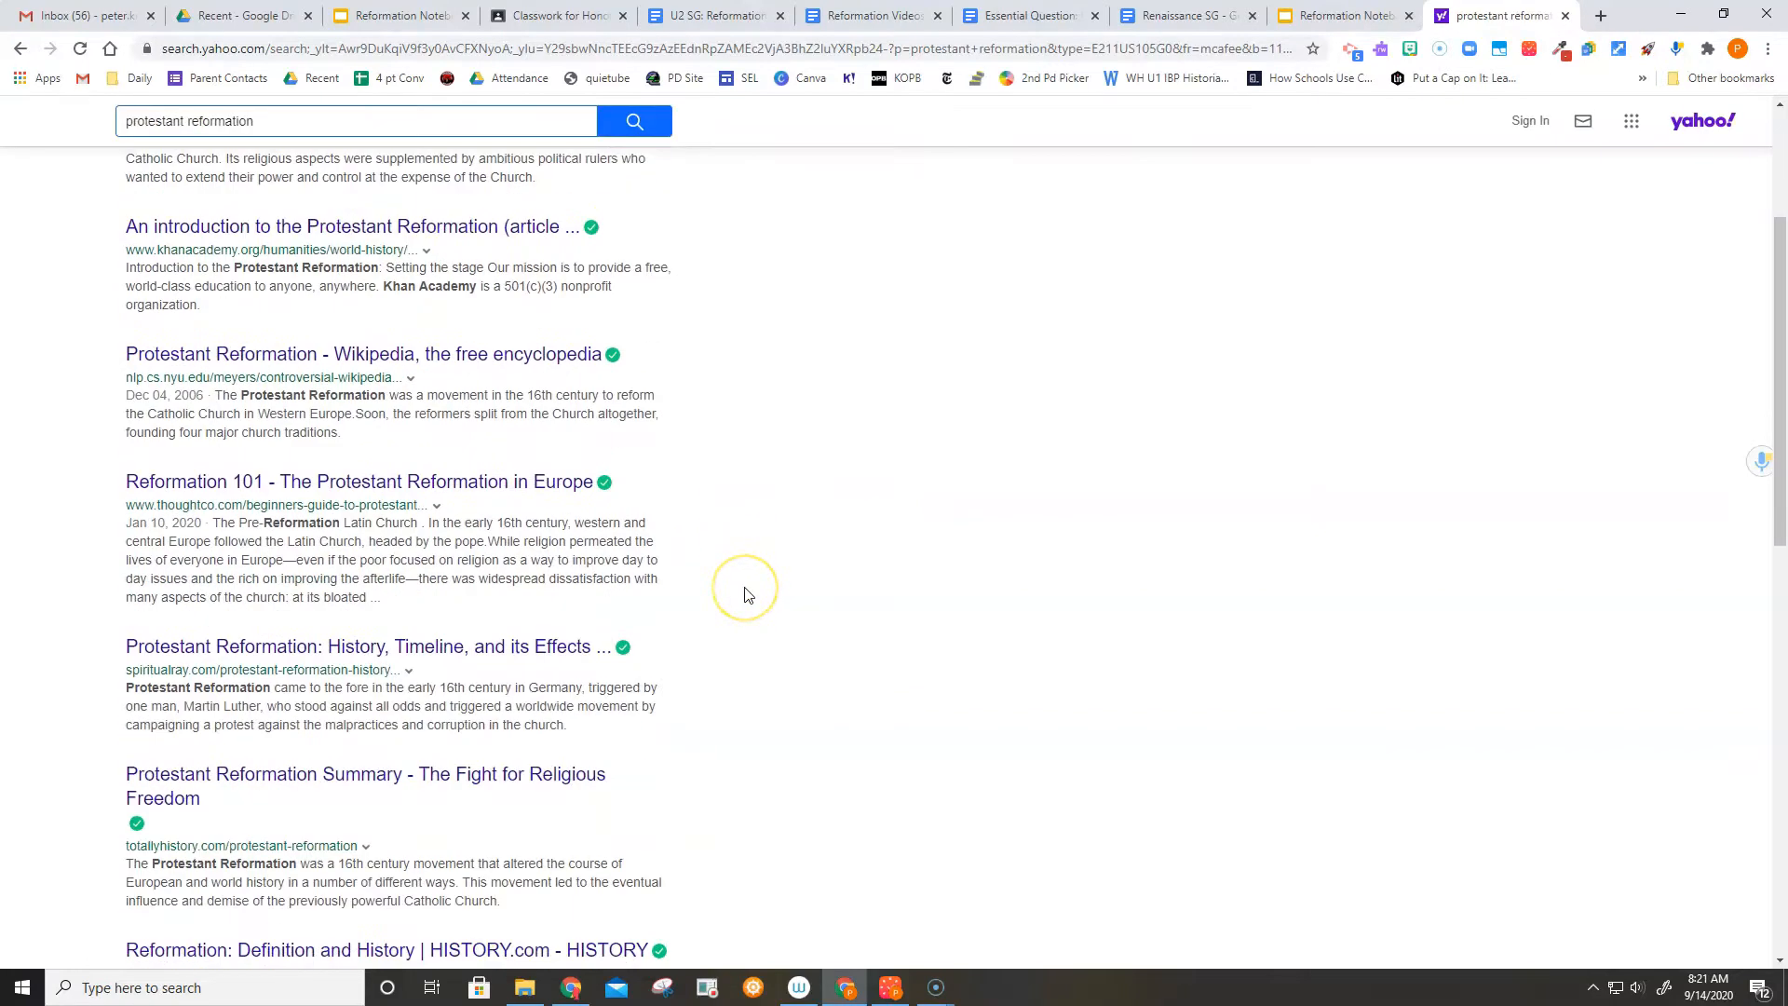
{"action": "scroll", "scroll_direction": "down", "scroll_amount": 3}
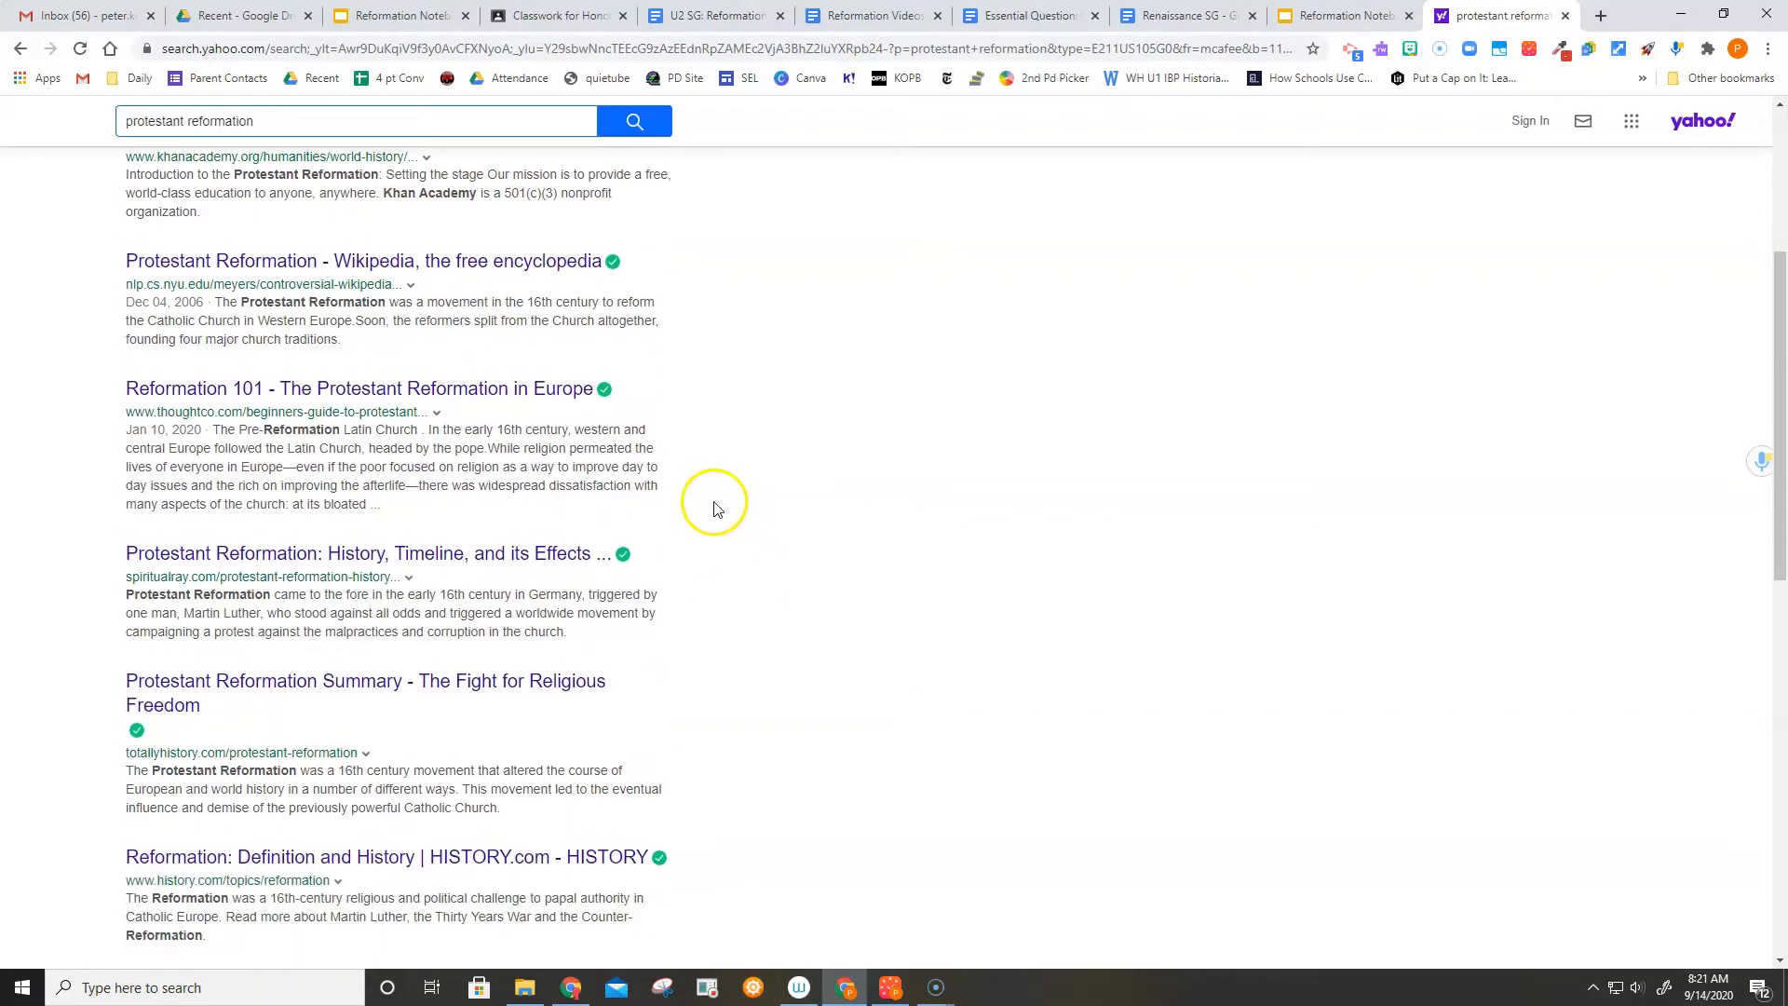
{"action": "mouse_move", "coordinate": [374, 449]}
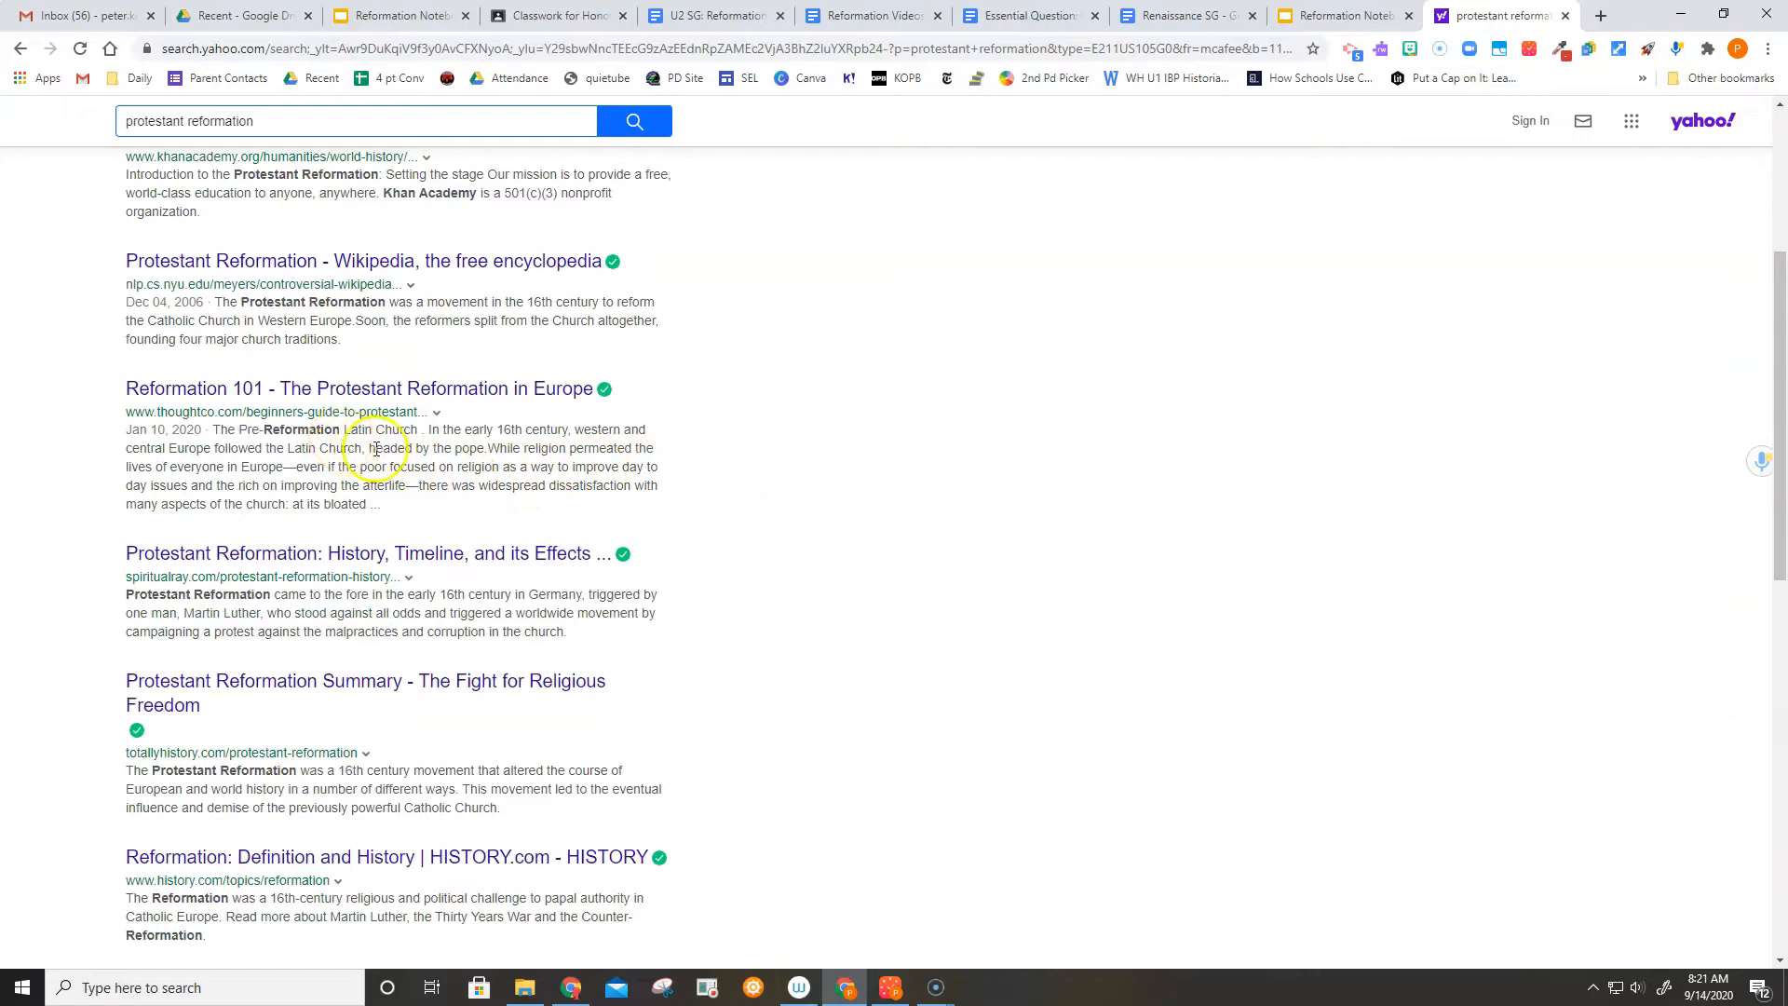
{"action": "mouse_move", "coordinate": [468, 462]}
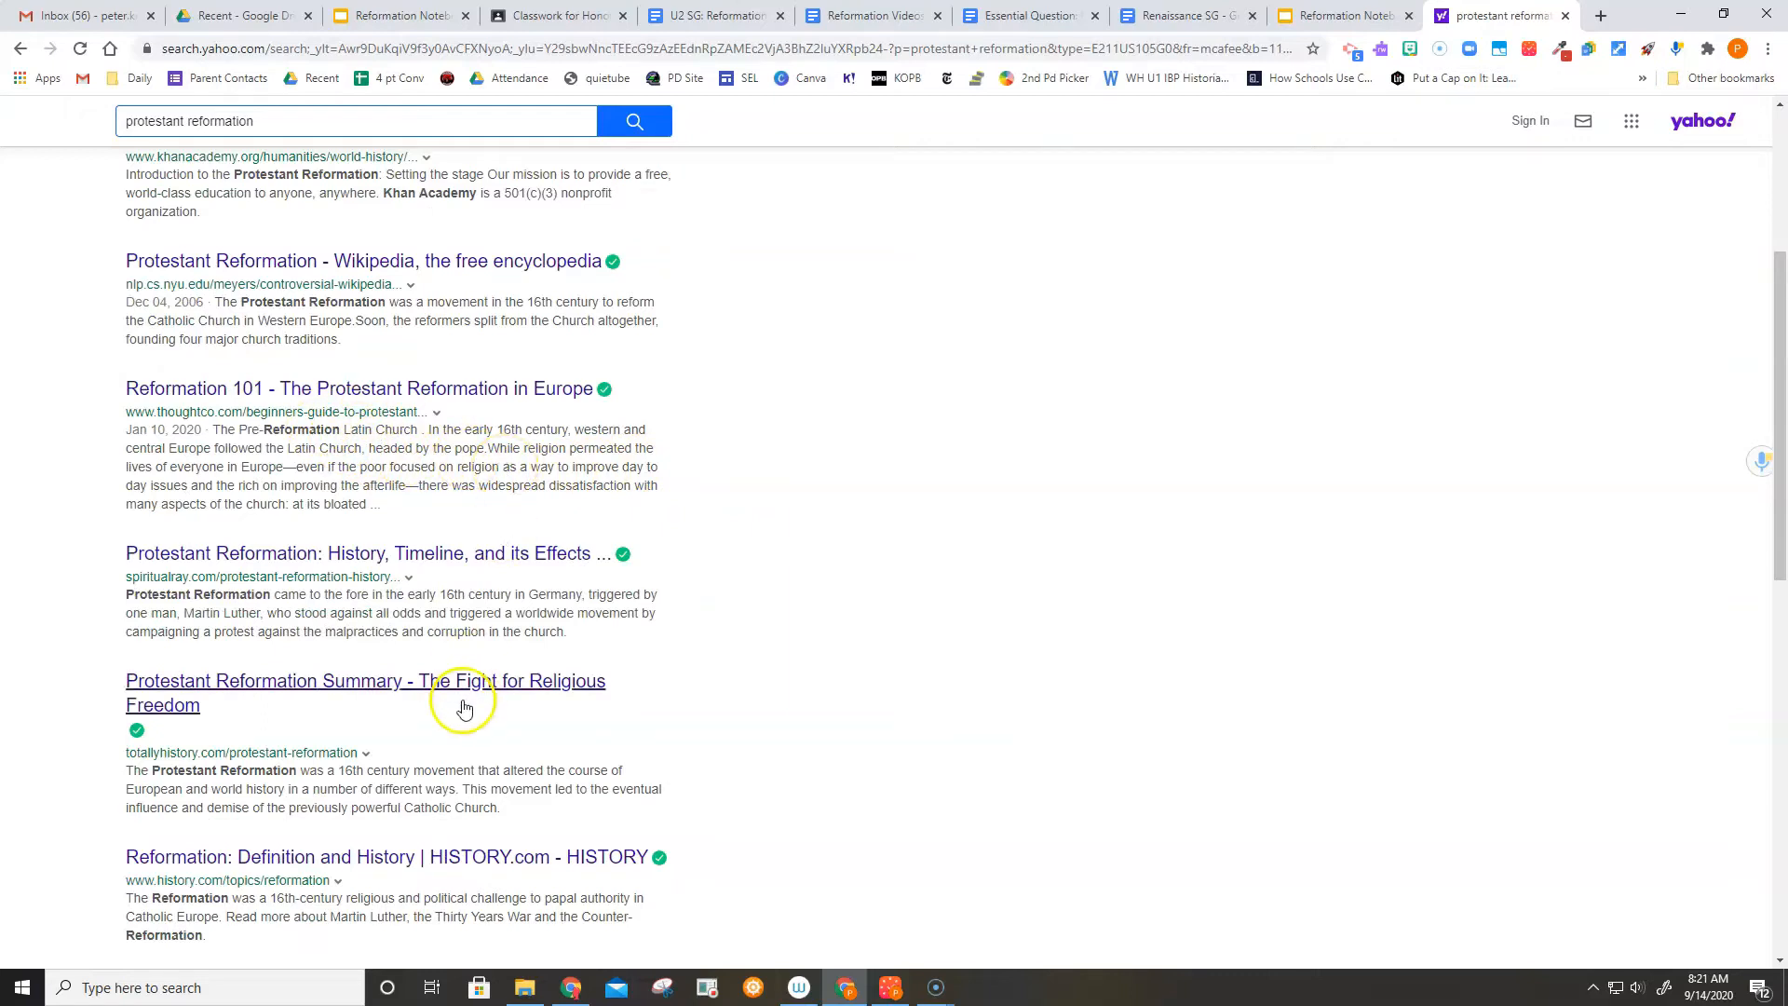
{"action": "scroll", "scroll_direction": "down", "scroll_amount": 3}
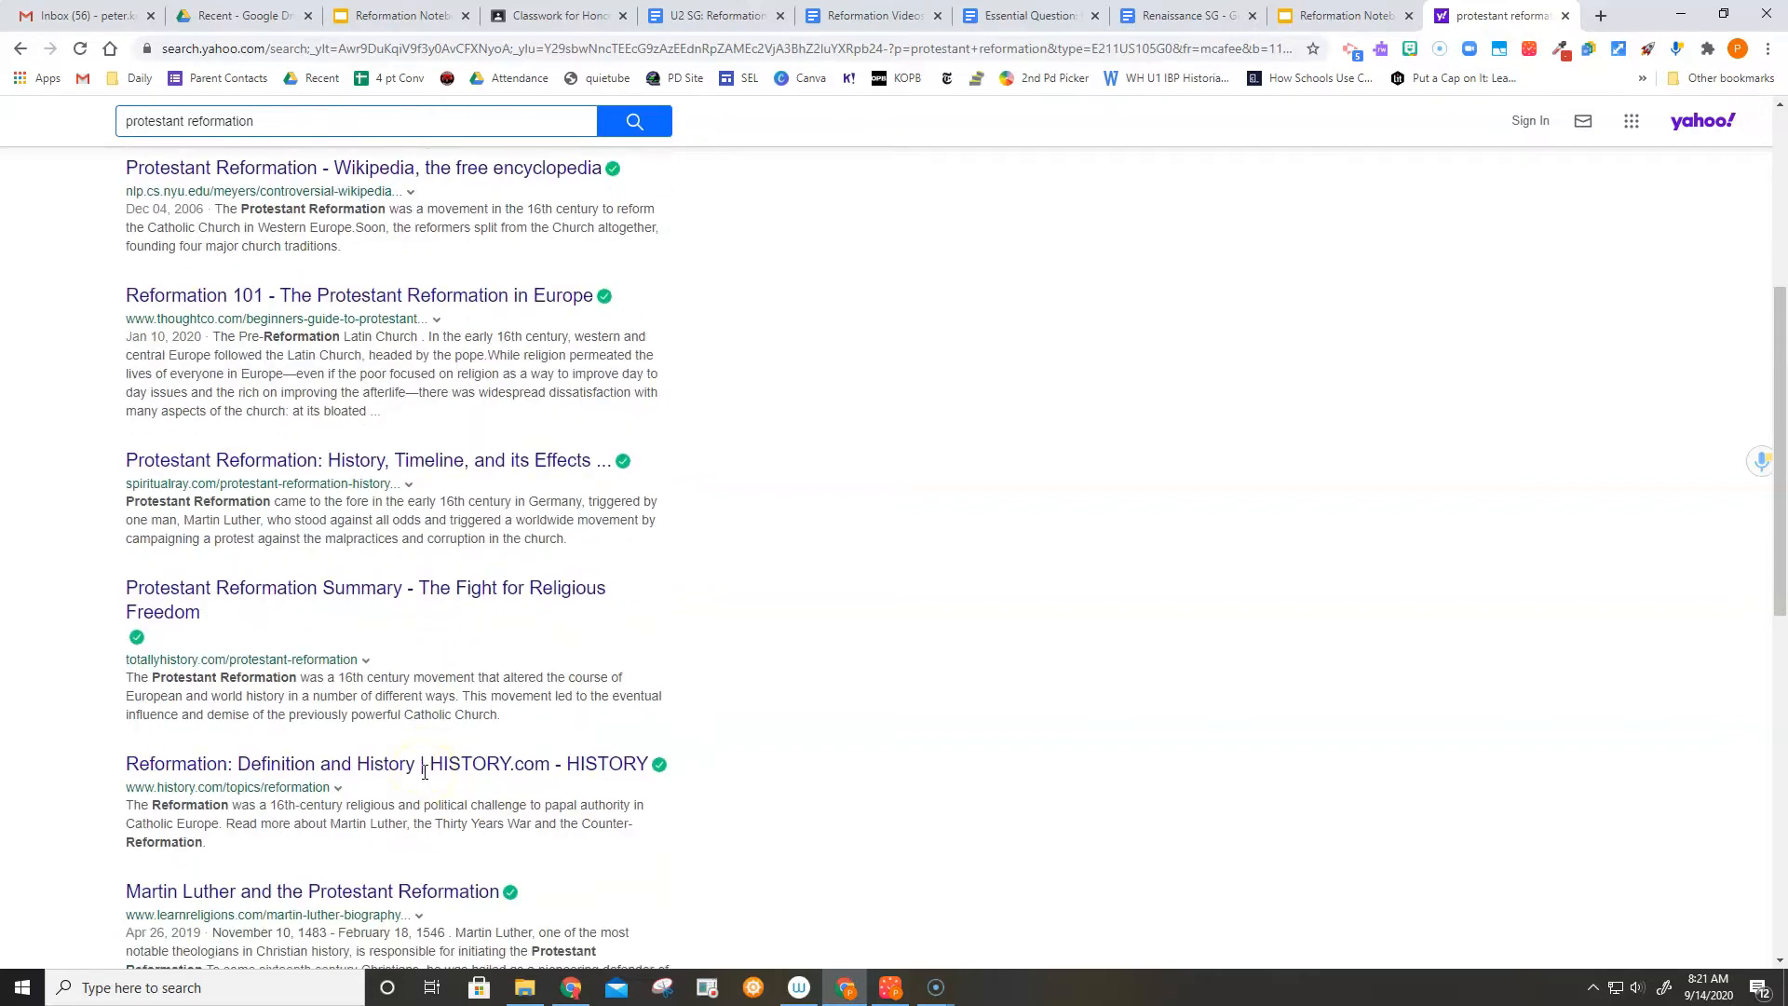
{"action": "scroll", "scroll_direction": "down", "scroll_amount": 3}
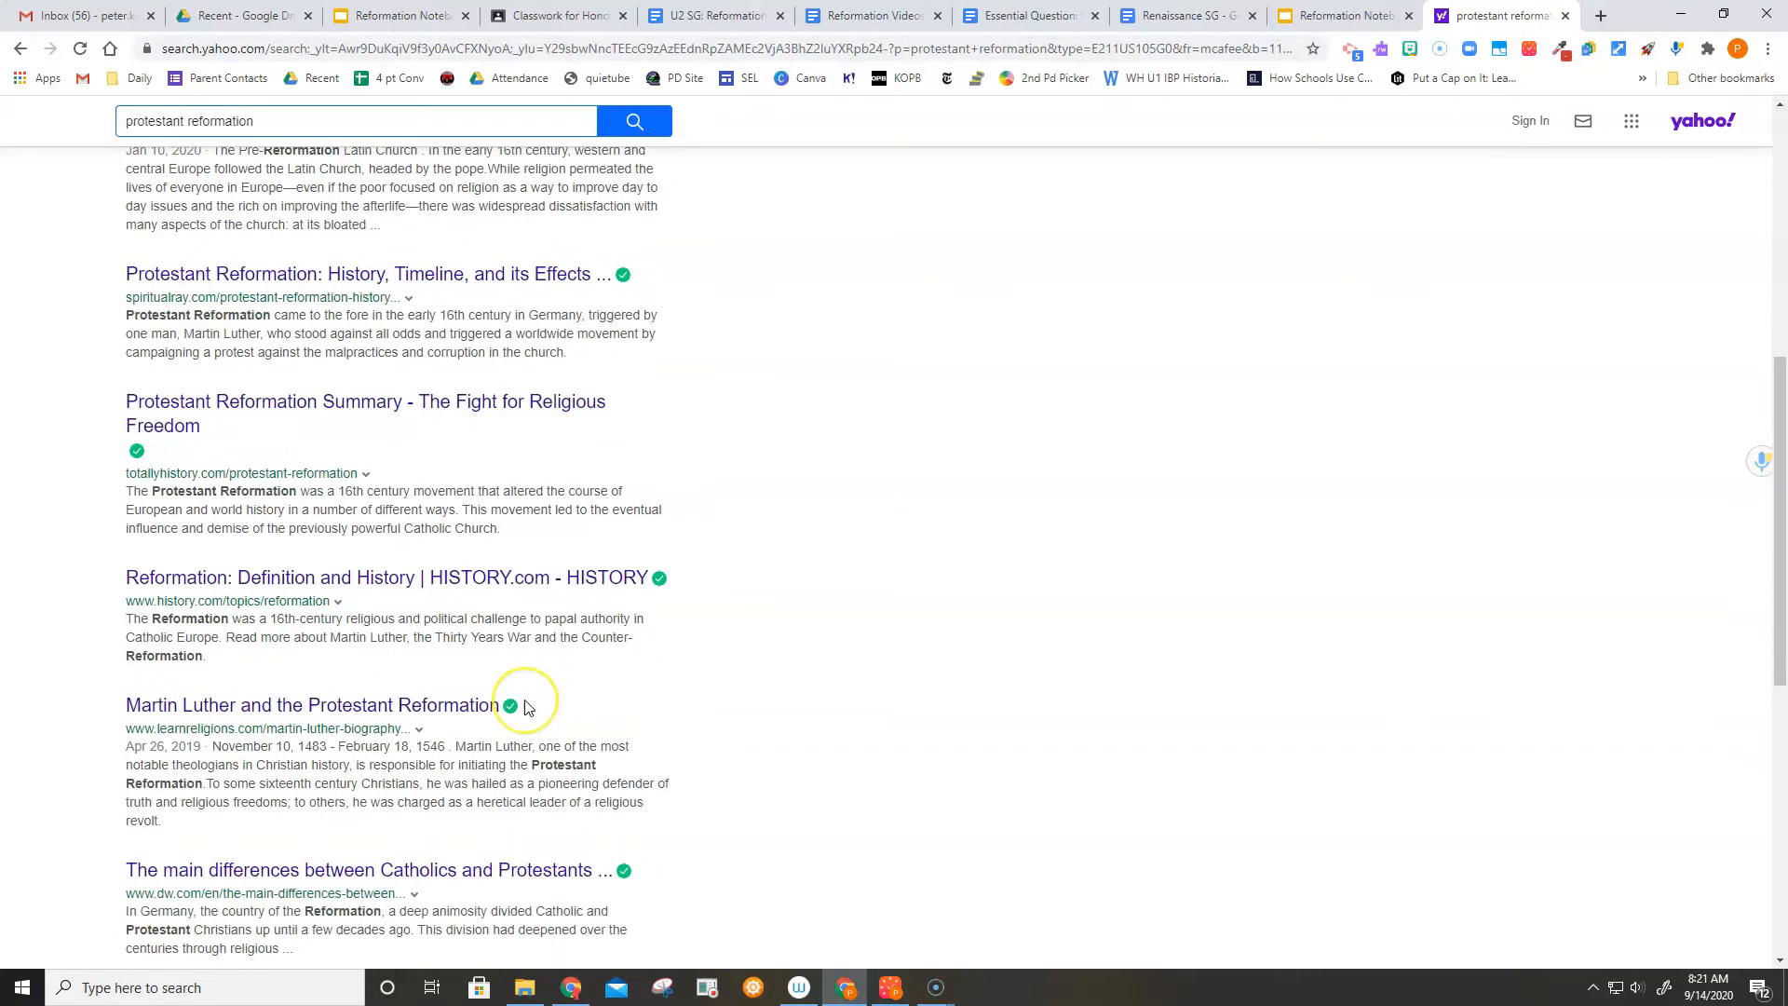
{"action": "scroll", "scroll_direction": "down", "scroll_amount": 3}
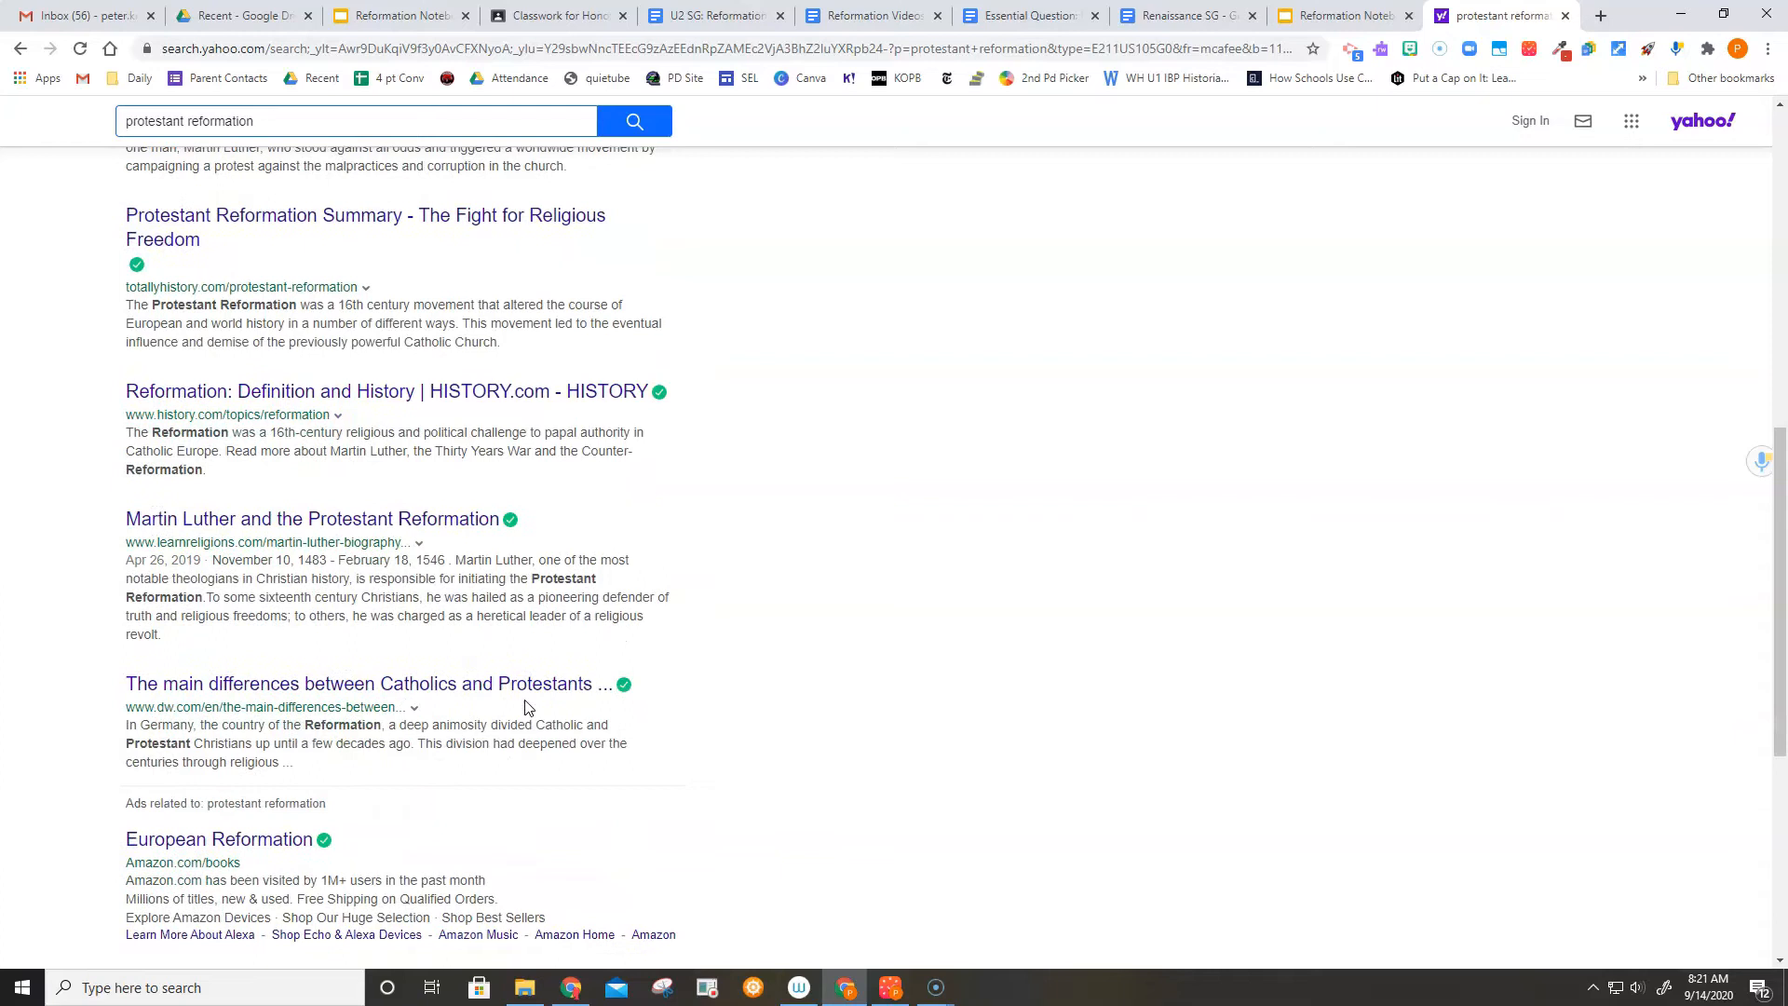
{"action": "scroll", "scroll_direction": "down", "scroll_amount": 3}
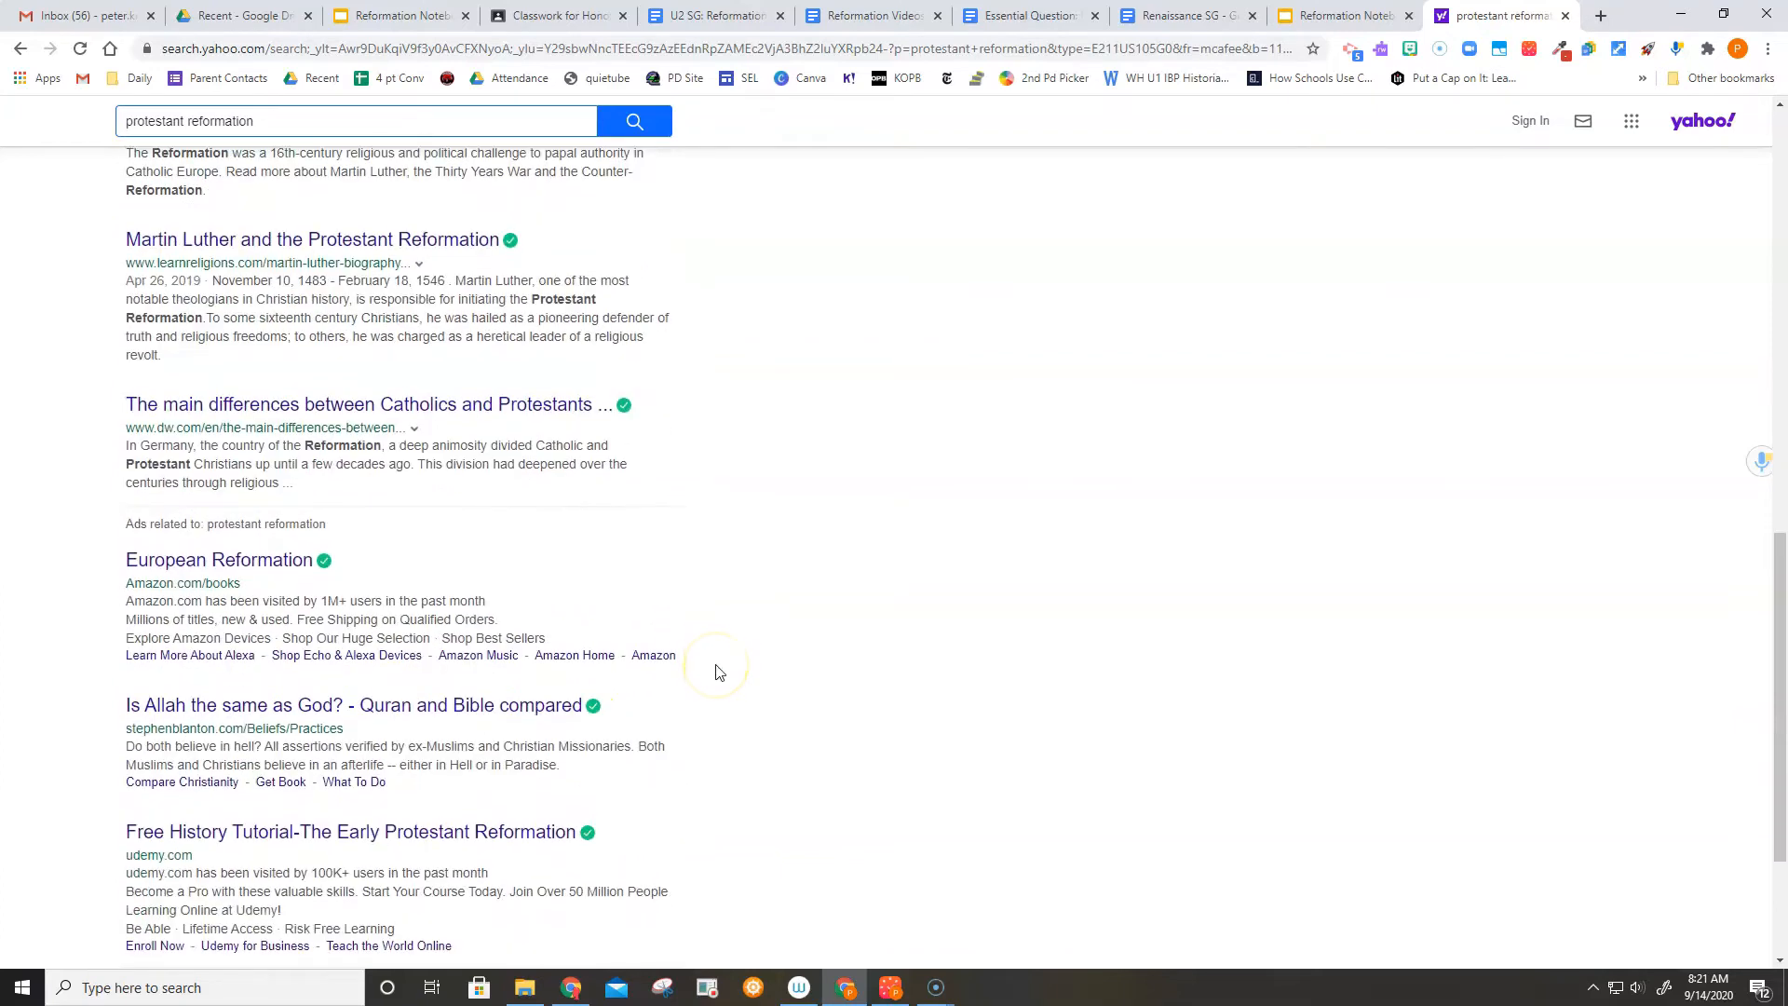
{"action": "scroll", "scroll_direction": "down", "scroll_amount": 3}
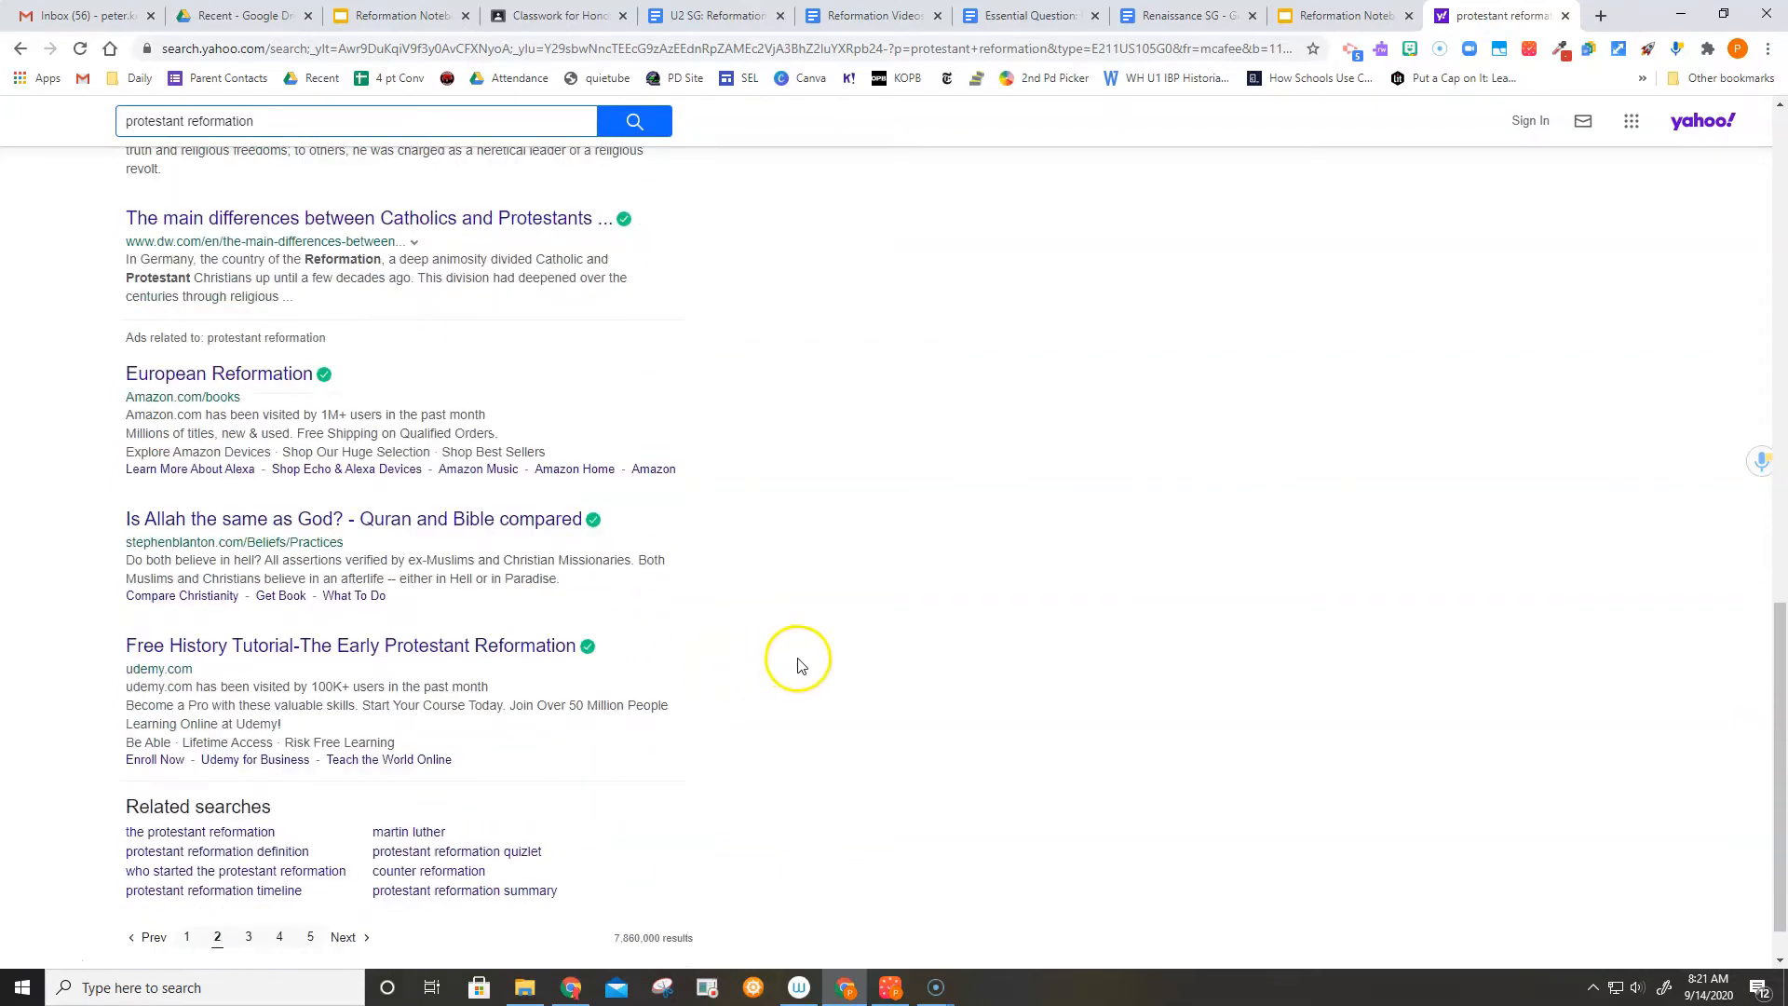
{"action": "scroll", "scroll_direction": "up", "scroll_amount": 3}
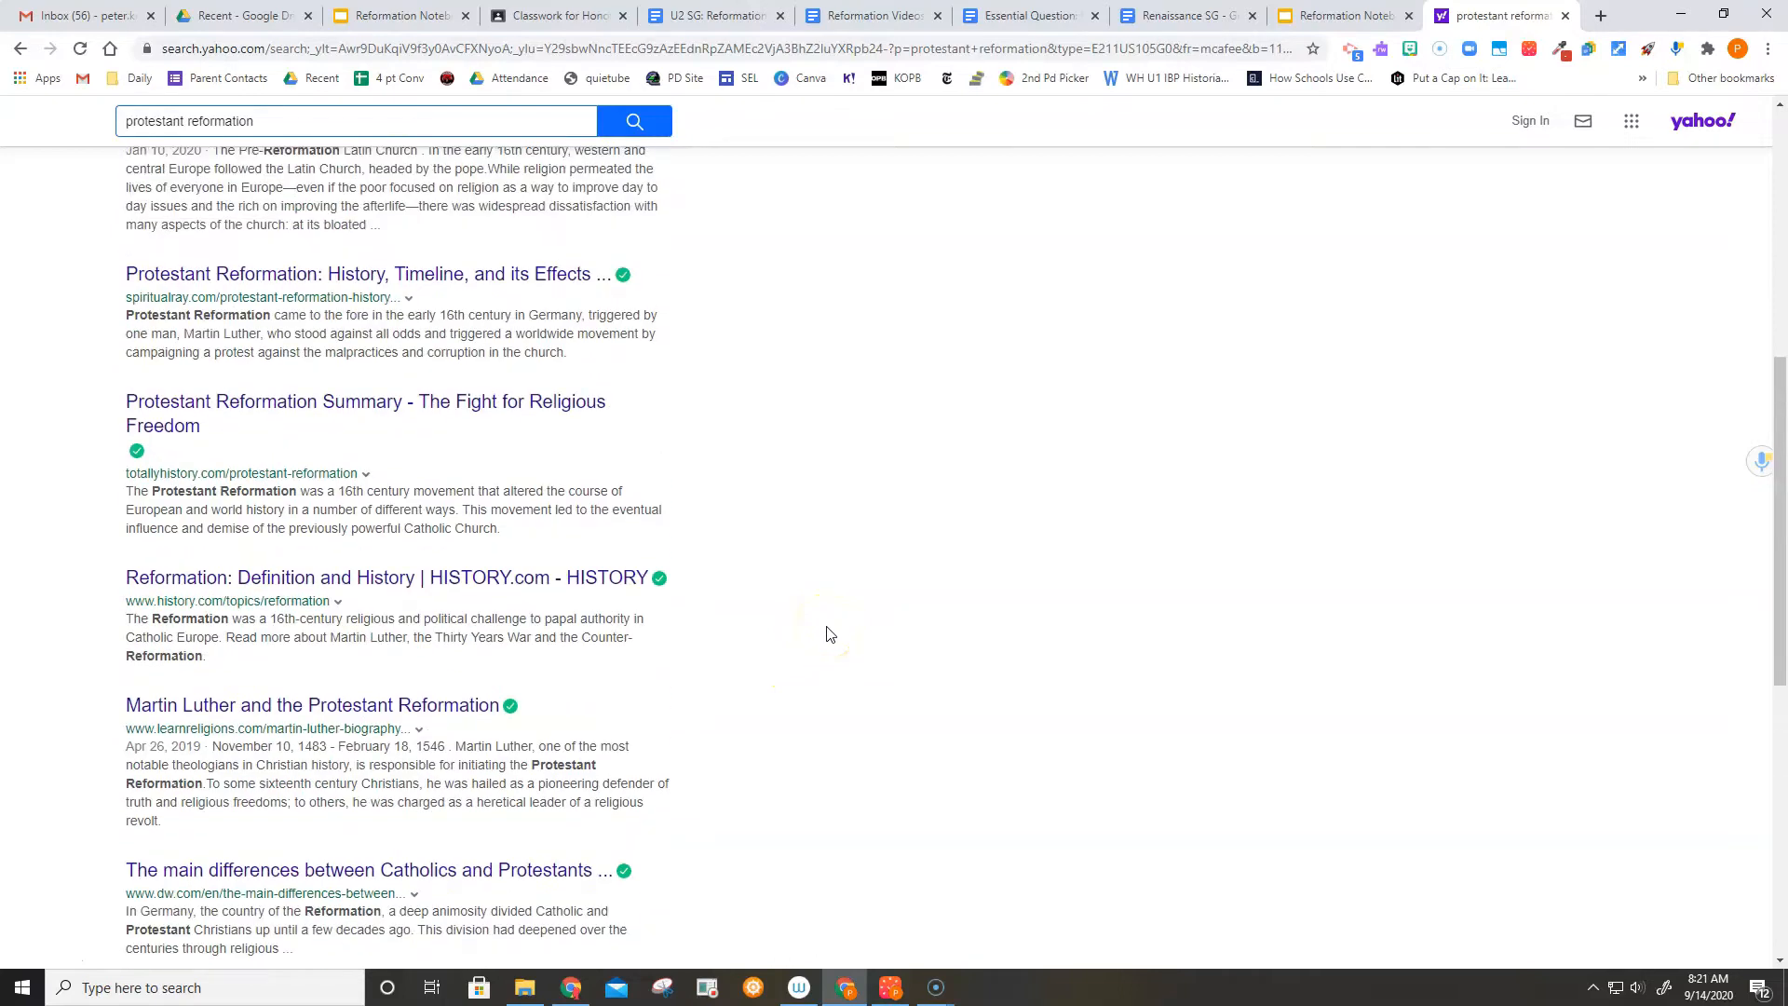
{"action": "scroll", "scroll_direction": "up", "scroll_amount": 3}
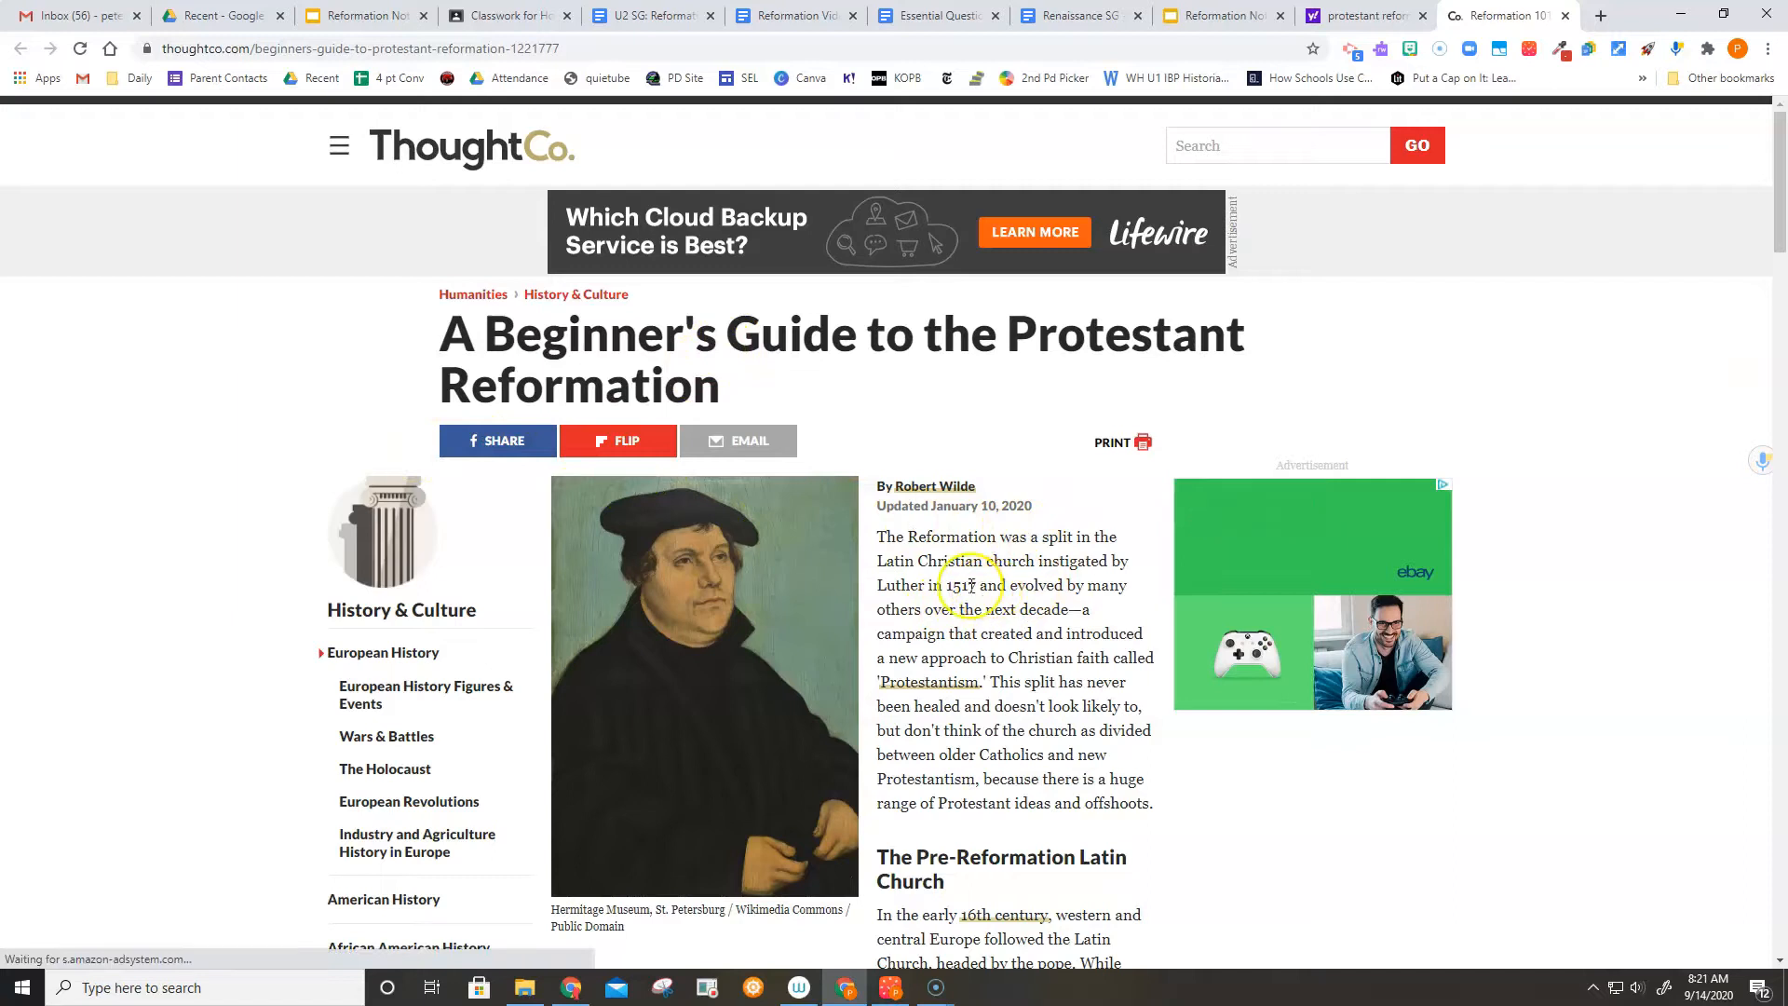
{"action": "mouse_move", "coordinate": [931, 486]}
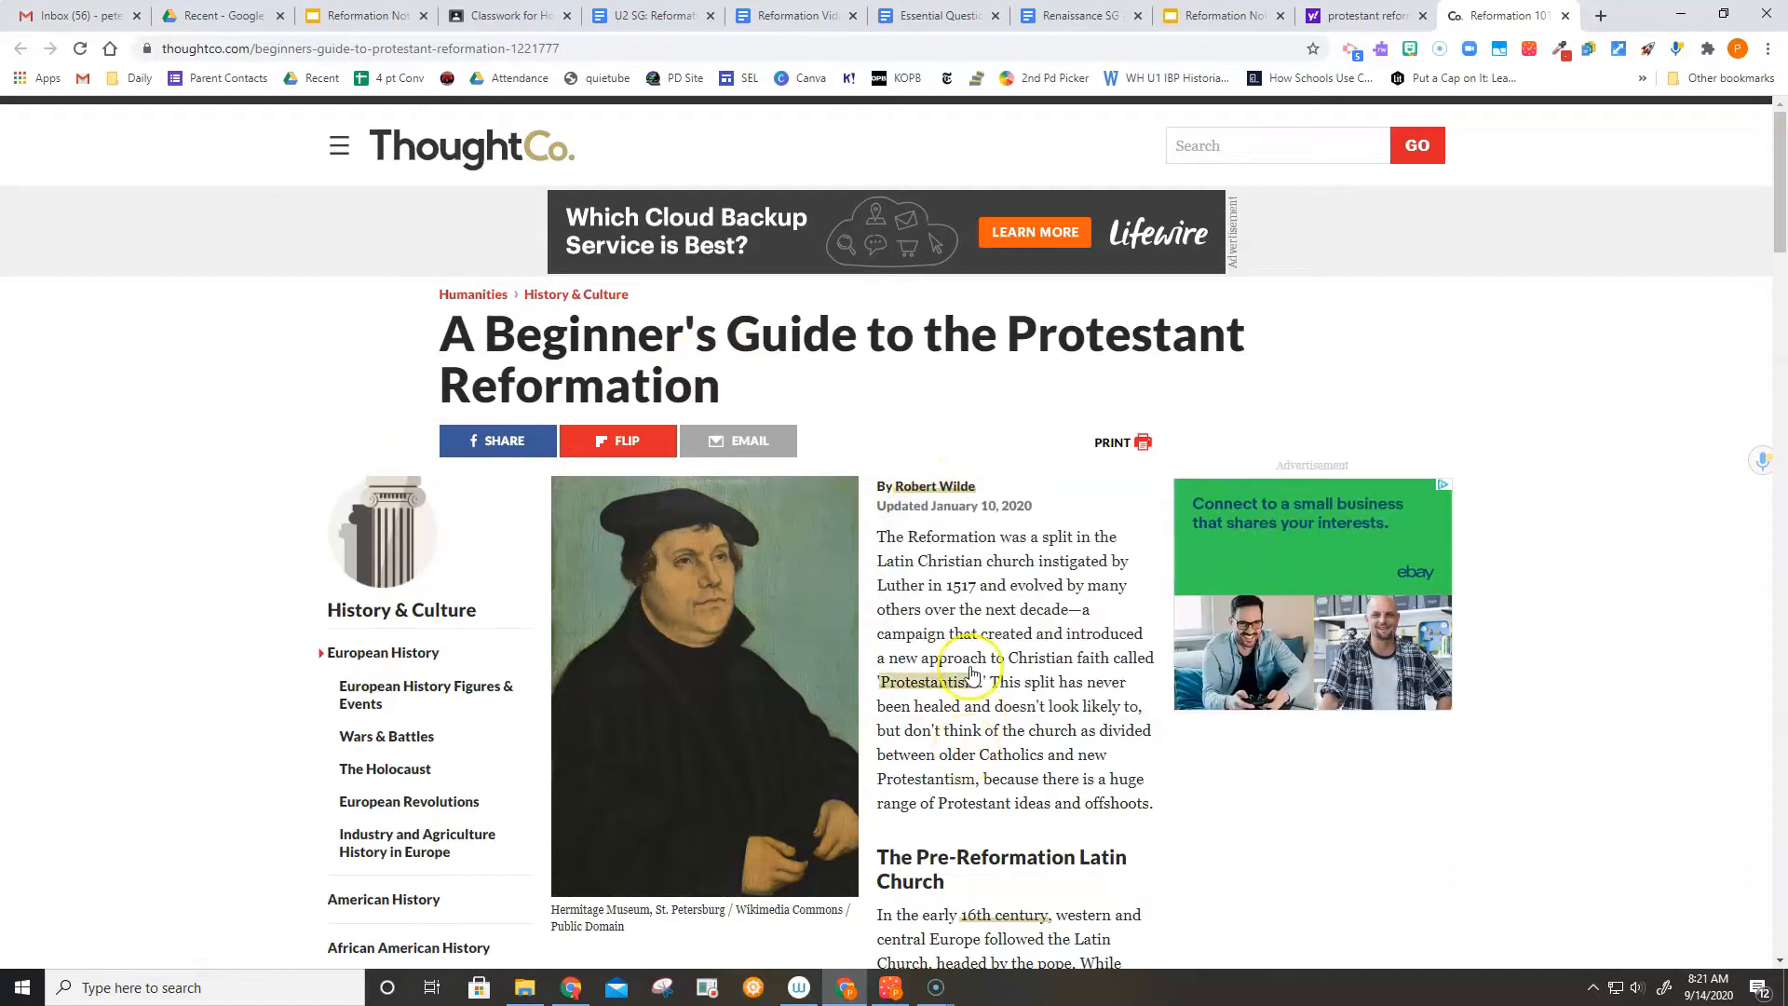
{"action": "mouse_move", "coordinate": [933, 486]}
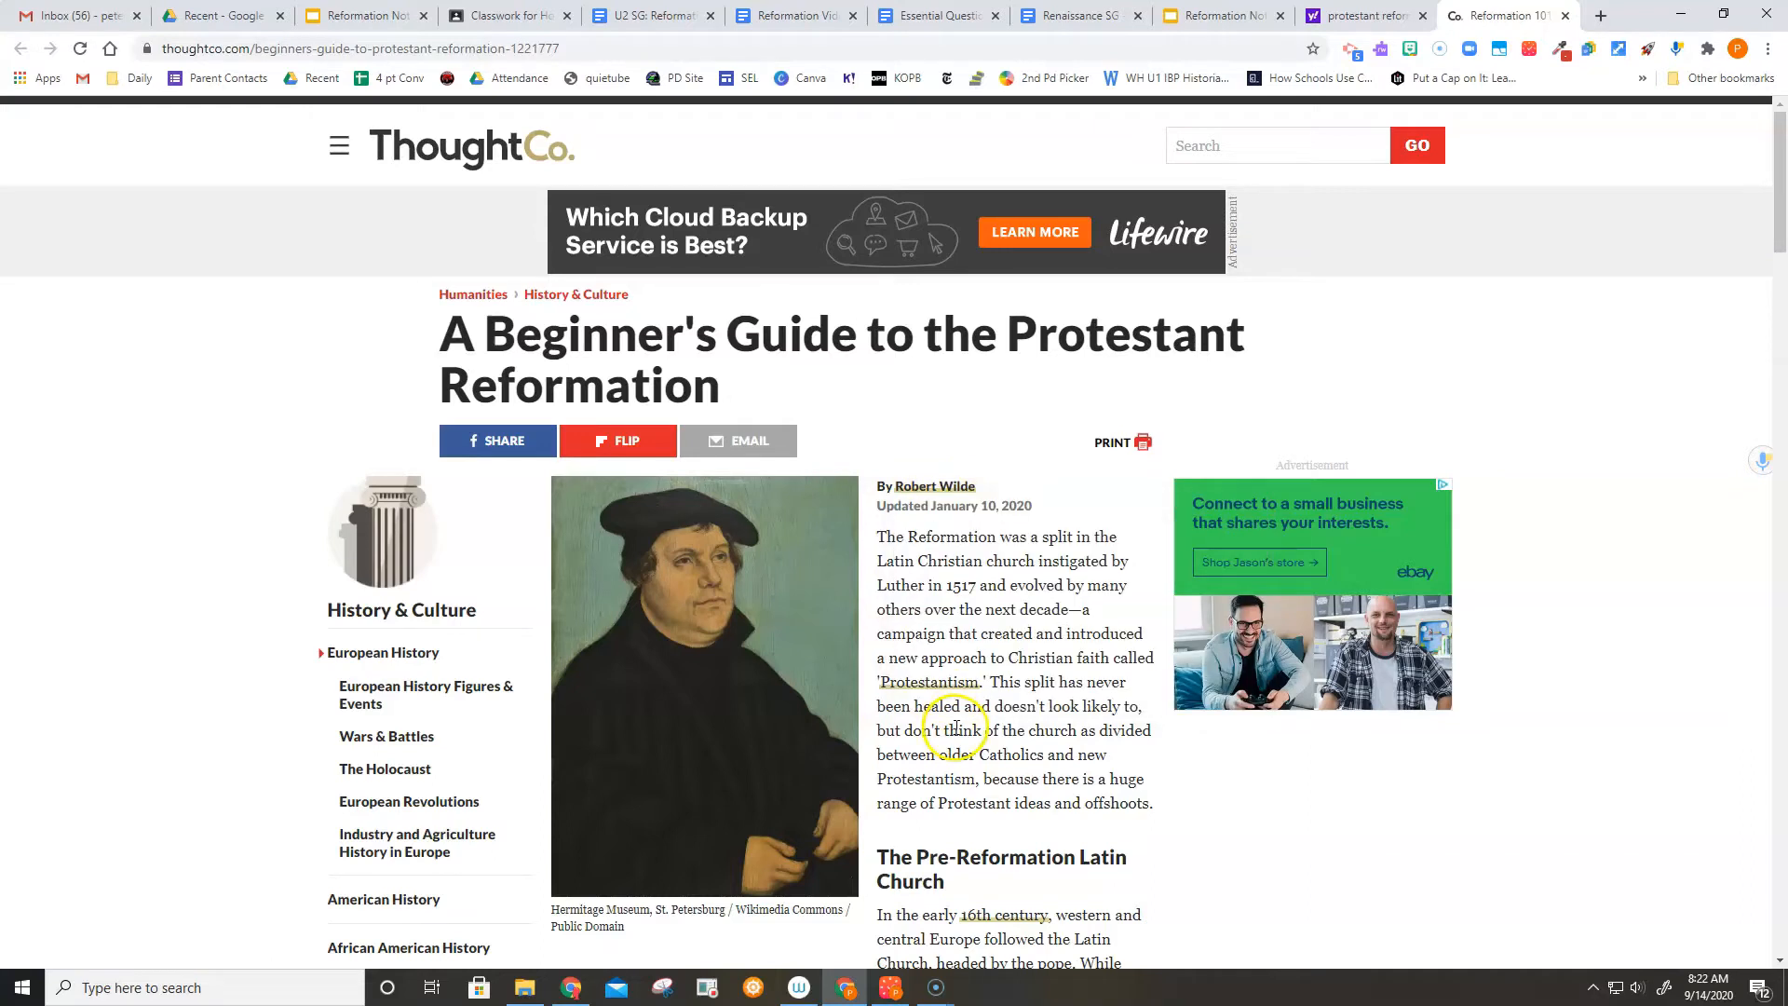
Skim through the ThoughtCo Beginner's Guide to the Protestant Reformation article.
{"action": "scroll", "scroll_direction": "down", "scroll_amount": 3}
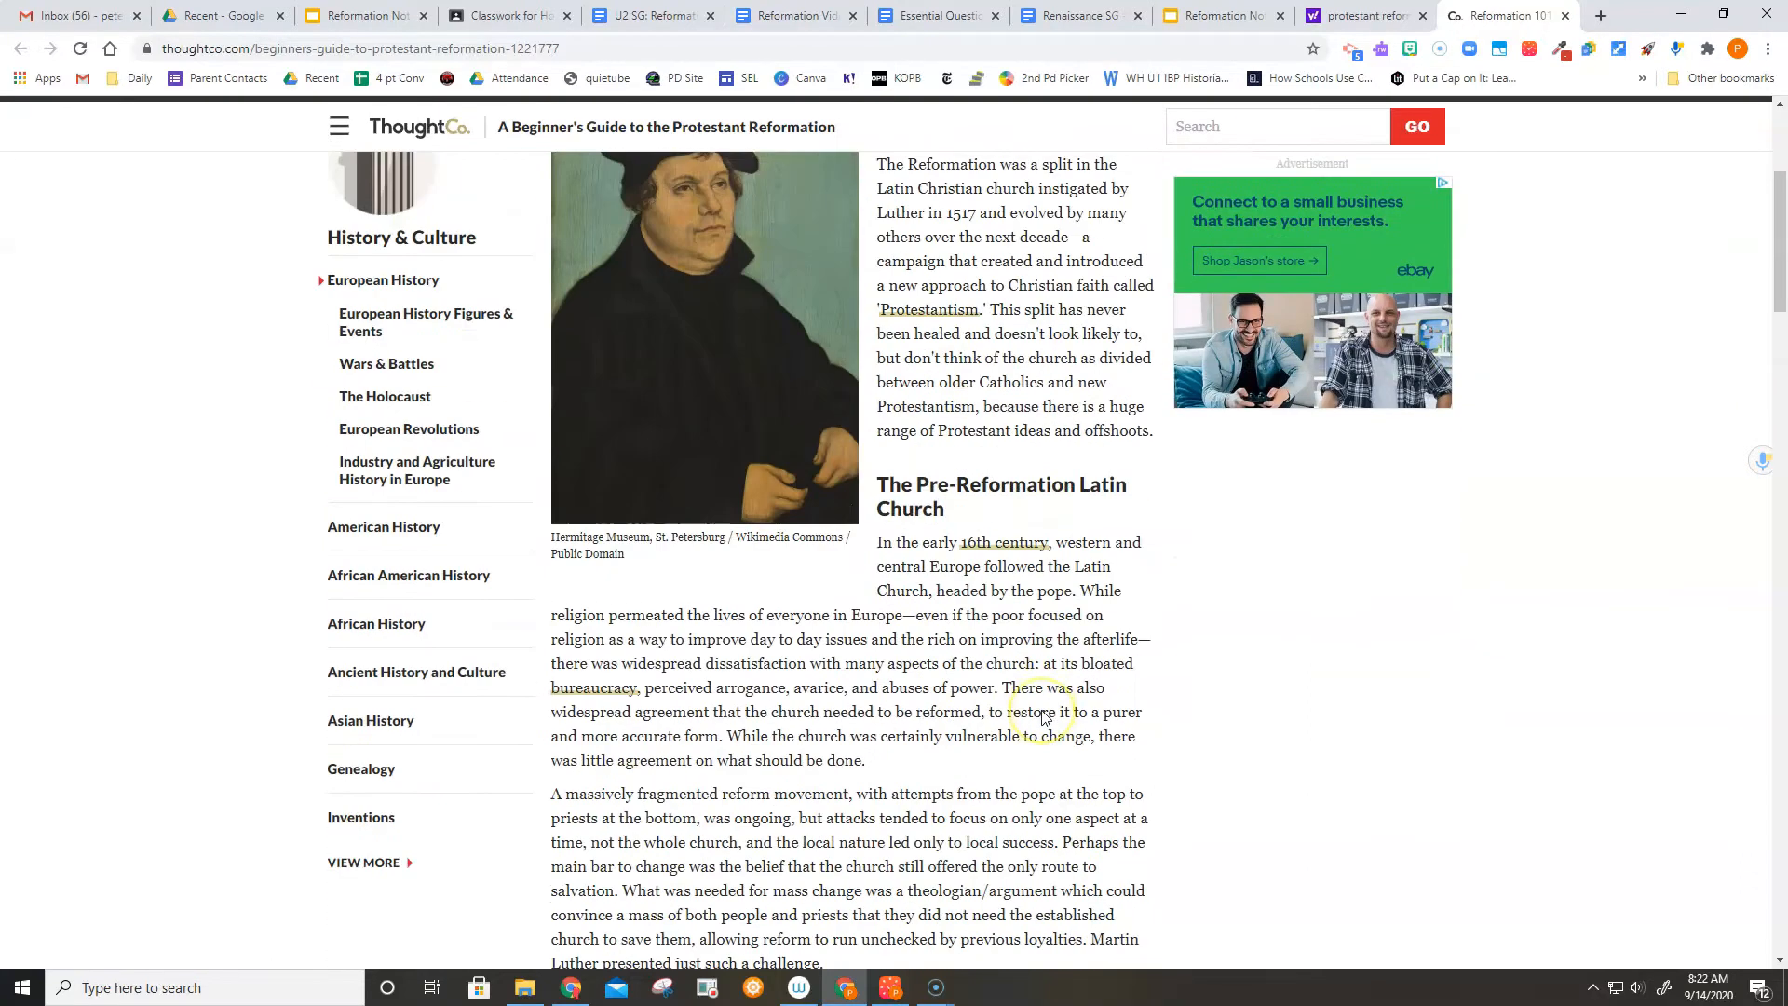
{"action": "scroll", "scroll_direction": "down", "scroll_amount": 3}
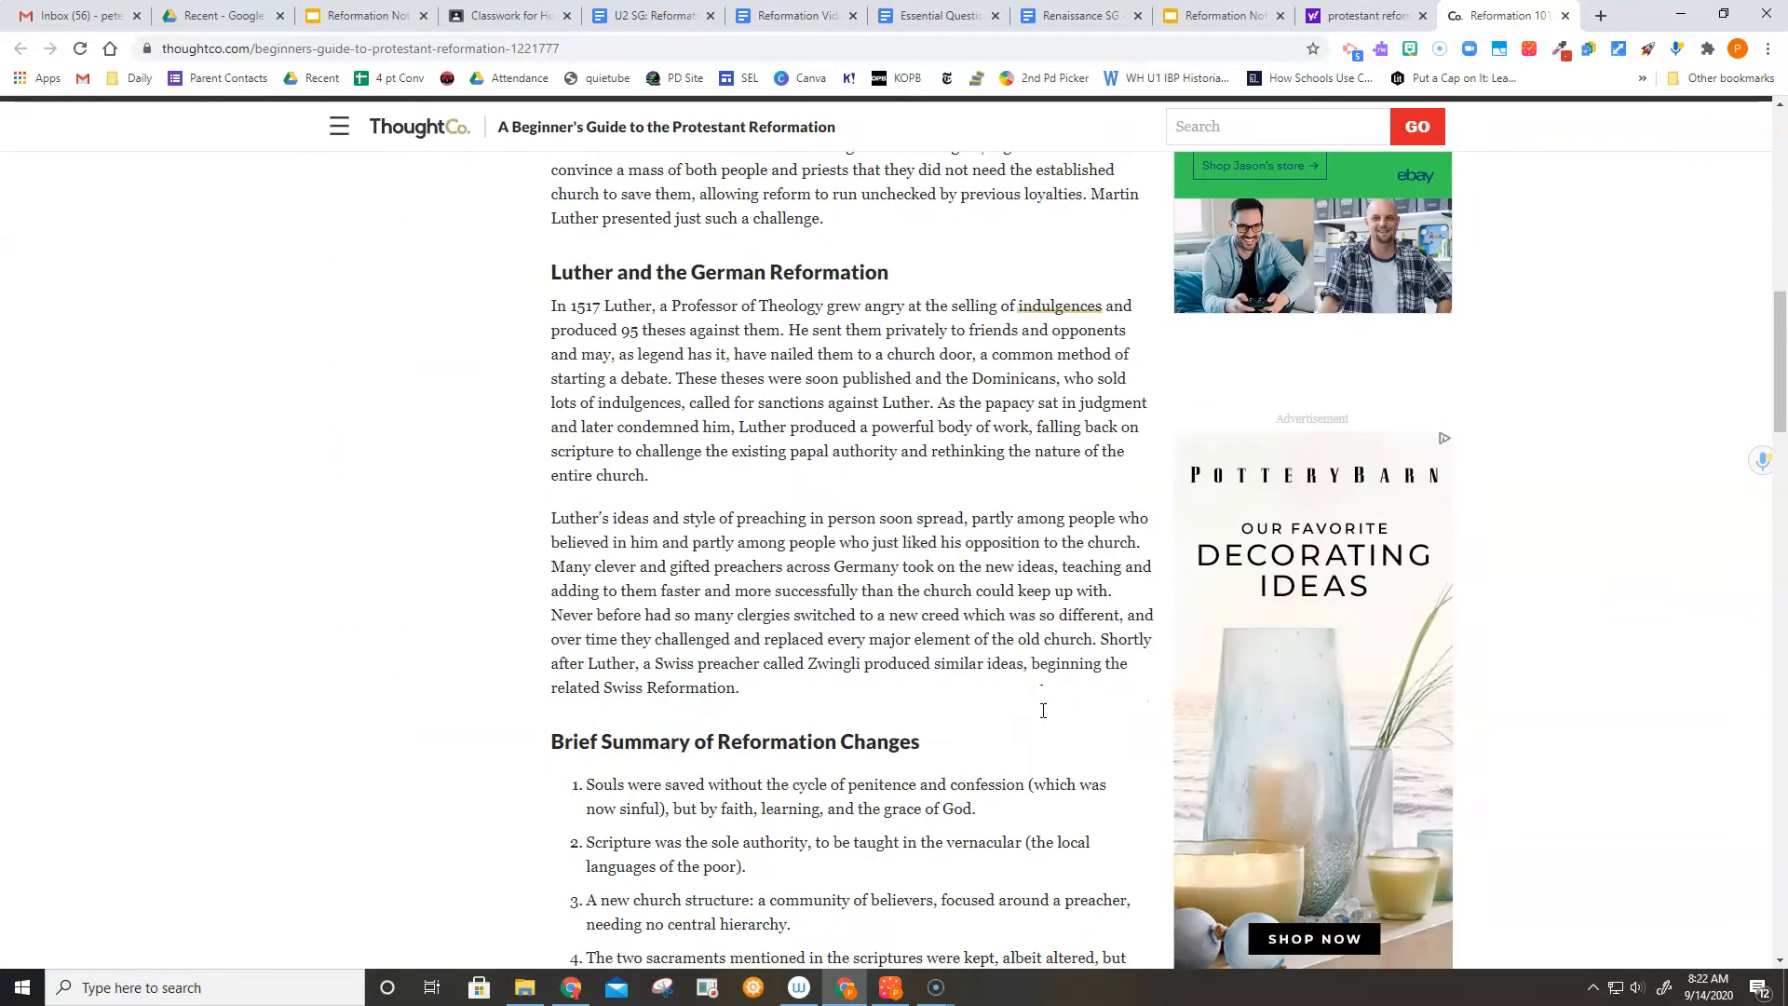
{"action": "scroll", "scroll_direction": "down", "scroll_amount": 3}
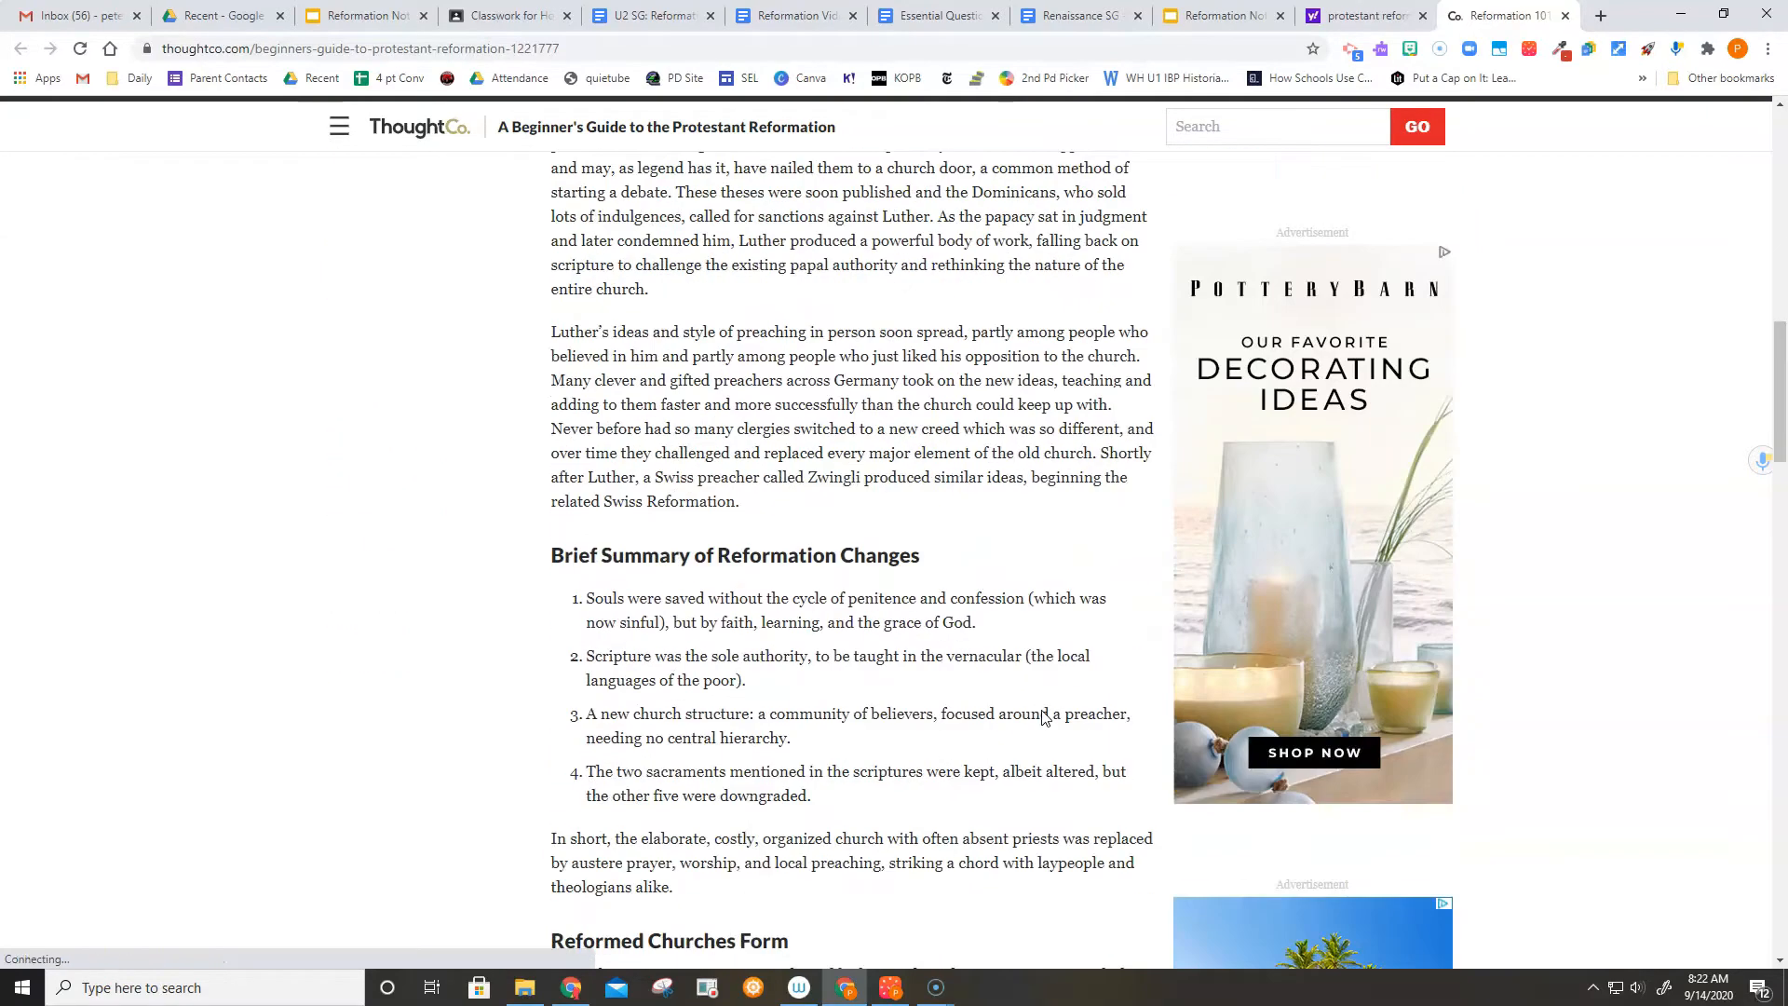
{"action": "scroll", "scroll_direction": "up", "scroll_amount": 3}
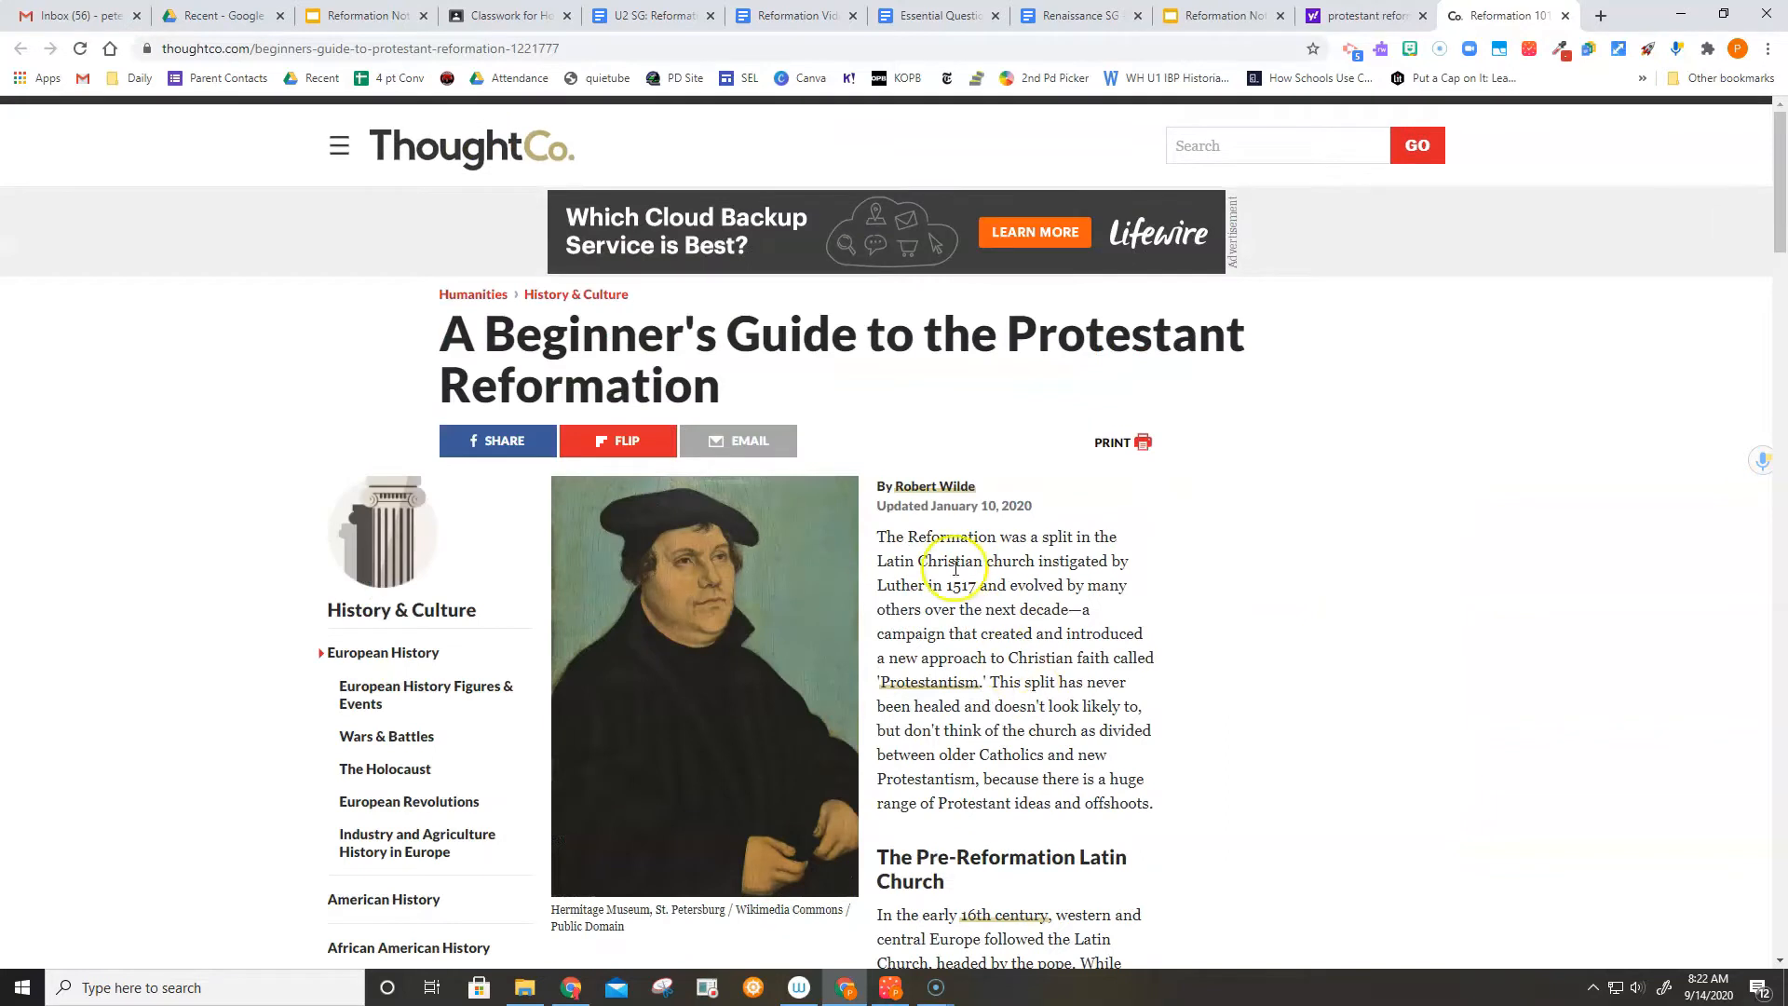
Return to the Yahoo results and open the Reformation - Wikipedia article.
{"action": "left_click", "coordinate": [1365, 15]}
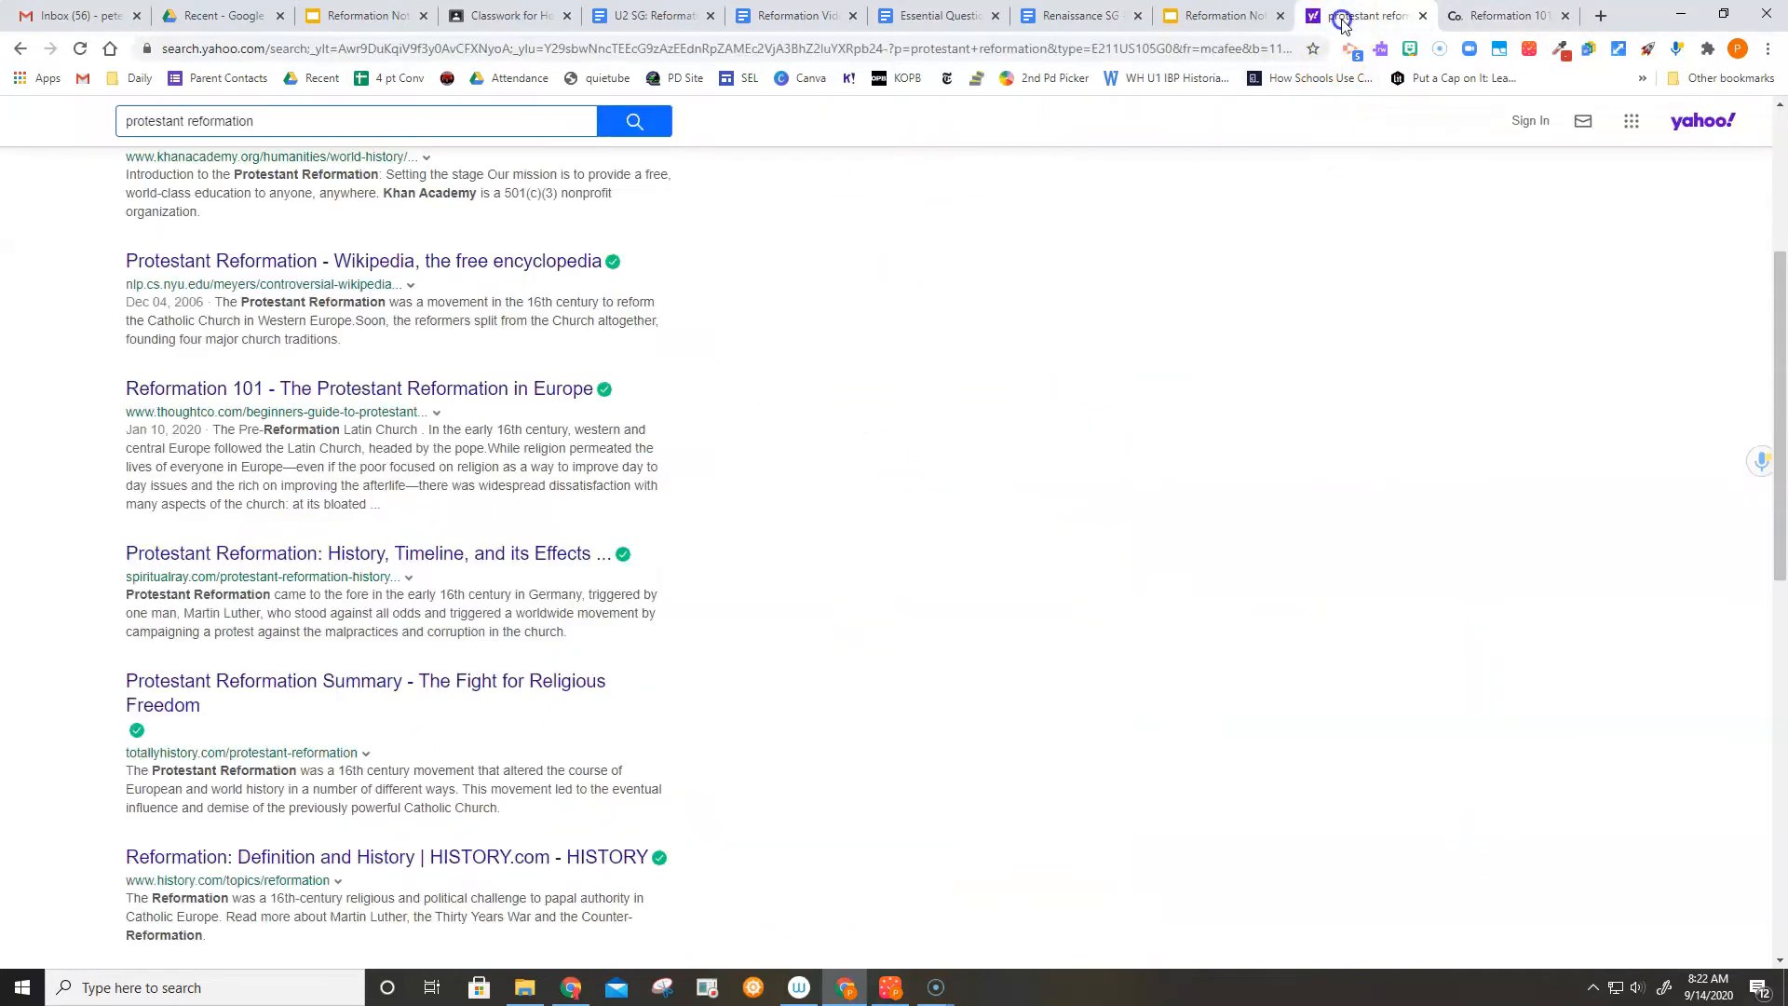
{"action": "scroll", "scroll_direction": "up", "scroll_amount": 3}
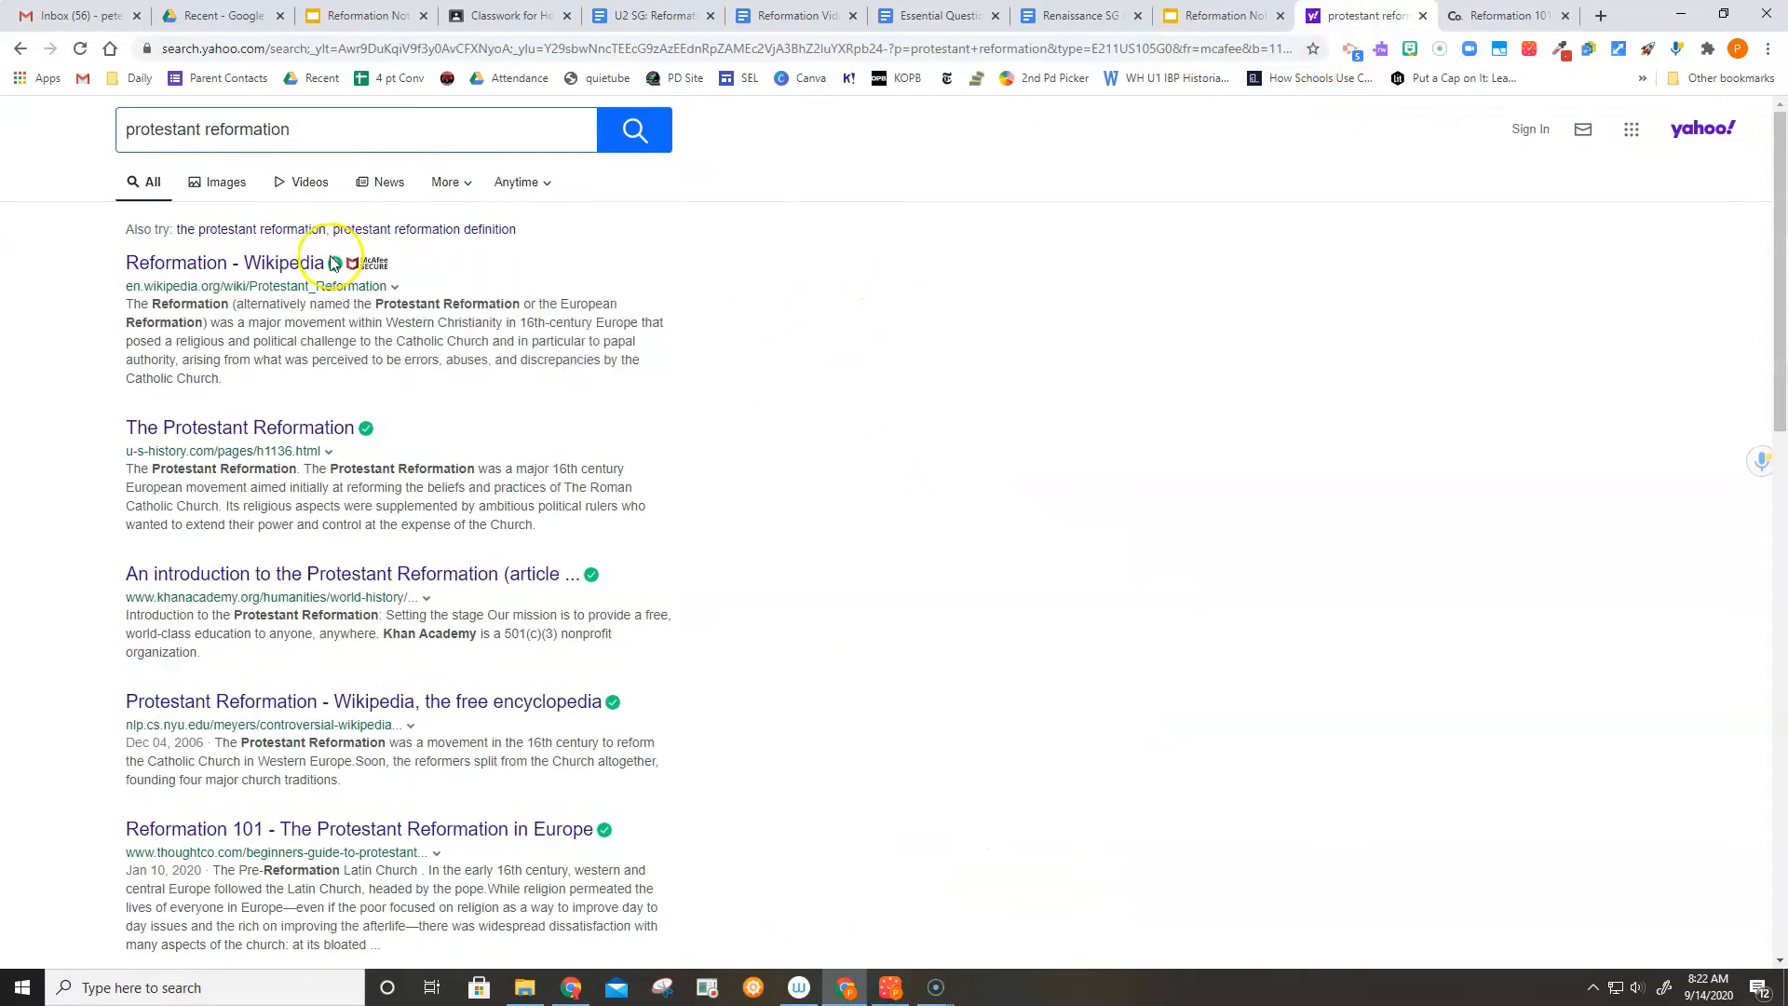
{"action": "left_click", "coordinate": [224, 263]}
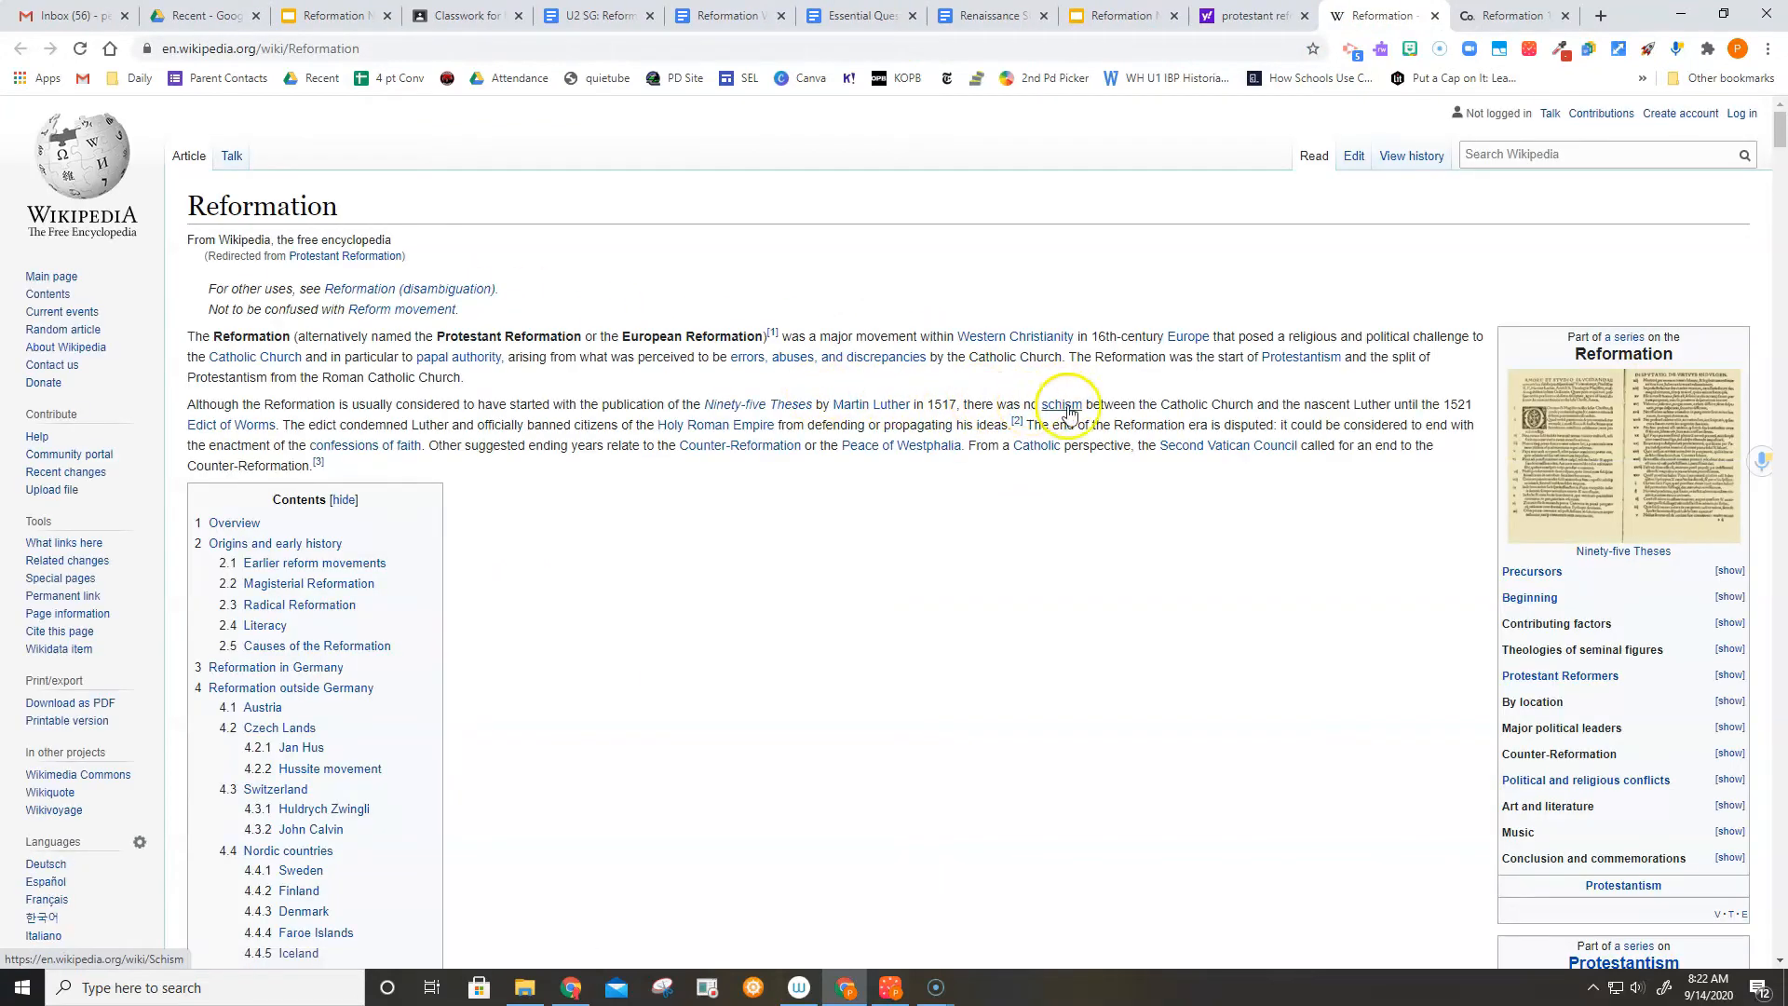
Scroll the Reformation article past its contents and country sections down to Notes and References.
{"action": "scroll", "scroll_direction": "down", "scroll_amount": 3}
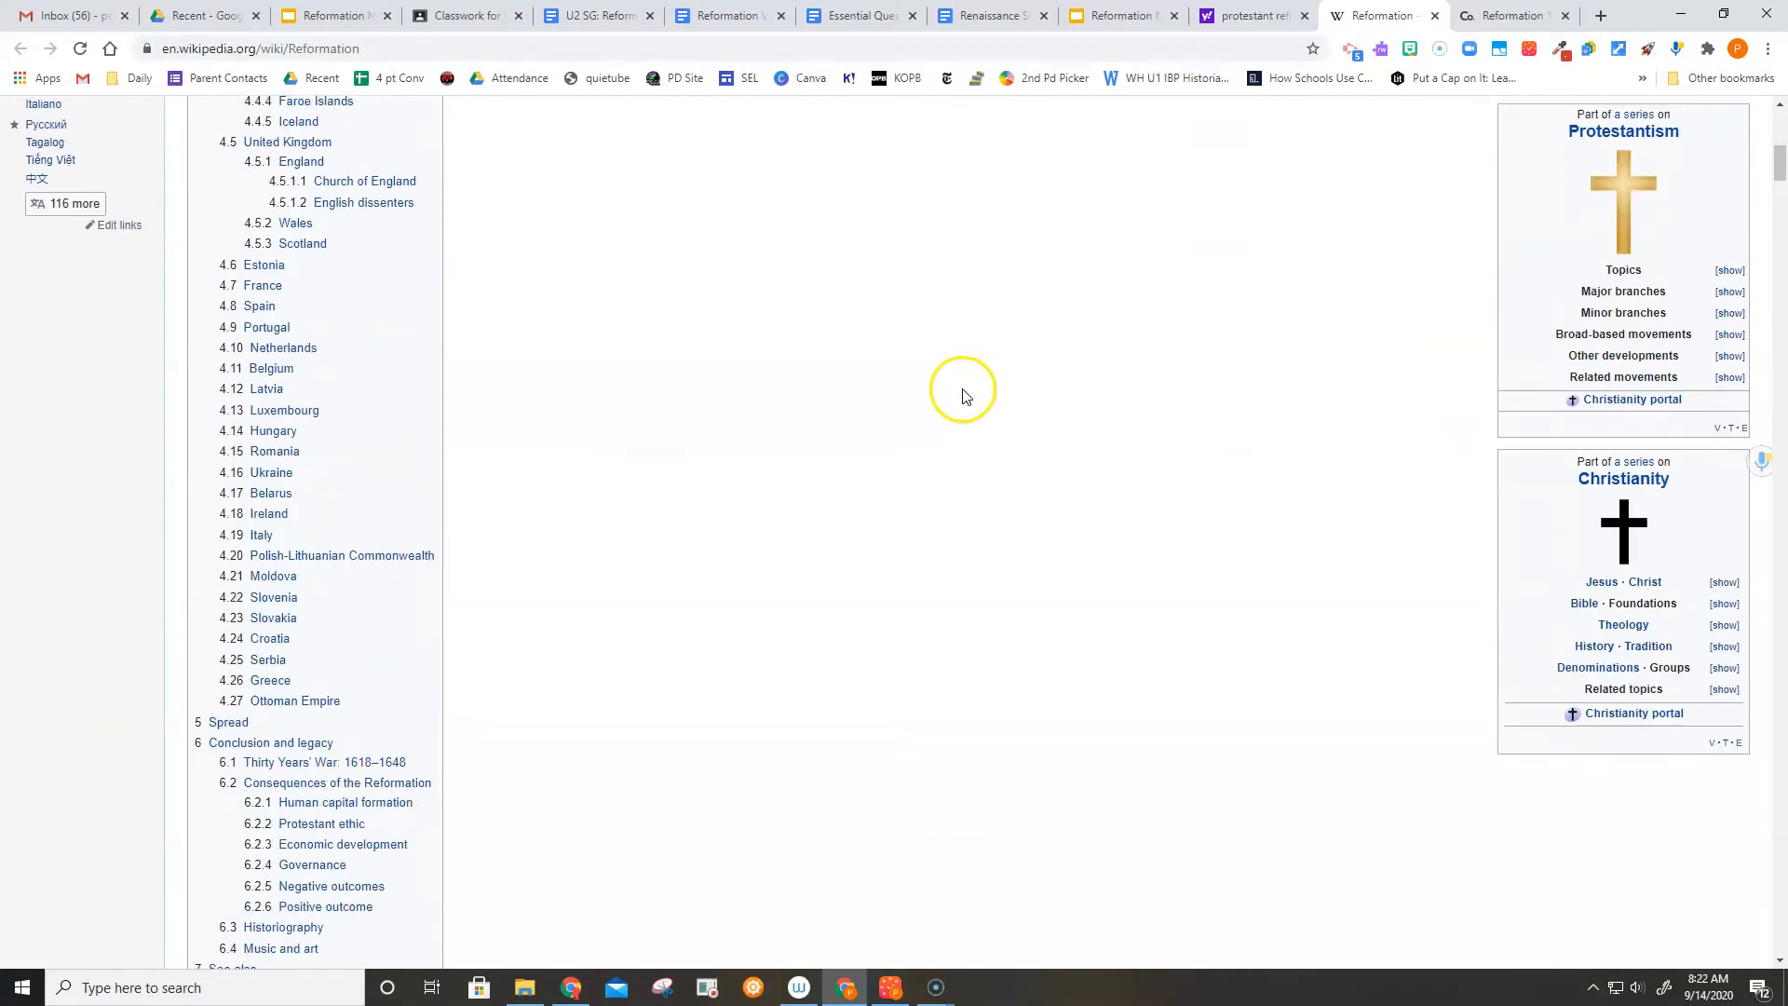
{"action": "scroll", "scroll_direction": "down", "scroll_amount": 3}
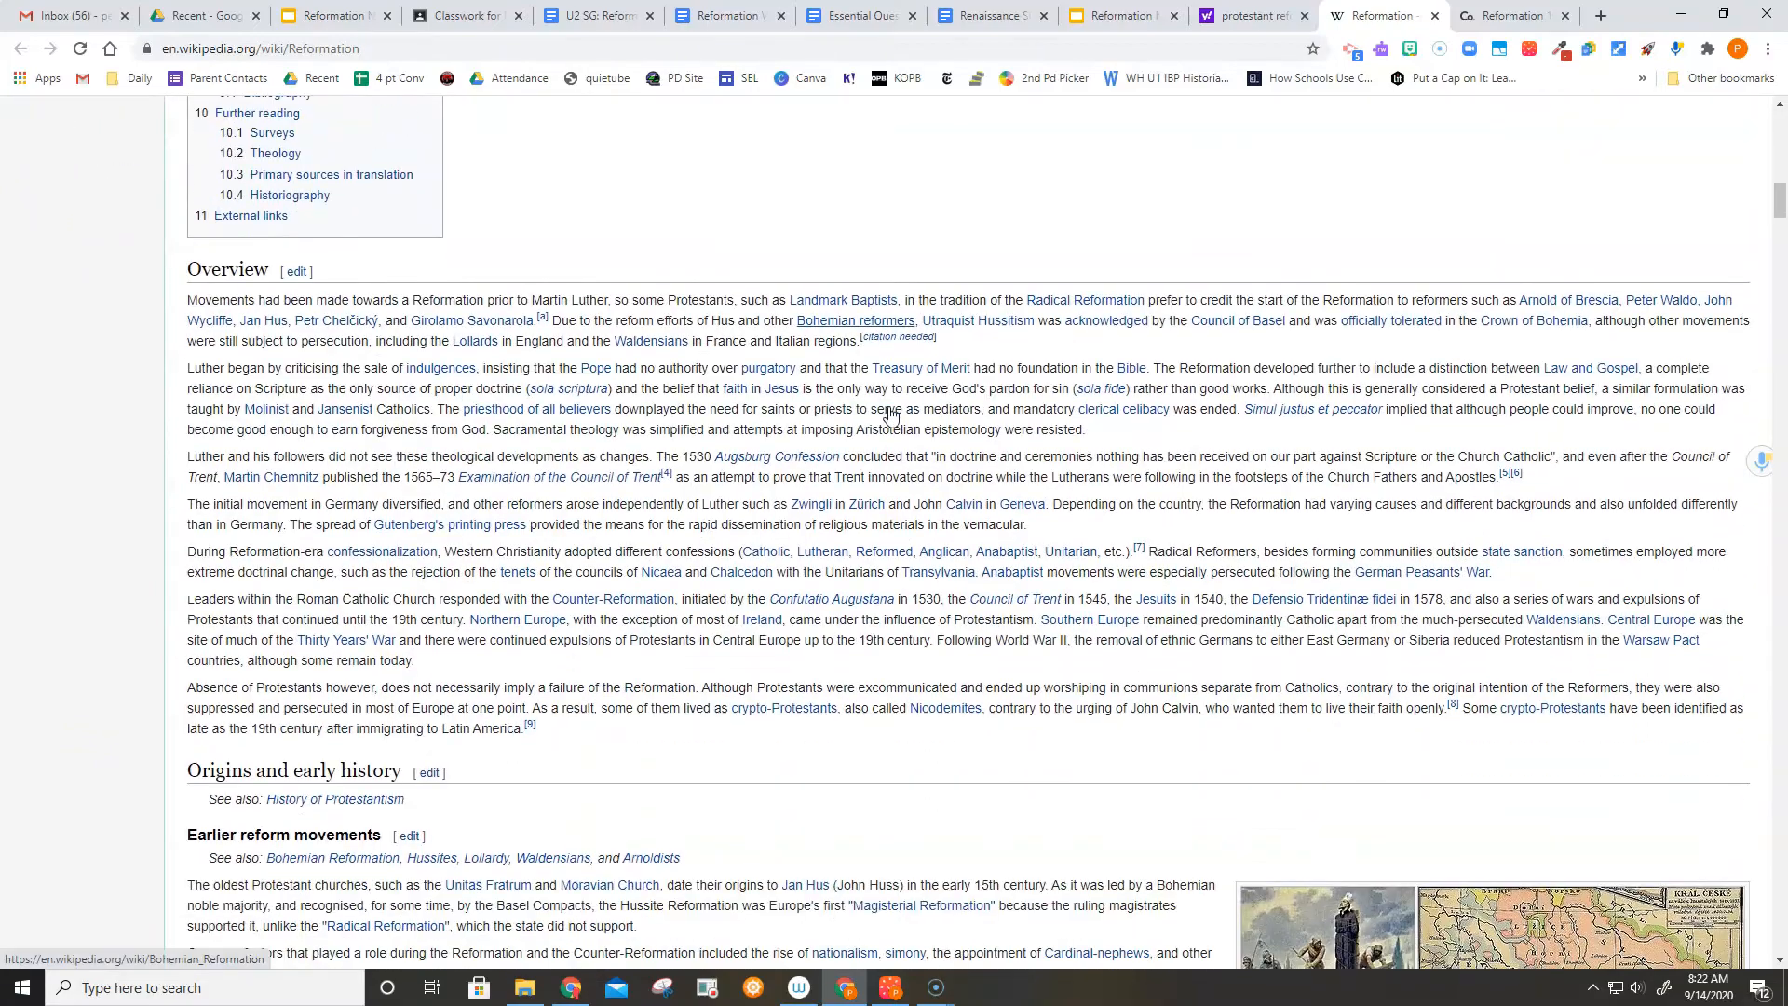
{"action": "scroll", "scroll_direction": "down", "scroll_amount": 3}
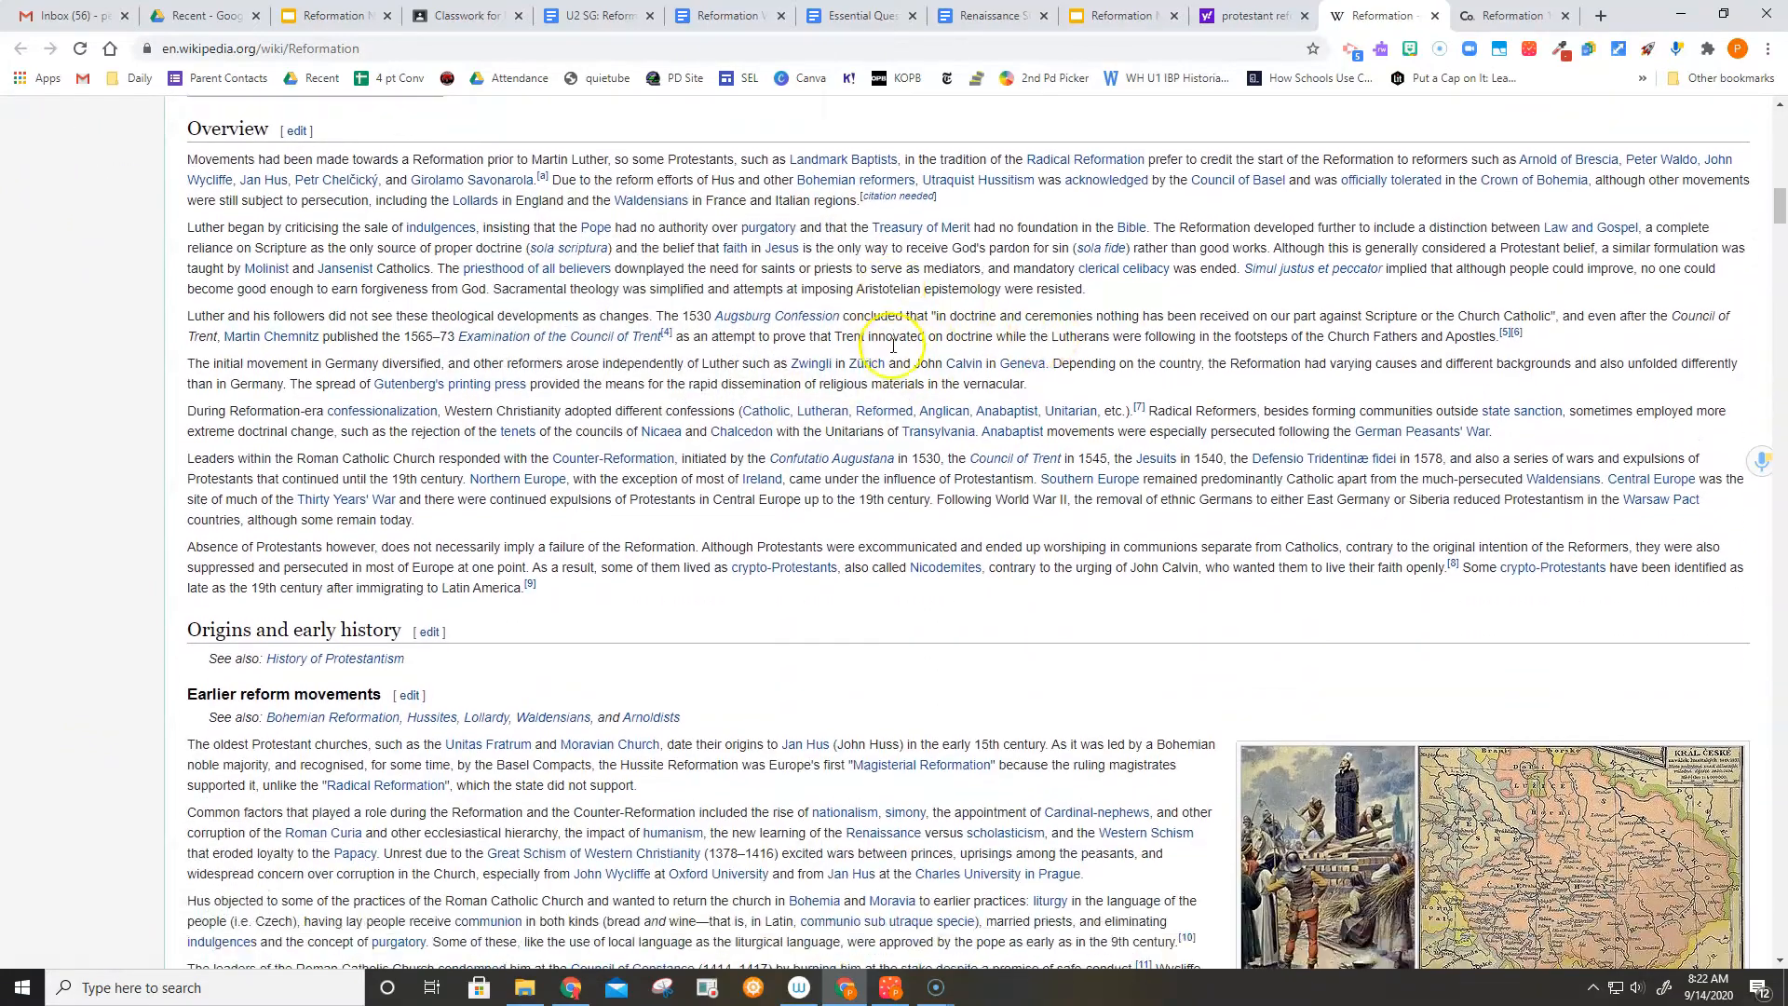
{"action": "scroll", "scroll_direction": "down", "scroll_amount": 3}
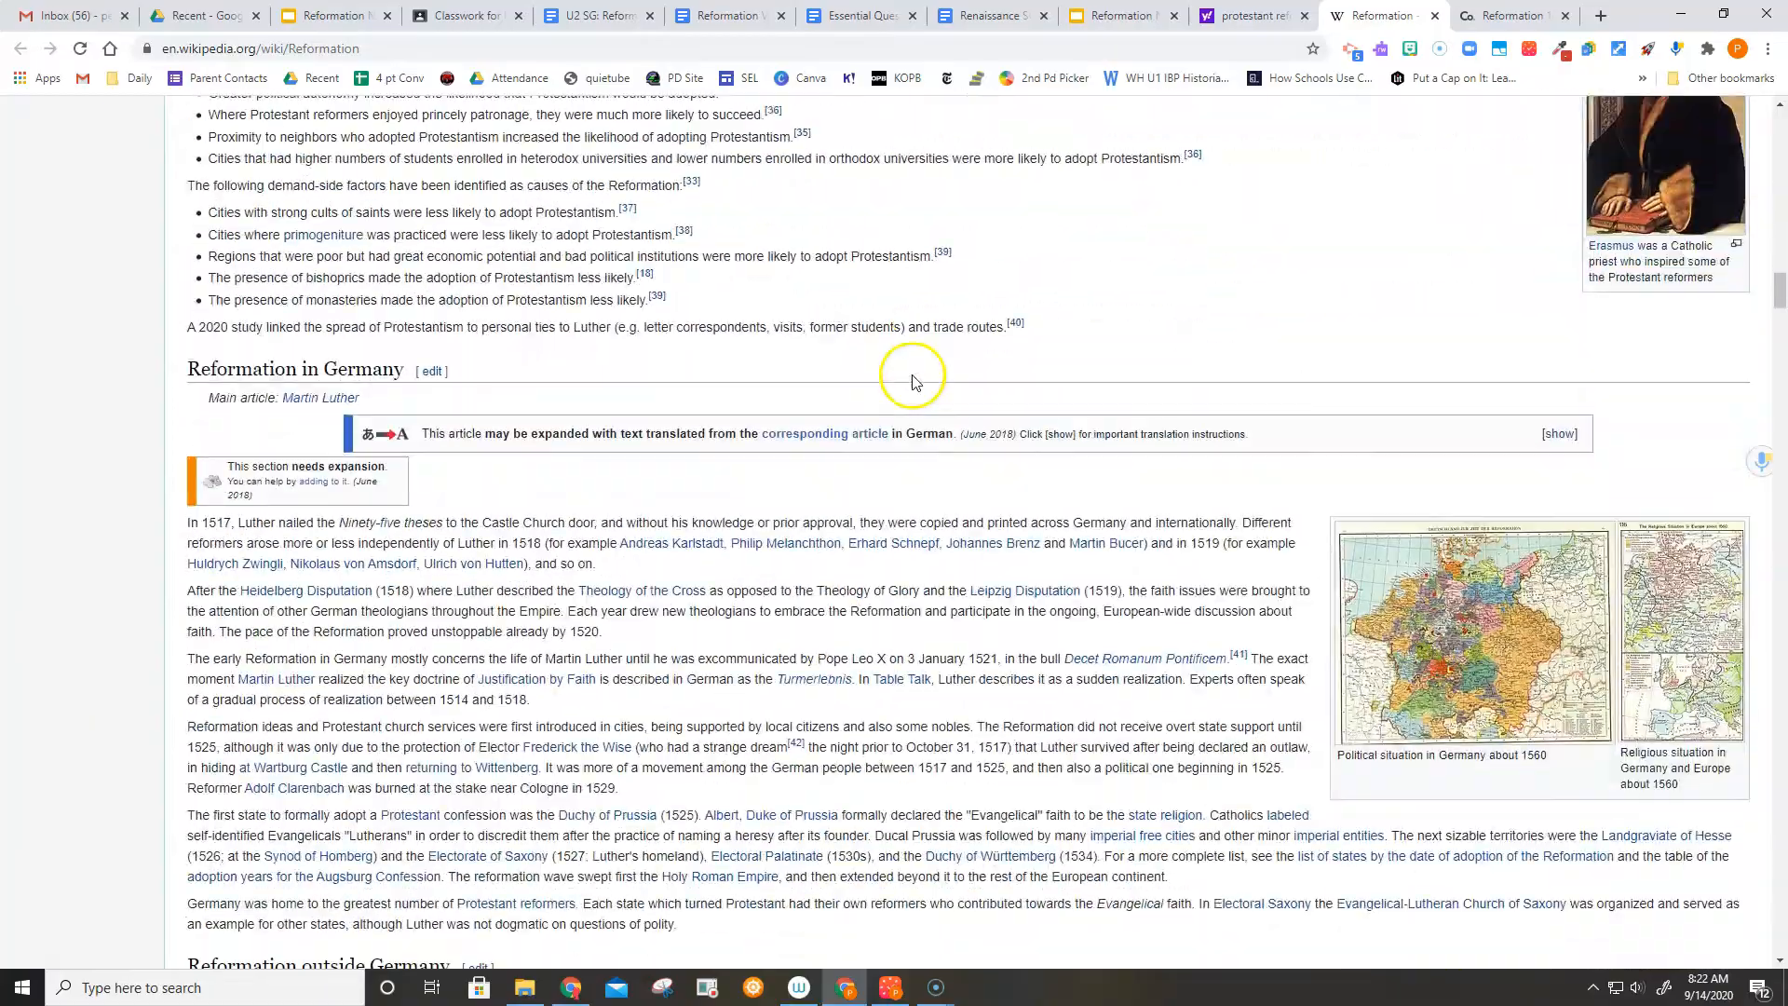
{"action": "scroll", "scroll_direction": "down", "scroll_amount": 3}
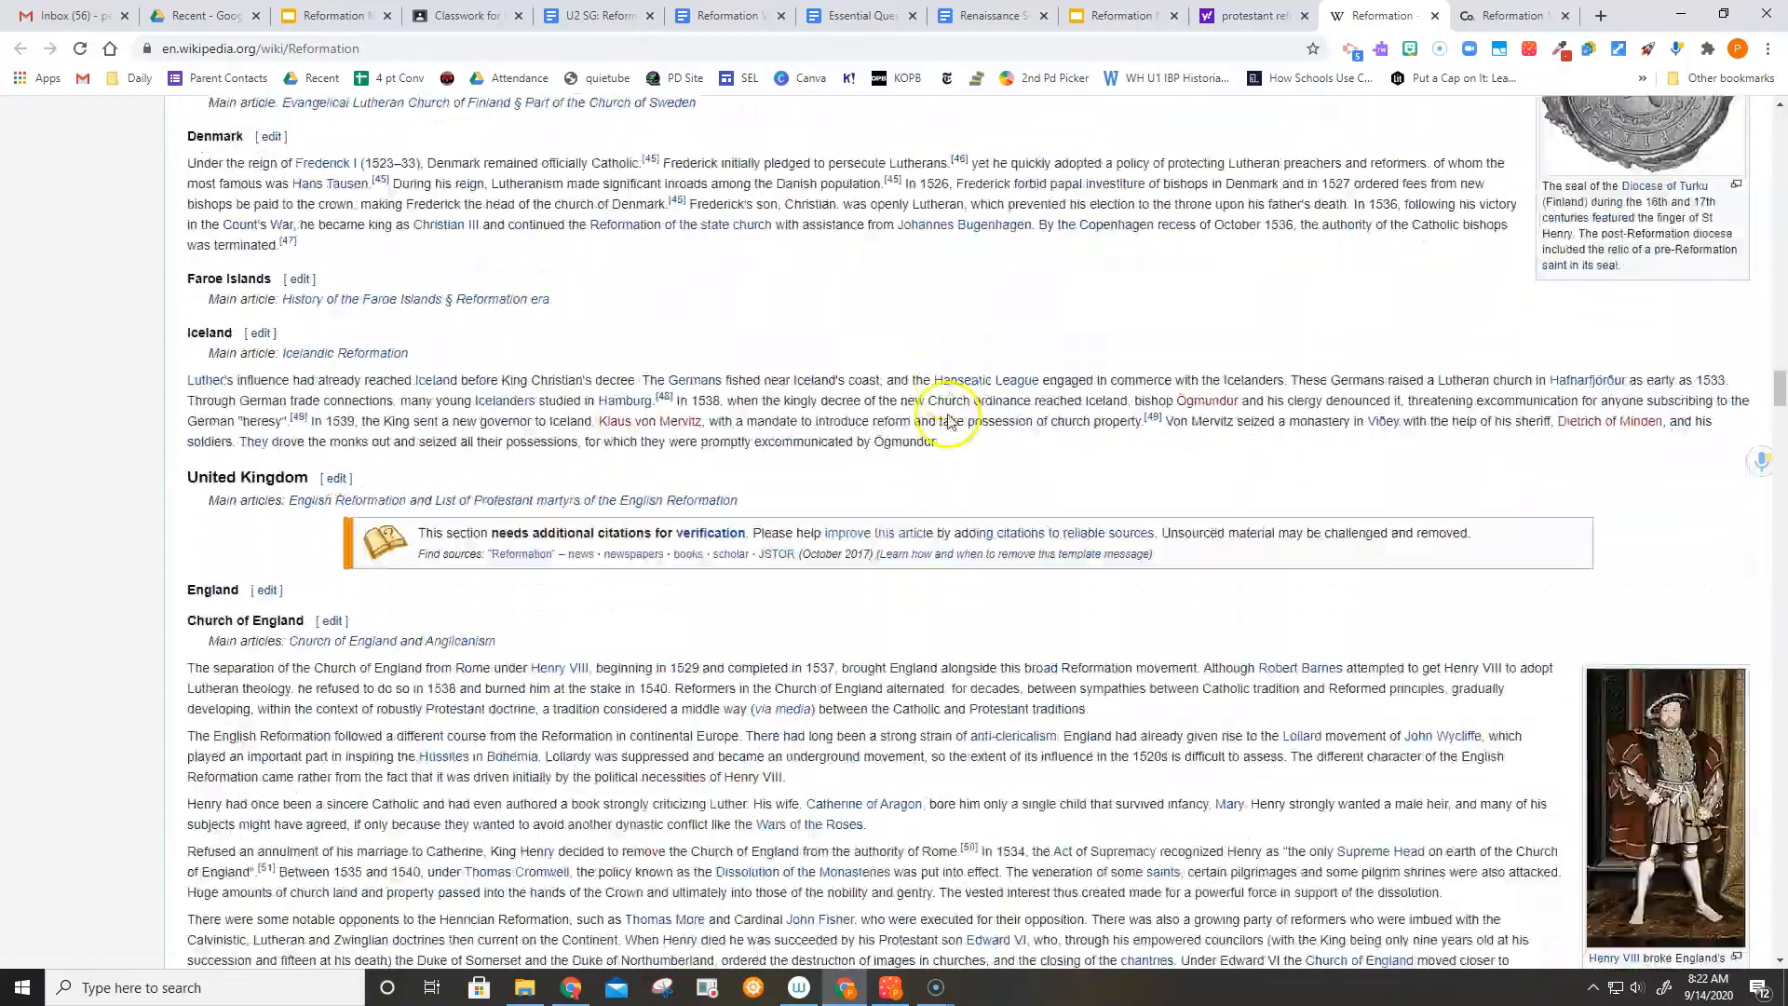
{"action": "scroll", "scroll_direction": "down", "scroll_amount": 3}
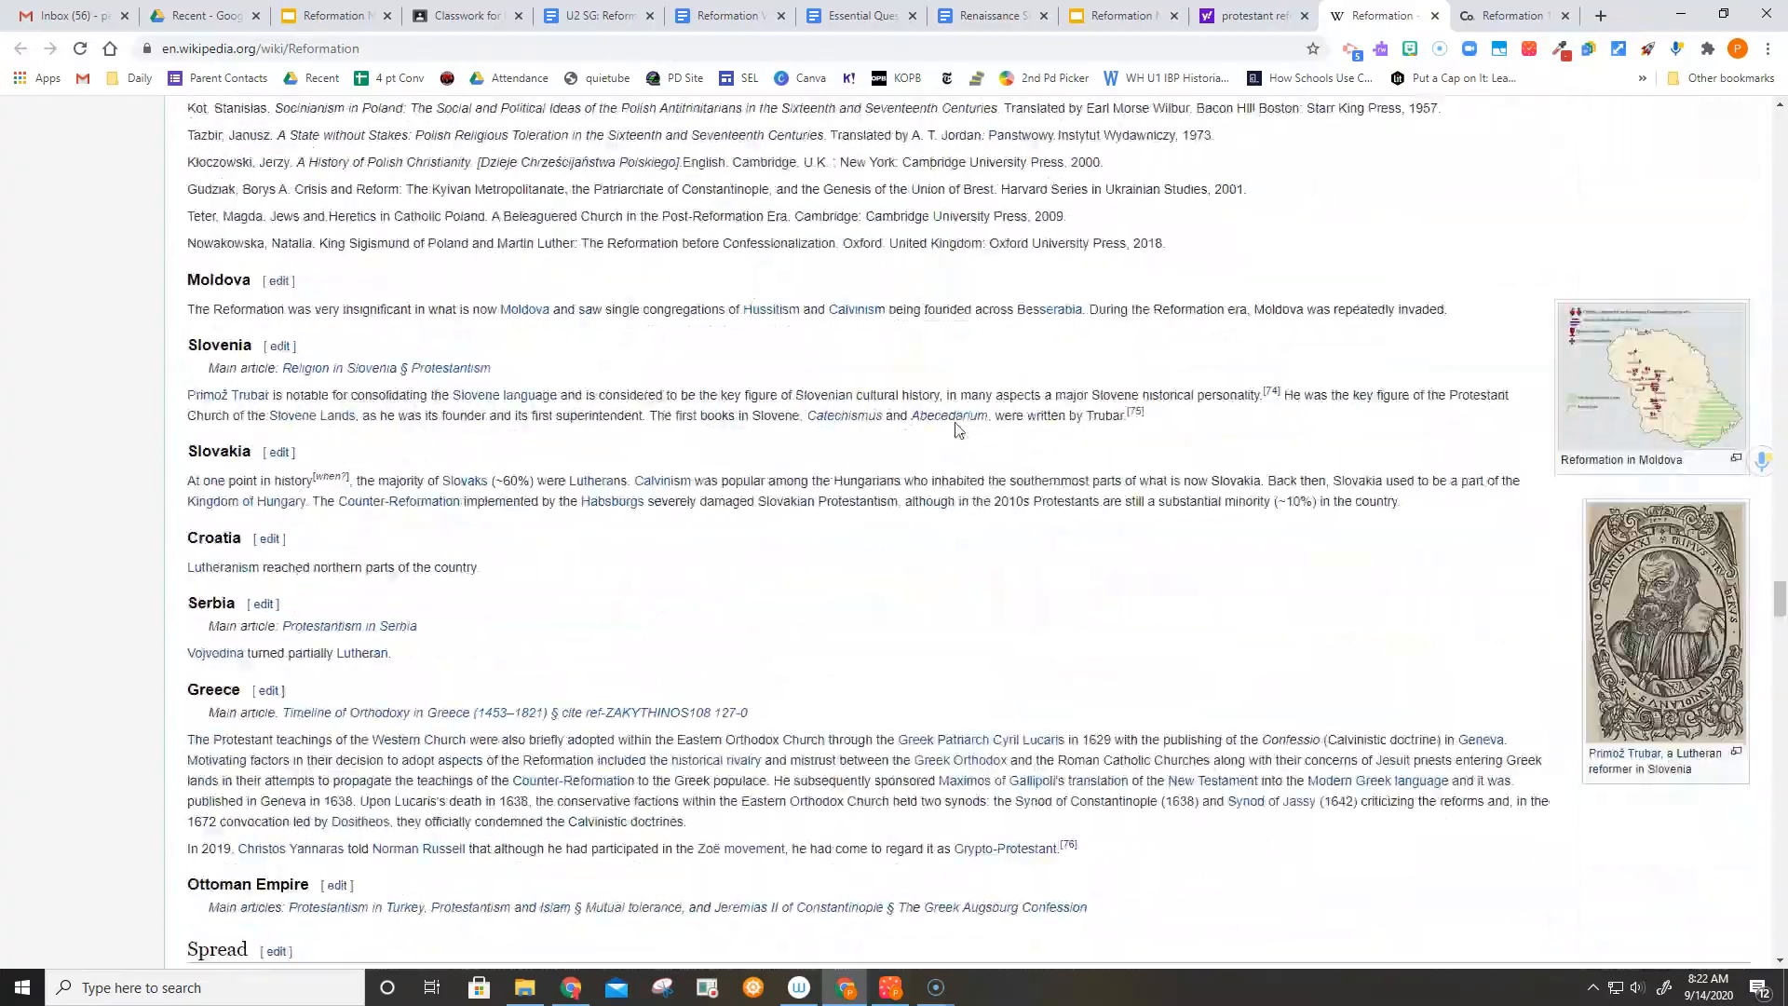
{"action": "scroll", "scroll_direction": "down", "scroll_amount": 3}
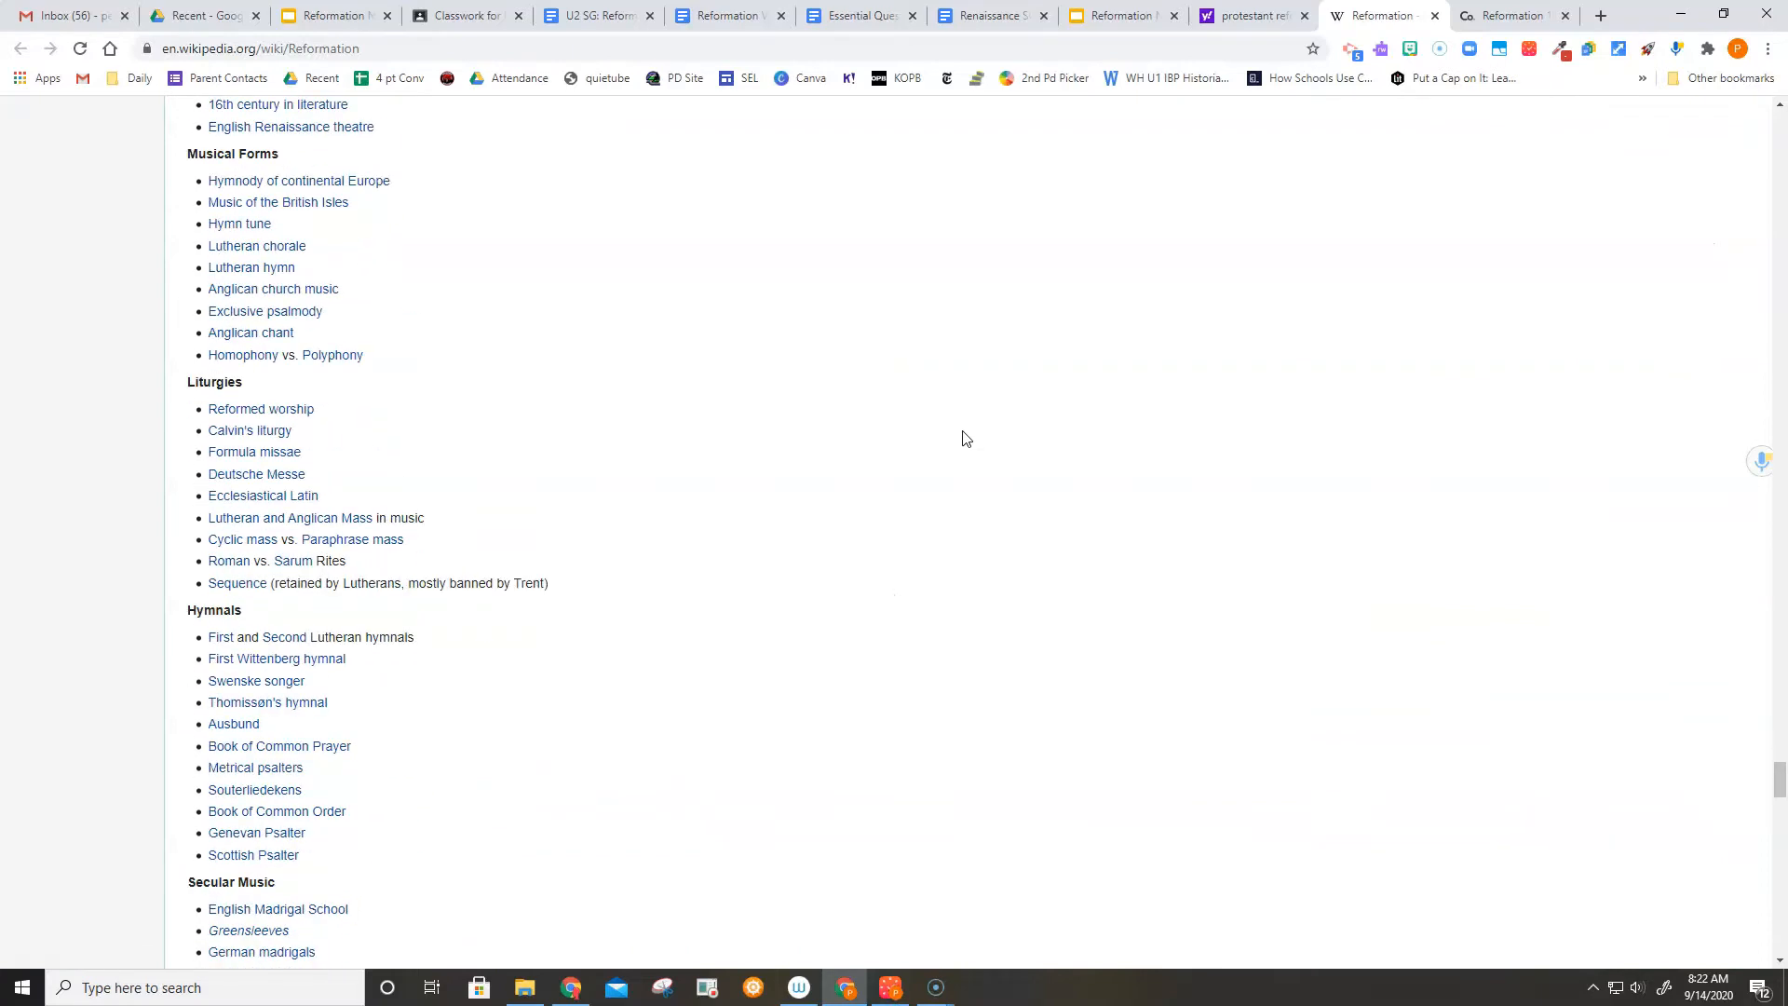
{"action": "scroll", "scroll_direction": "down", "scroll_amount": 3}
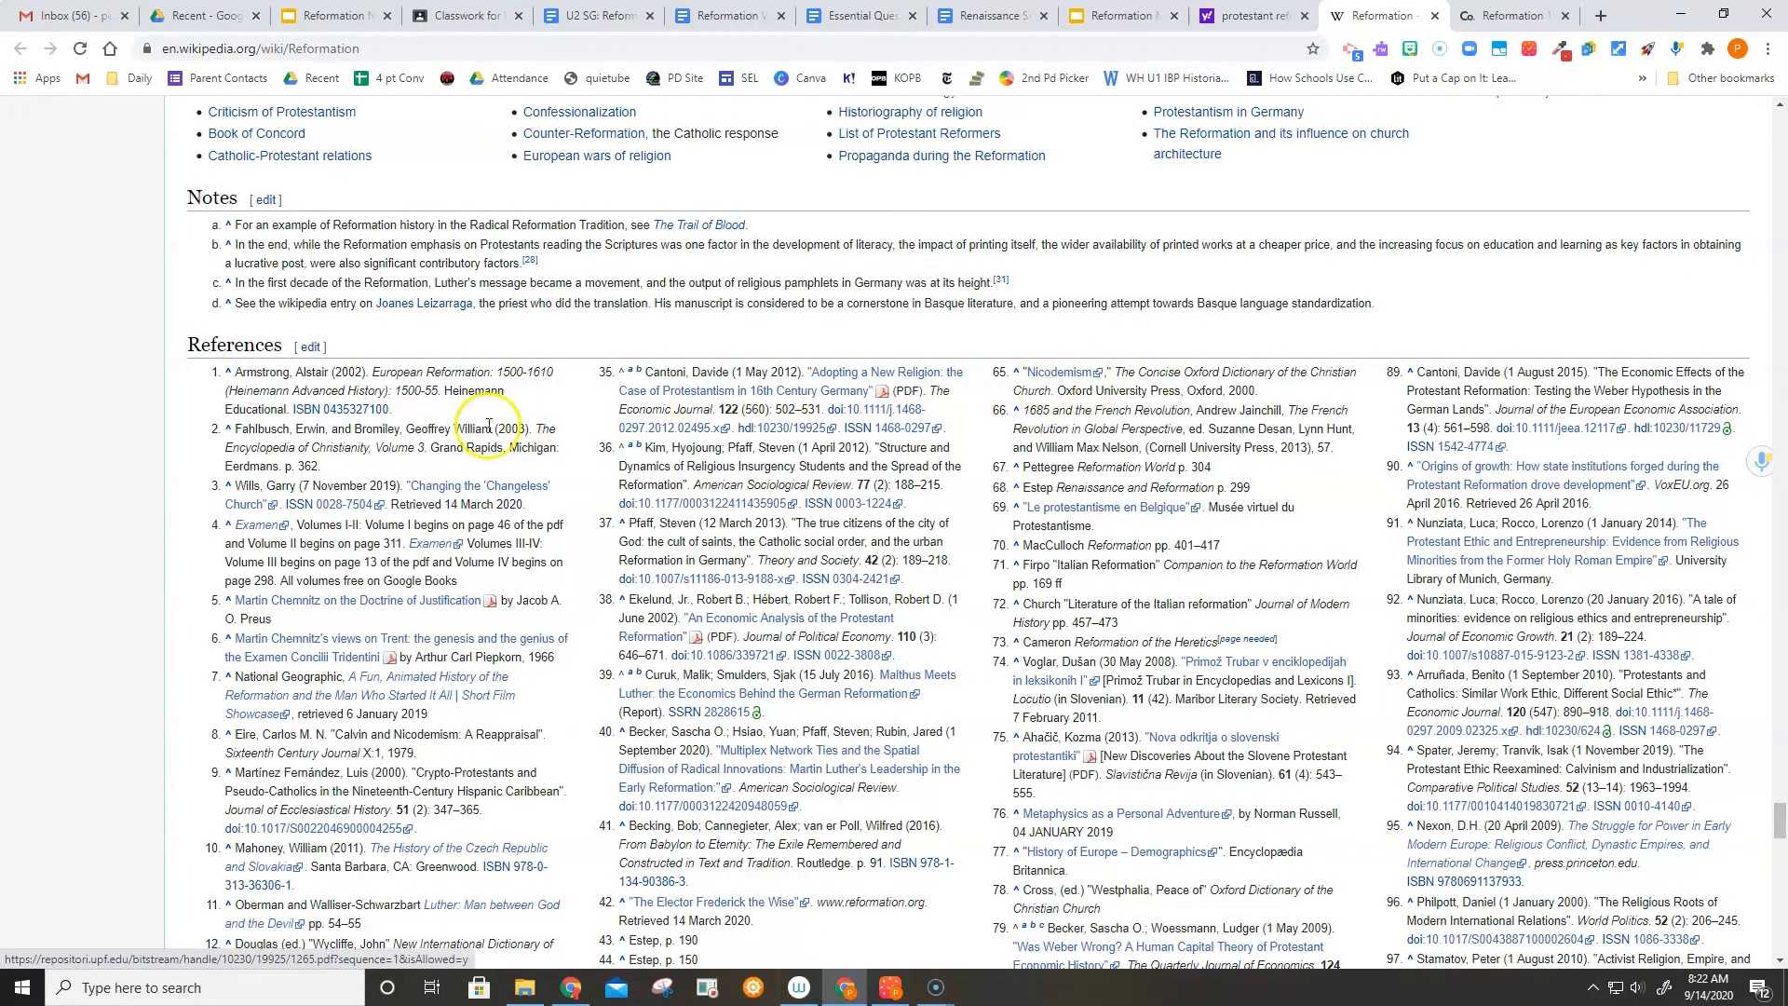
Scroll through the full References list of cited authored works to the Bibliography and back to Notes.
{"action": "scroll", "scroll_direction": "up", "scroll_amount": 3}
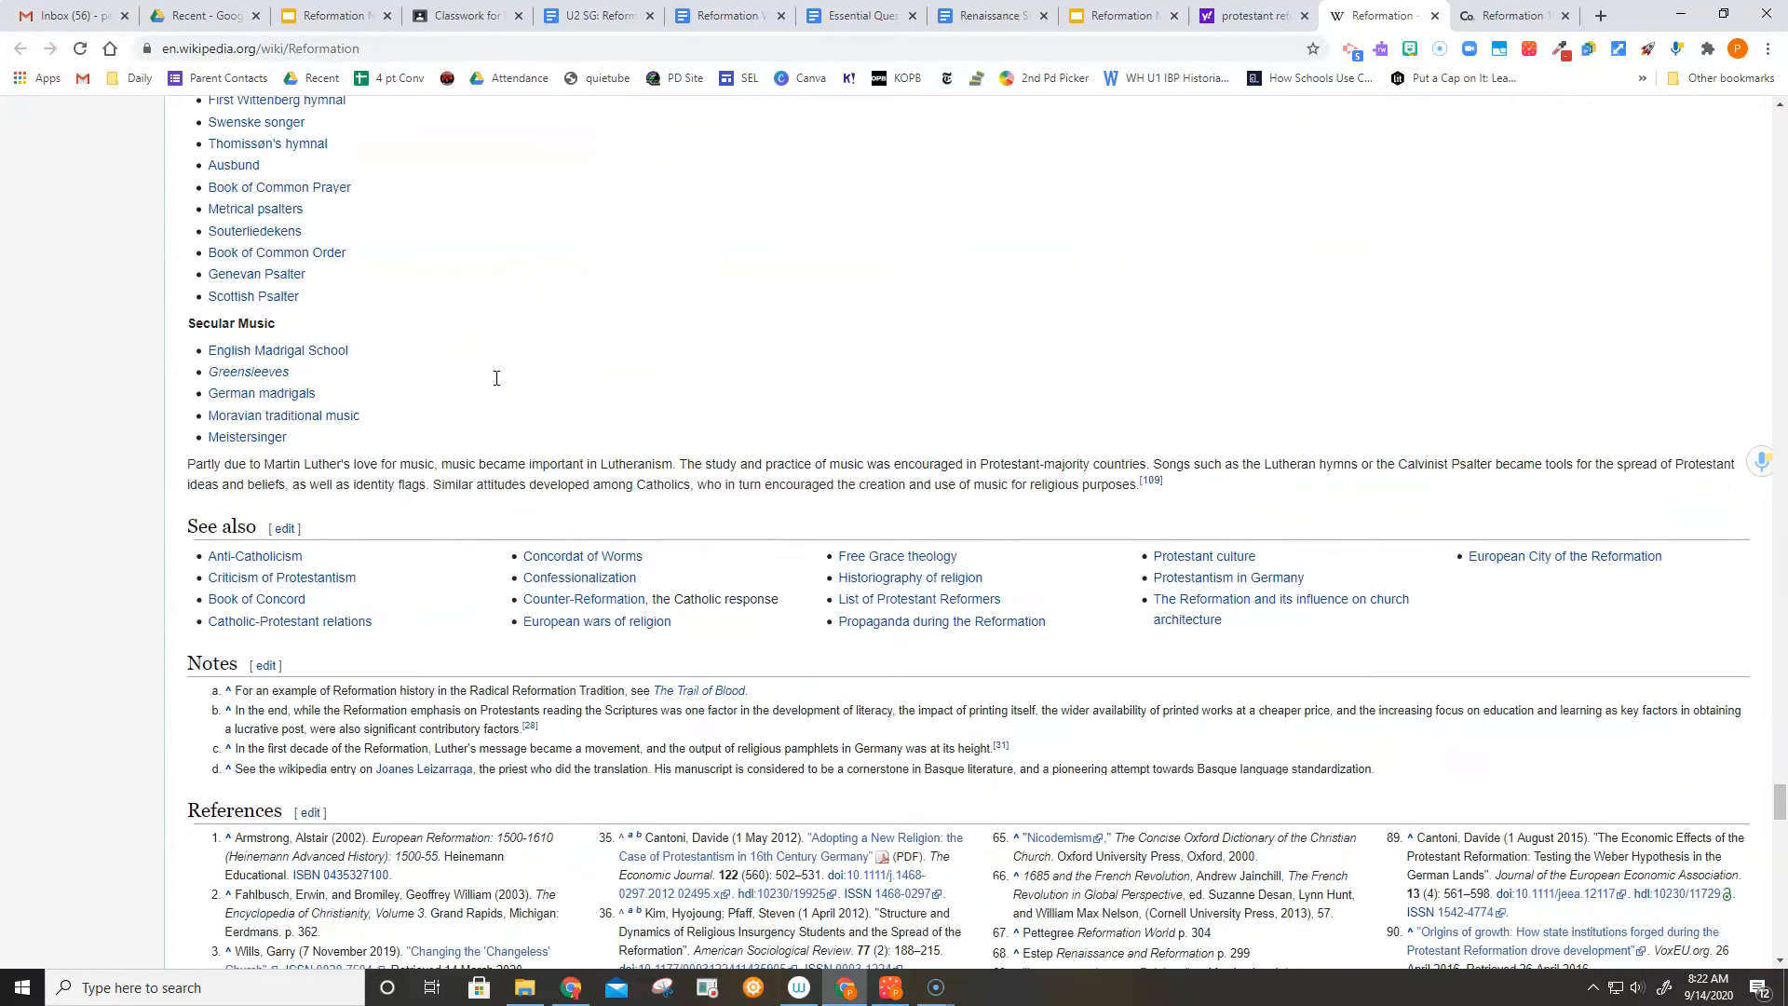
{"action": "scroll", "scroll_direction": "down", "scroll_amount": 3}
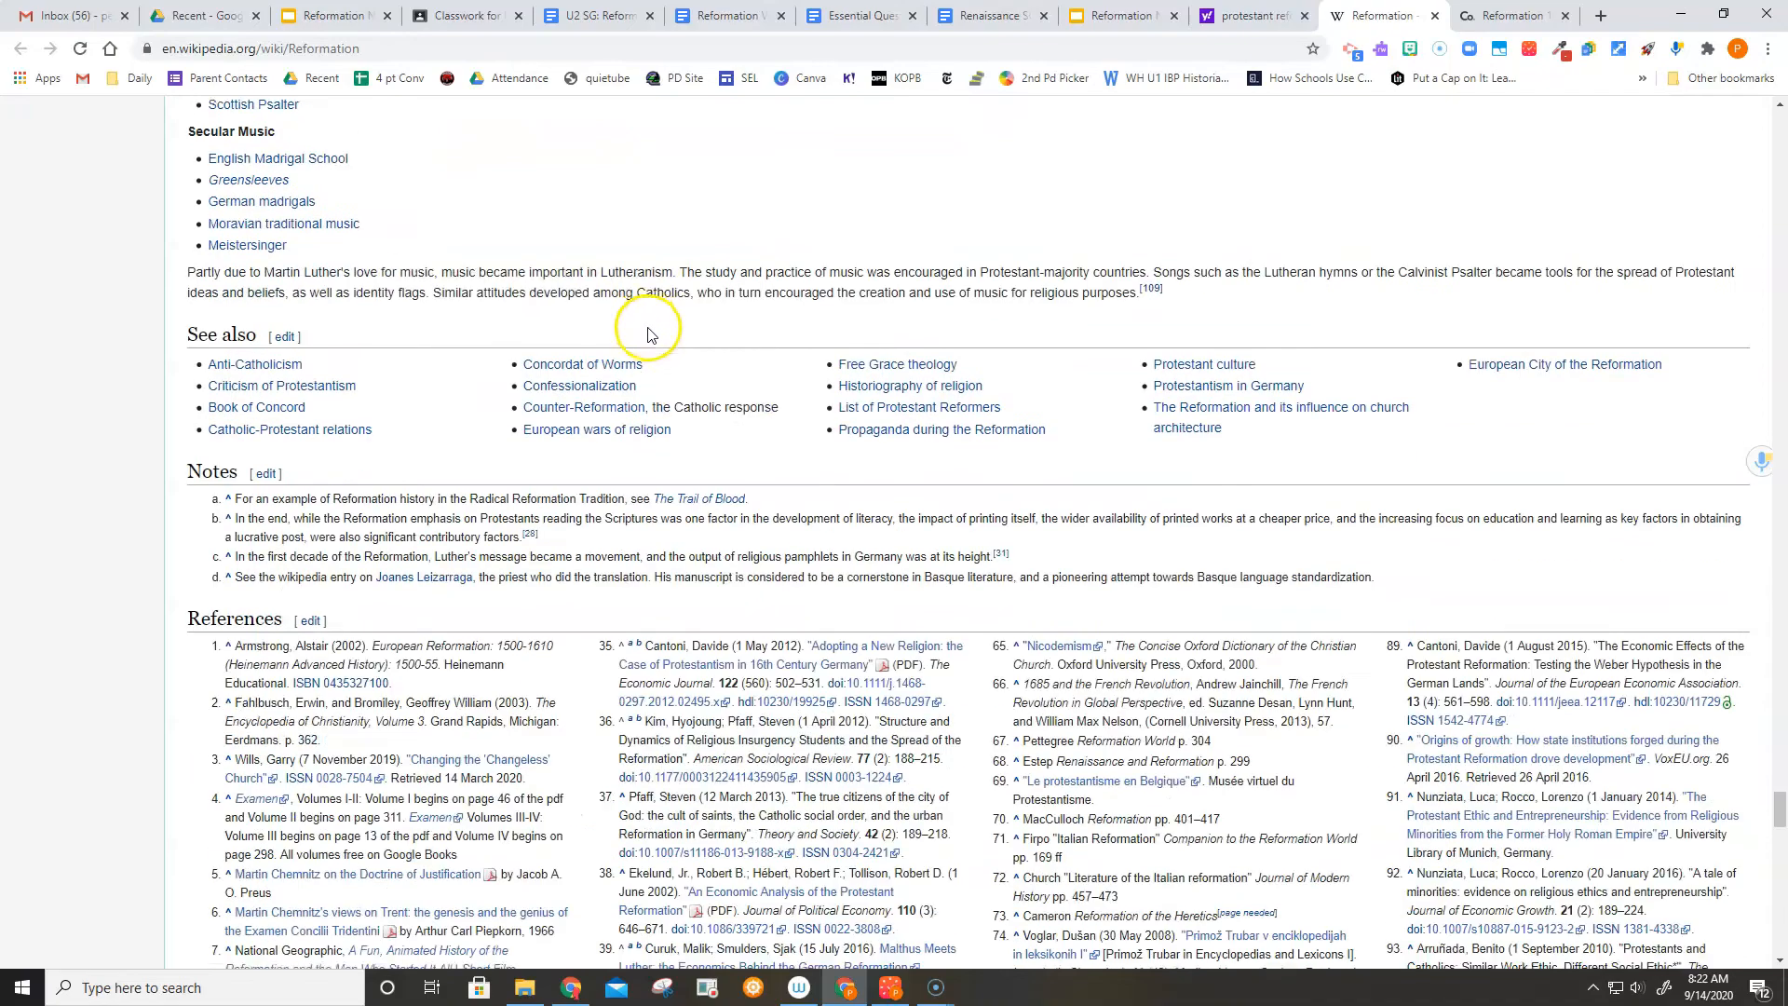
{"action": "scroll", "scroll_direction": "down", "scroll_amount": 3}
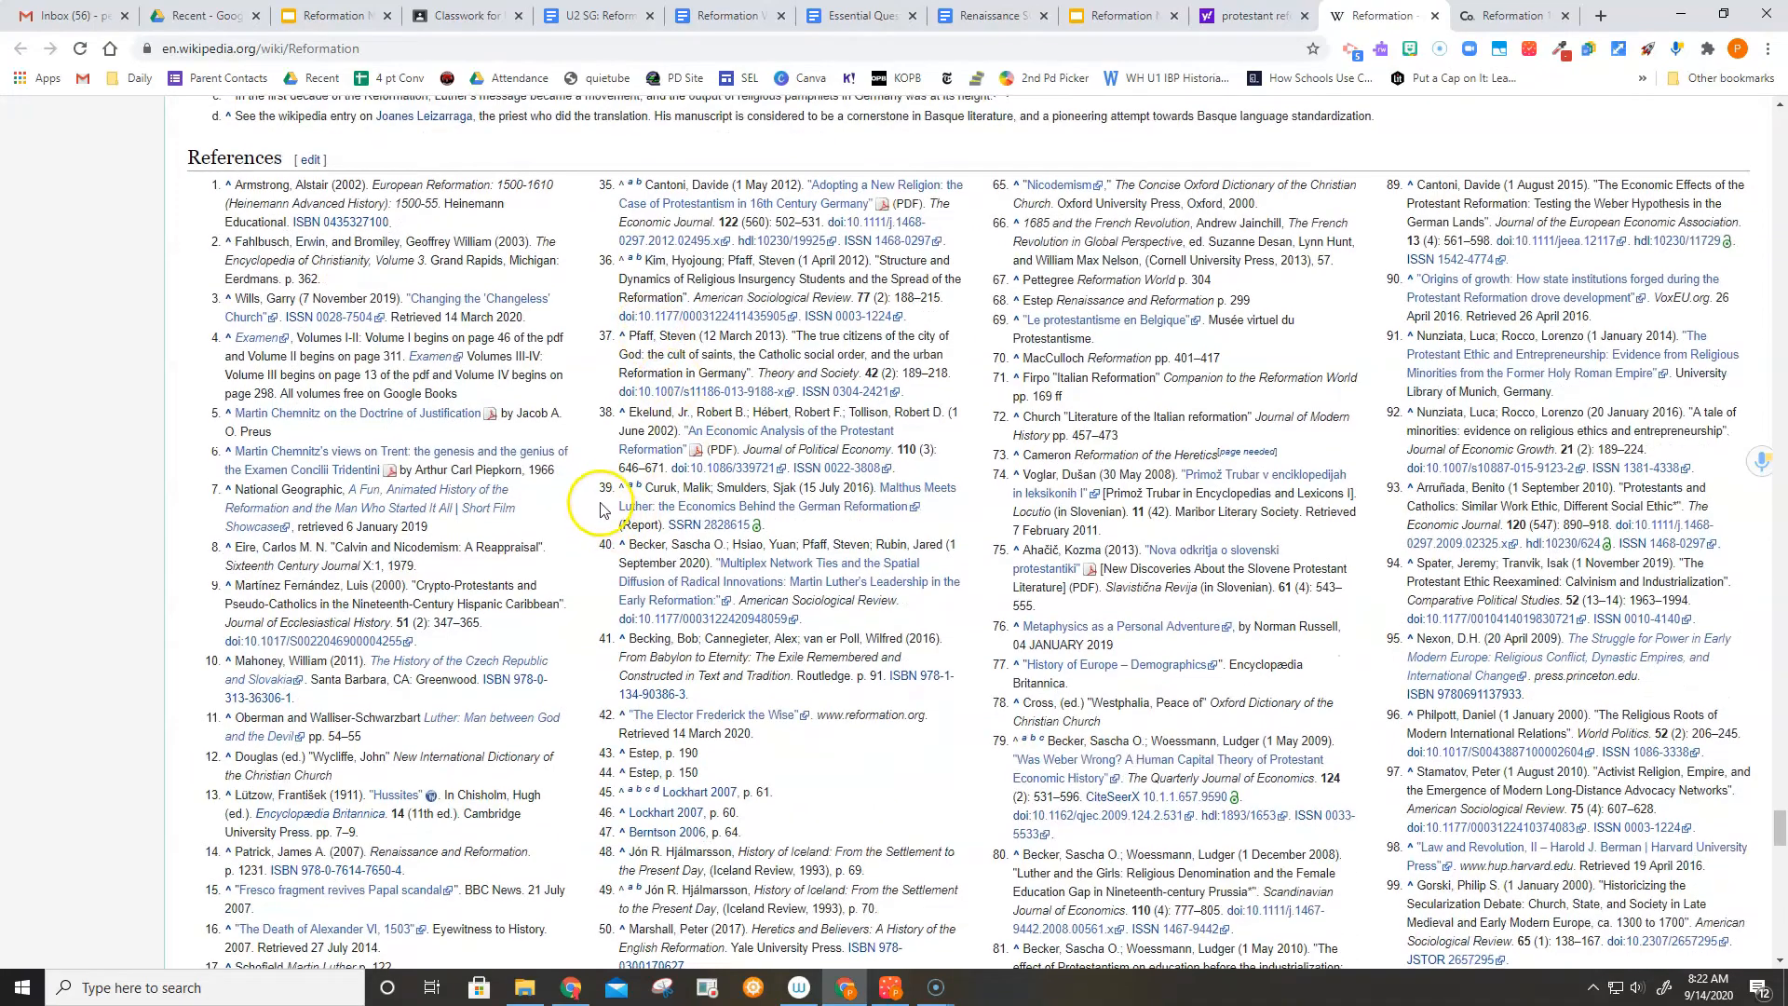
{"action": "scroll", "scroll_direction": "down", "scroll_amount": 3}
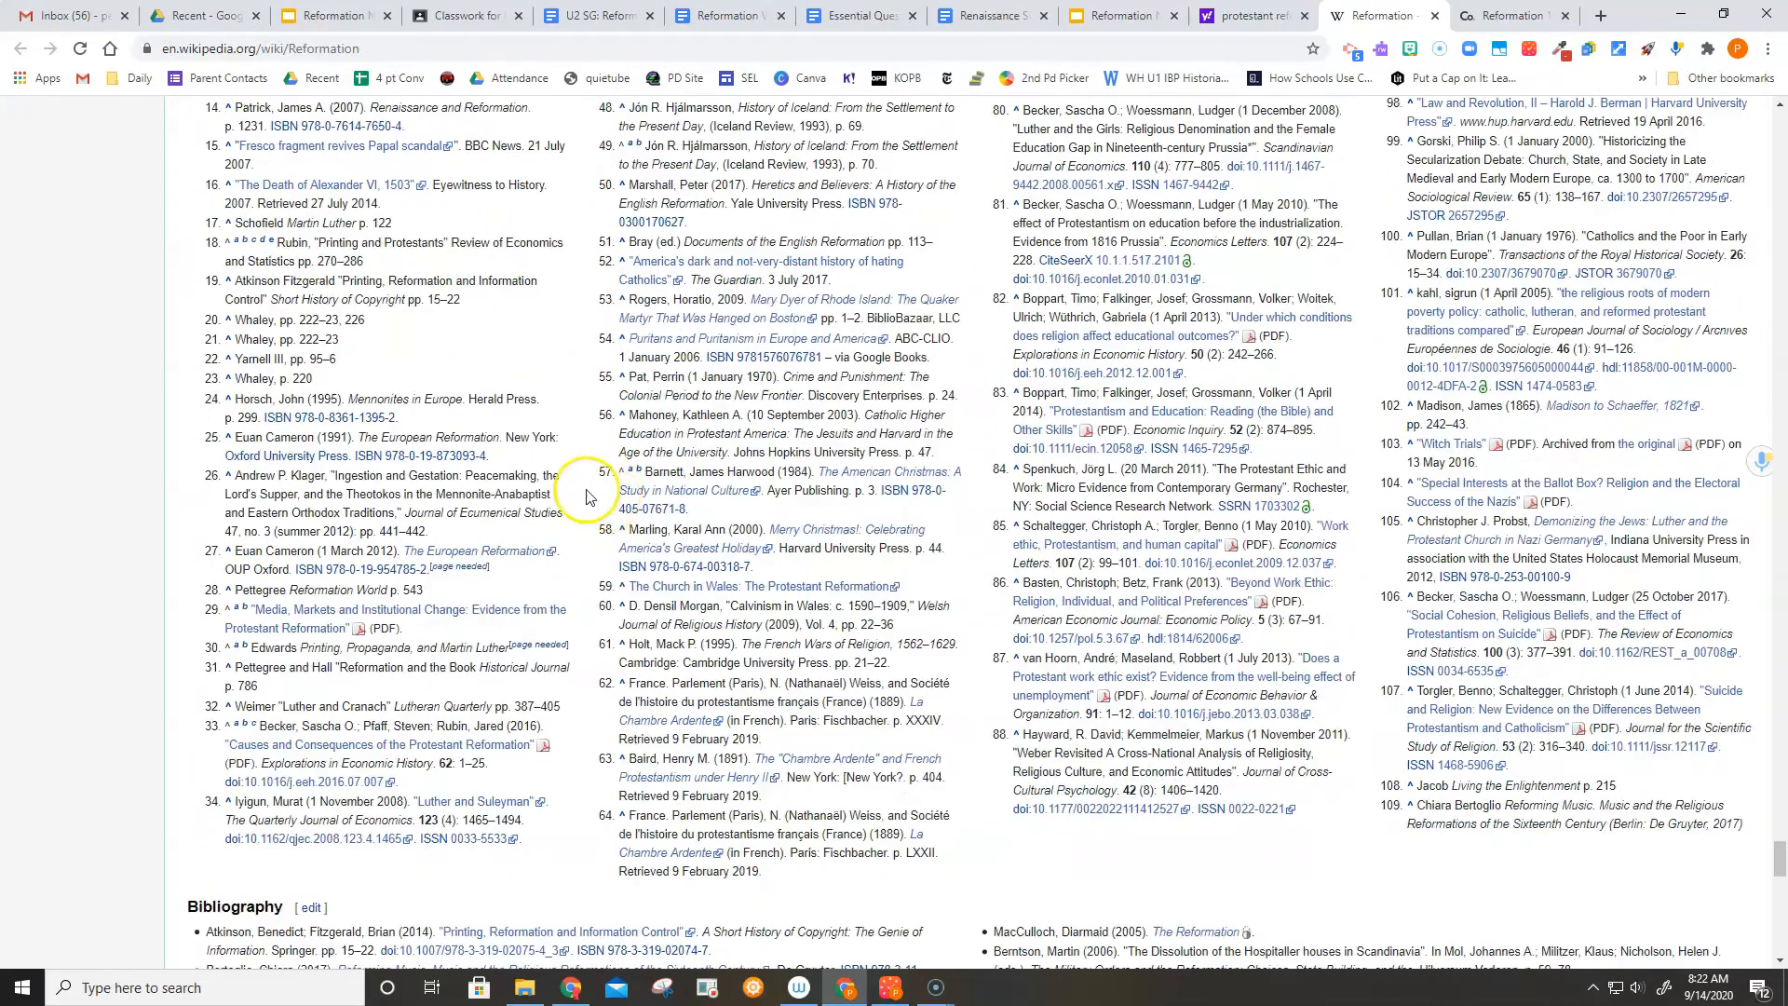
{"action": "scroll", "scroll_direction": "down", "scroll_amount": 3}
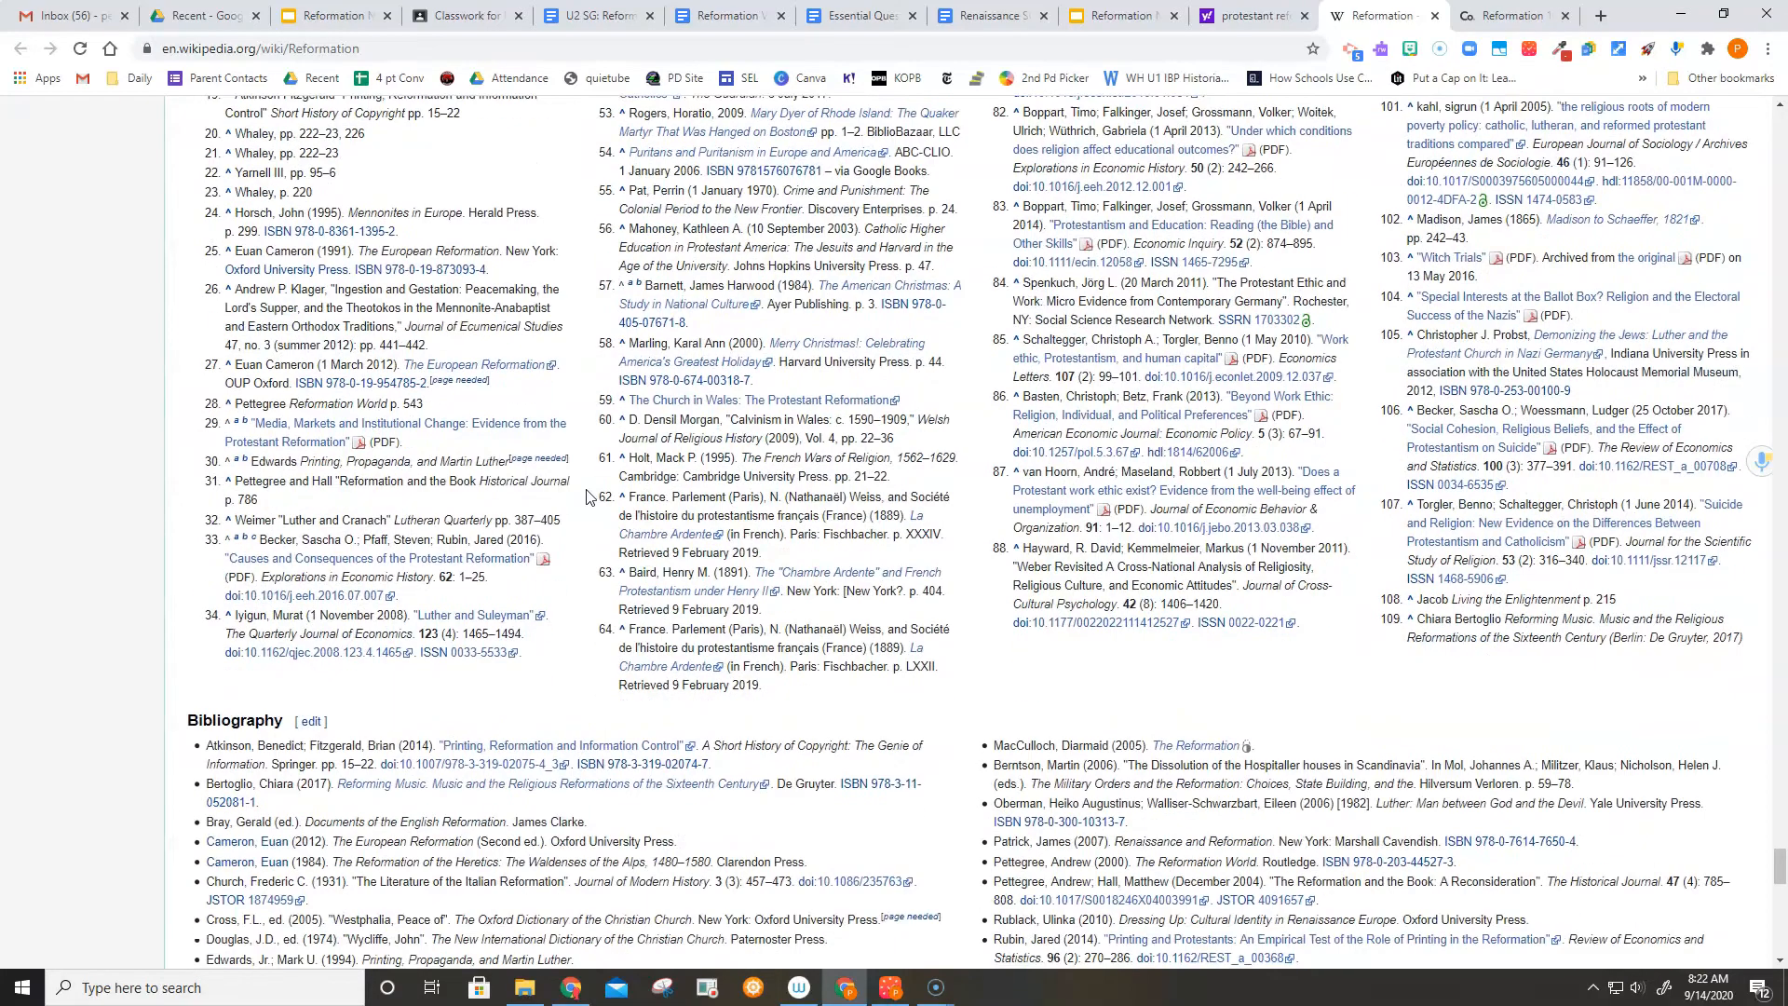
{"action": "scroll", "scroll_direction": "up", "scroll_amount": 3}
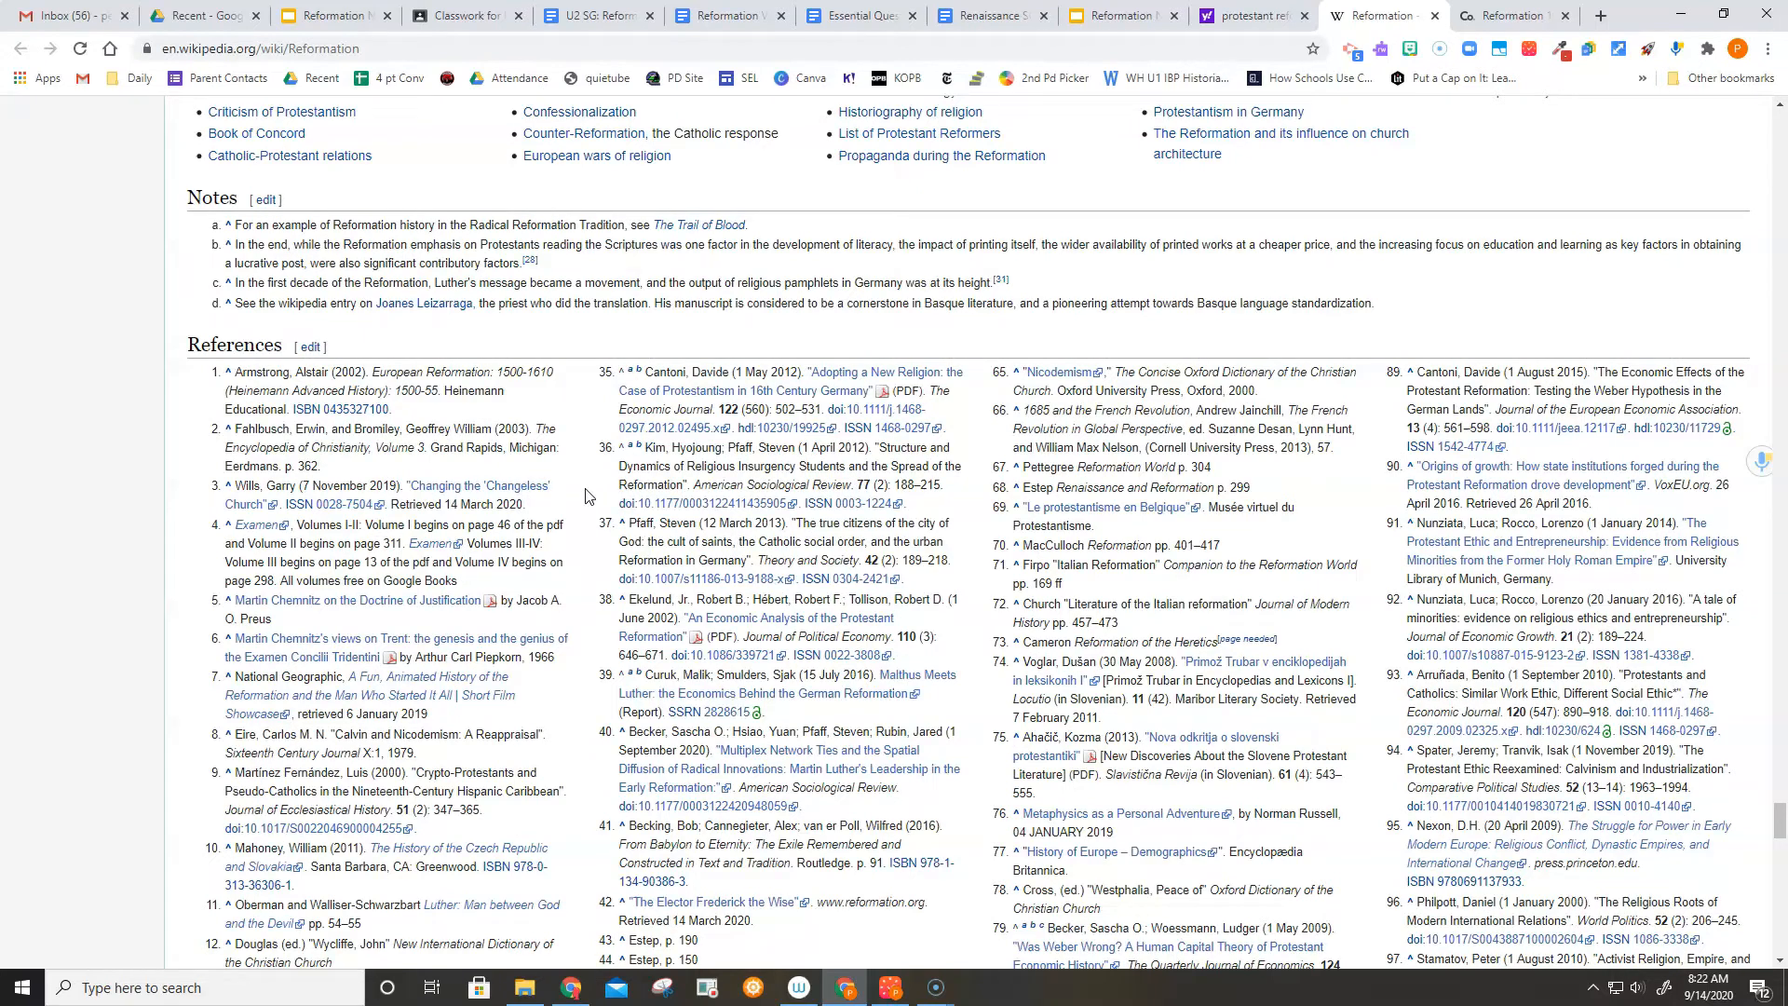
{"action": "mouse_move", "coordinate": [892, 428]}
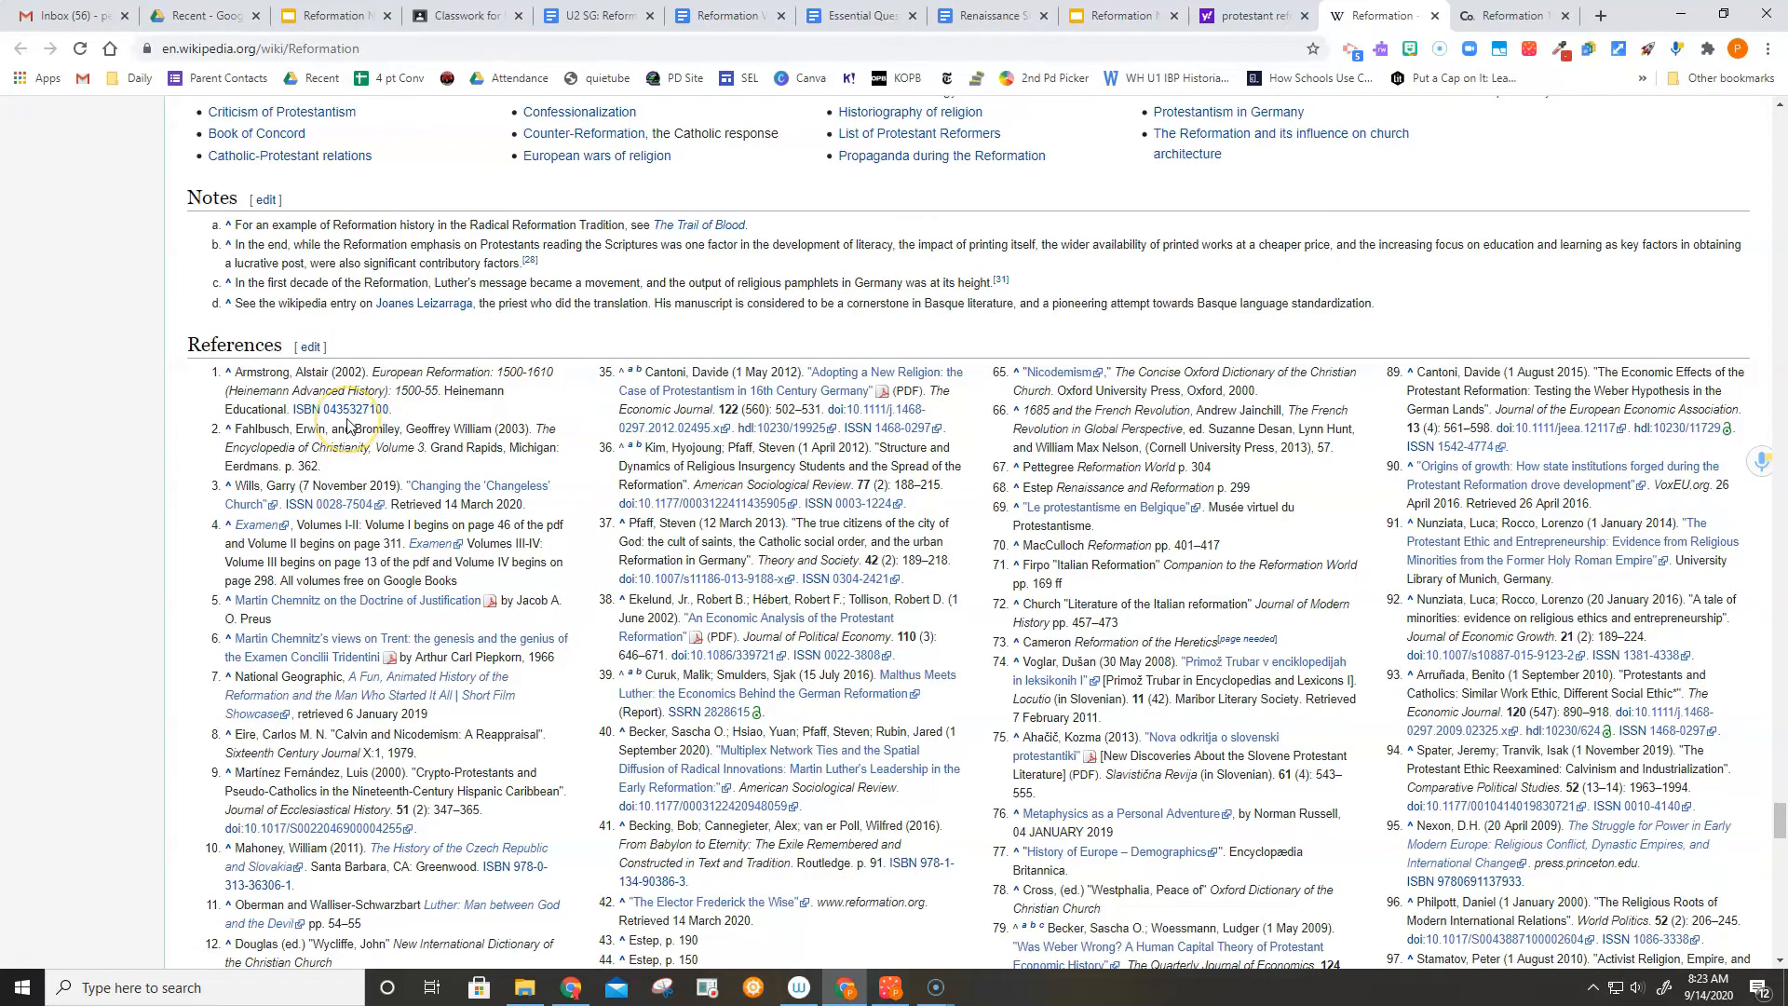
{"action": "mouse_move", "coordinate": [511, 490]}
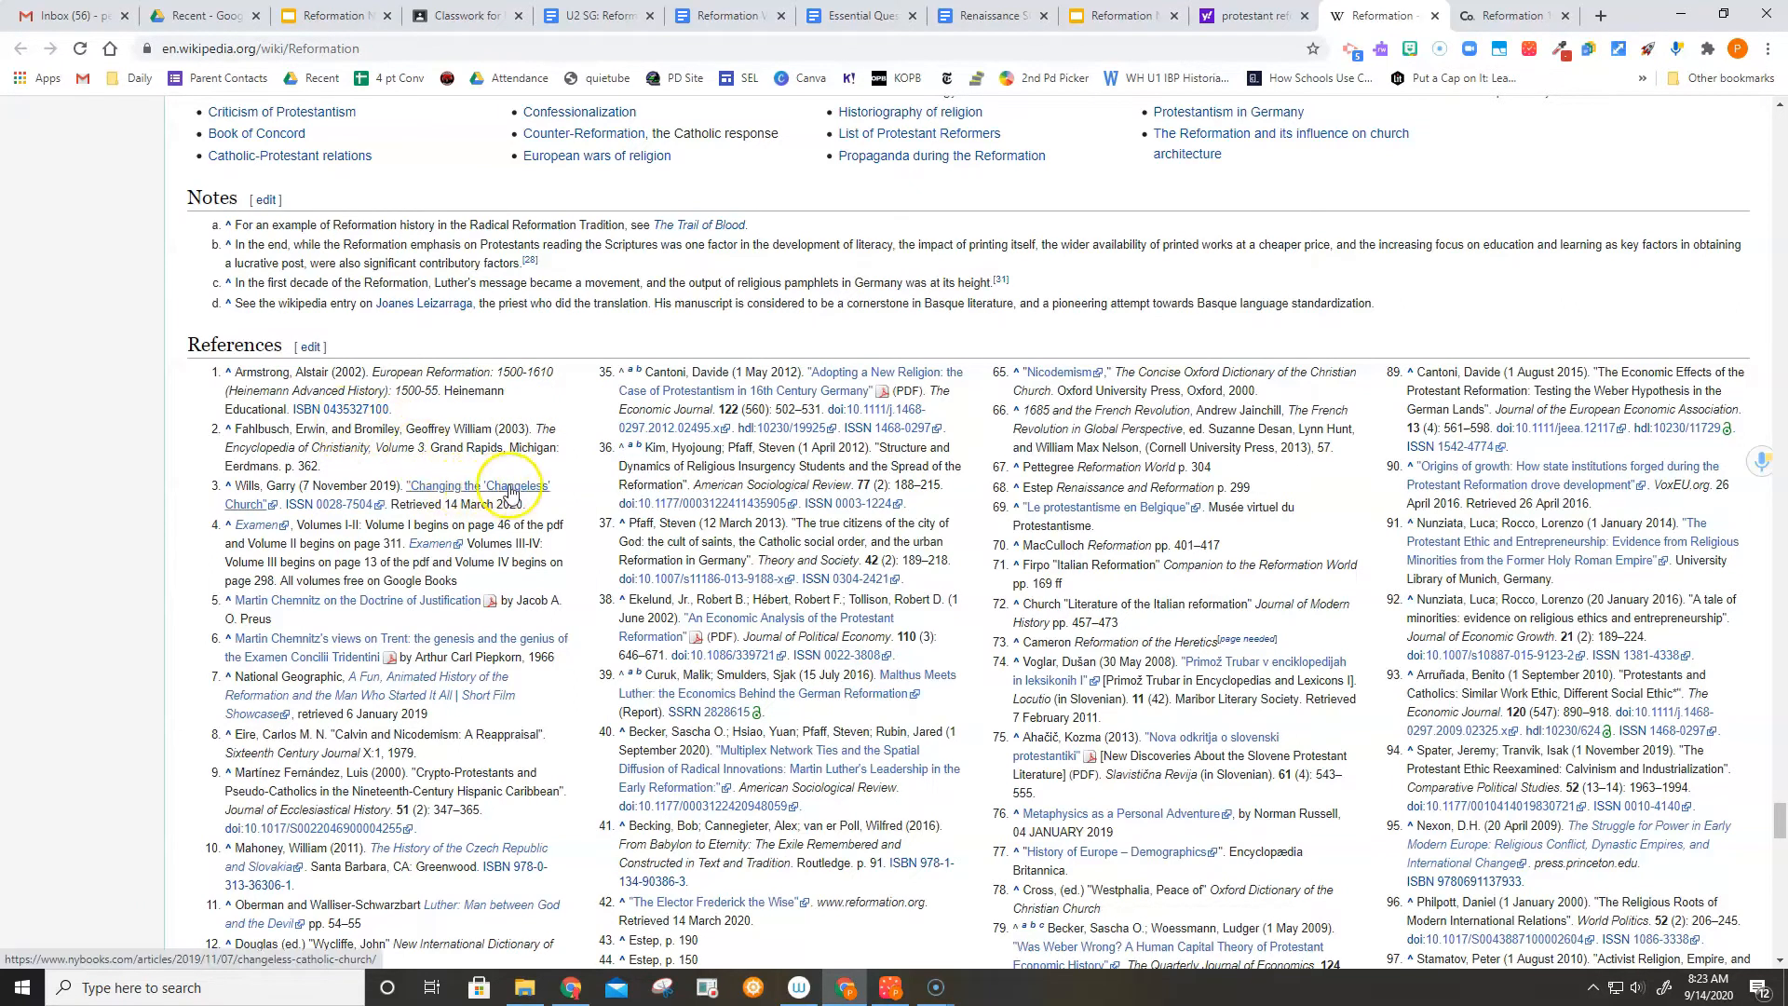
{"action": "mouse_move", "coordinate": [558, 490]}
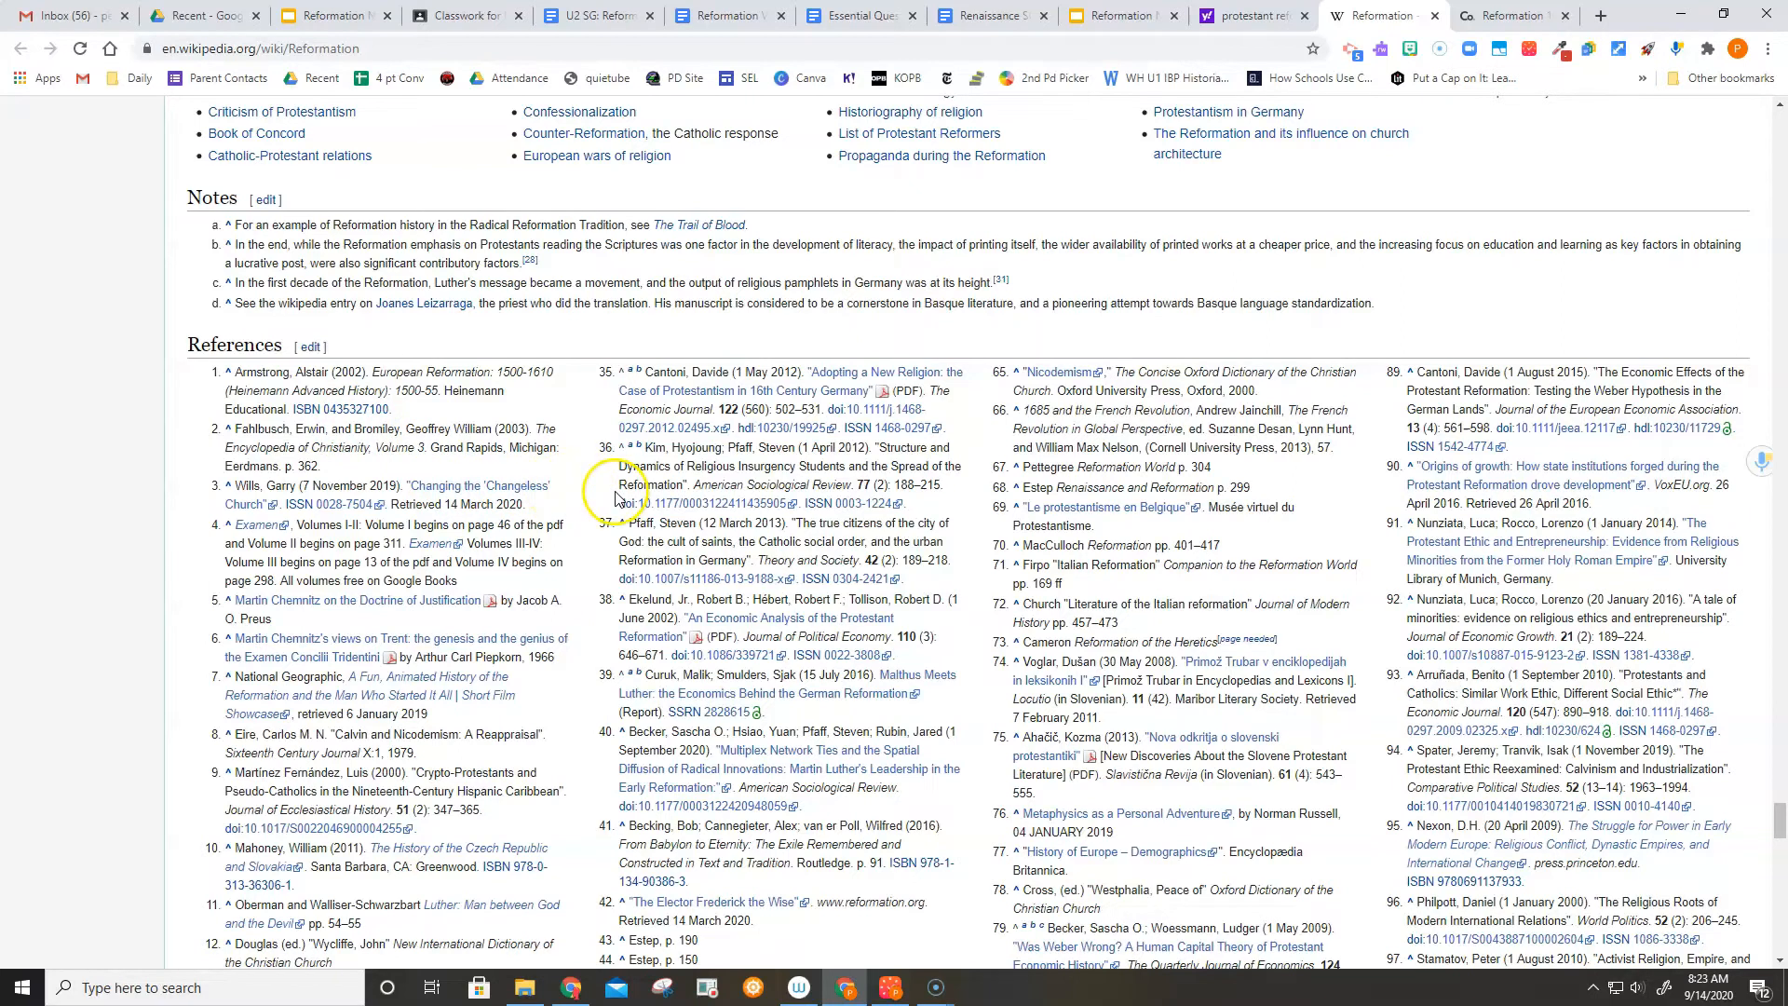
{"action": "mouse_move", "coordinate": [850, 702]}
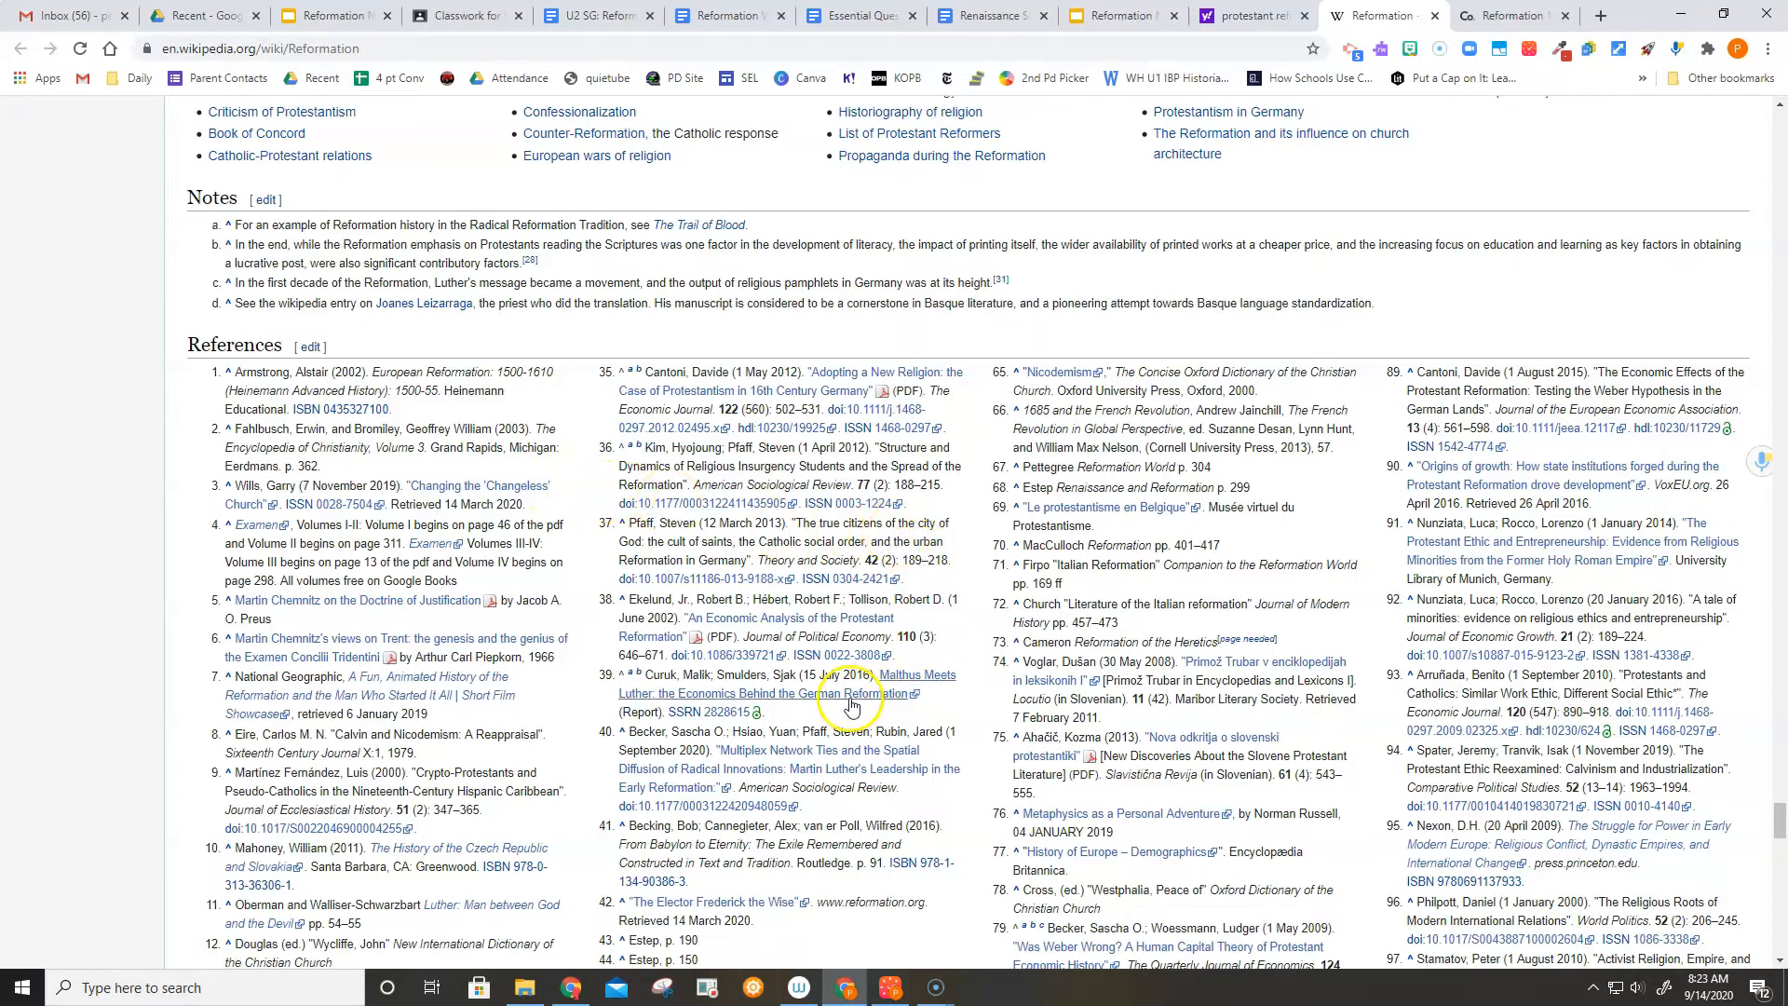
{"action": "mouse_move", "coordinate": [816, 702]}
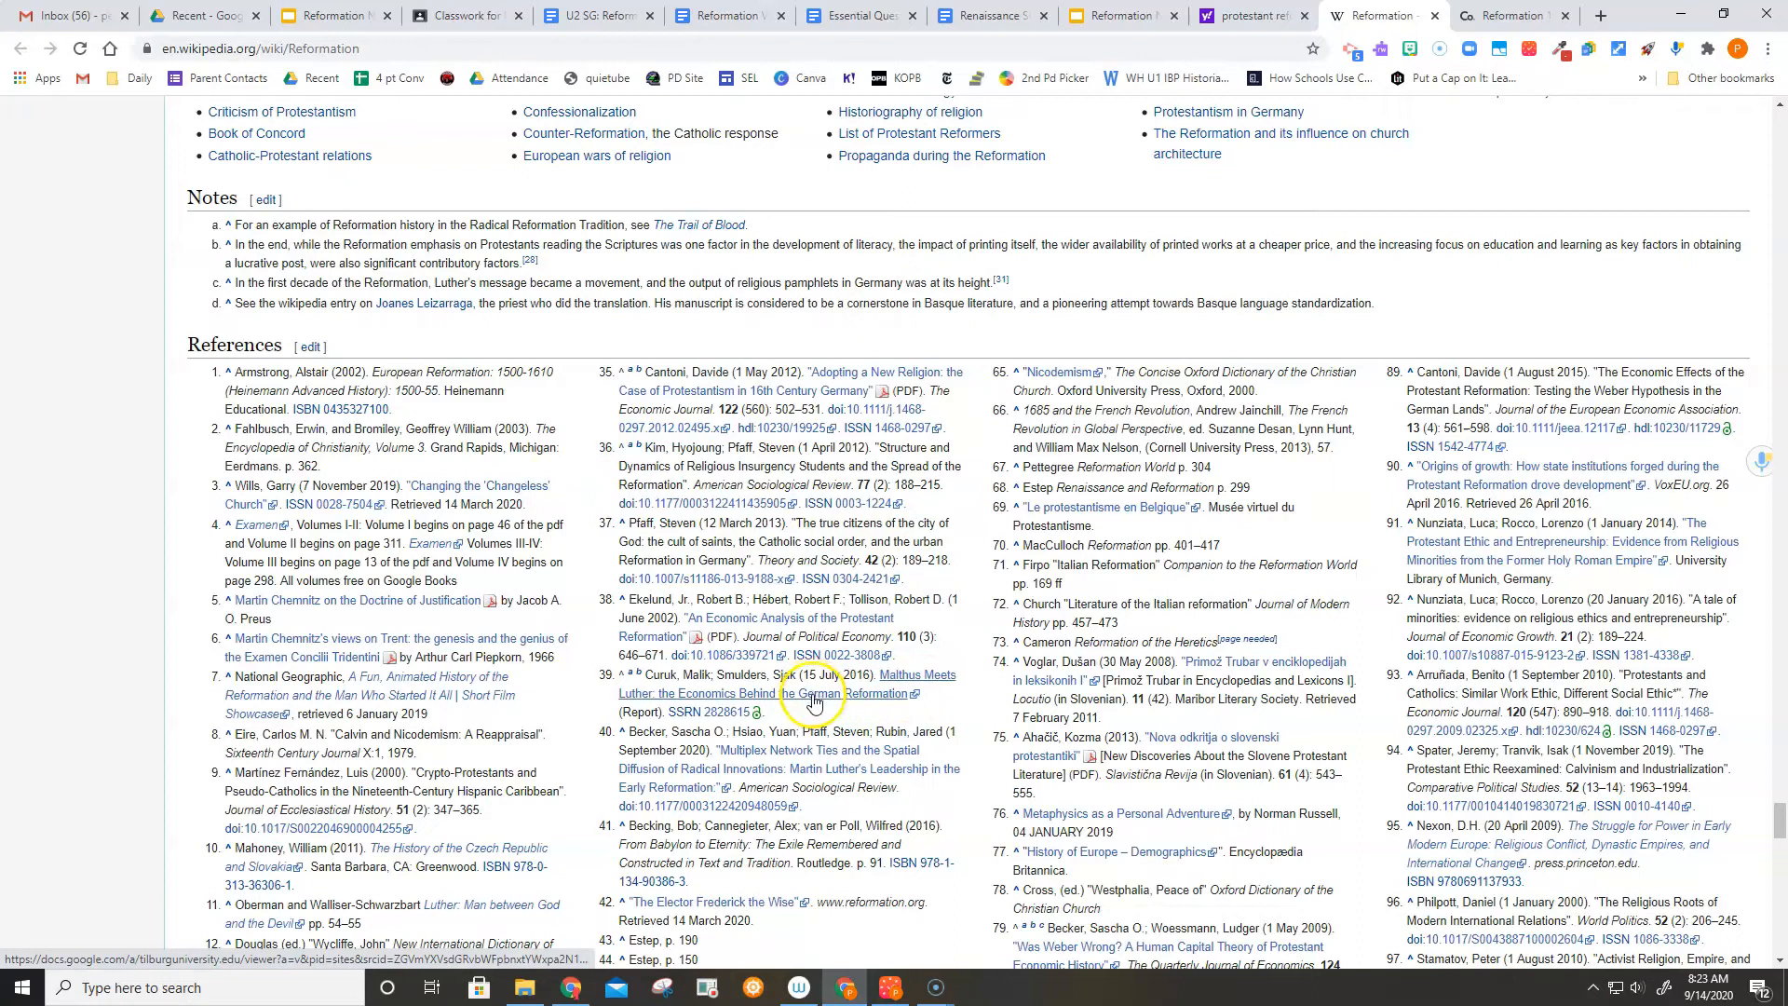
{"action": "mouse_move", "coordinate": [807, 616]}
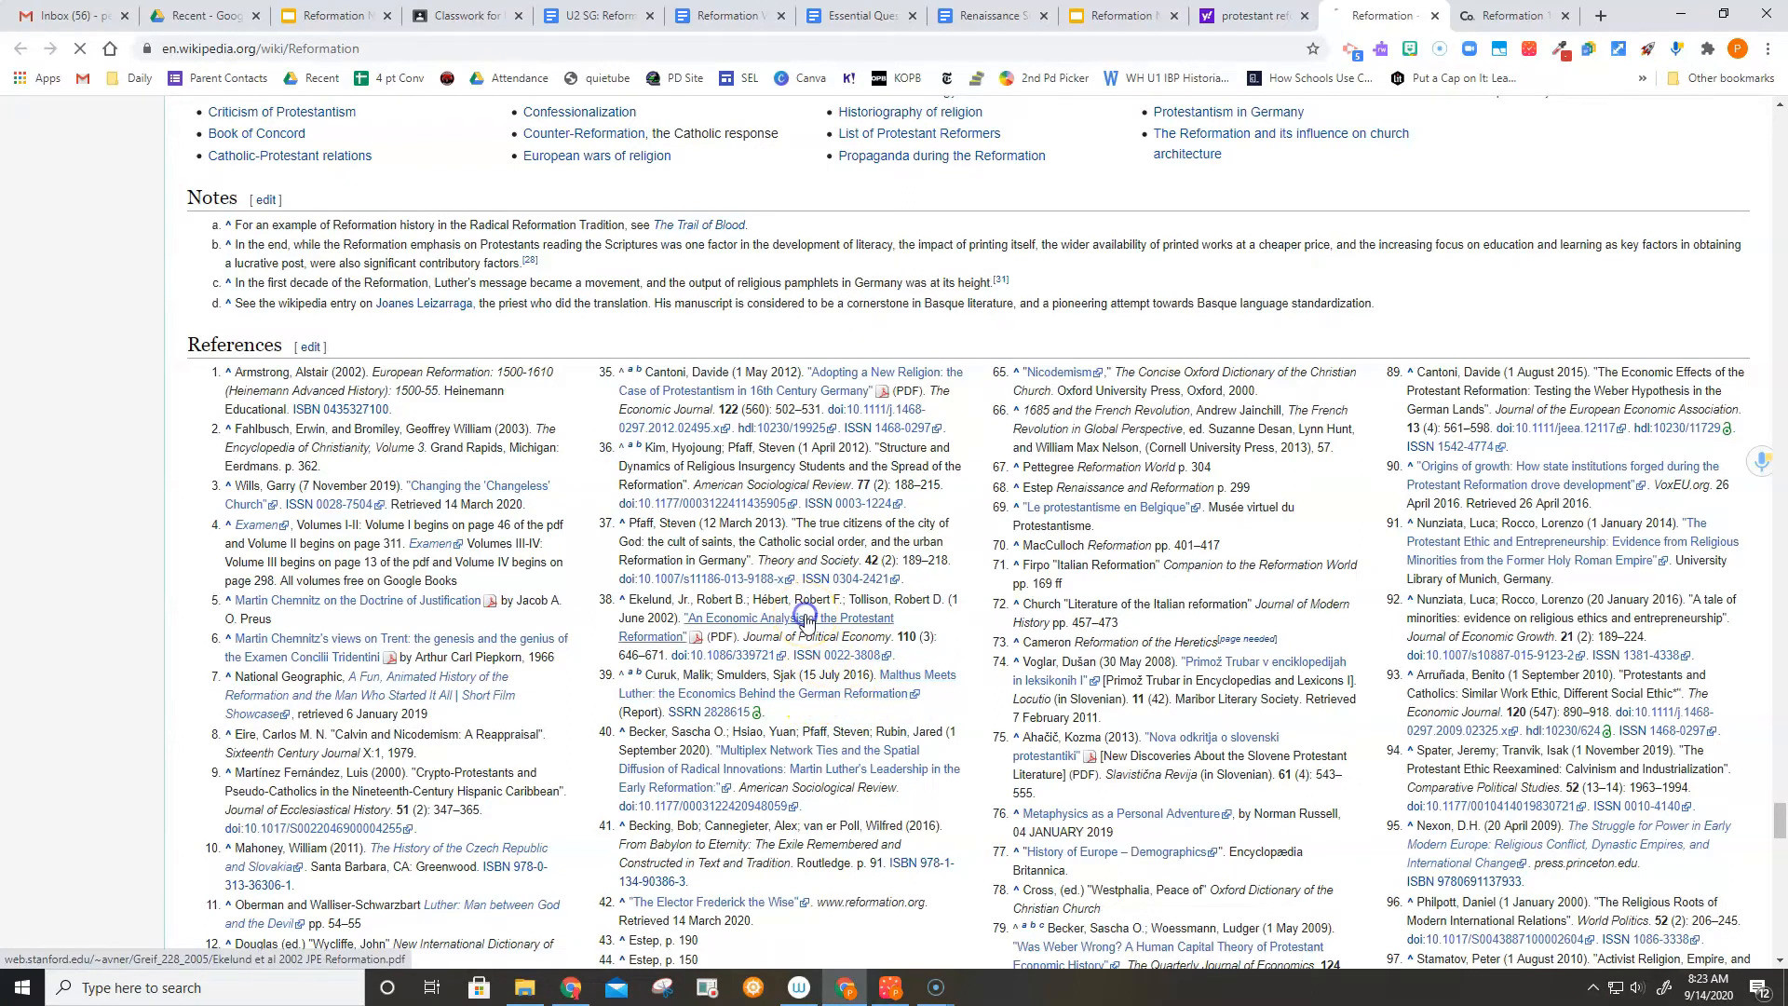
Open Ekelund et al.'s cited PDF 'An Economic Analysis of the Protestant Reformation' and read its opening pages.
{"action": "left_click", "coordinate": [790, 618]}
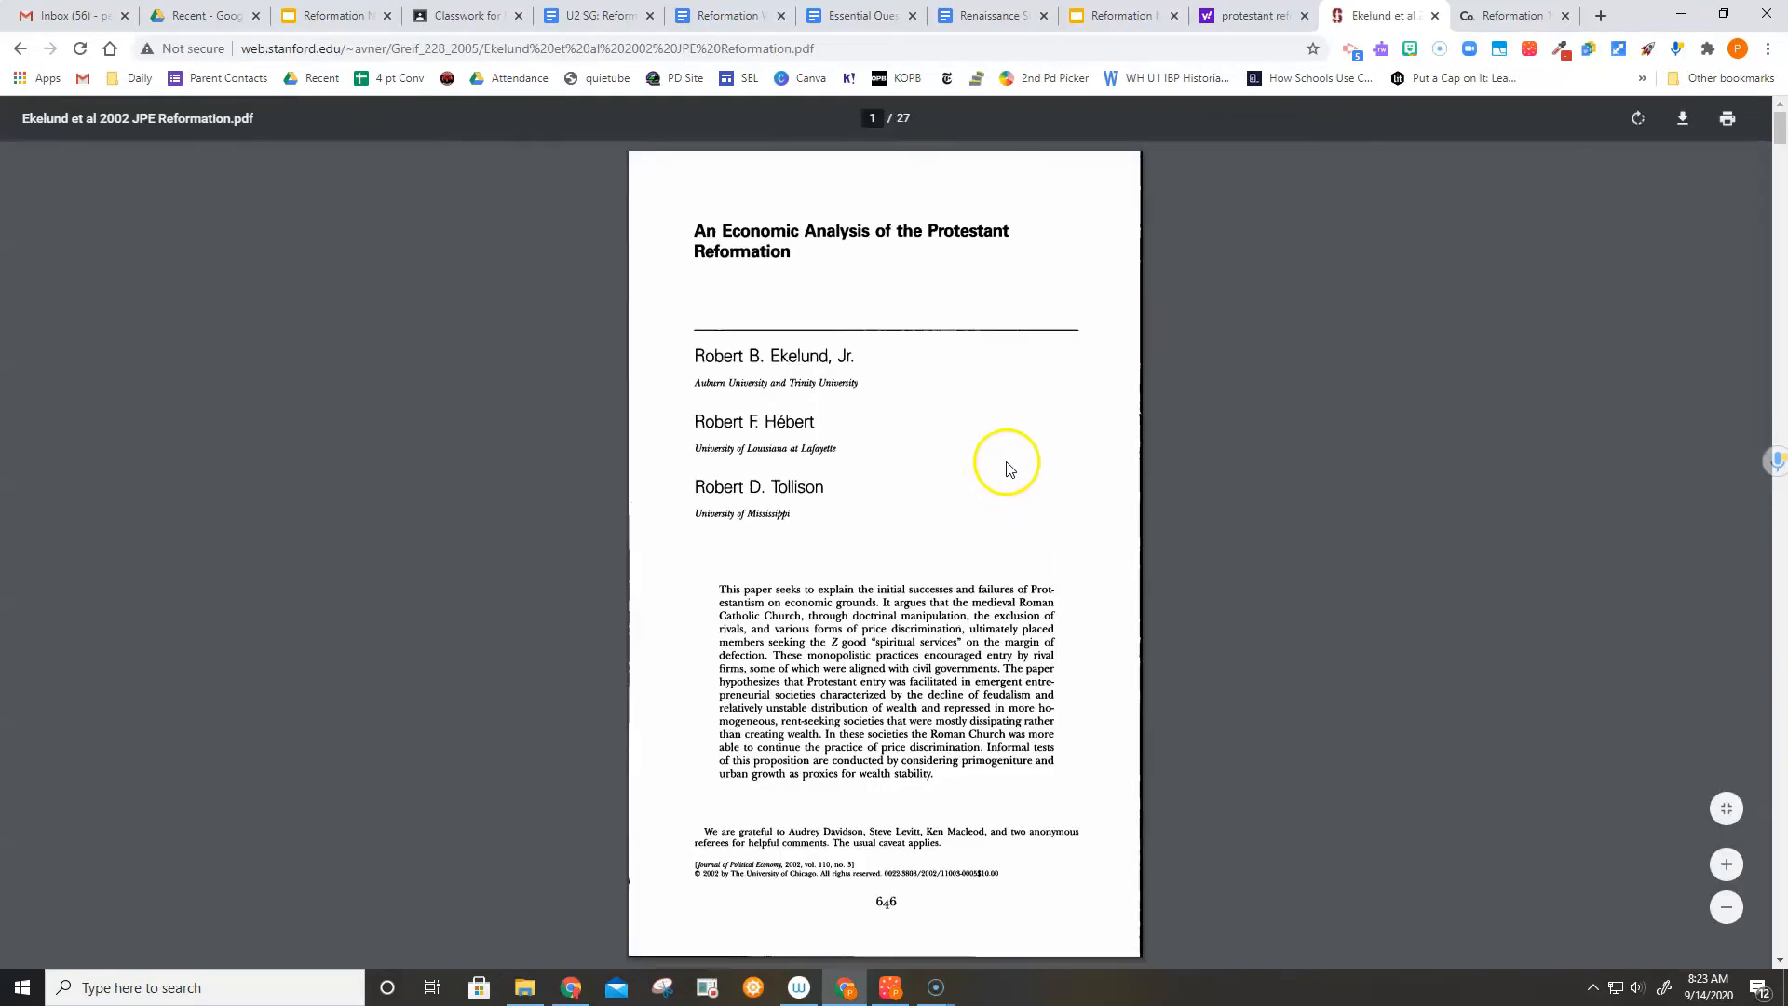
{"action": "scroll", "scroll_direction": "down", "scroll_amount": 3}
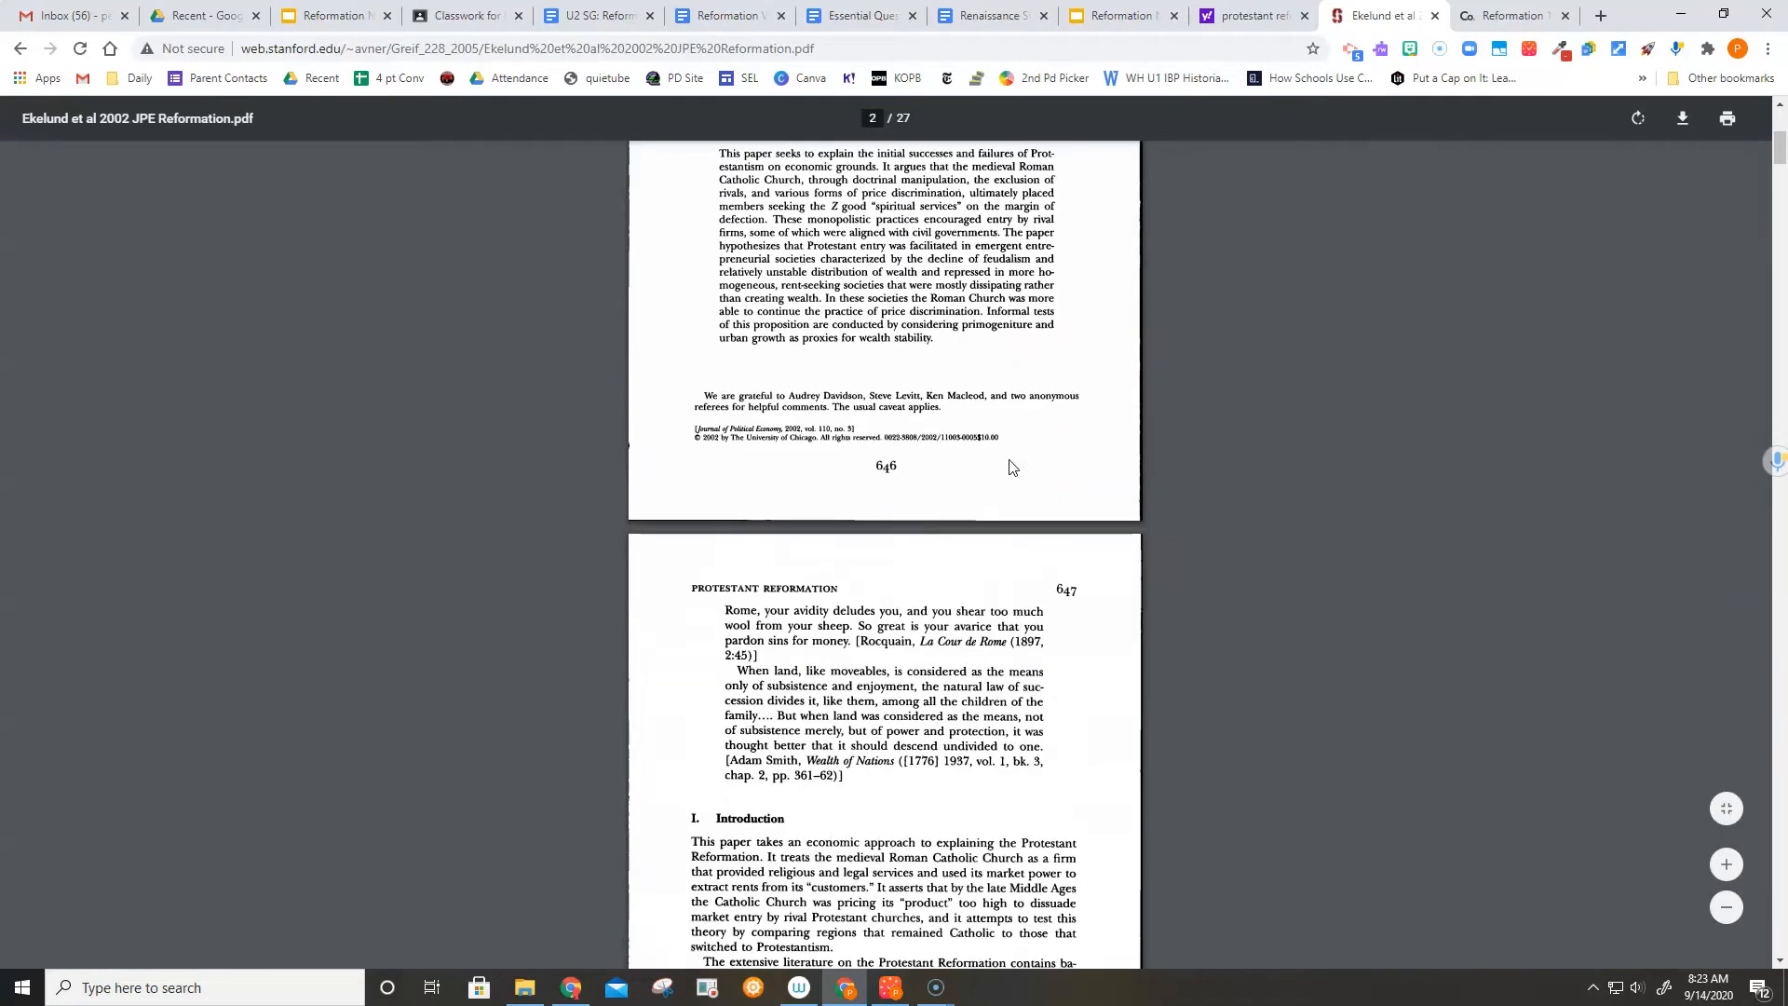
{"action": "scroll", "scroll_direction": "down", "scroll_amount": 3}
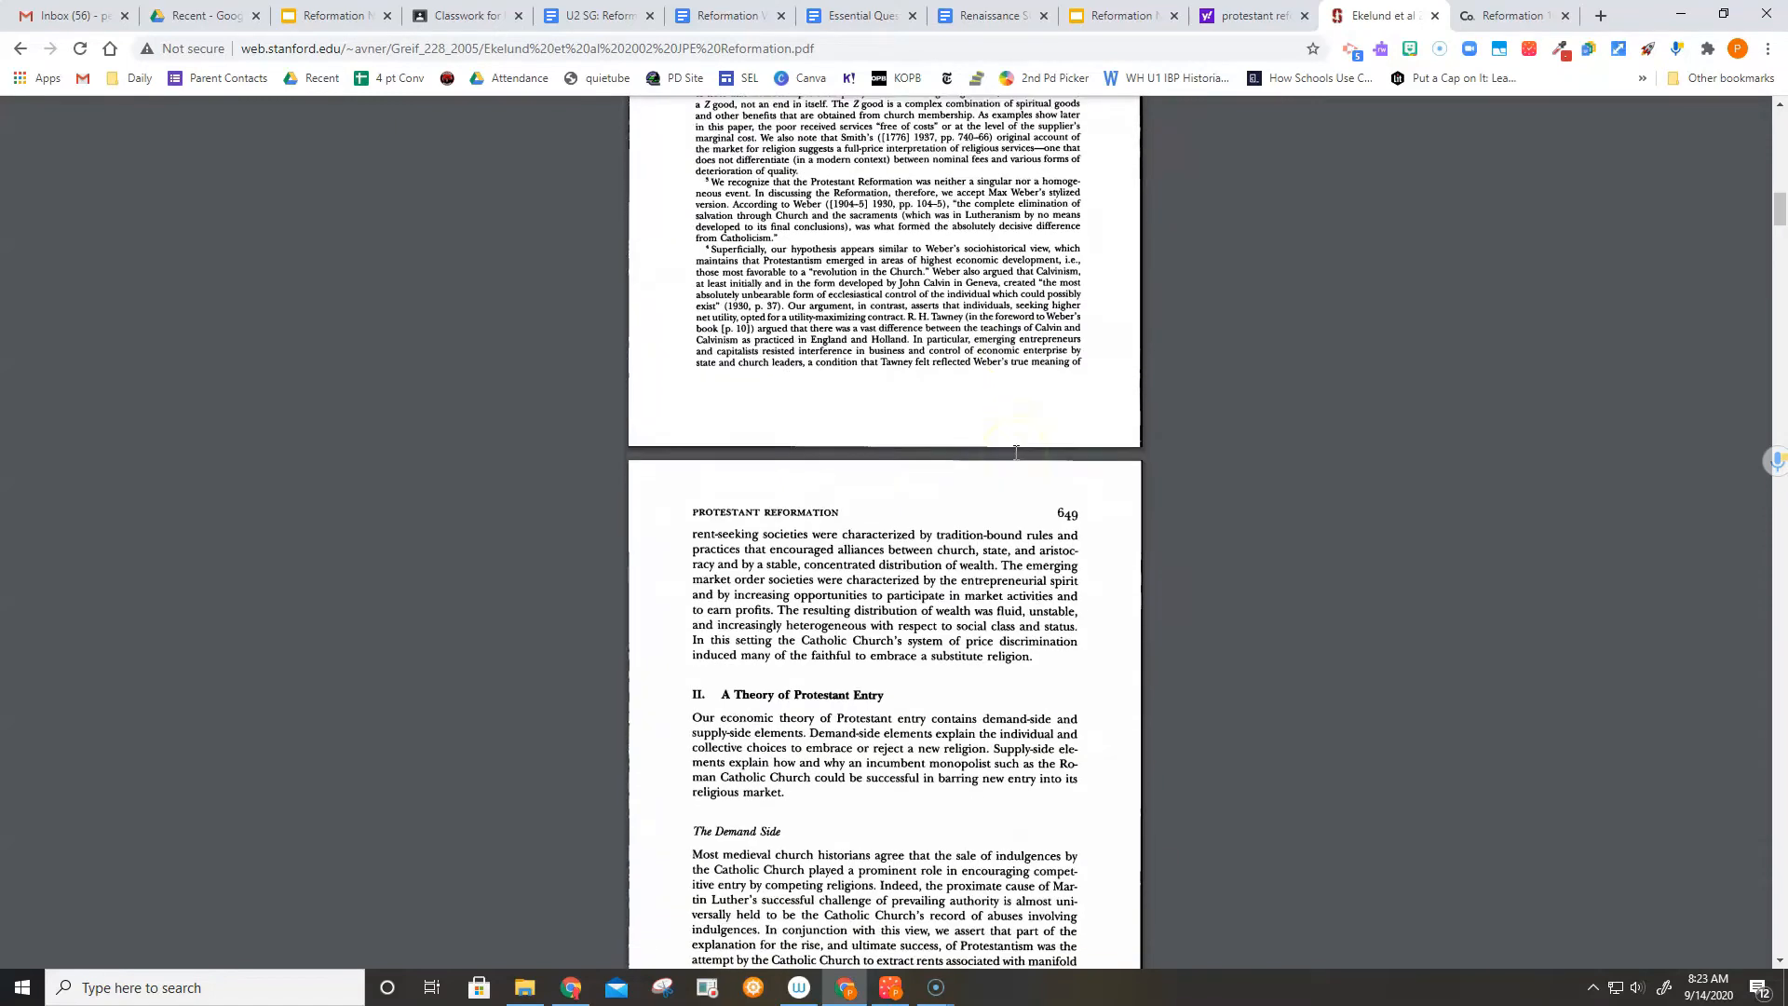
{"action": "scroll", "scroll_direction": "up", "scroll_amount": 3}
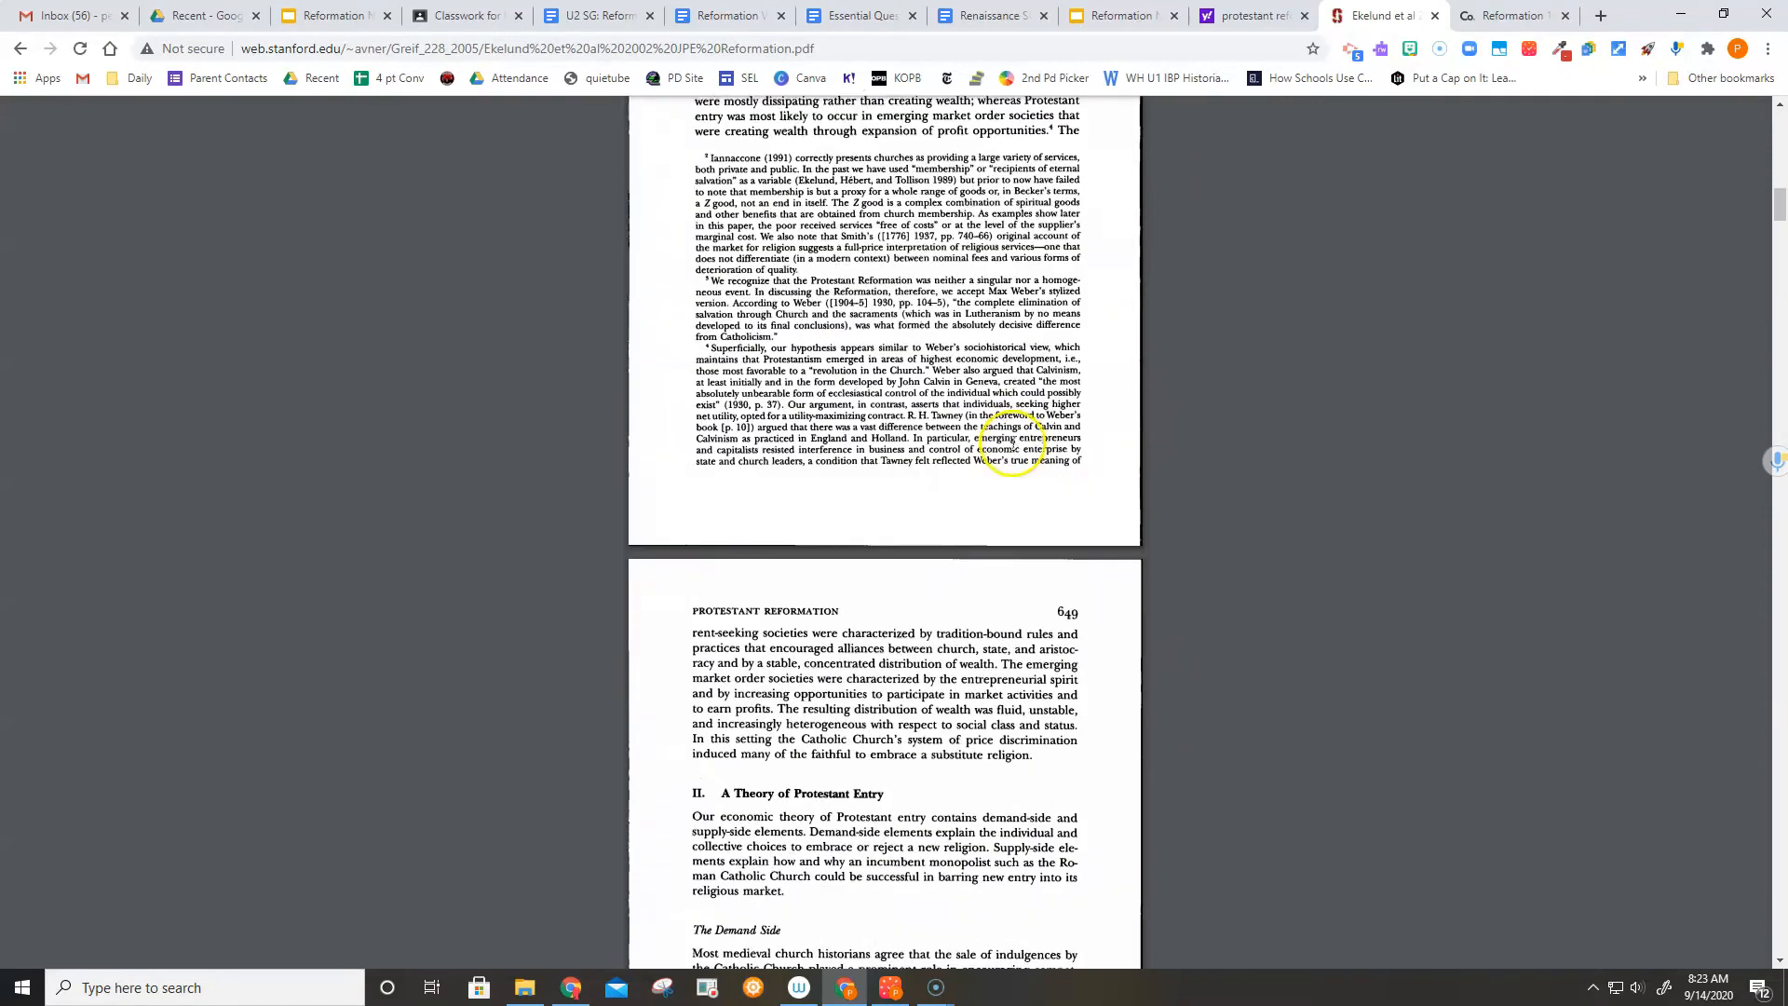
{"action": "left_click", "coordinate": [1248, 15]}
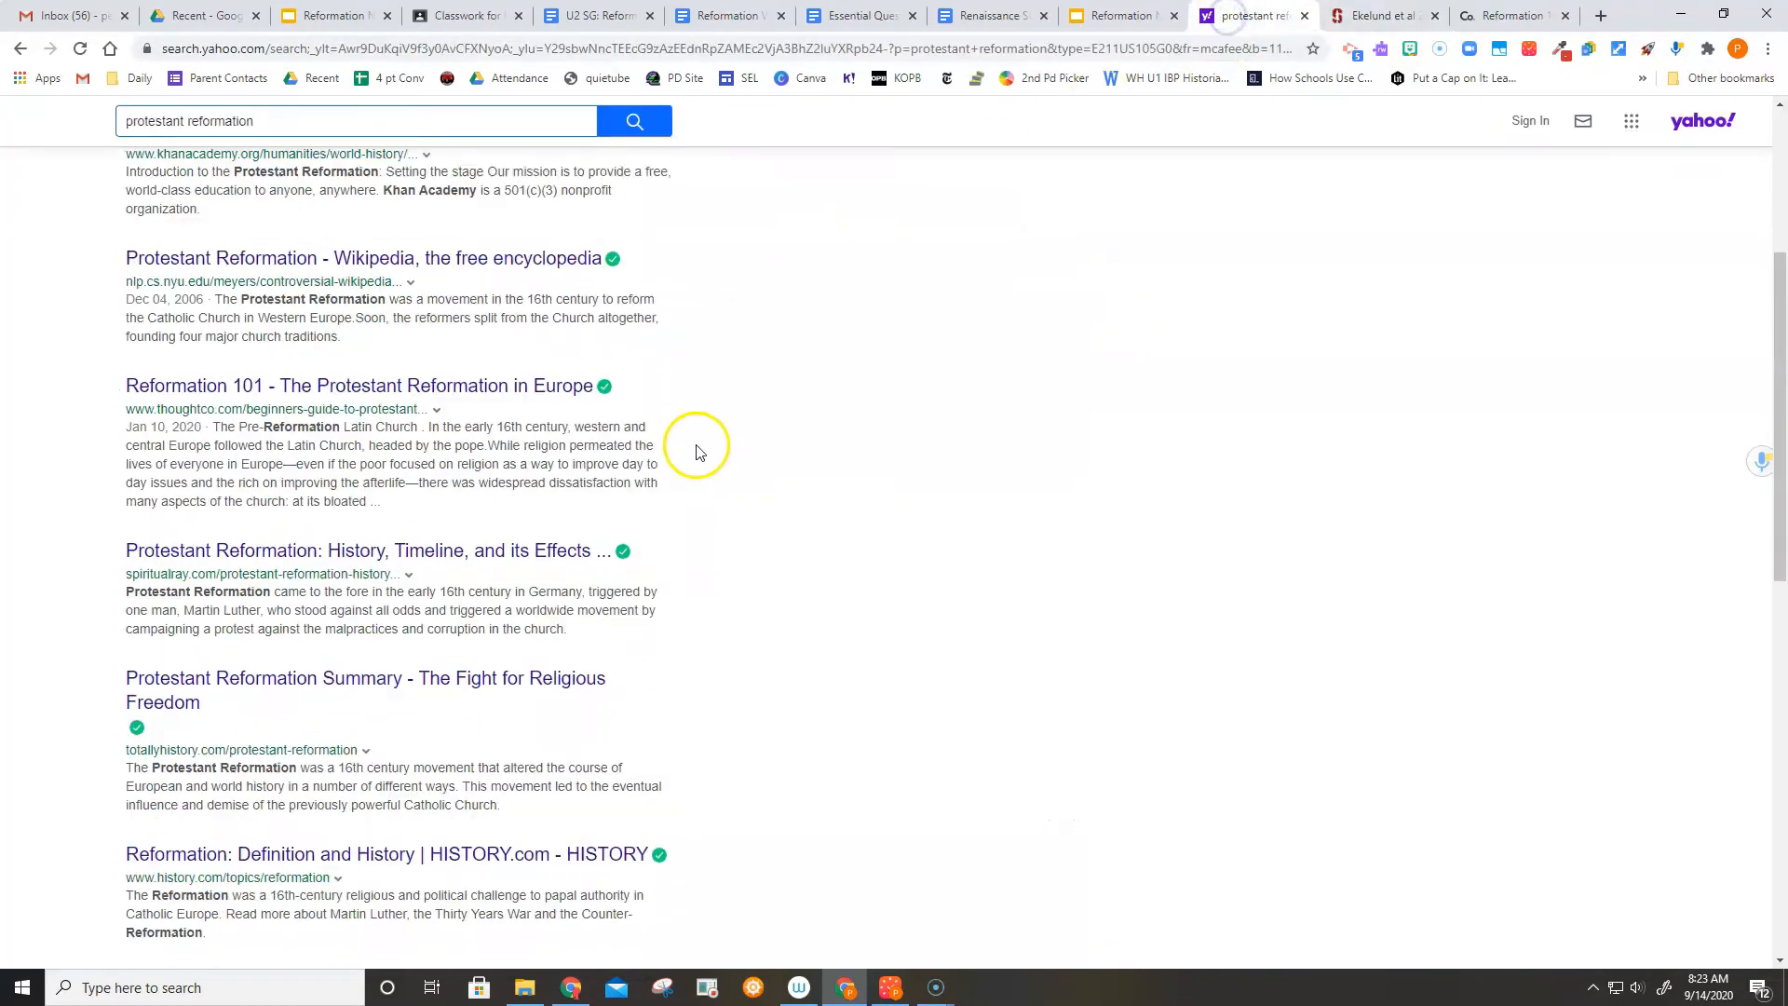
{"action": "left_click", "coordinate": [1380, 15]}
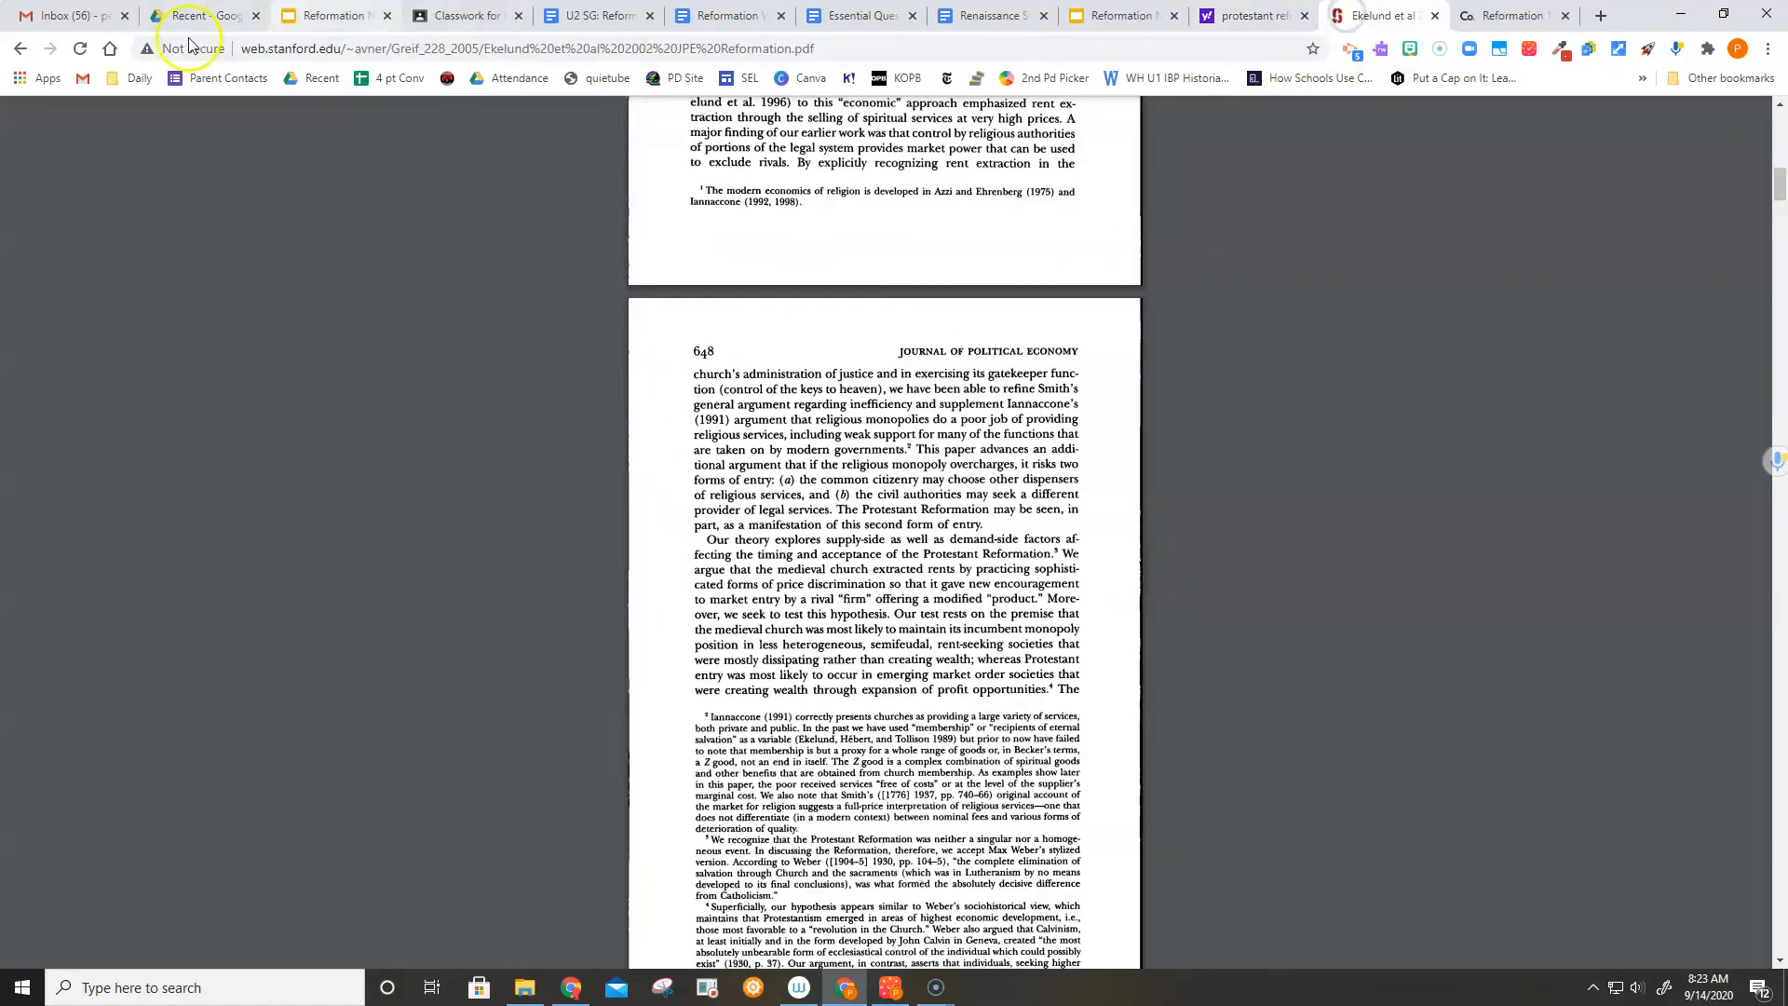
Back in the Wikipedia article, scroll through Bibliography, Further reading and Historiography to External links.
{"action": "left_click", "coordinate": [1372, 15]}
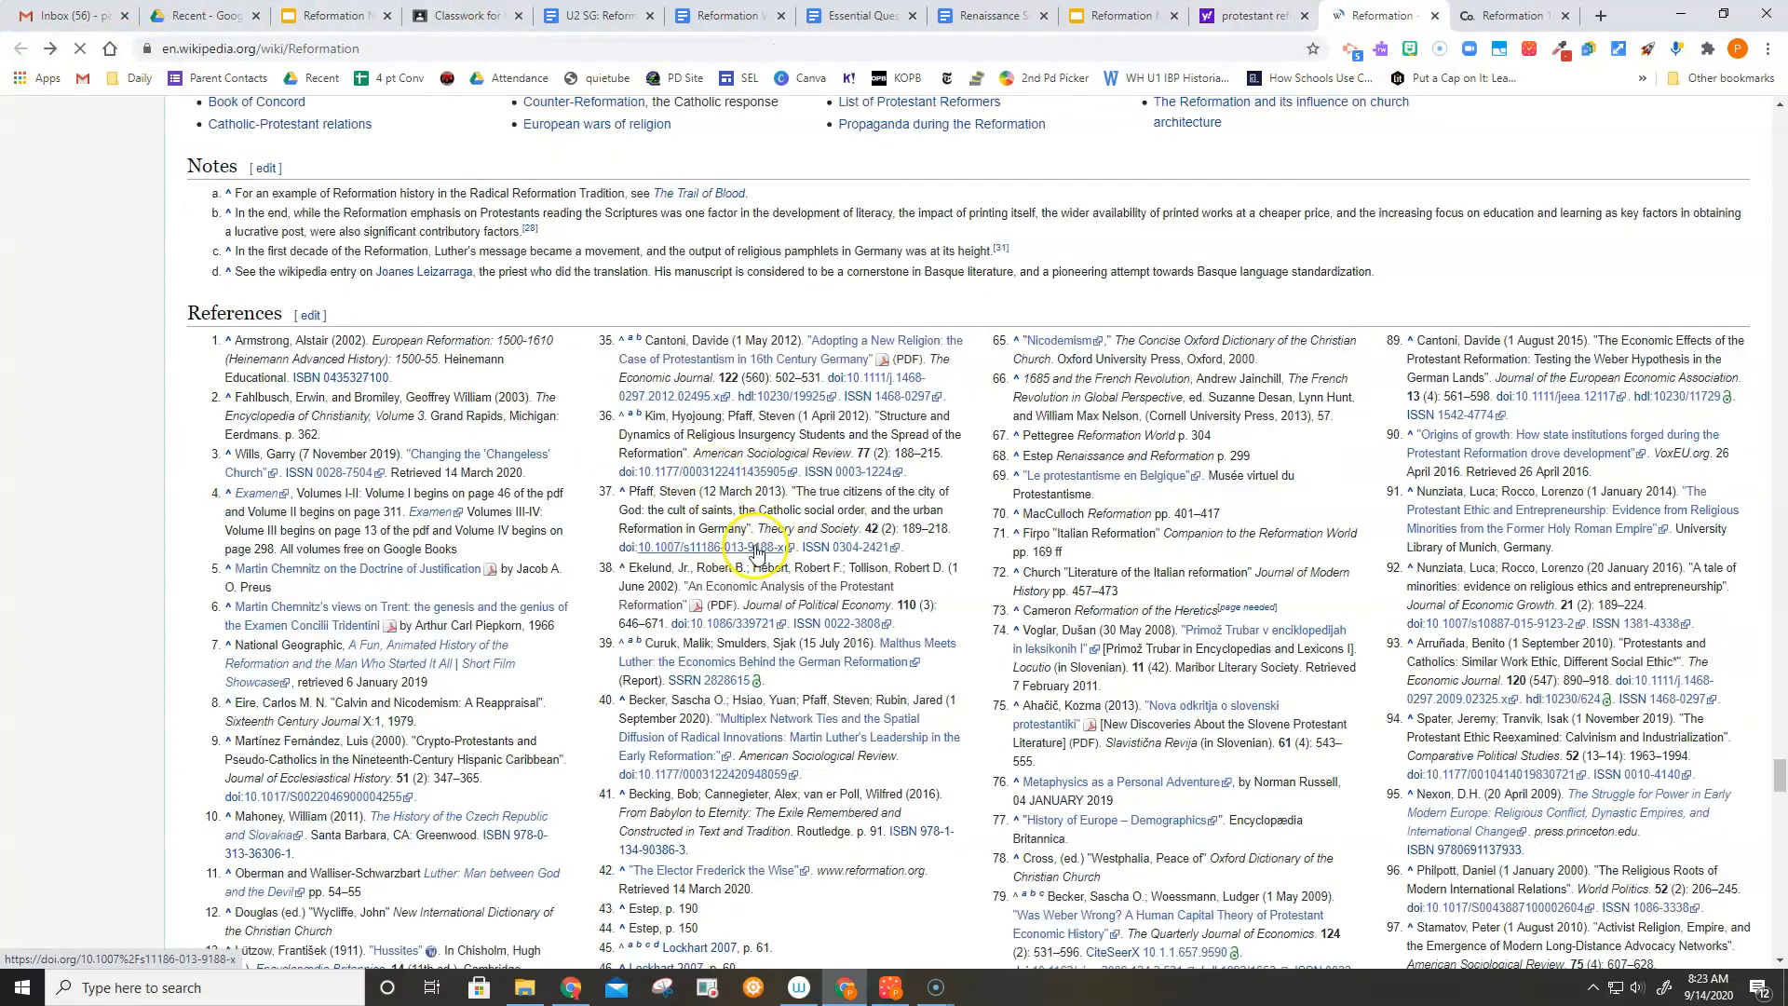
{"action": "scroll", "scroll_direction": "down", "scroll_amount": 3}
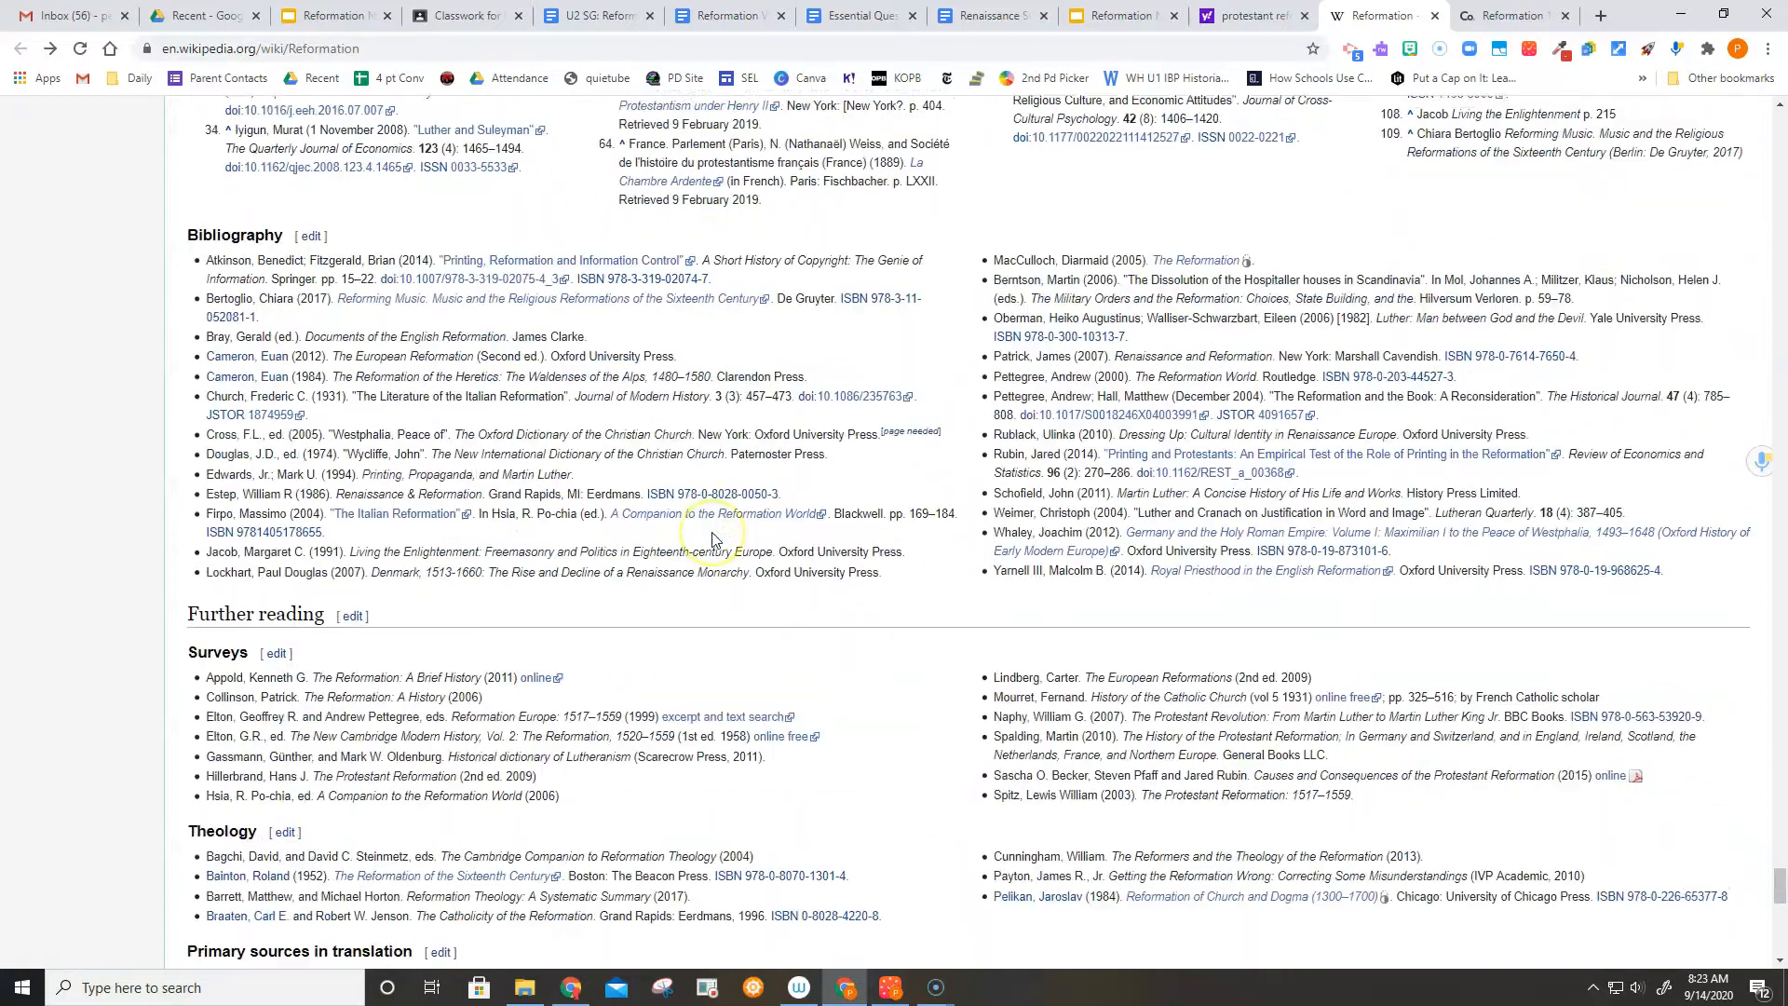
{"action": "scroll", "scroll_direction": "down", "scroll_amount": 3}
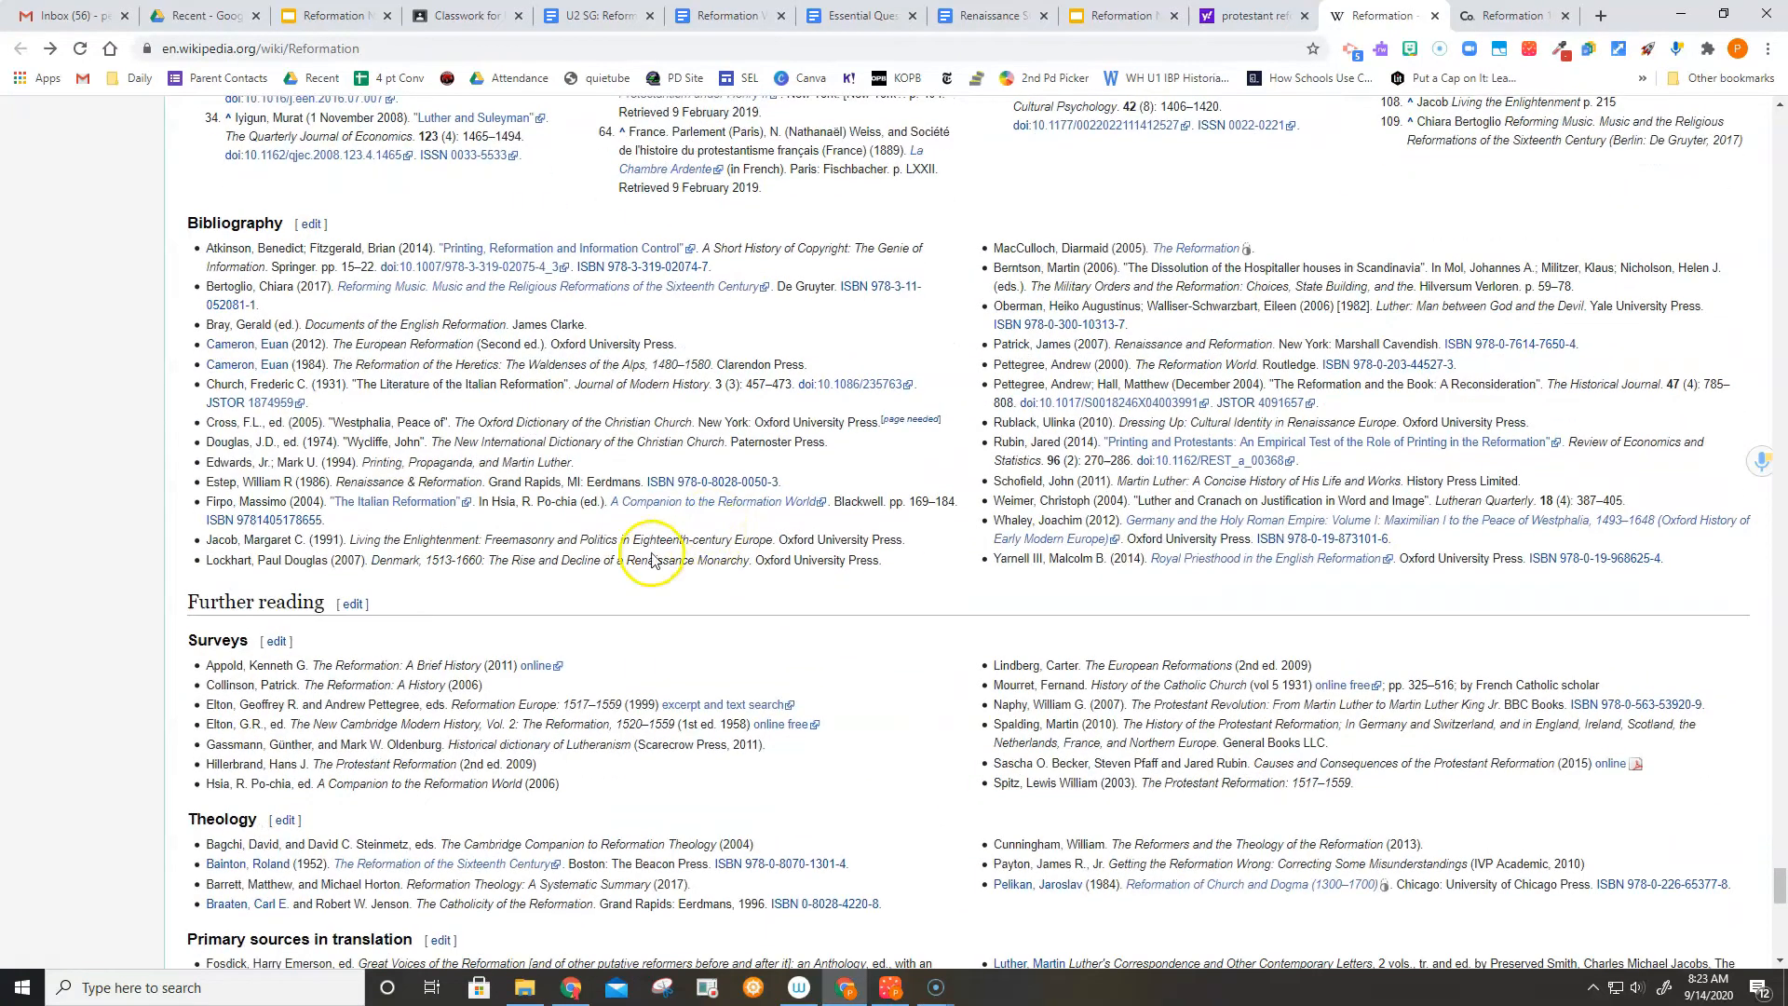
{"action": "mouse_move", "coordinate": [419, 682]}
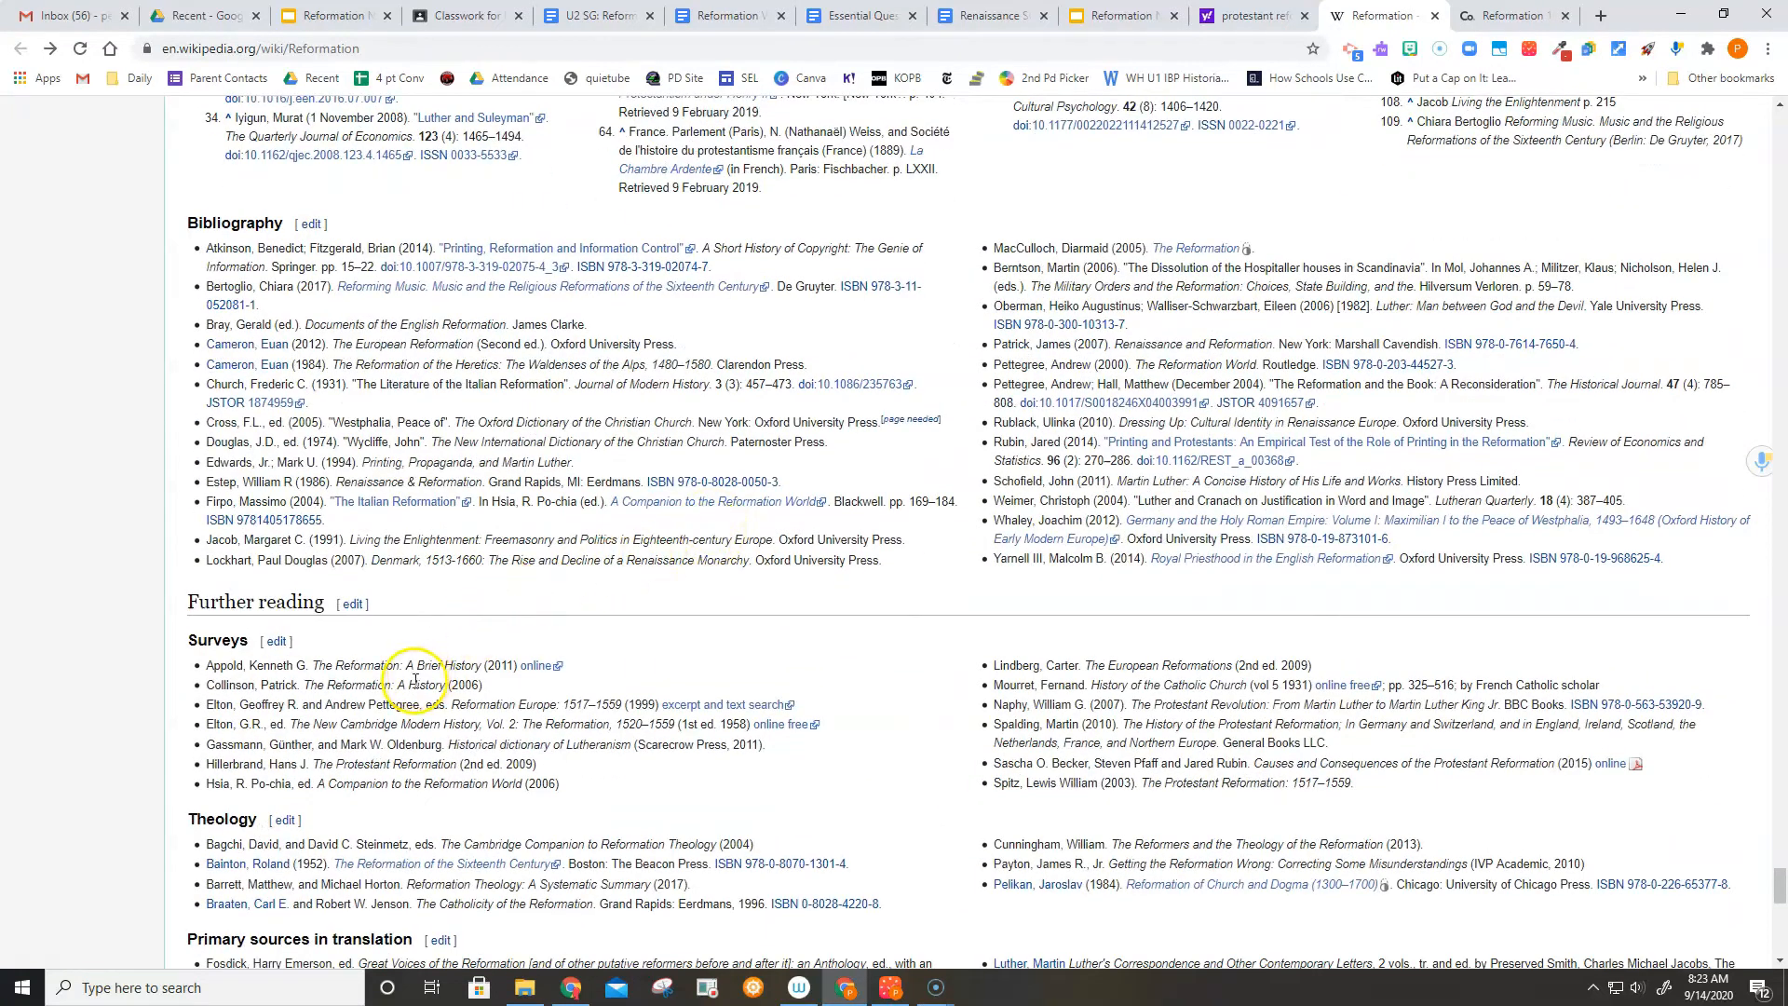
{"action": "mouse_move", "coordinate": [775, 598]}
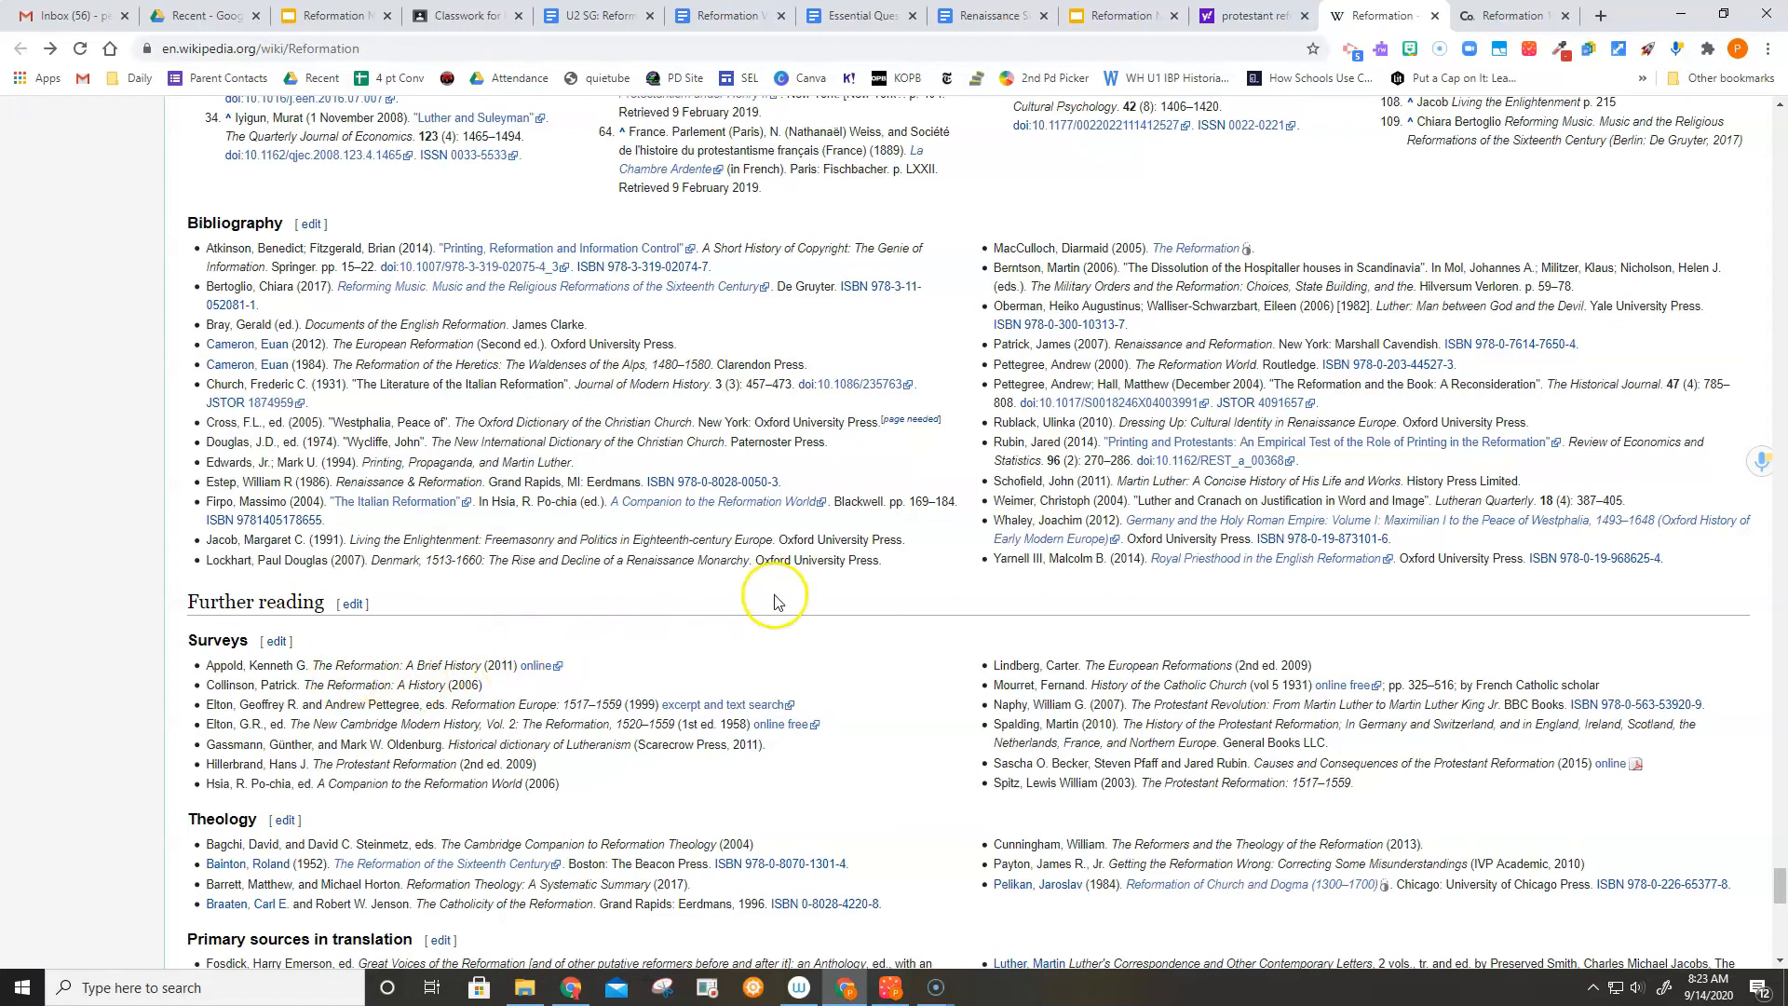
{"action": "mouse_move", "coordinate": [490, 291]}
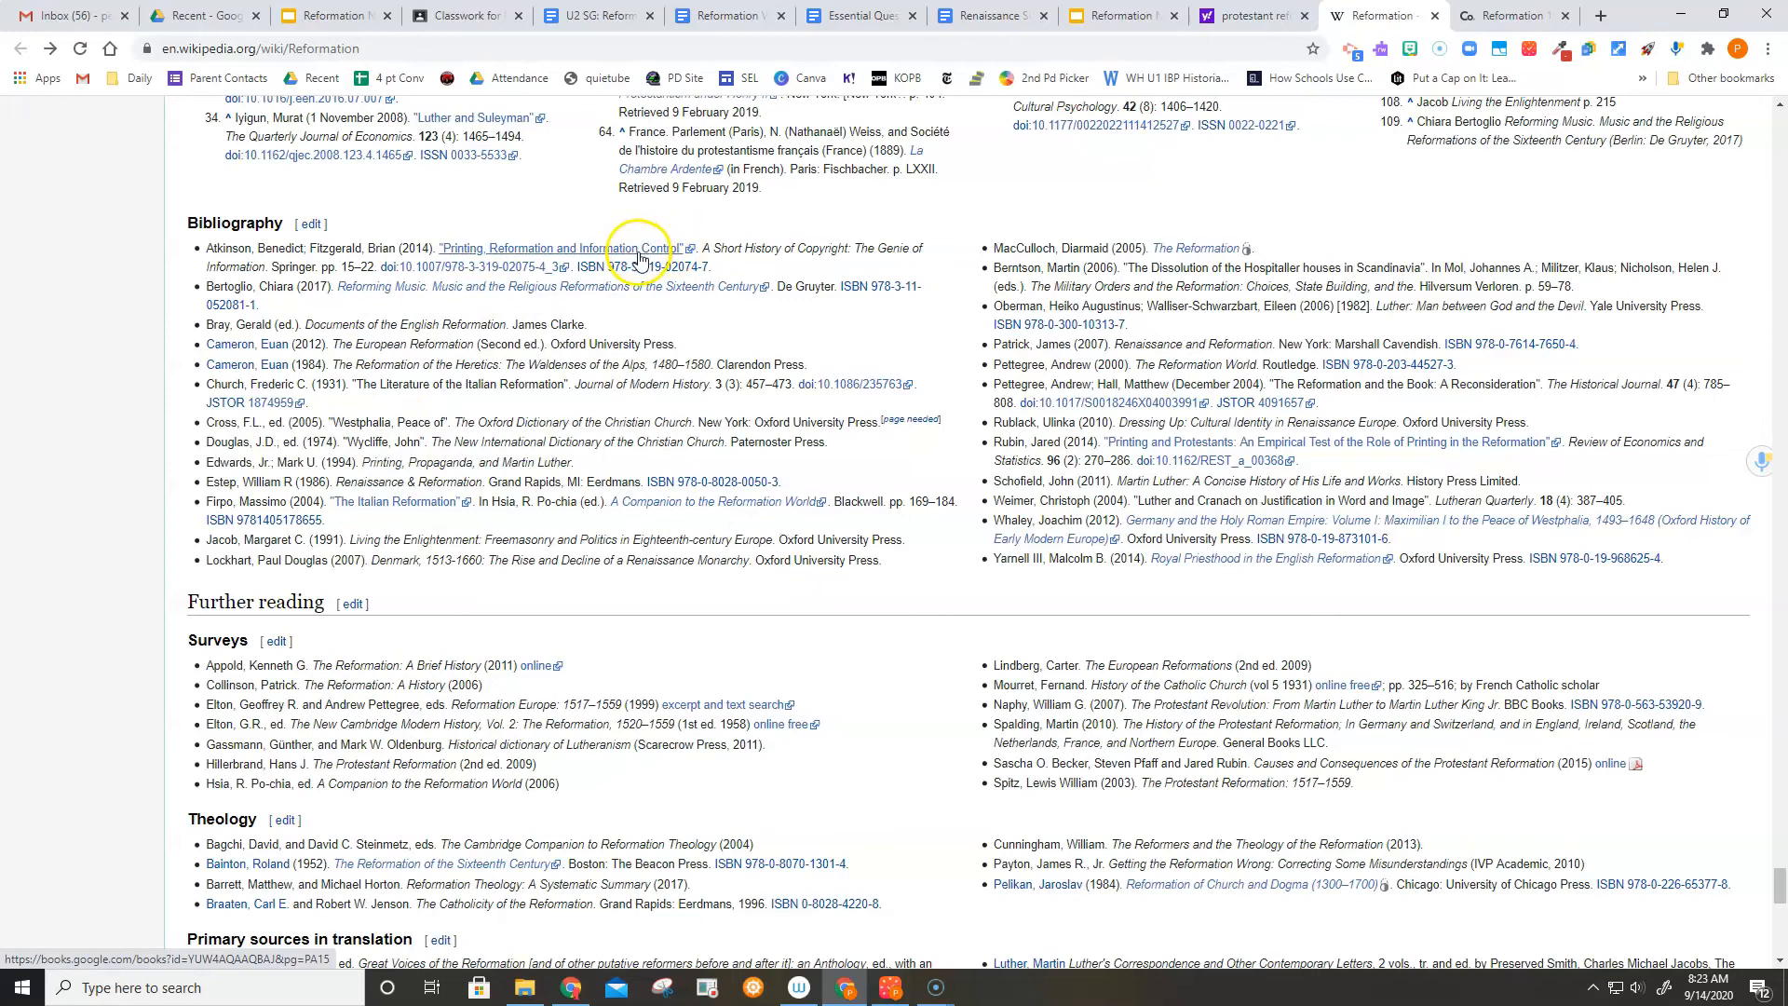
{"action": "mouse_move", "coordinate": [730, 545]}
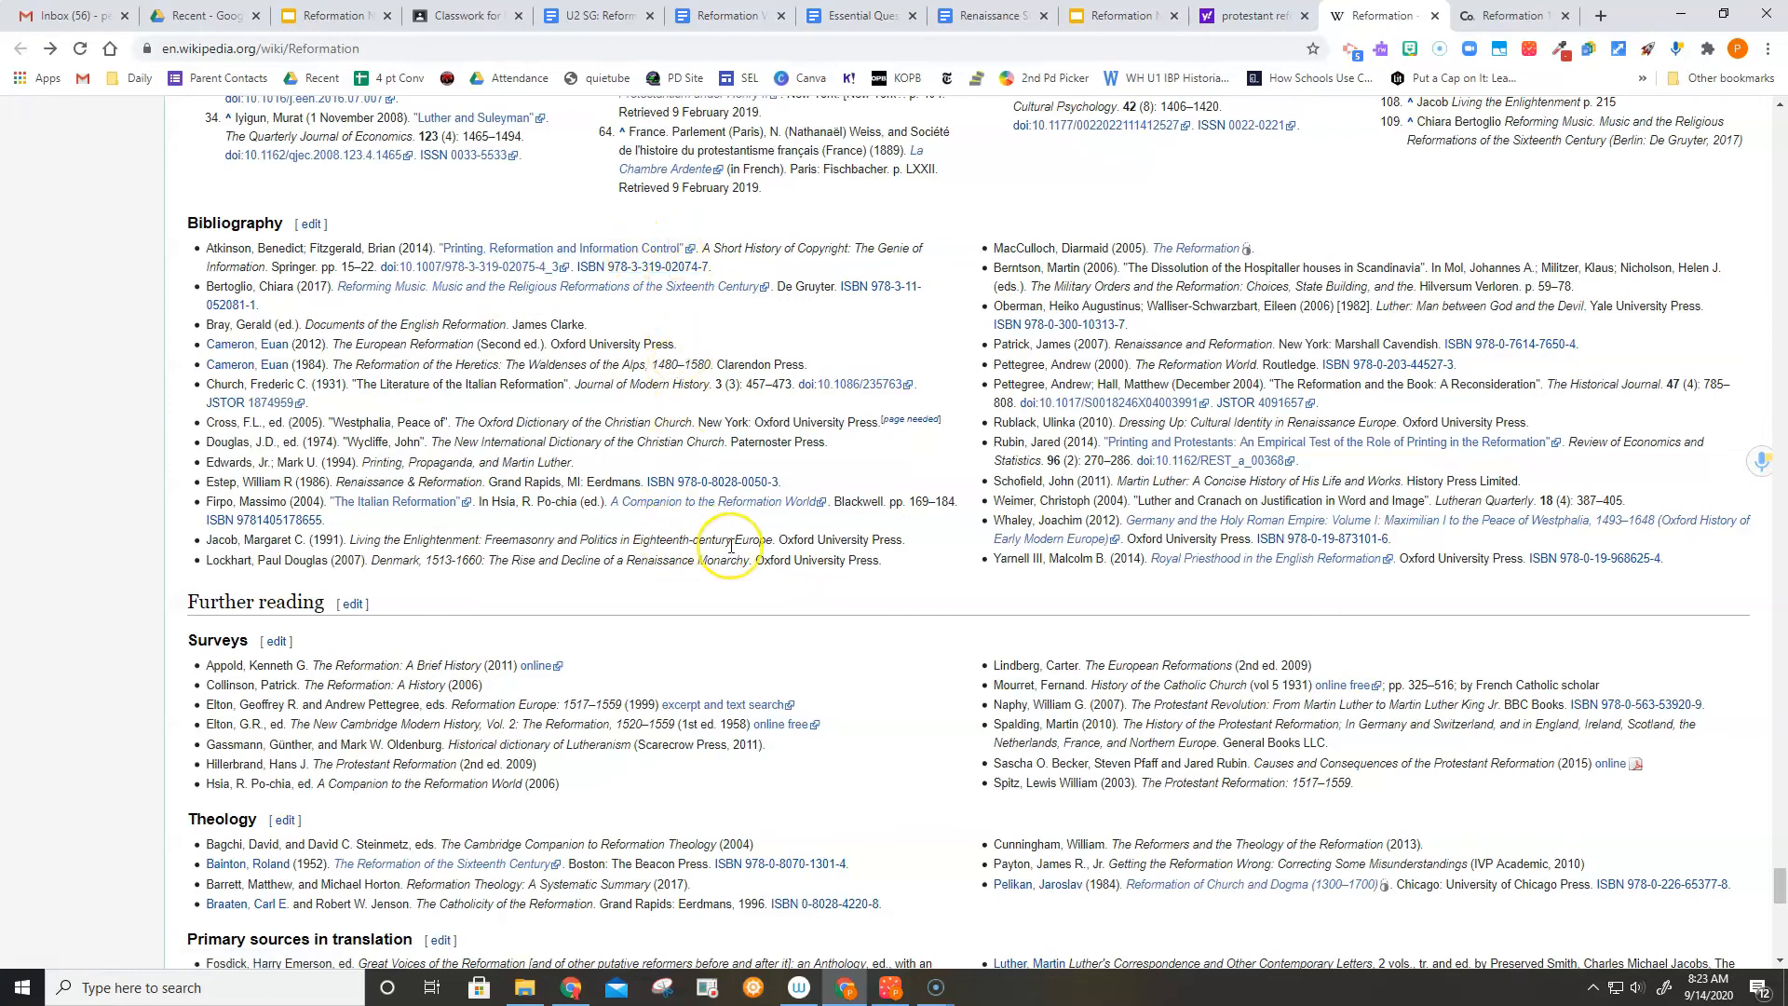
{"action": "scroll", "scroll_direction": "down", "scroll_amount": 3}
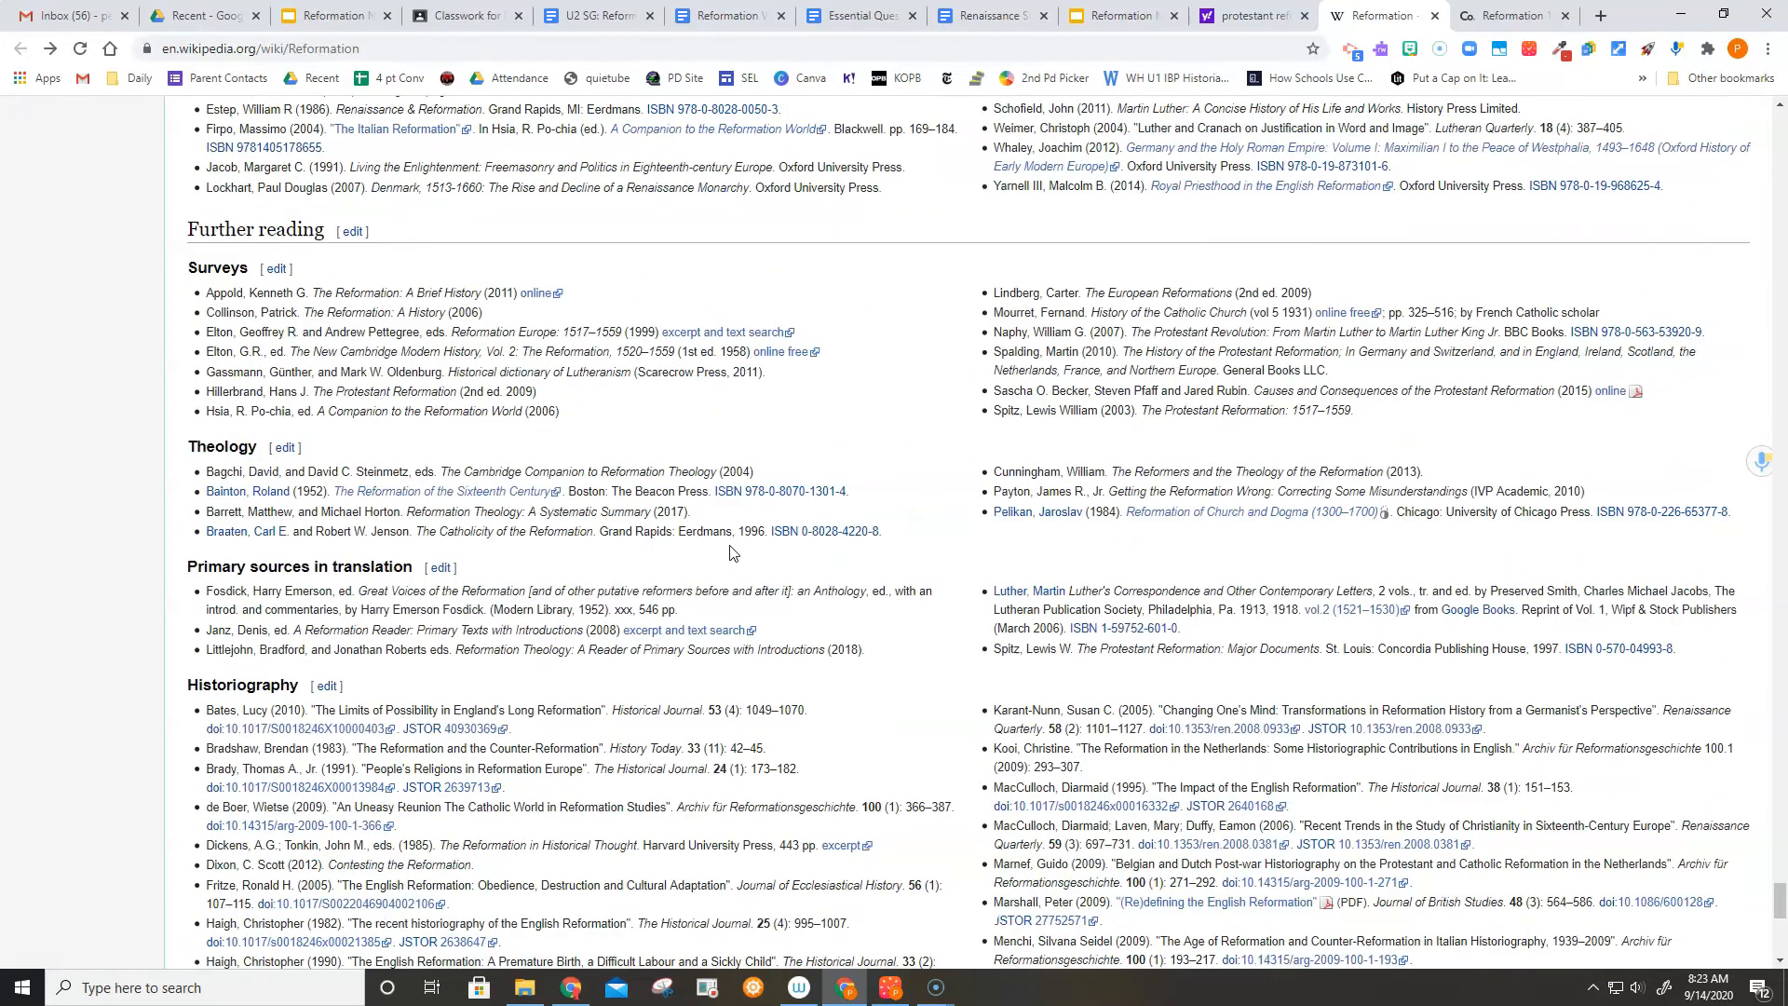
{"action": "scroll", "scroll_direction": "down", "scroll_amount": 3}
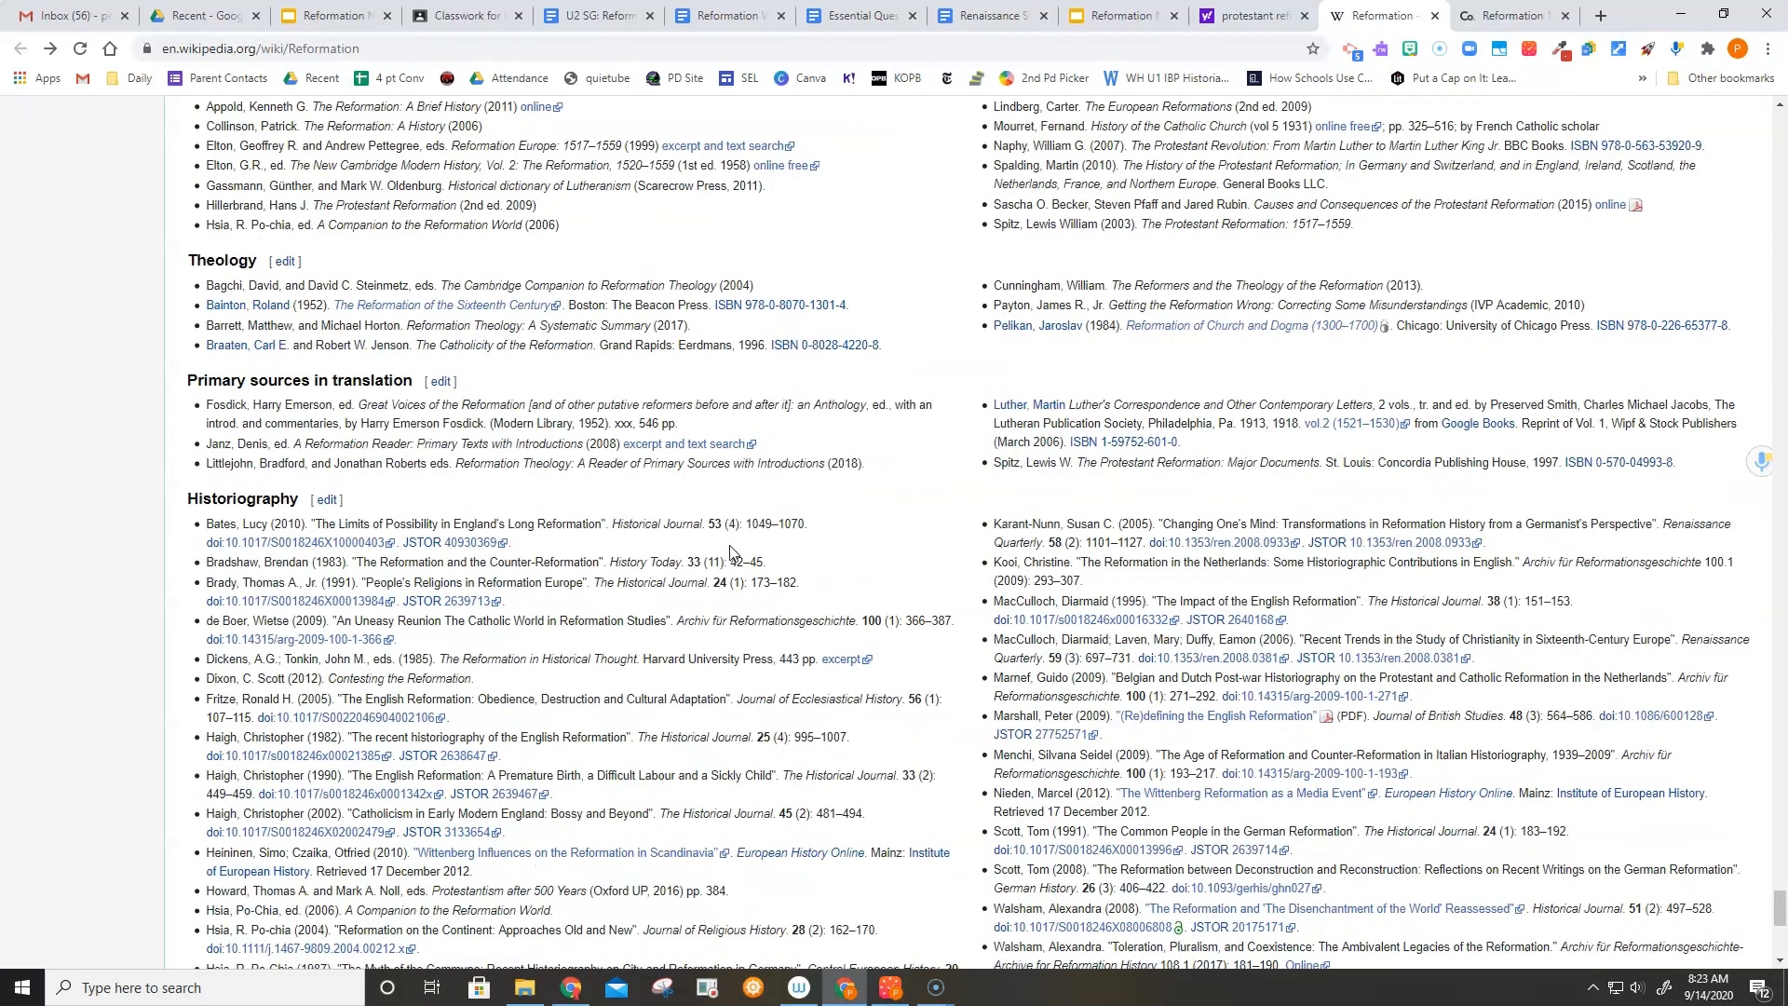
{"action": "scroll", "scroll_direction": "down", "scroll_amount": 3}
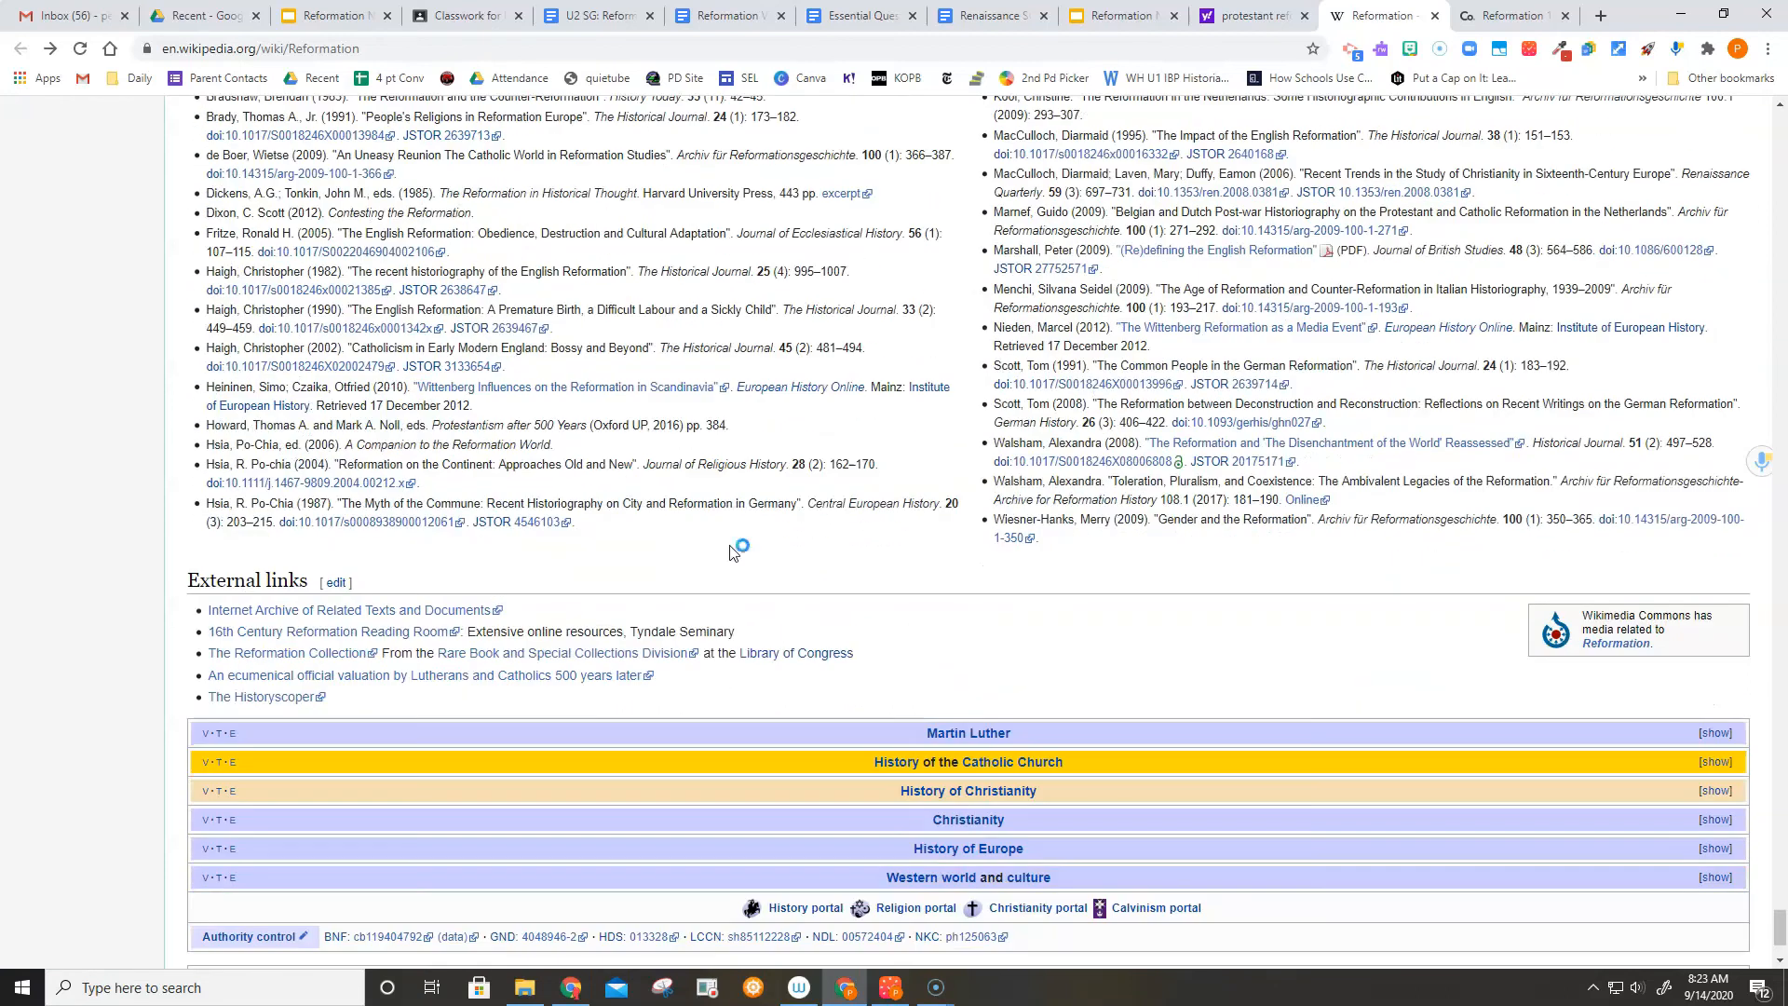
{"action": "mouse_move", "coordinate": [860, 525]}
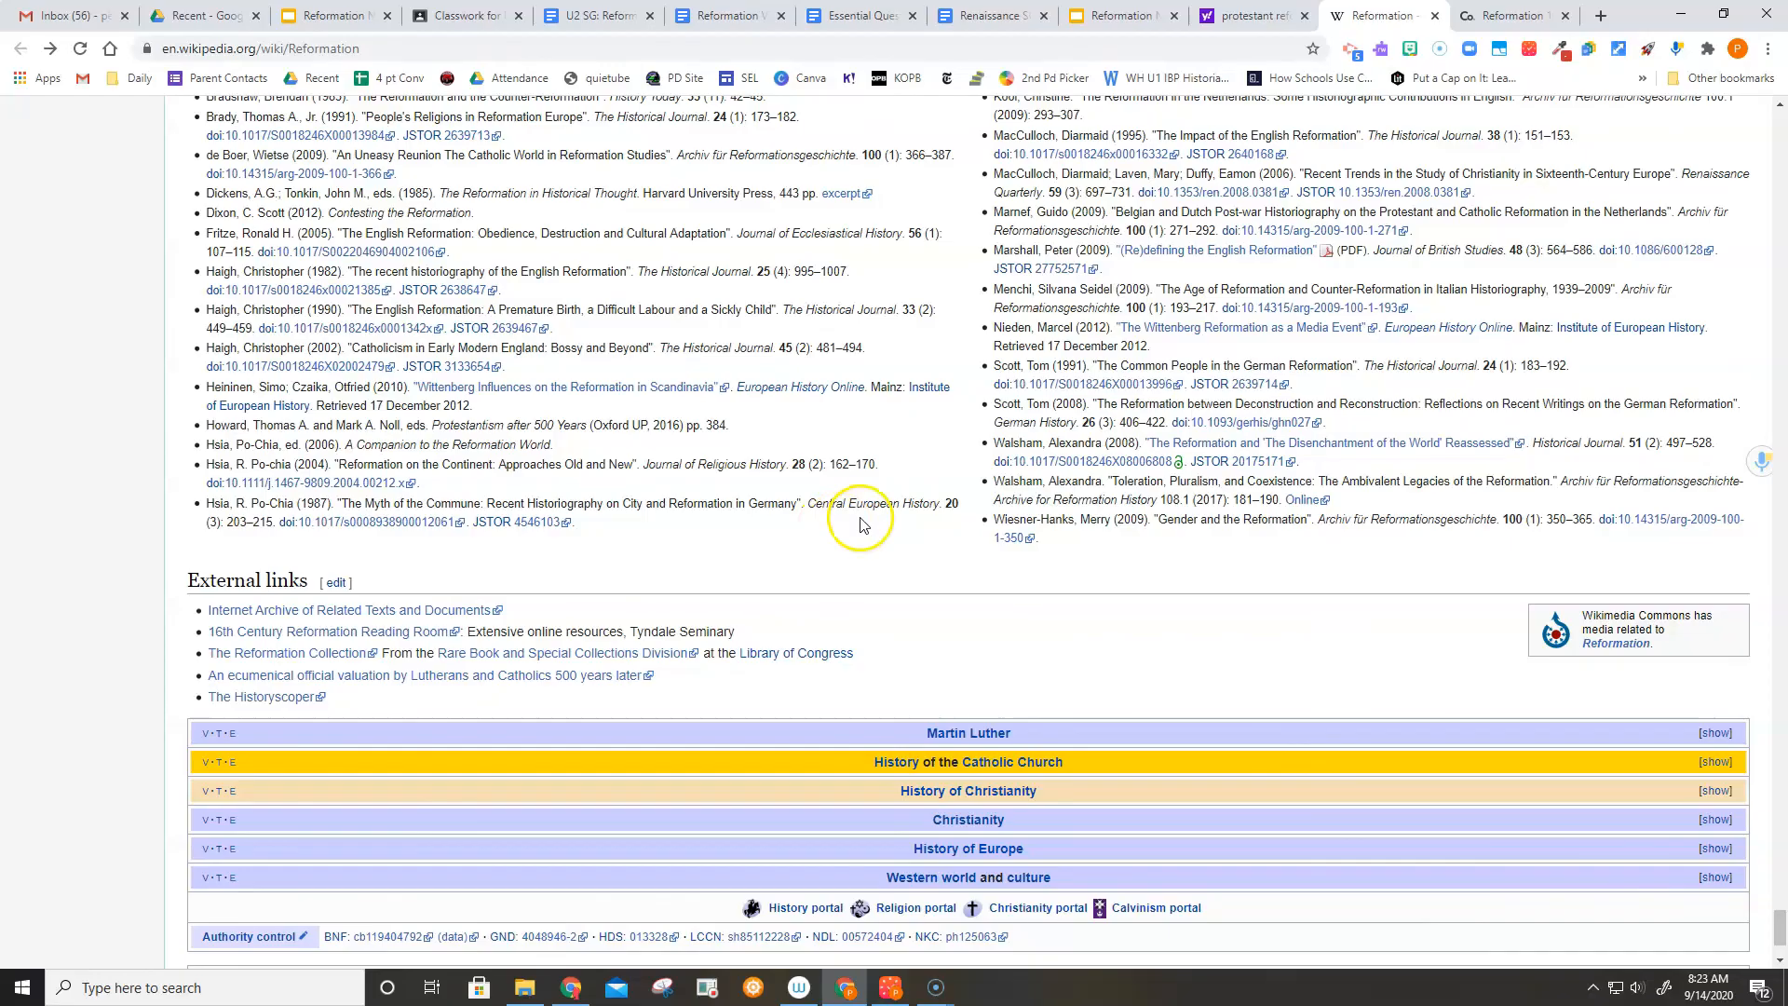